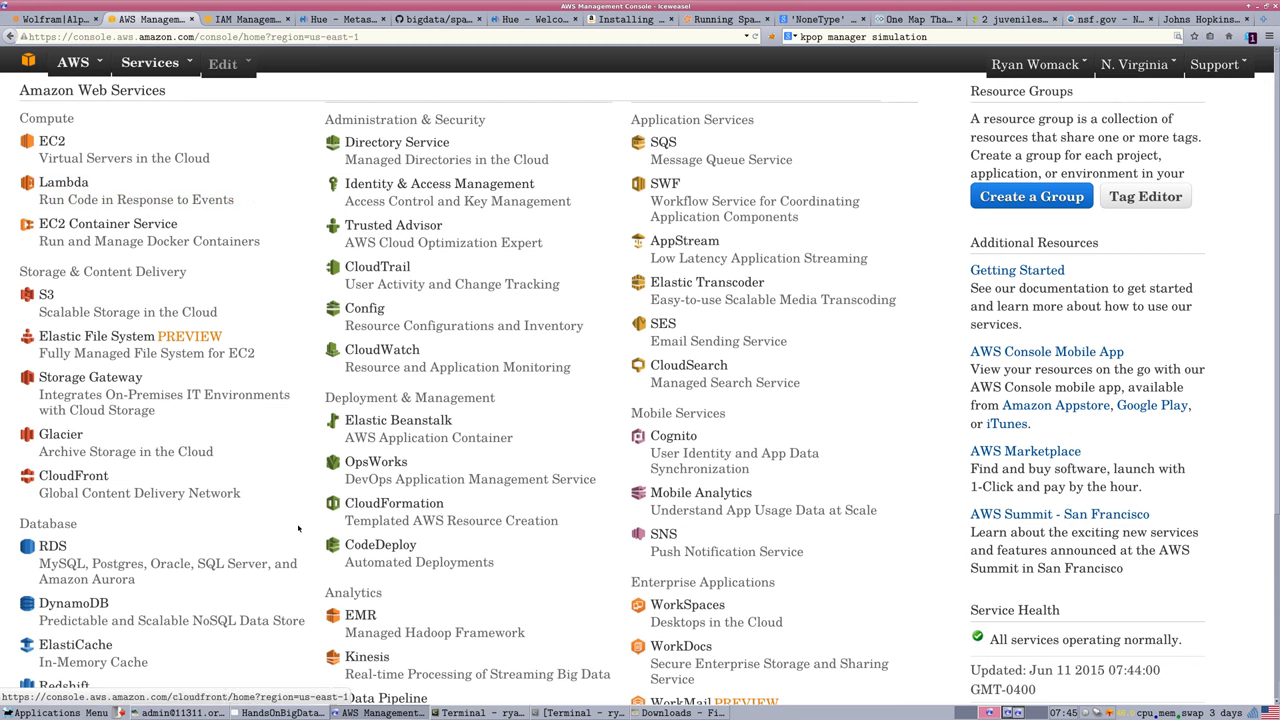
Step: Go to Elastic MapReduce and show the waiting cluster Youtube Cluster 3's details
{"action": "left_click", "coordinate": [360, 614]}
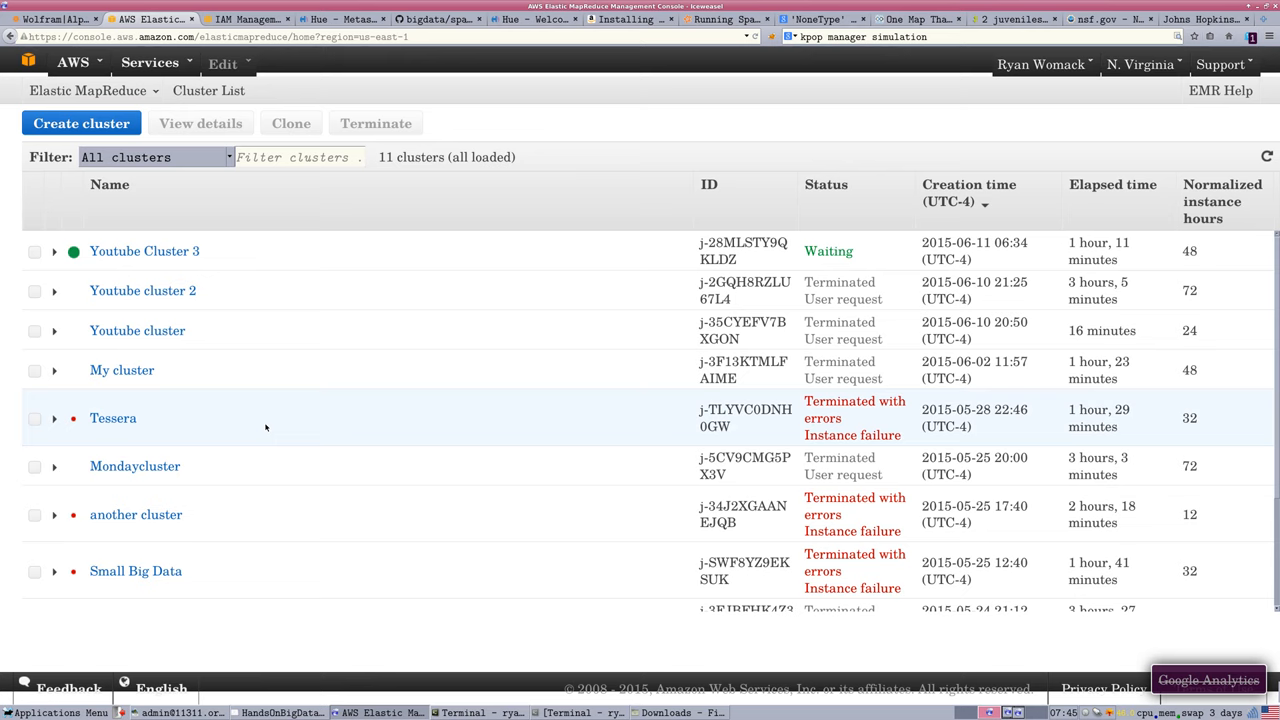
{"action": "left_click", "coordinate": [144, 252]}
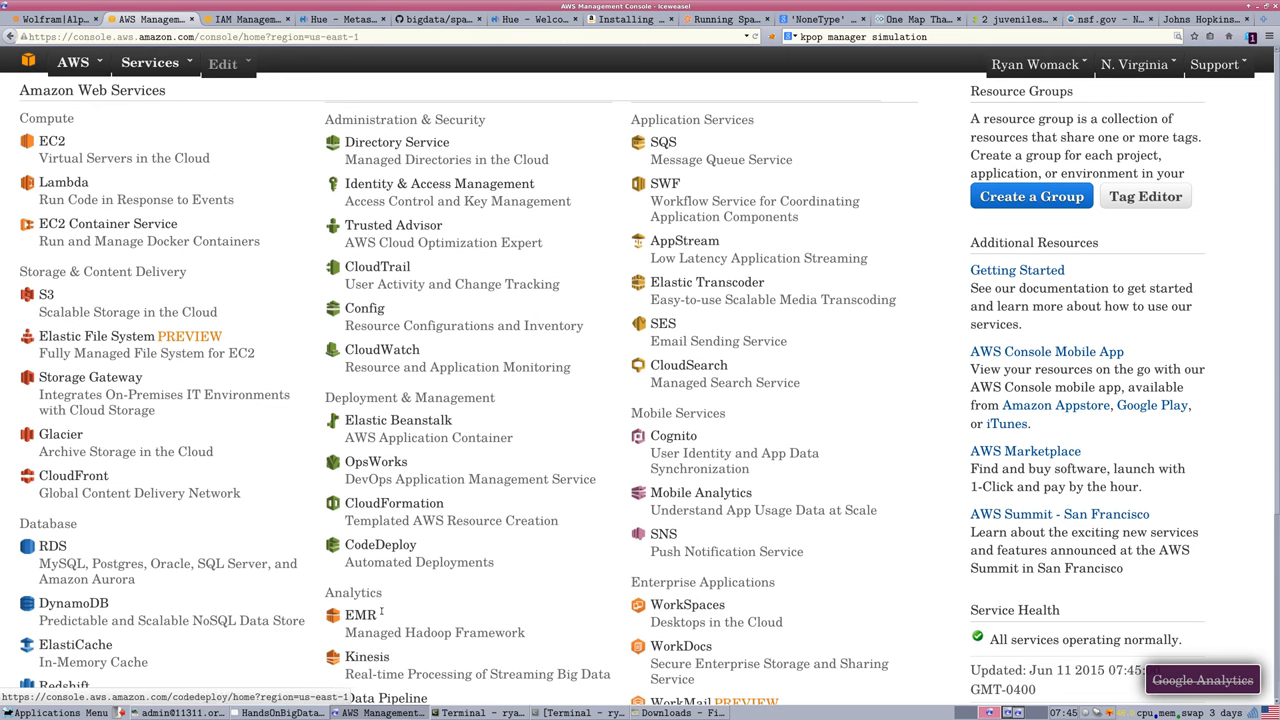
{"action": "left_click", "coordinate": [368, 614]}
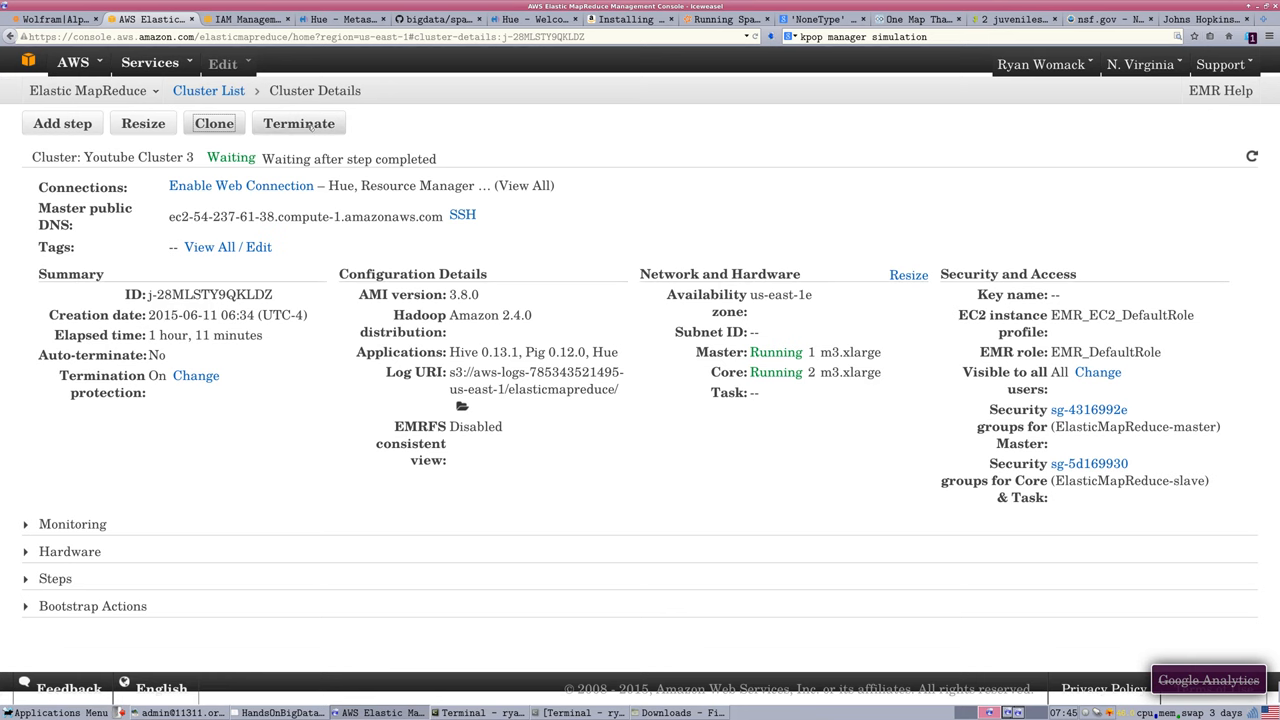
Step: Turn termination protection off on Youtube Cluster 3 and terminate it
{"action": "left_click", "coordinate": [298, 124]}
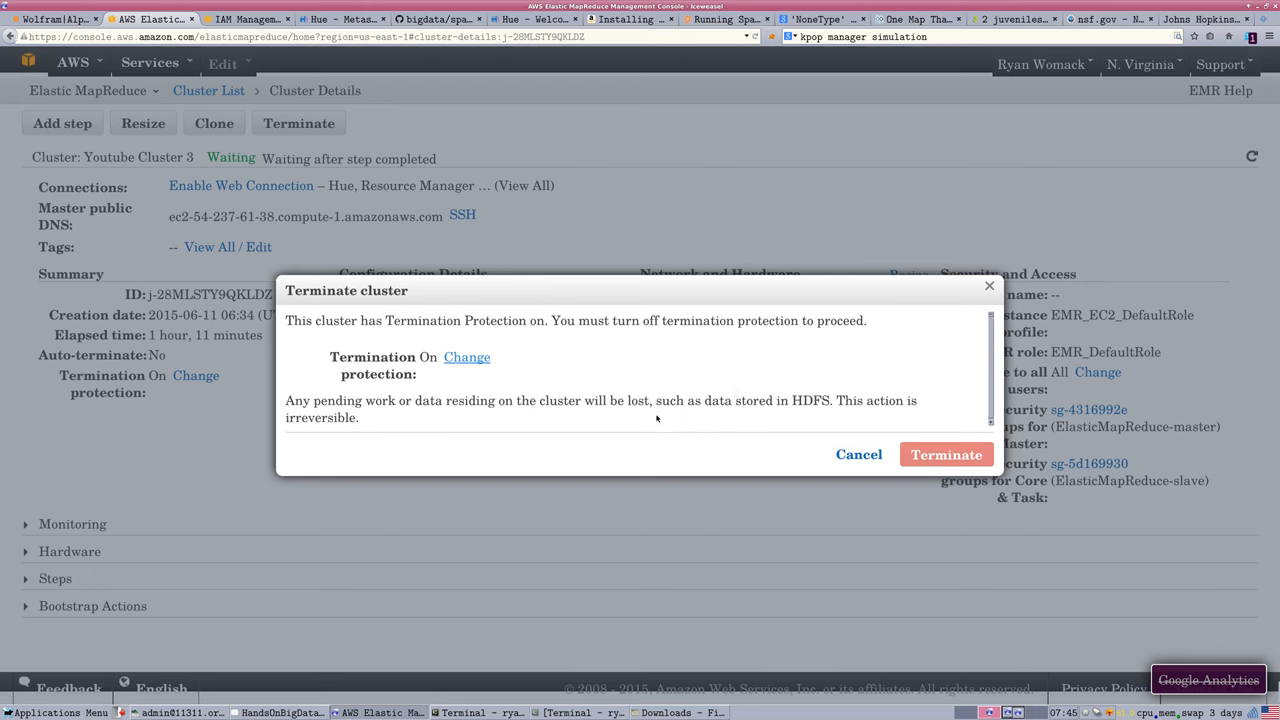
{"action": "mouse_move", "coordinate": [468, 362]}
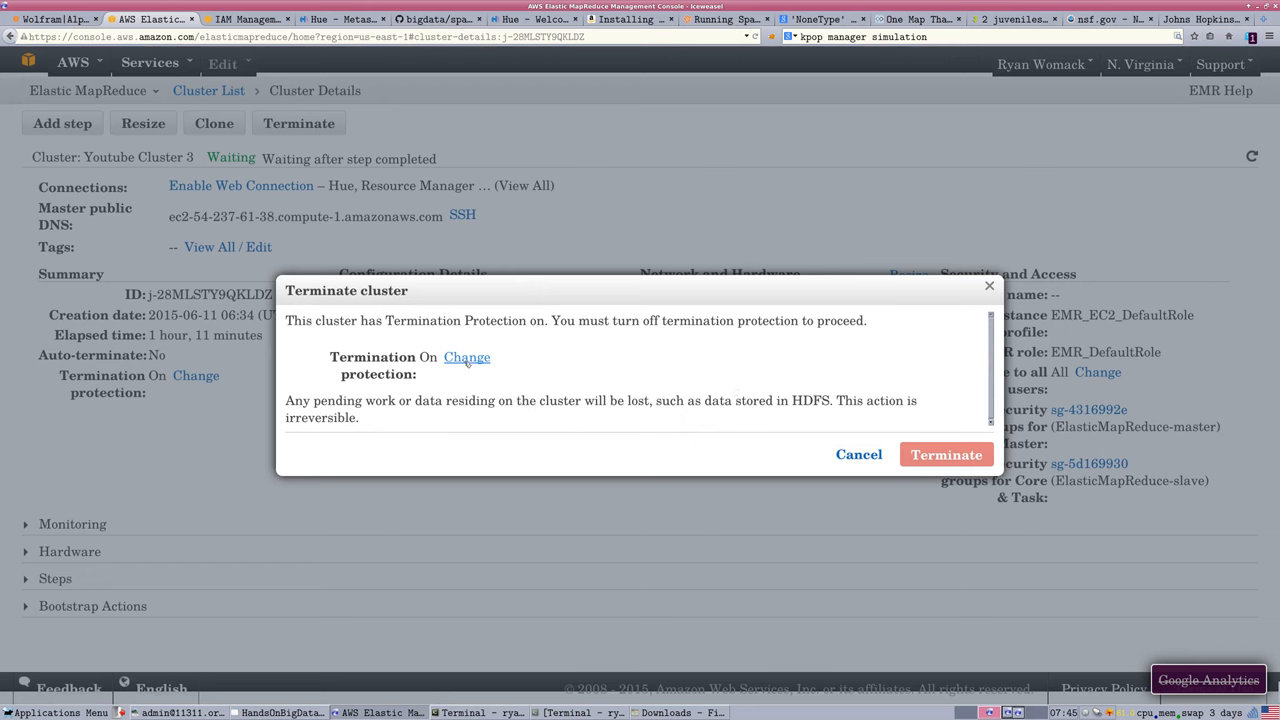
{"action": "left_click", "coordinate": [466, 356]}
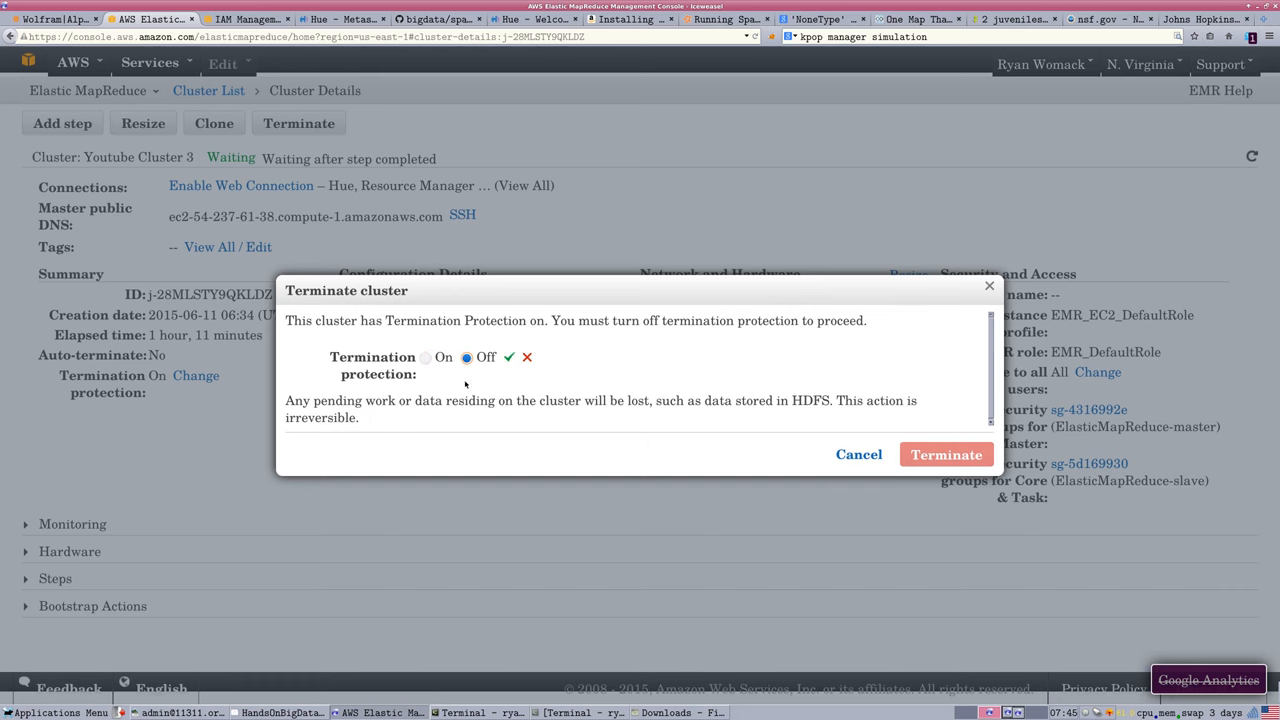
{"action": "left_click", "coordinate": [508, 356]}
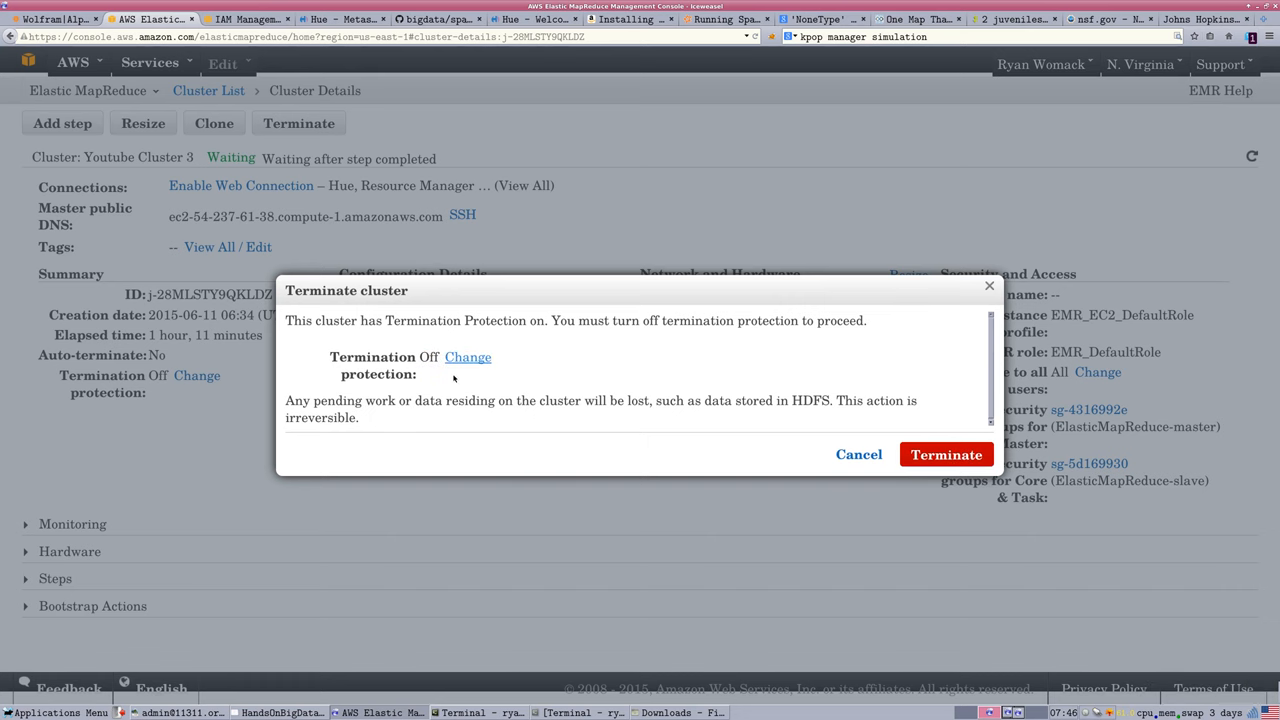
{"action": "left_click", "coordinate": [944, 454]}
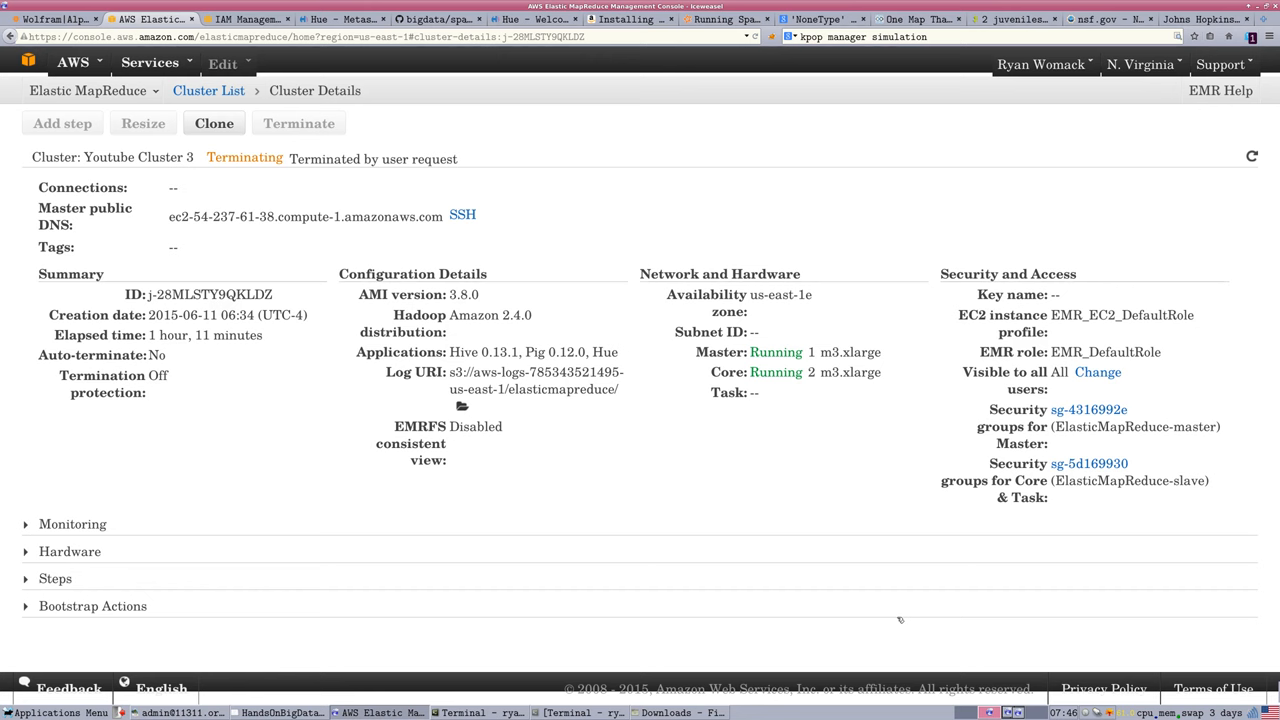
{"action": "mouse_move", "coordinate": [460, 284]}
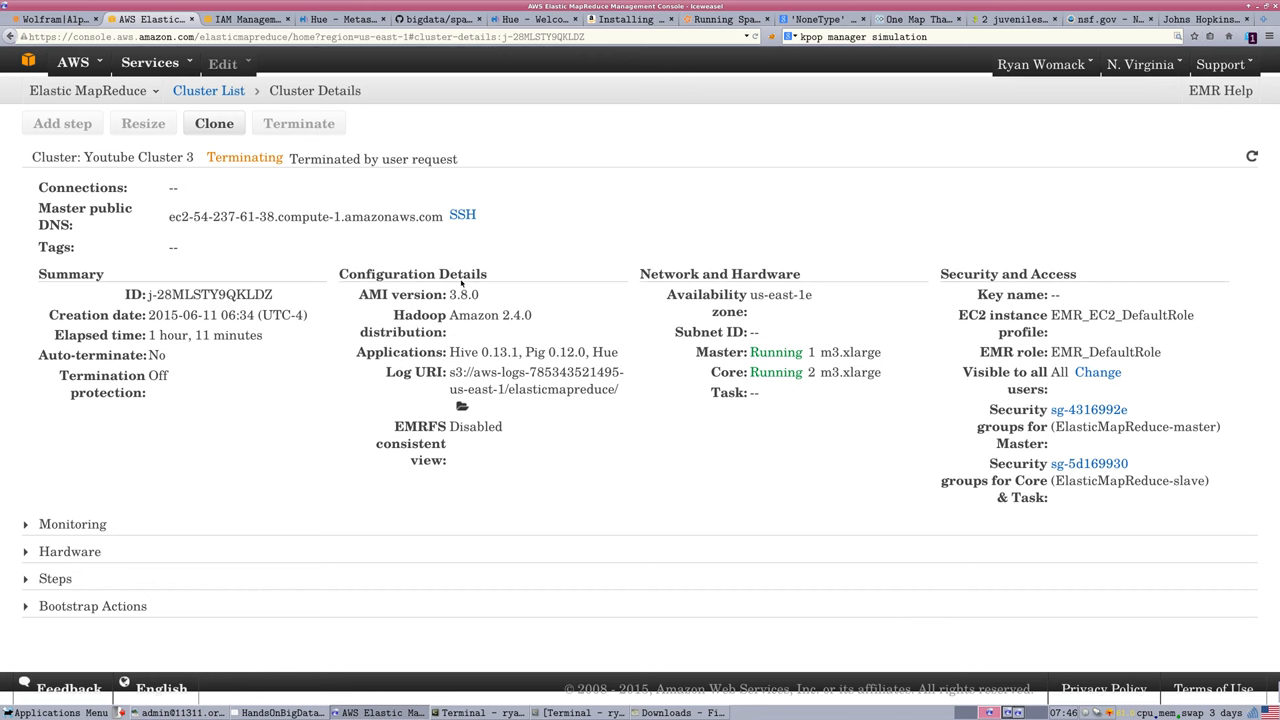
{"action": "mouse_move", "coordinate": [652, 308]}
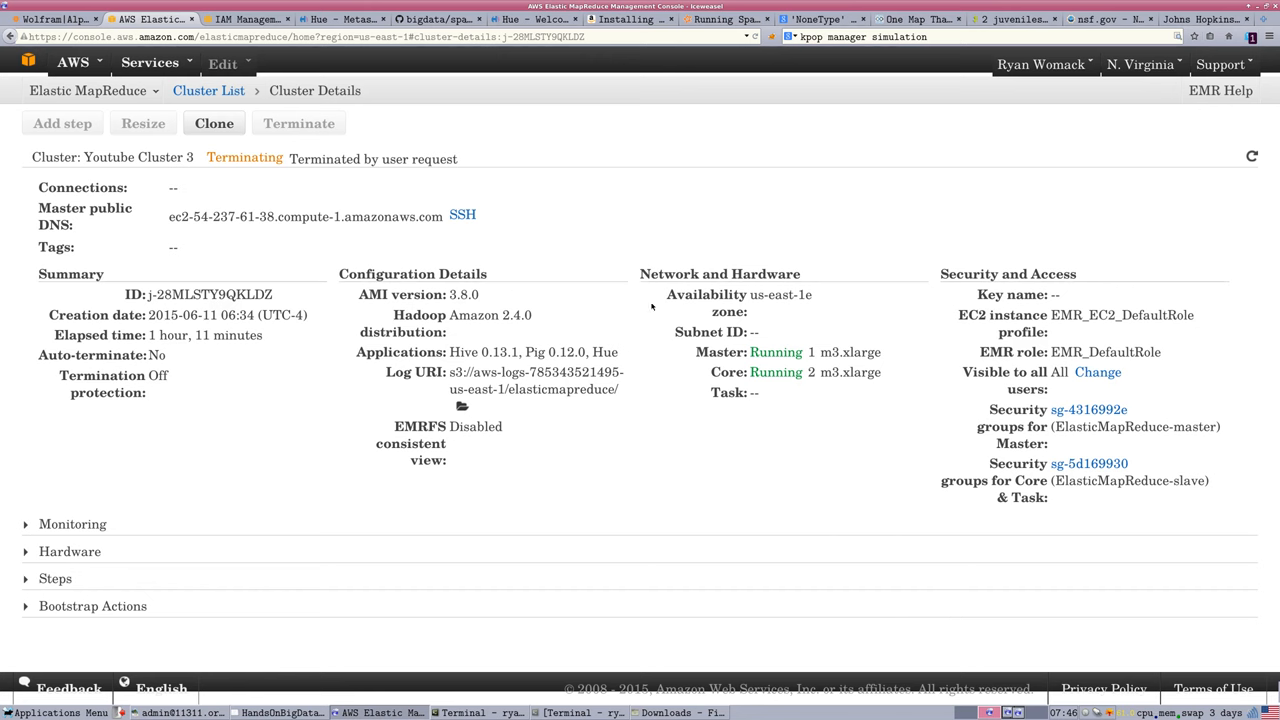
{"action": "mouse_move", "coordinate": [742, 308]}
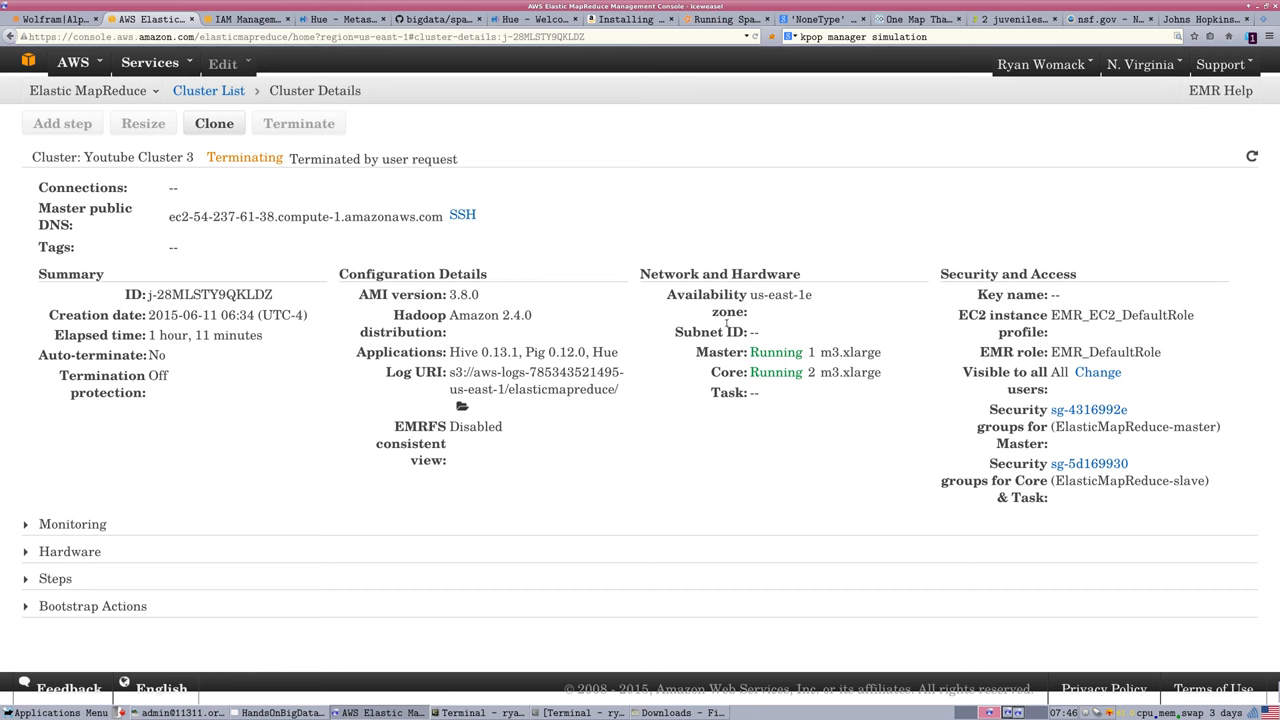
{"action": "mouse_move", "coordinate": [538, 636]}
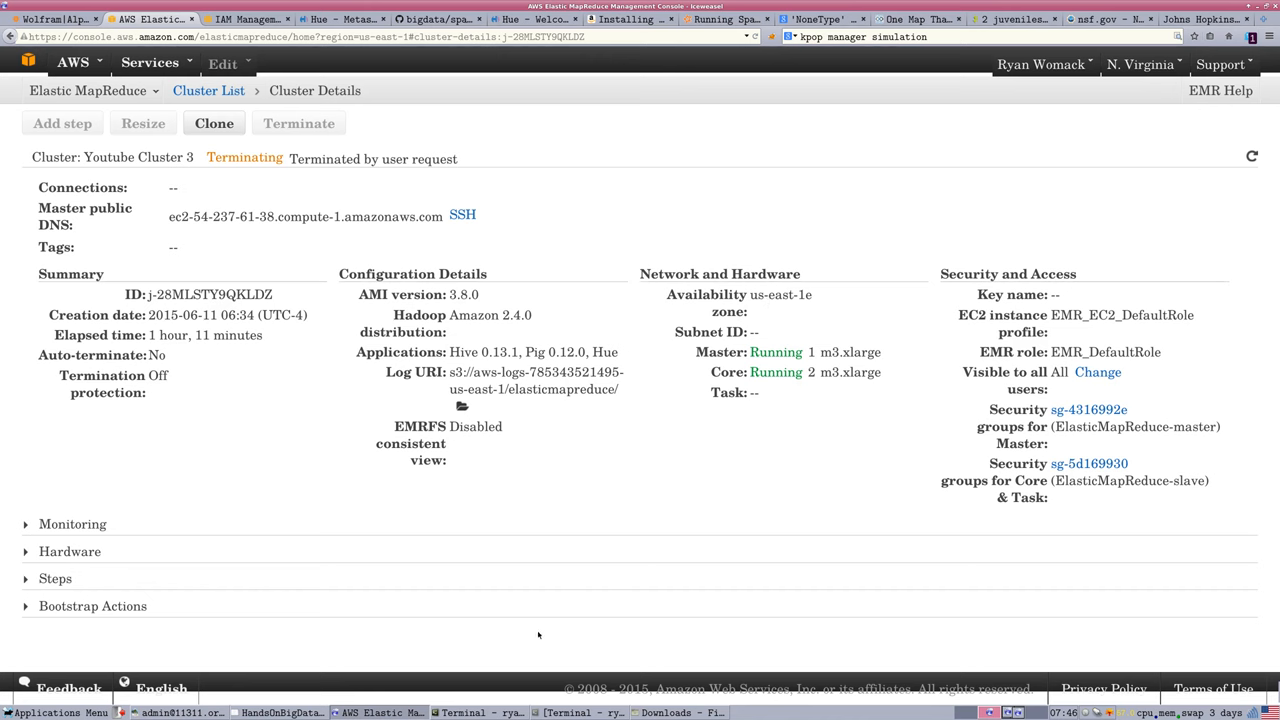
Step: View the Billing & Cost Management dashboard showing last month's and June 2015's $7.20 balance
{"action": "left_click", "coordinate": [1044, 64]}
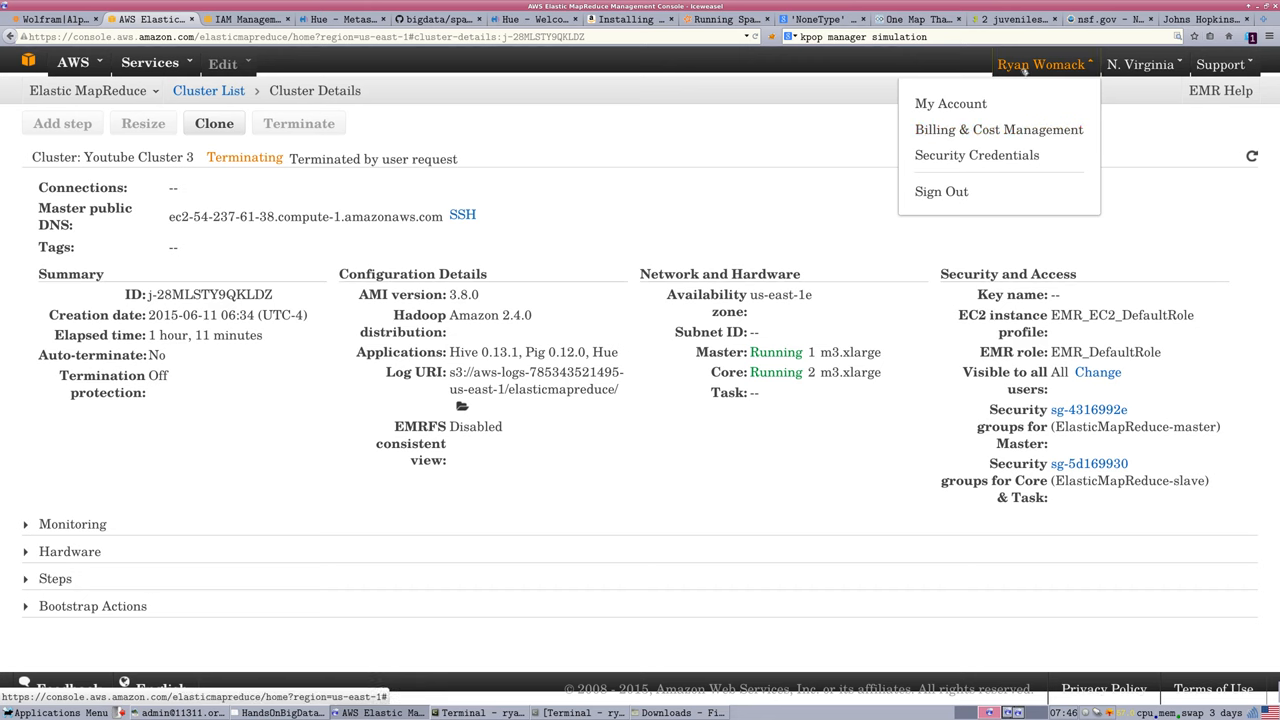
{"action": "mouse_move", "coordinate": [998, 128]}
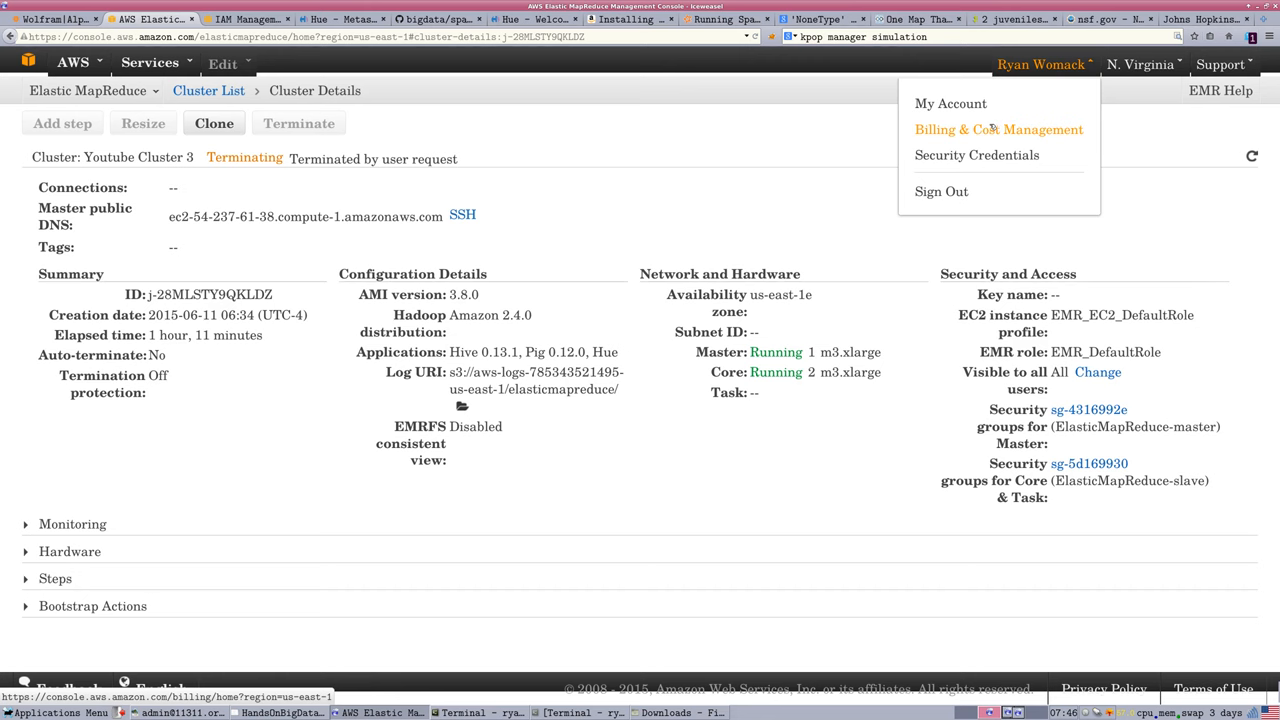
{"action": "left_click", "coordinate": [998, 128]}
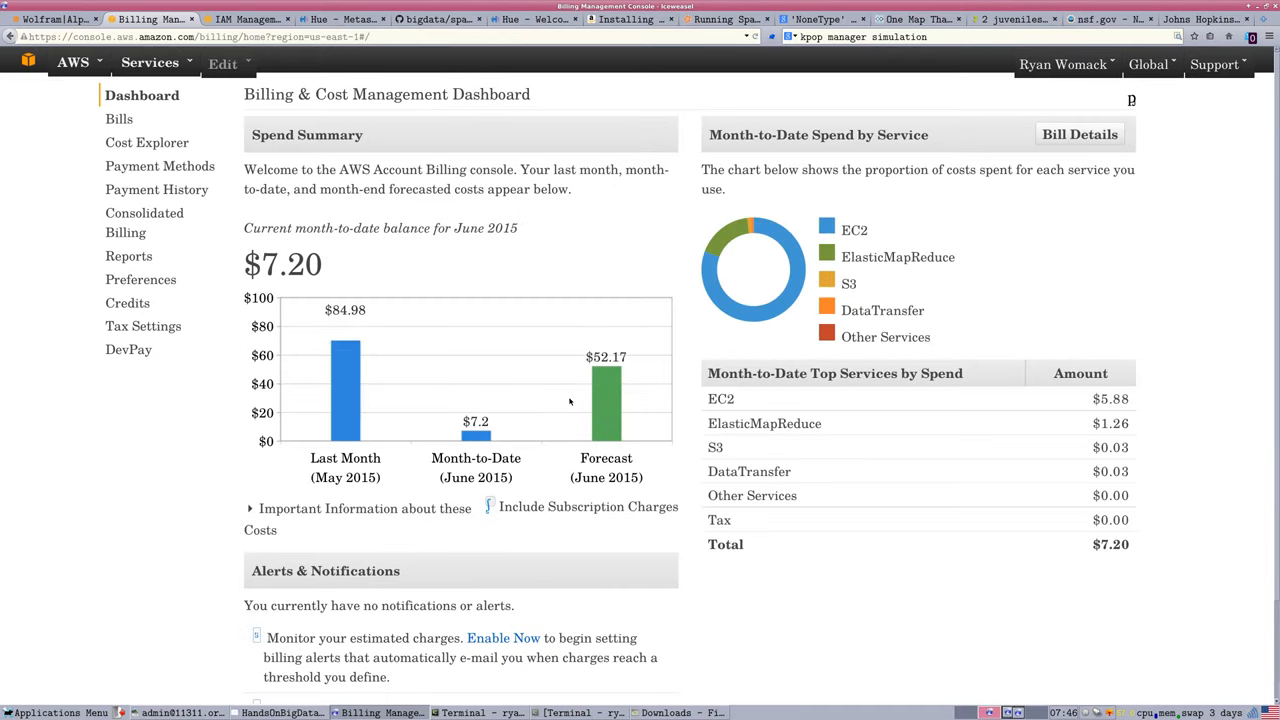
{"action": "scroll", "scroll_direction": "down", "scroll_amount": 3}
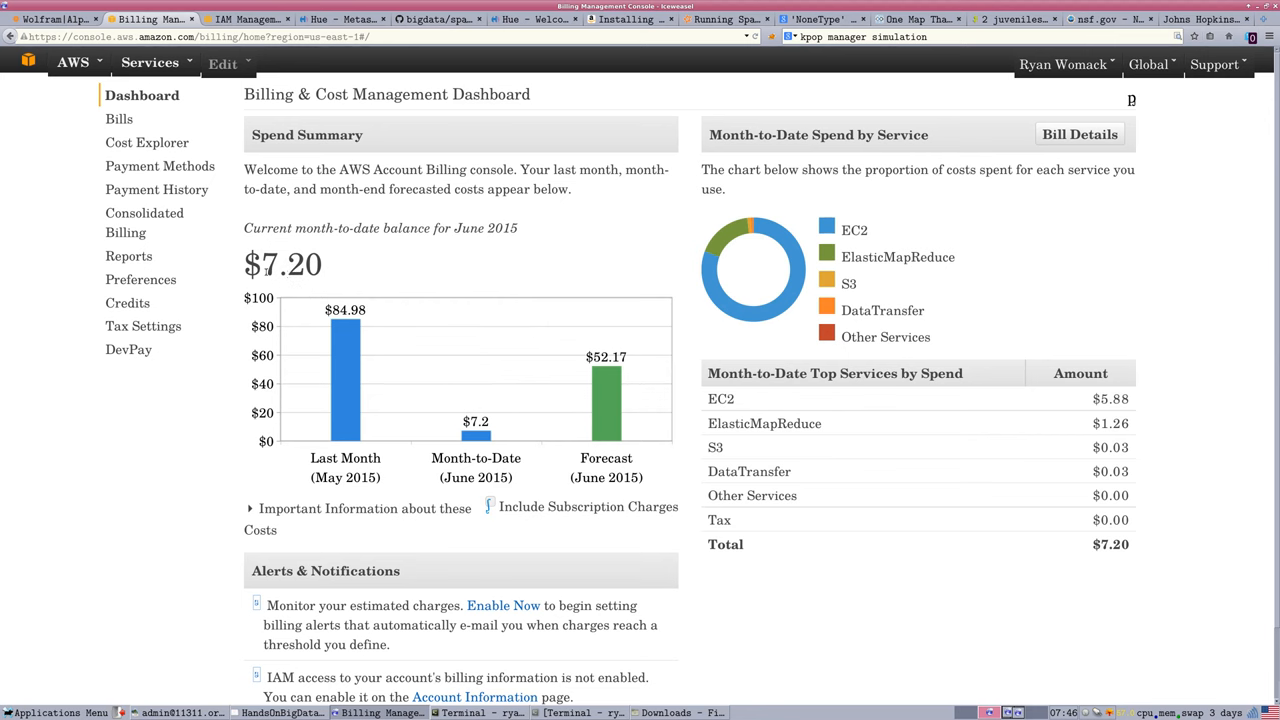
{"action": "mouse_move", "coordinate": [528, 474]}
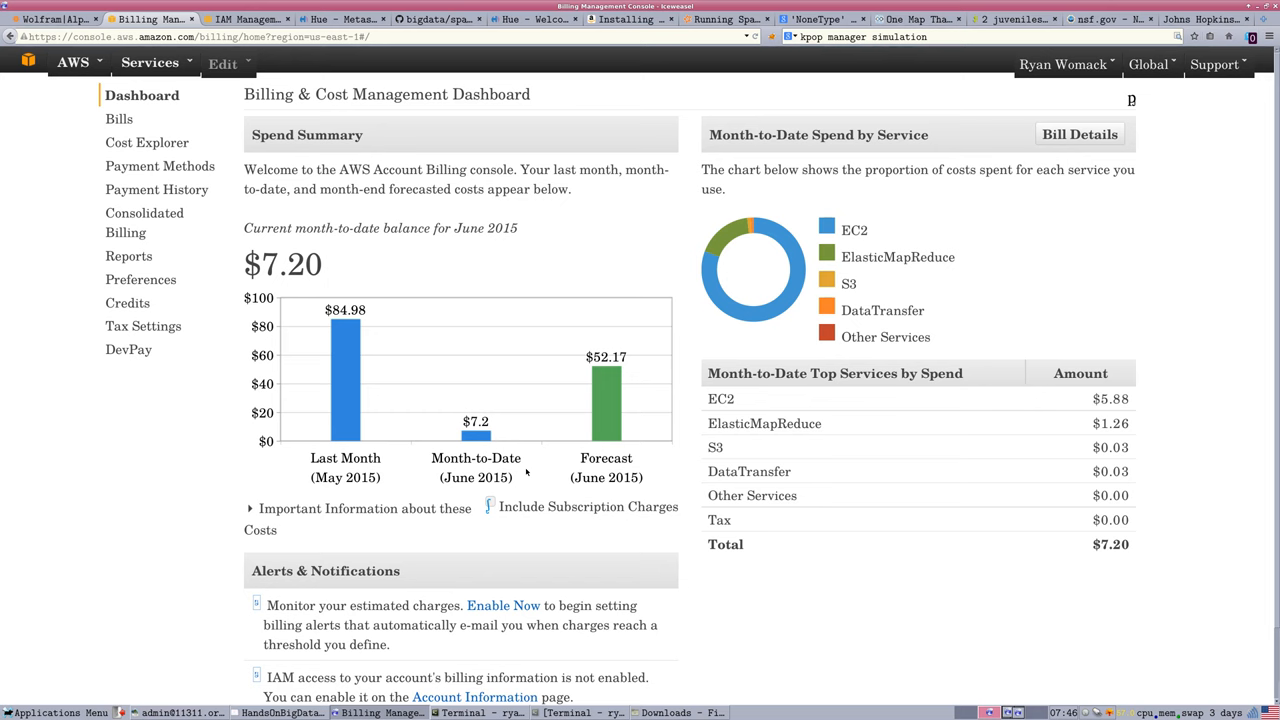
{"action": "mouse_move", "coordinate": [344, 380]}
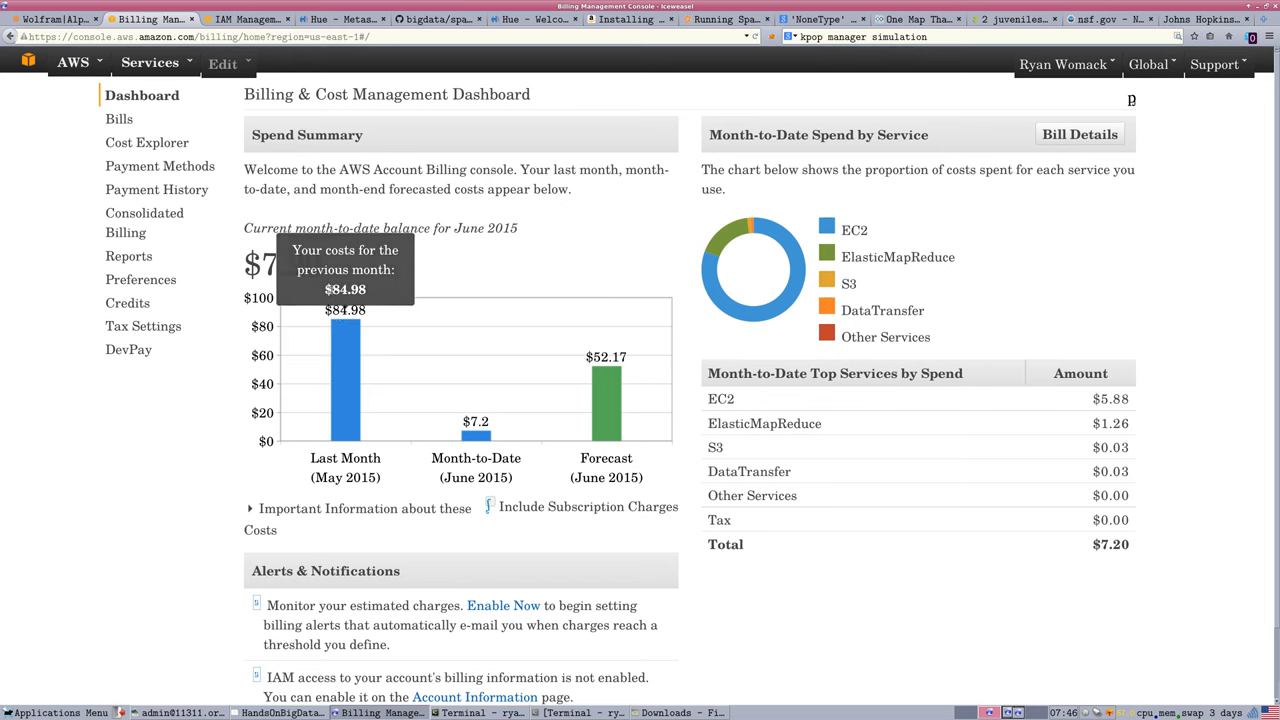
{"action": "mouse_move", "coordinate": [344, 348]}
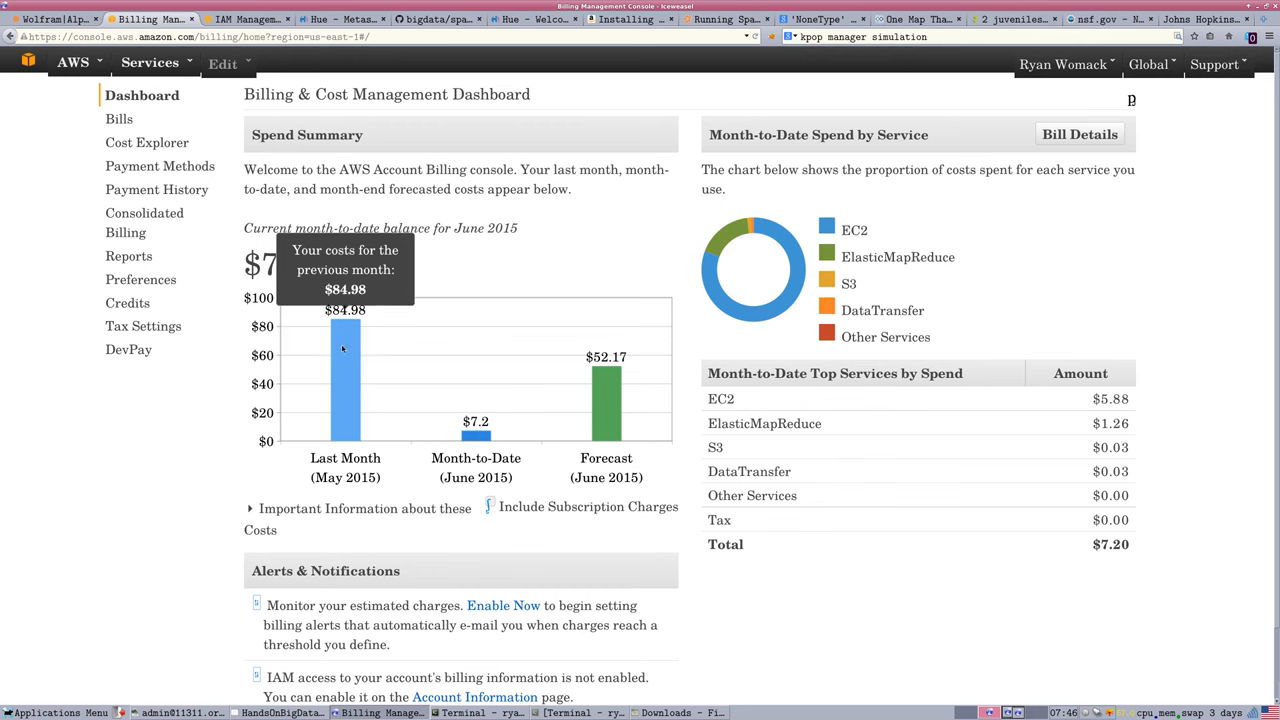
{"action": "mouse_move", "coordinate": [606, 400]}
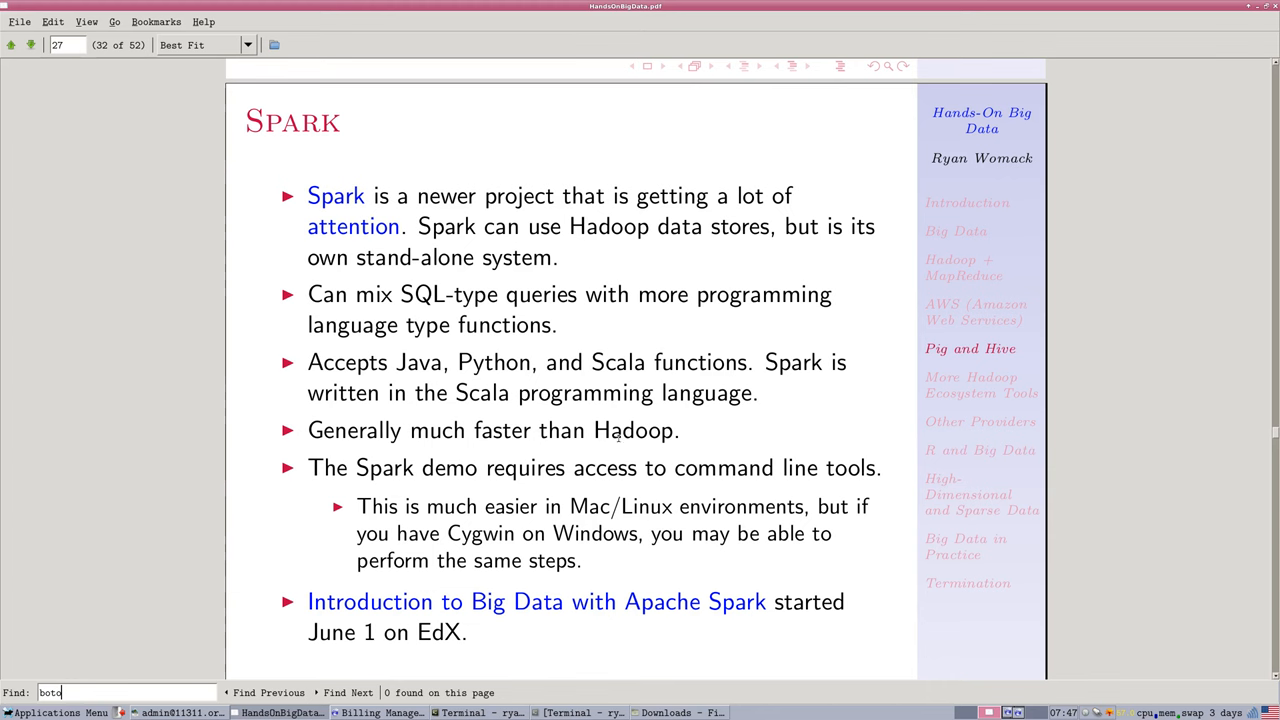
Step: Page to the More Spark materials slide, return to the Spark slide and reach the Apache Spark homepage
{"action": "scroll", "scroll_direction": "down", "scroll_amount": 3}
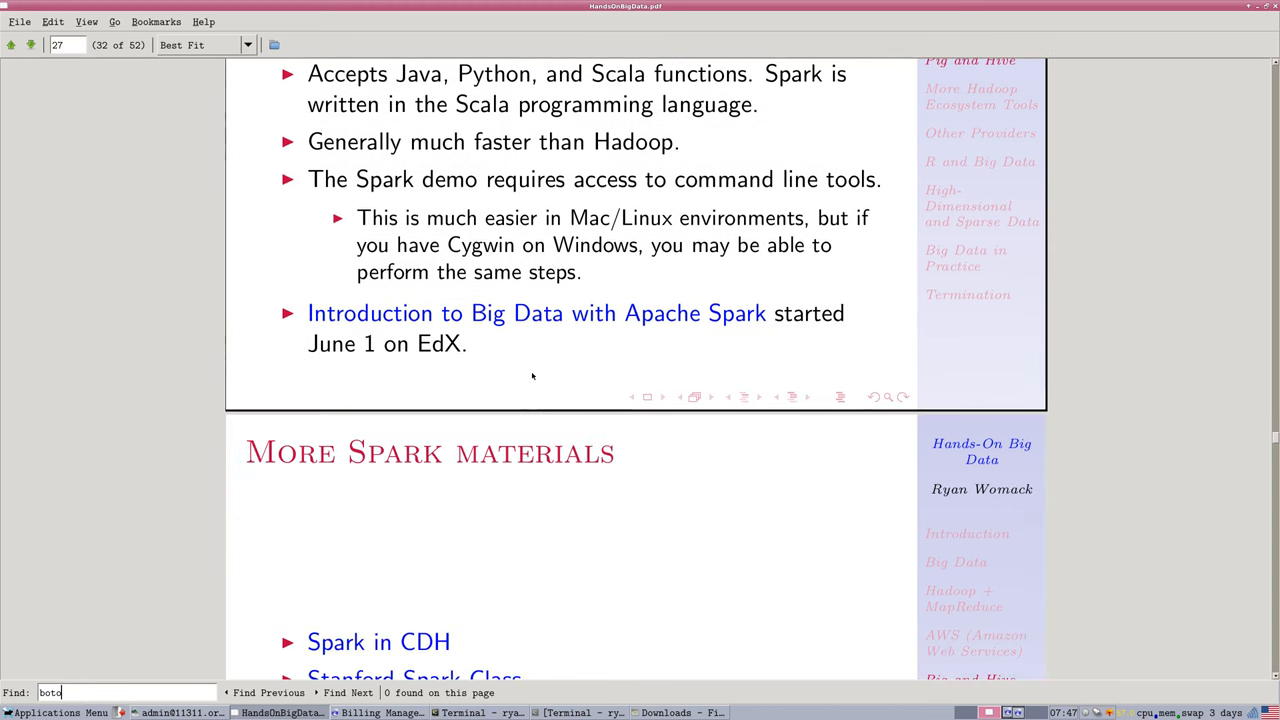
{"action": "scroll", "scroll_direction": "down", "scroll_amount": 3}
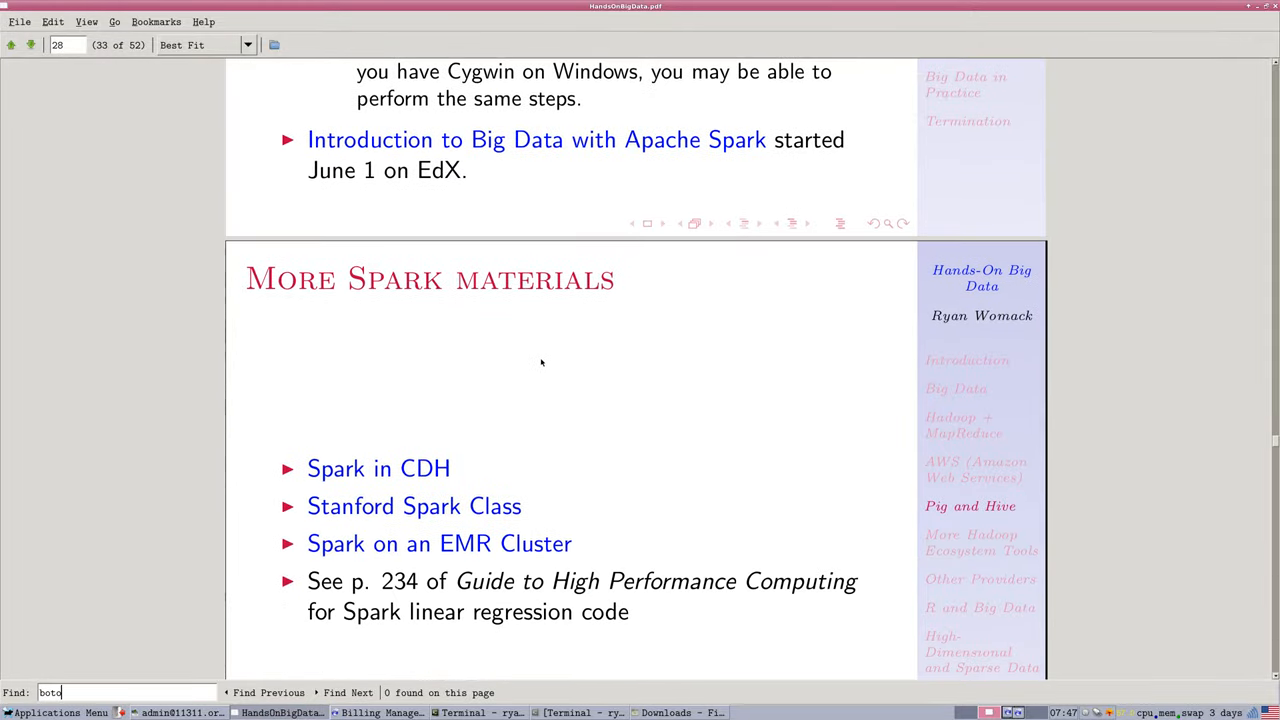
{"action": "scroll", "scroll_direction": "up", "scroll_amount": 3}
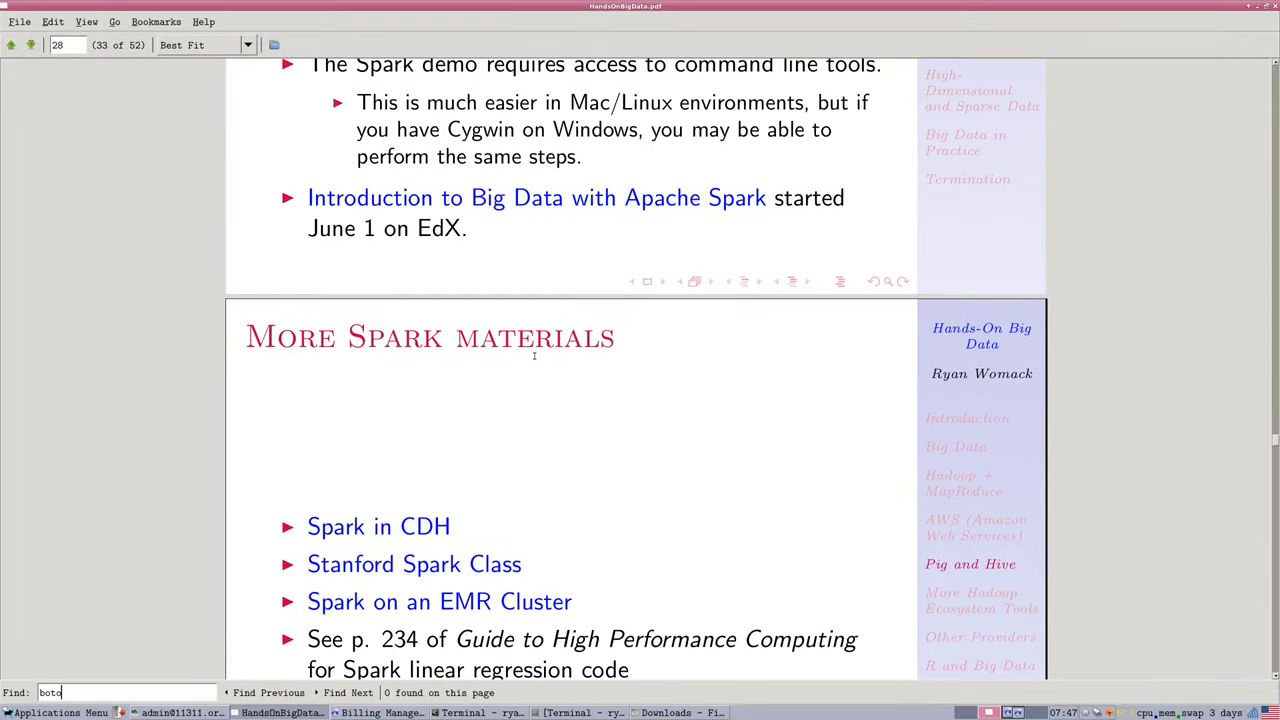
{"action": "left_click", "coordinate": [12, 44]}
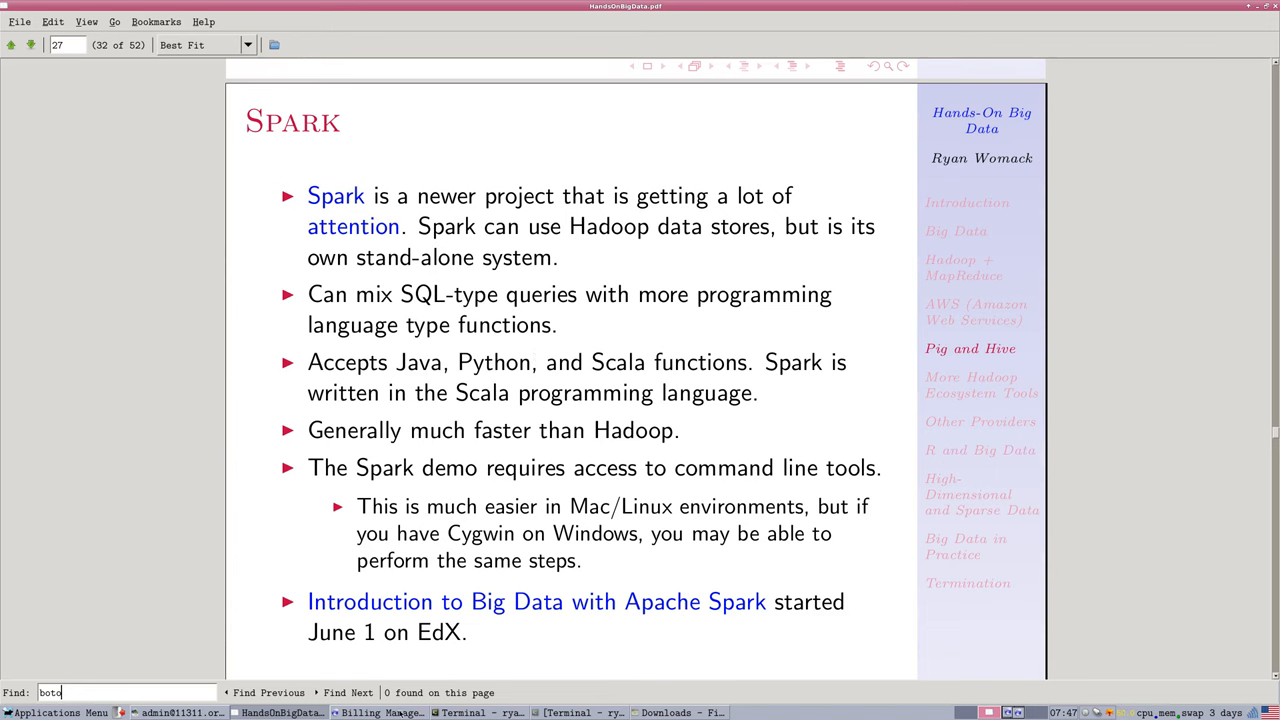
{"action": "left_click", "coordinate": [376, 712]}
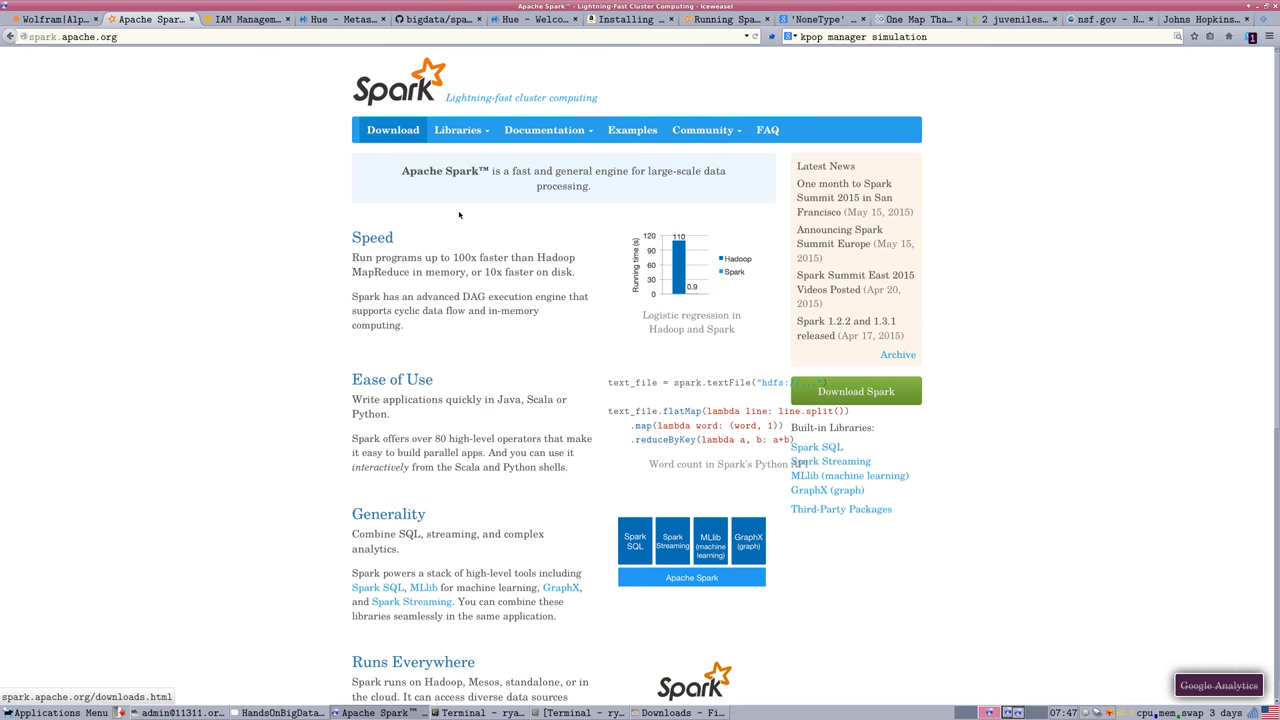
Step: On the Spark download page choose release 1.3.1 and its package type
{"action": "left_click", "coordinate": [392, 130]}
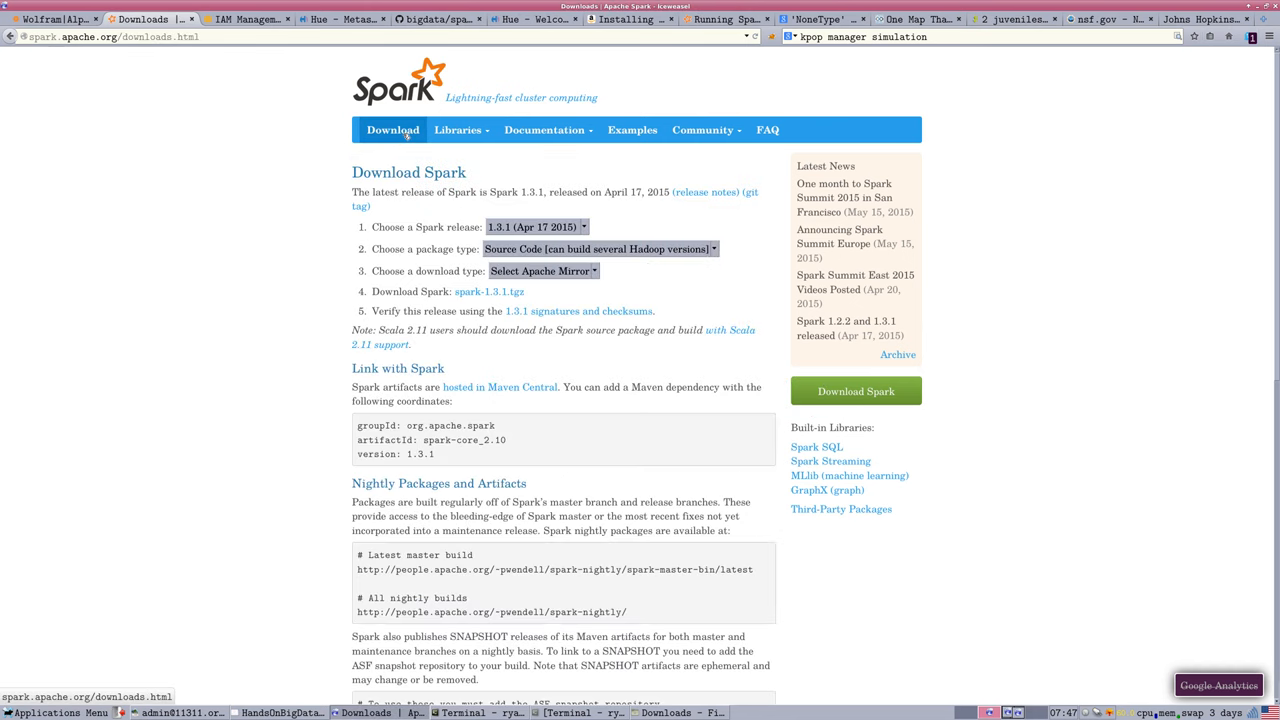
{"action": "mouse_move", "coordinate": [632, 324]}
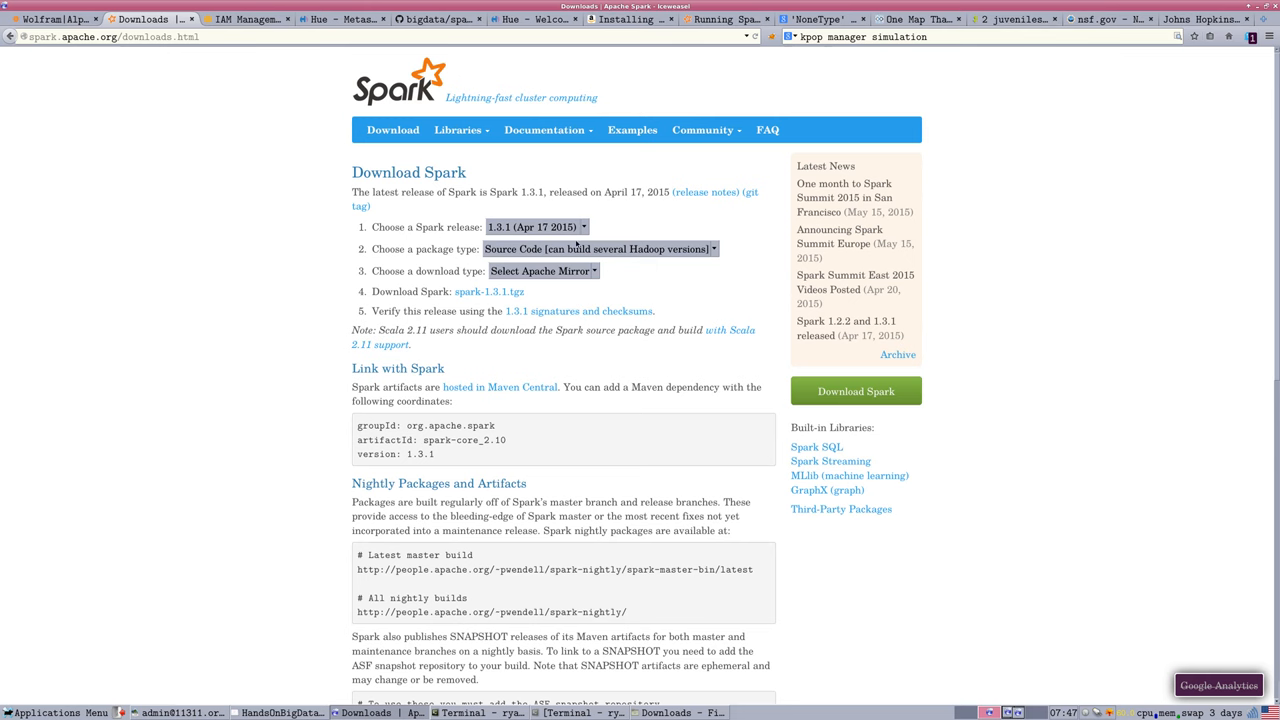
{"action": "left_click", "coordinate": [536, 228]}
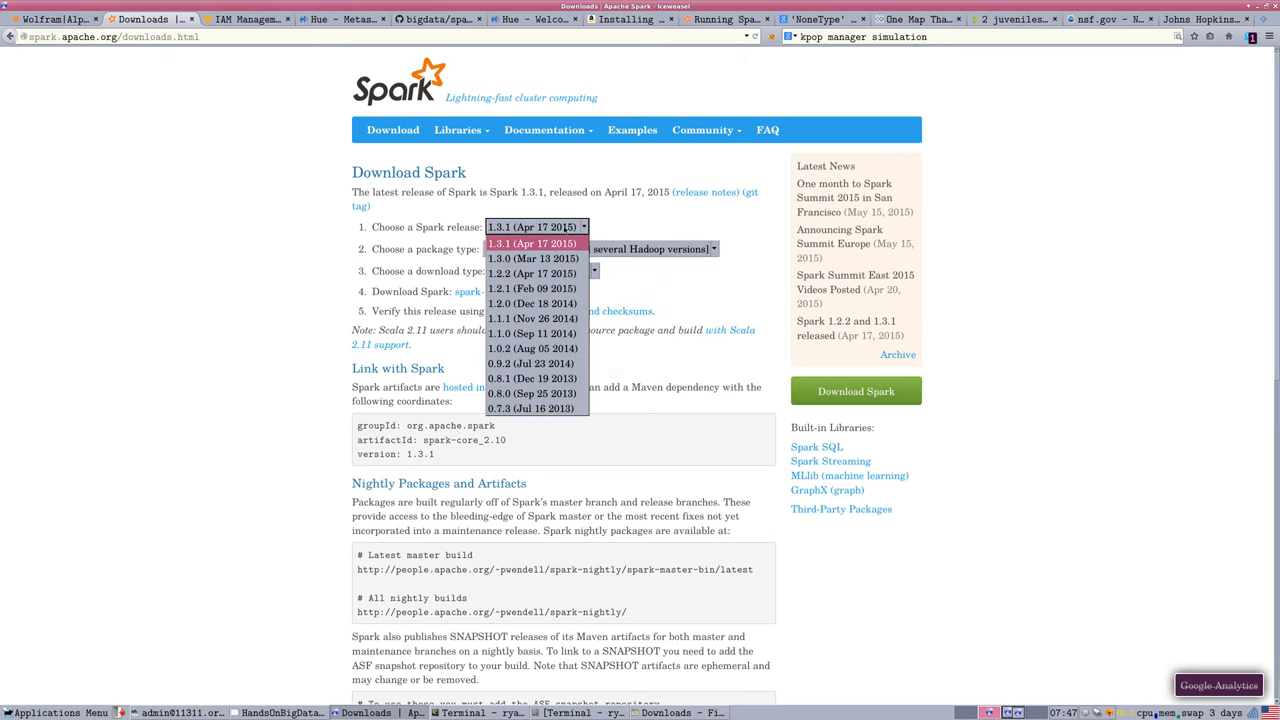
{"action": "left_click", "coordinate": [536, 244]}
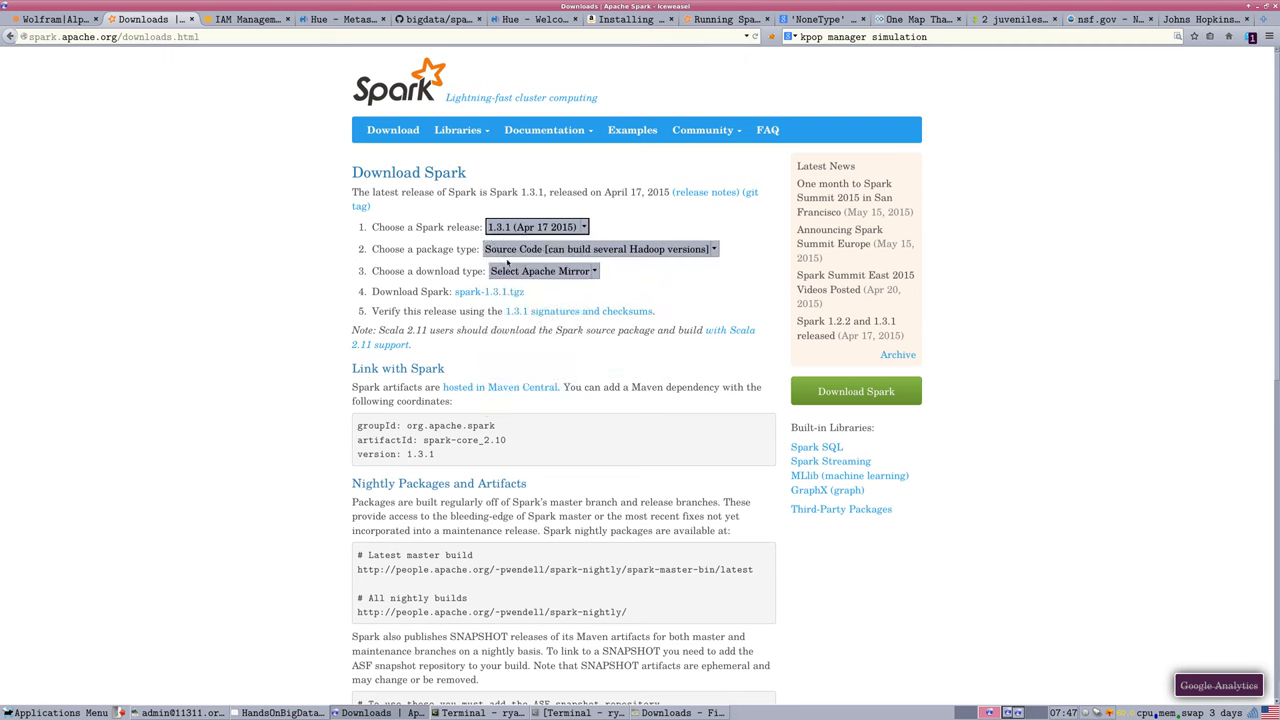
{"action": "left_click", "coordinate": [600, 248]}
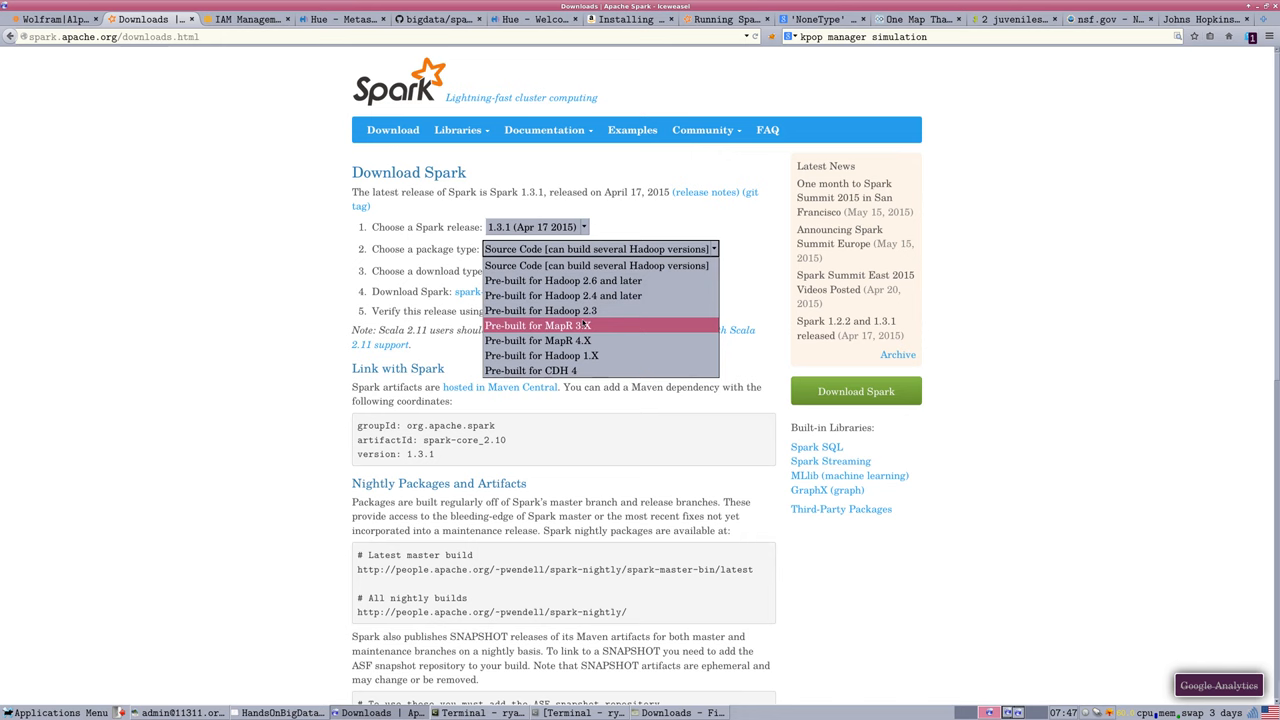
{"action": "left_click", "coordinate": [596, 264]}
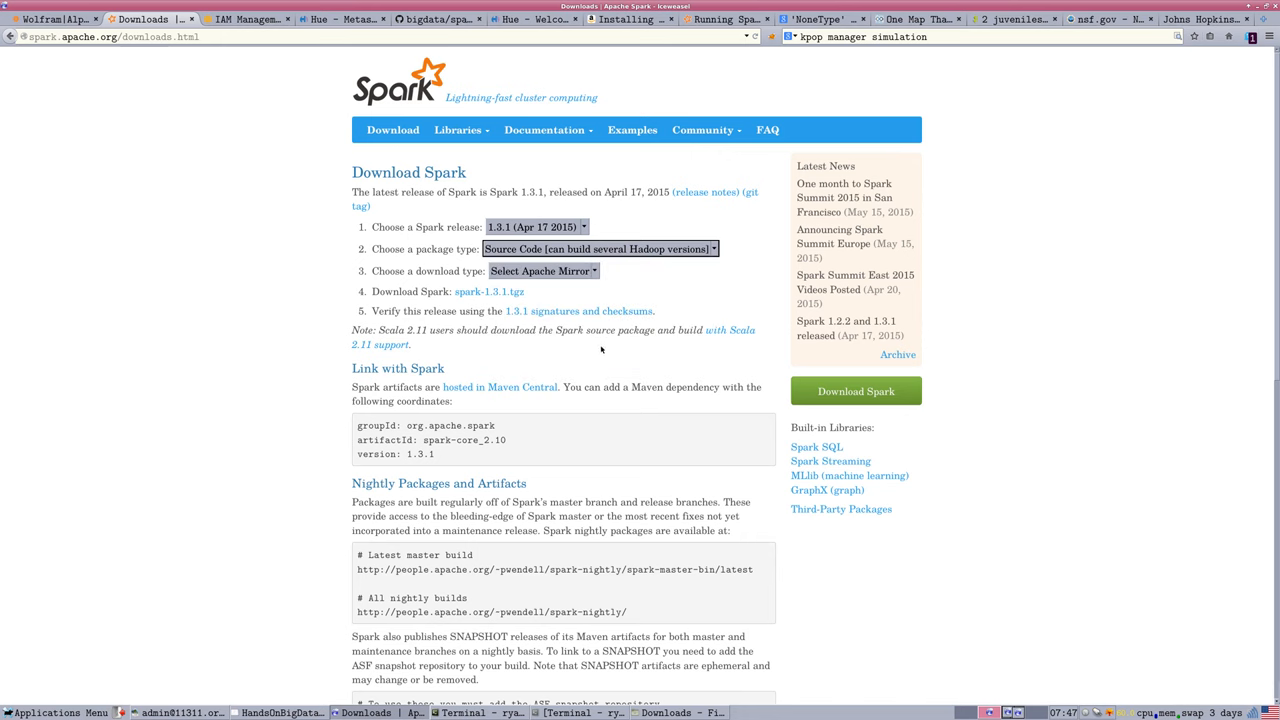
Step: Download spark-1.3.1.tgz from the suggested Apache mirror and save it to disk
{"action": "left_click", "coordinate": [488, 292]}
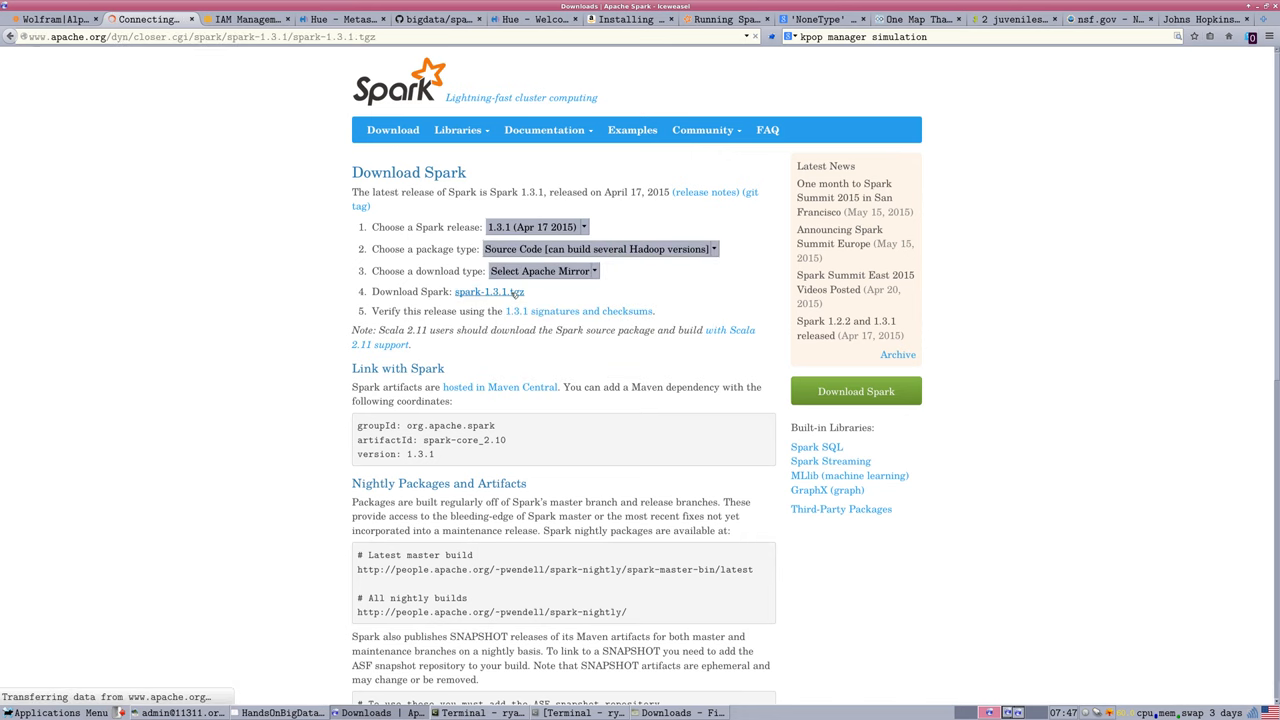
{"action": "left_click", "coordinate": [488, 292]}
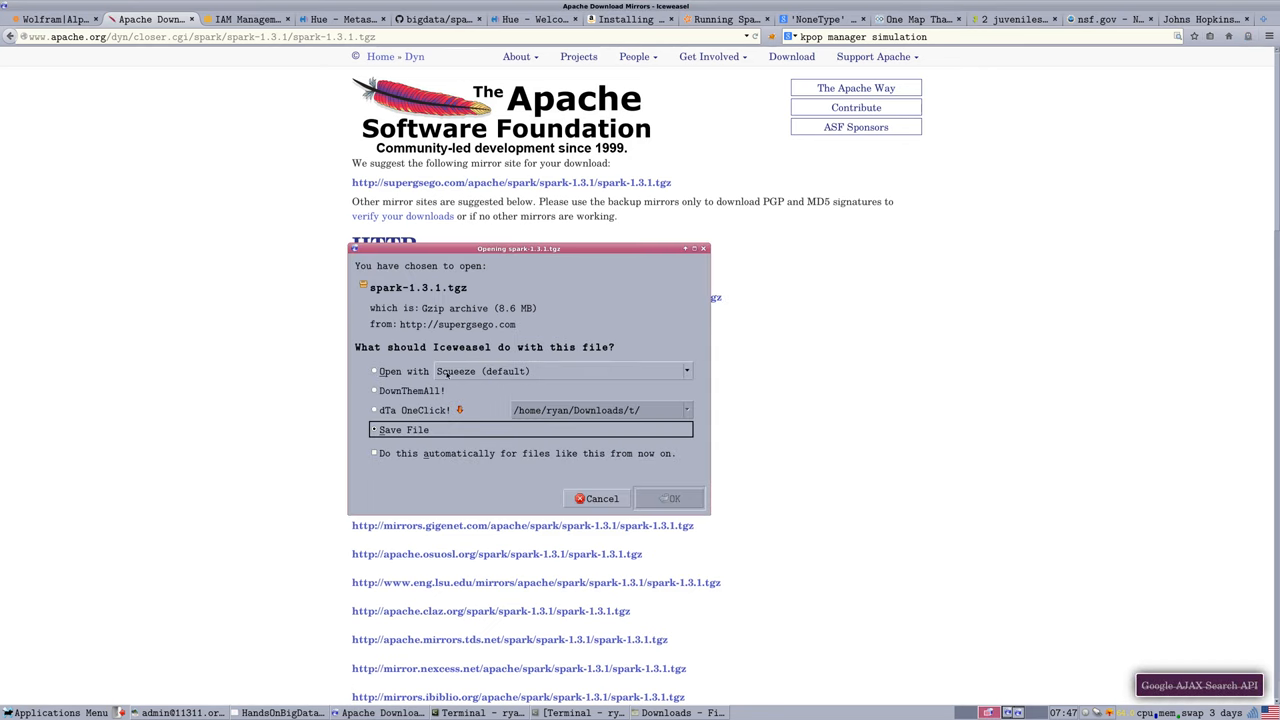
{"action": "left_click", "coordinate": [596, 498]}
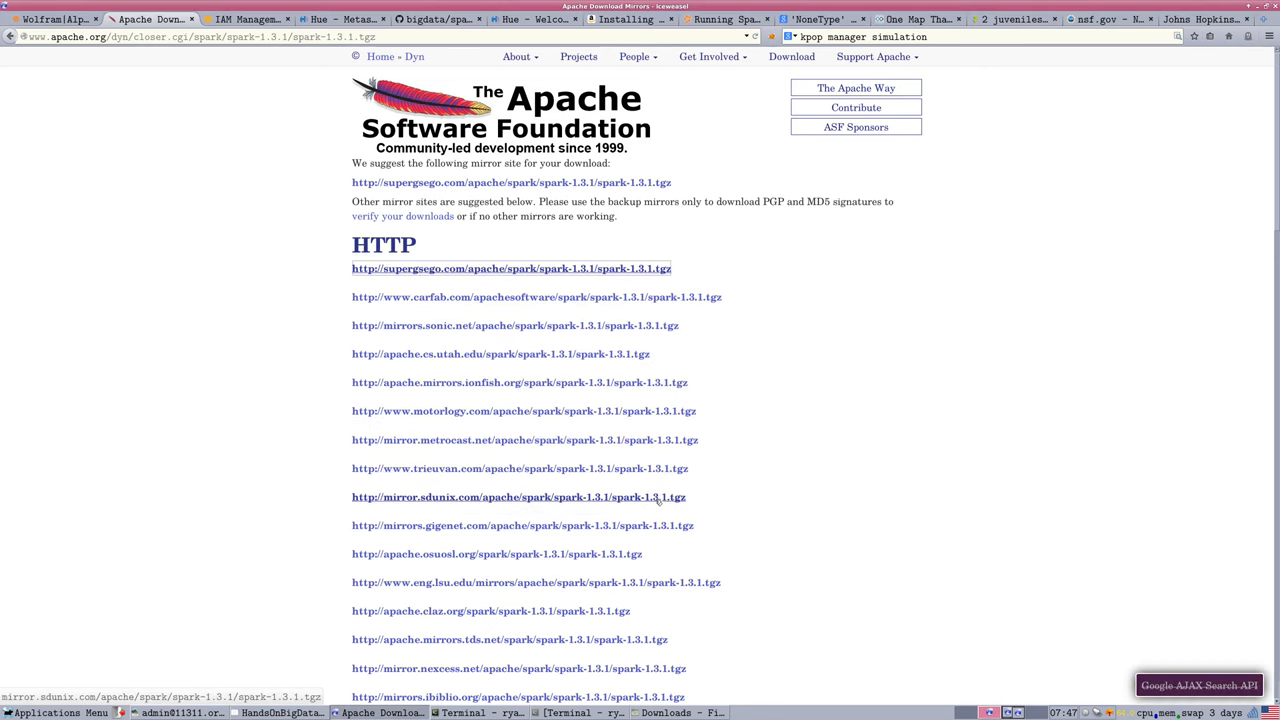
{"action": "mouse_move", "coordinate": [748, 570]}
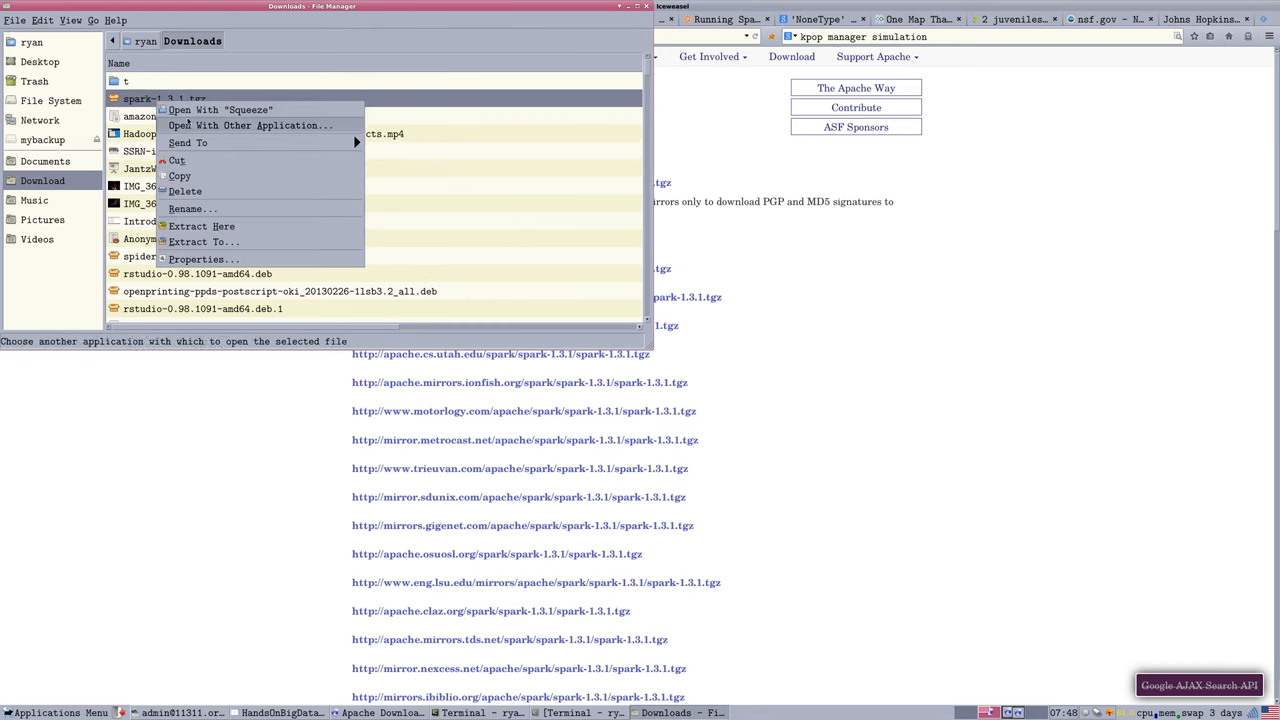
{"action": "mouse_move", "coordinate": [200, 226]}
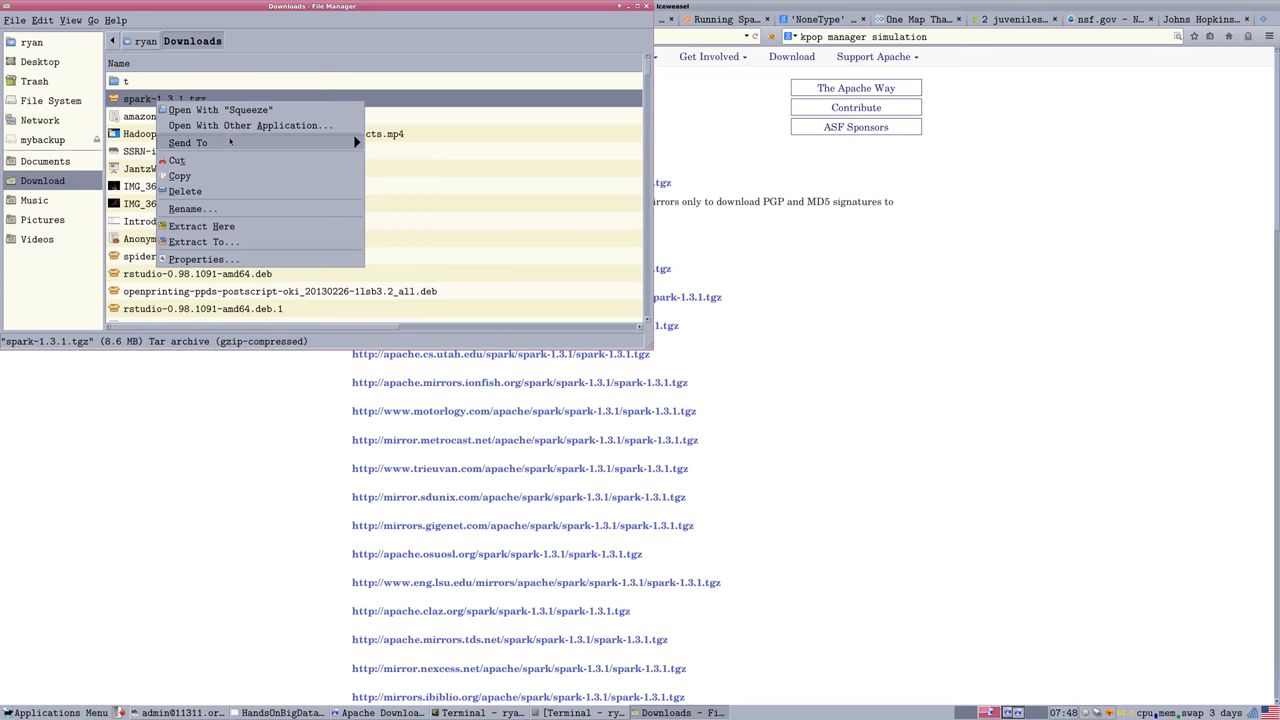
{"action": "mouse_move", "coordinate": [200, 226]}
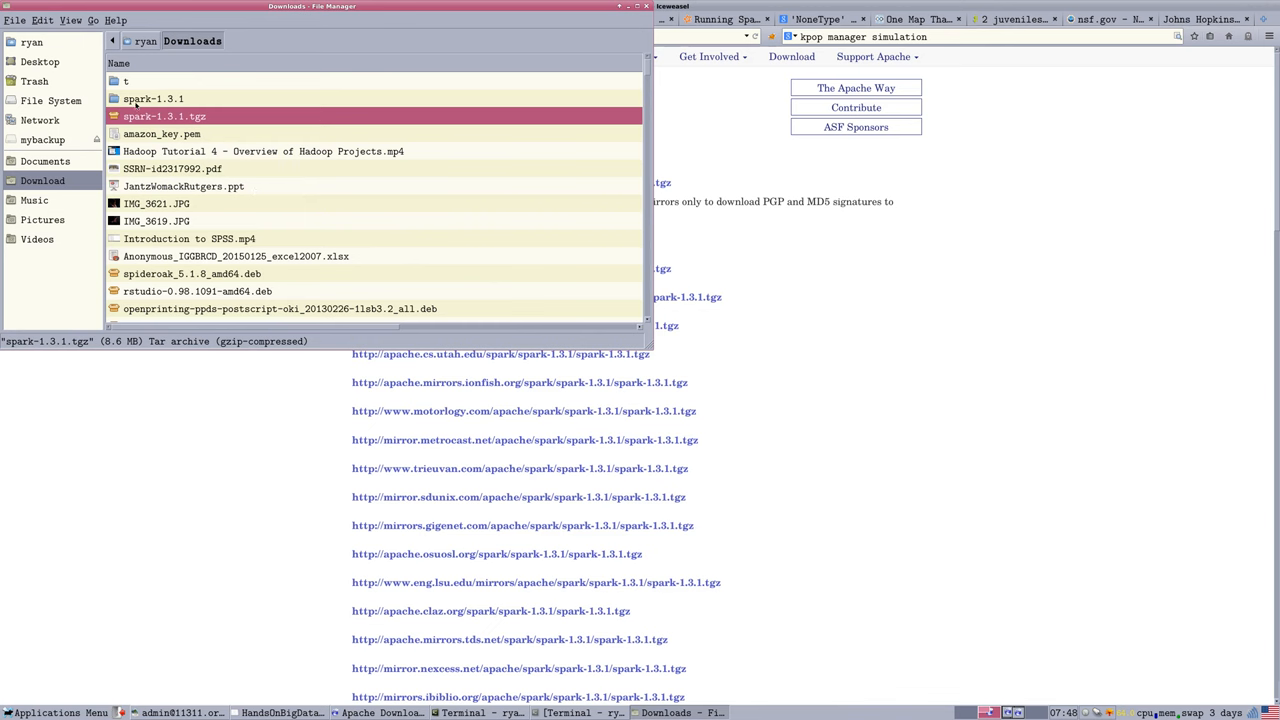
Step: Select the extracted spark-1.3.1 folder in Downloads
{"action": "left_click", "coordinate": [152, 98]}
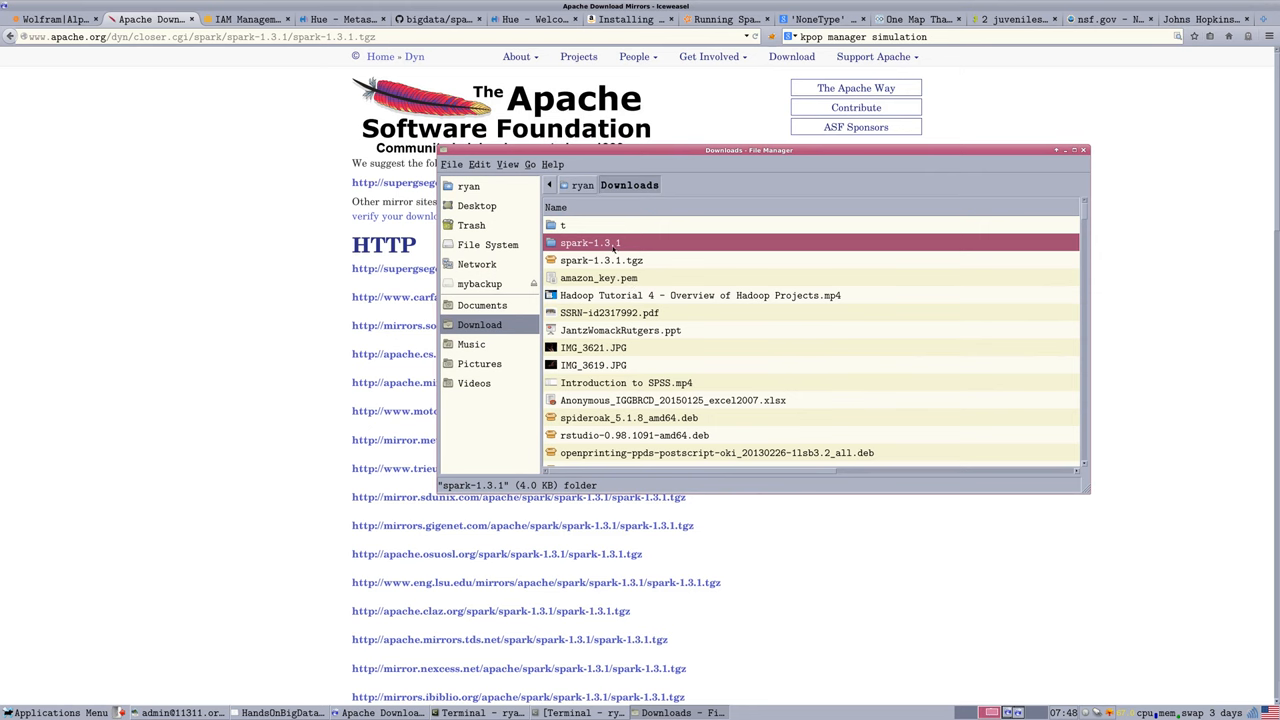
{"action": "mouse_move", "coordinate": [204, 272]}
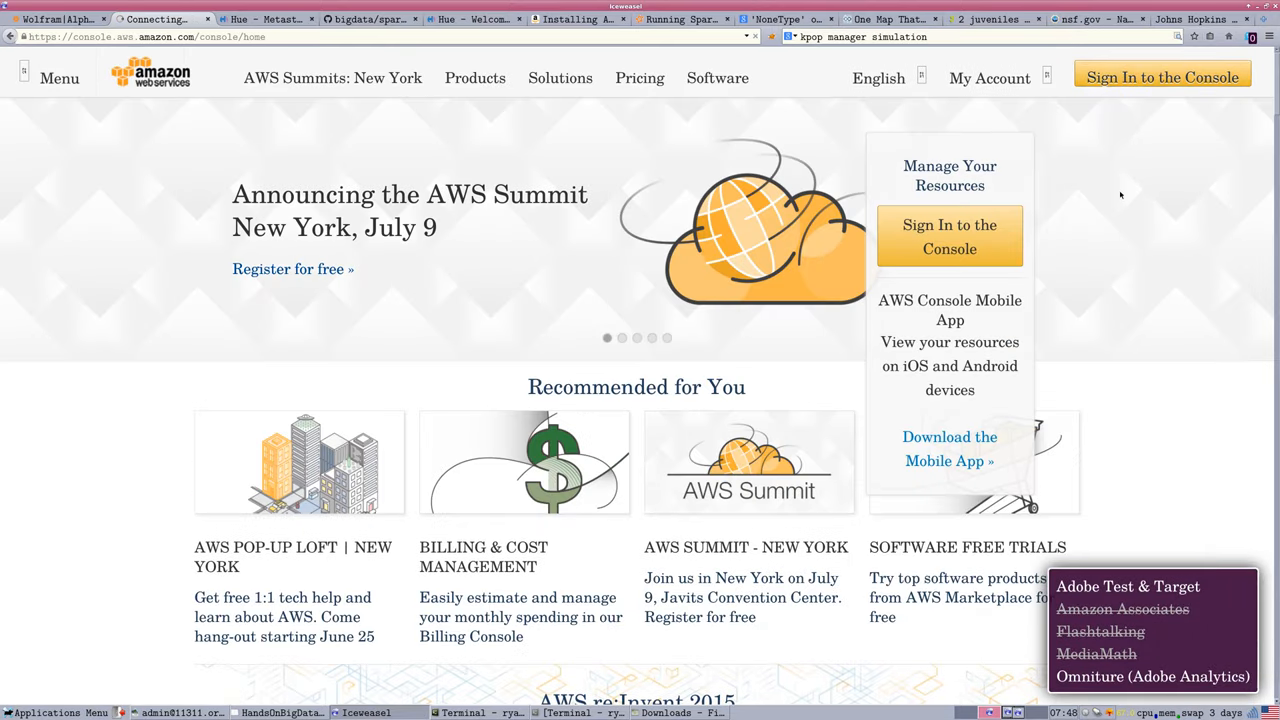
Step: Sign in and go to the IAM users list
{"action": "left_click", "coordinate": [948, 236]}
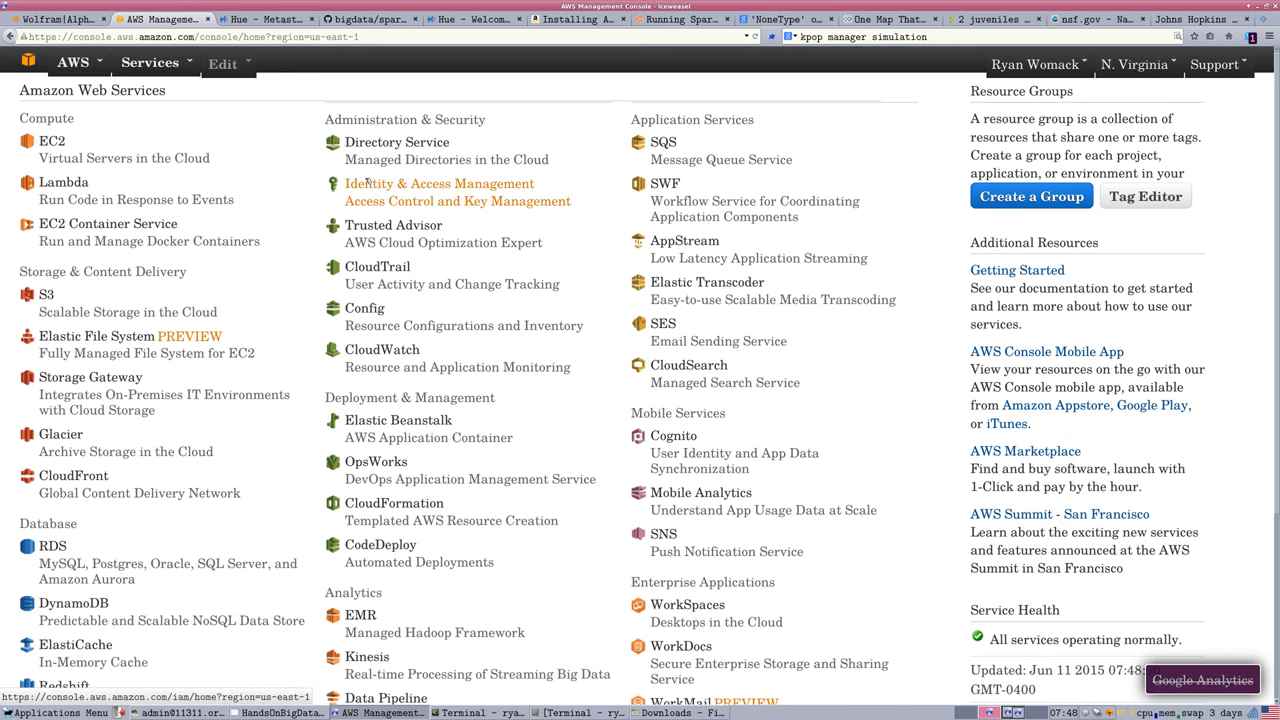
{"action": "left_click", "coordinate": [440, 184]}
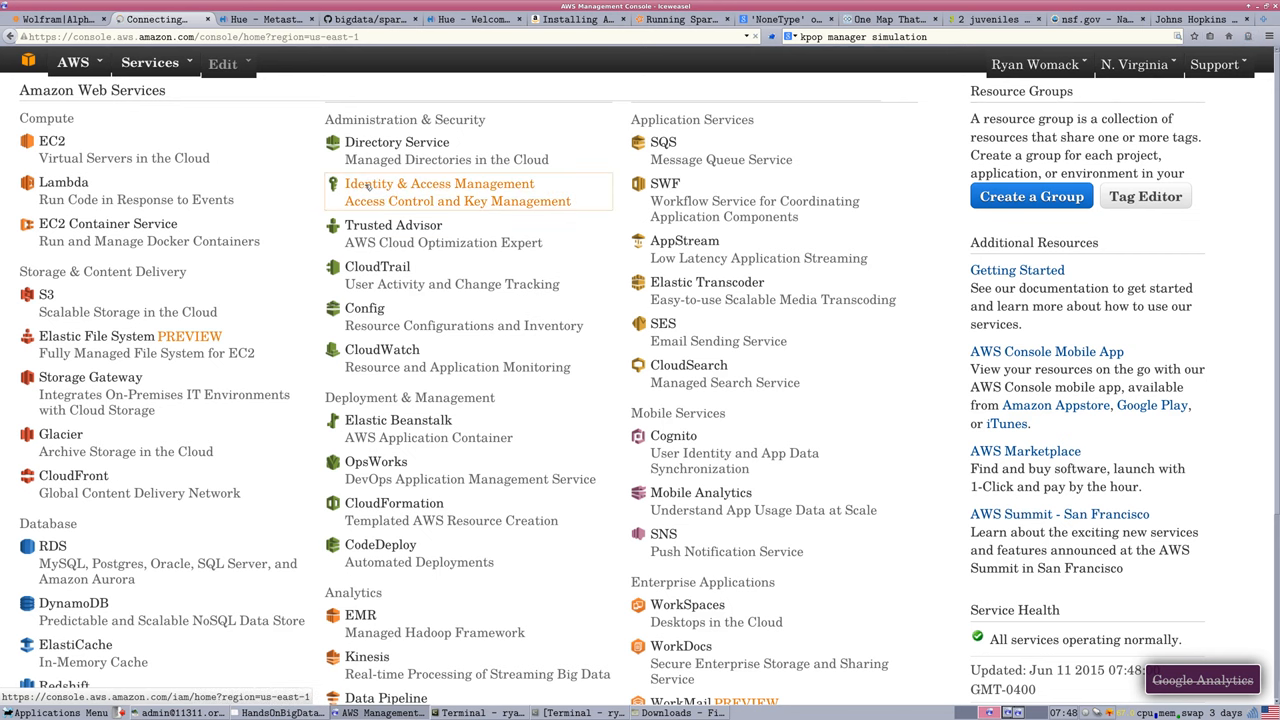
{"action": "left_click", "coordinate": [440, 184]}
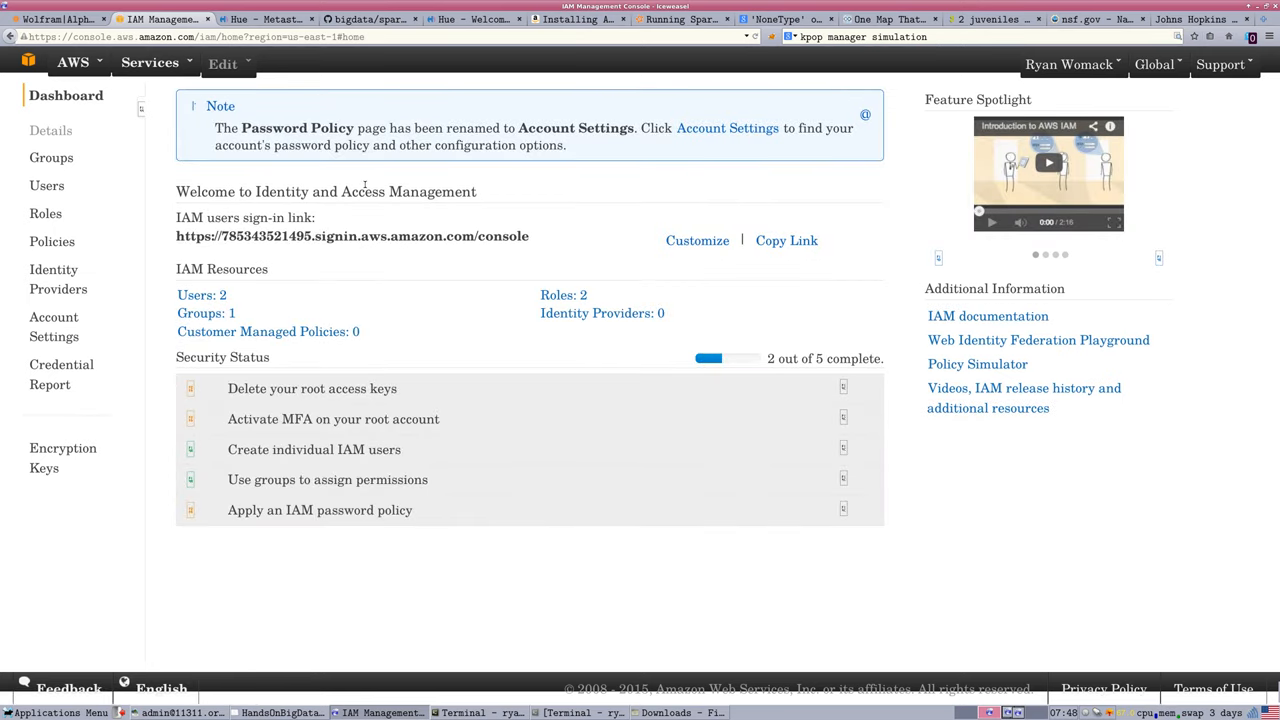
{"action": "mouse_move", "coordinate": [366, 428]}
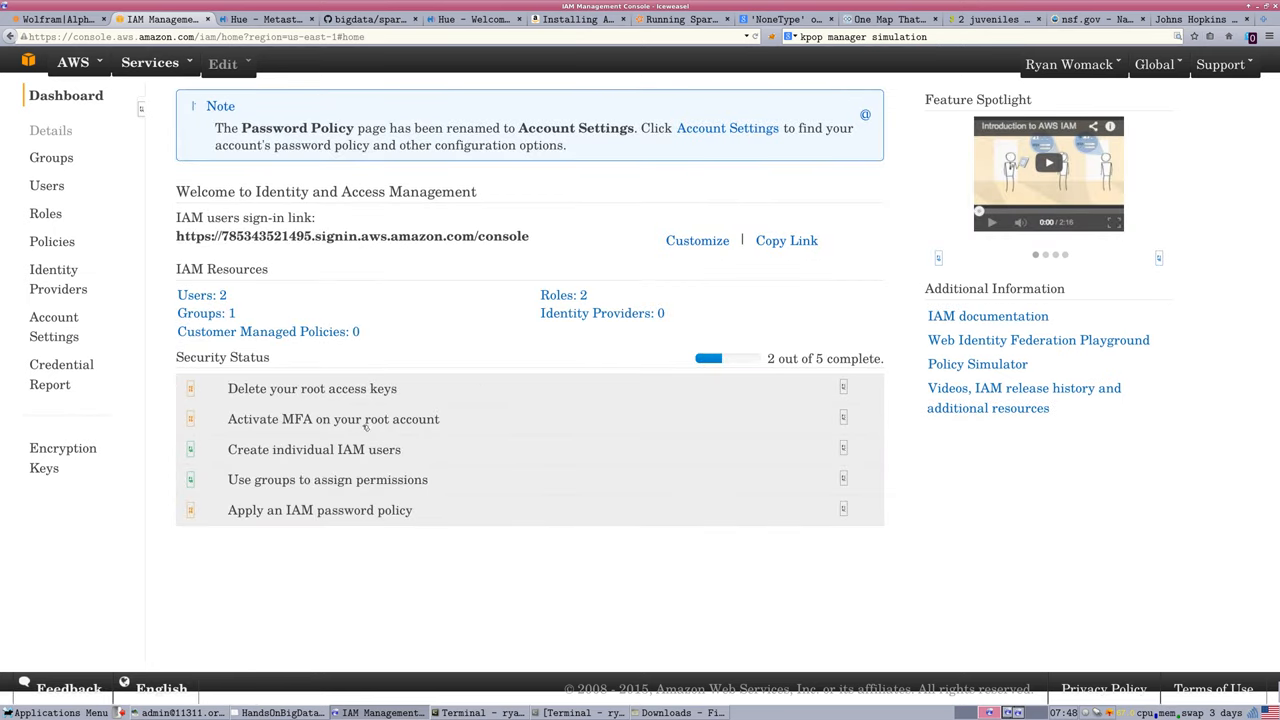
{"action": "mouse_move", "coordinate": [516, 396]}
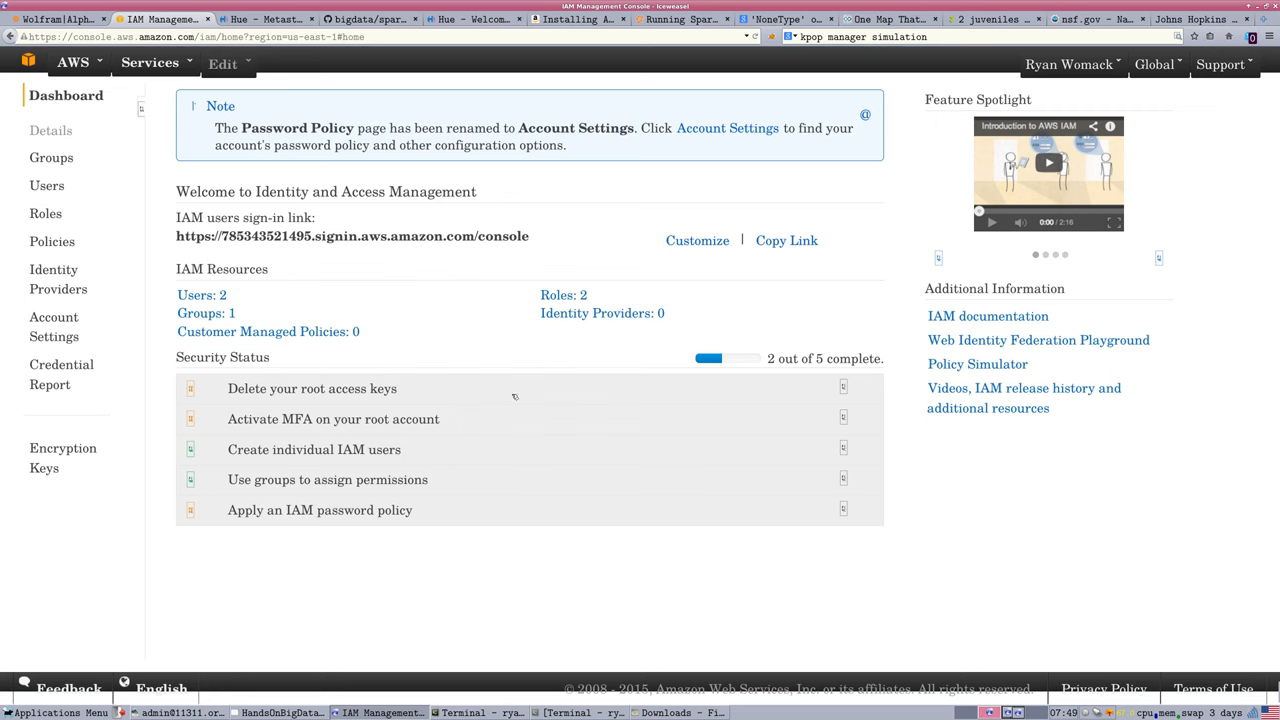
{"action": "mouse_move", "coordinate": [564, 294]}
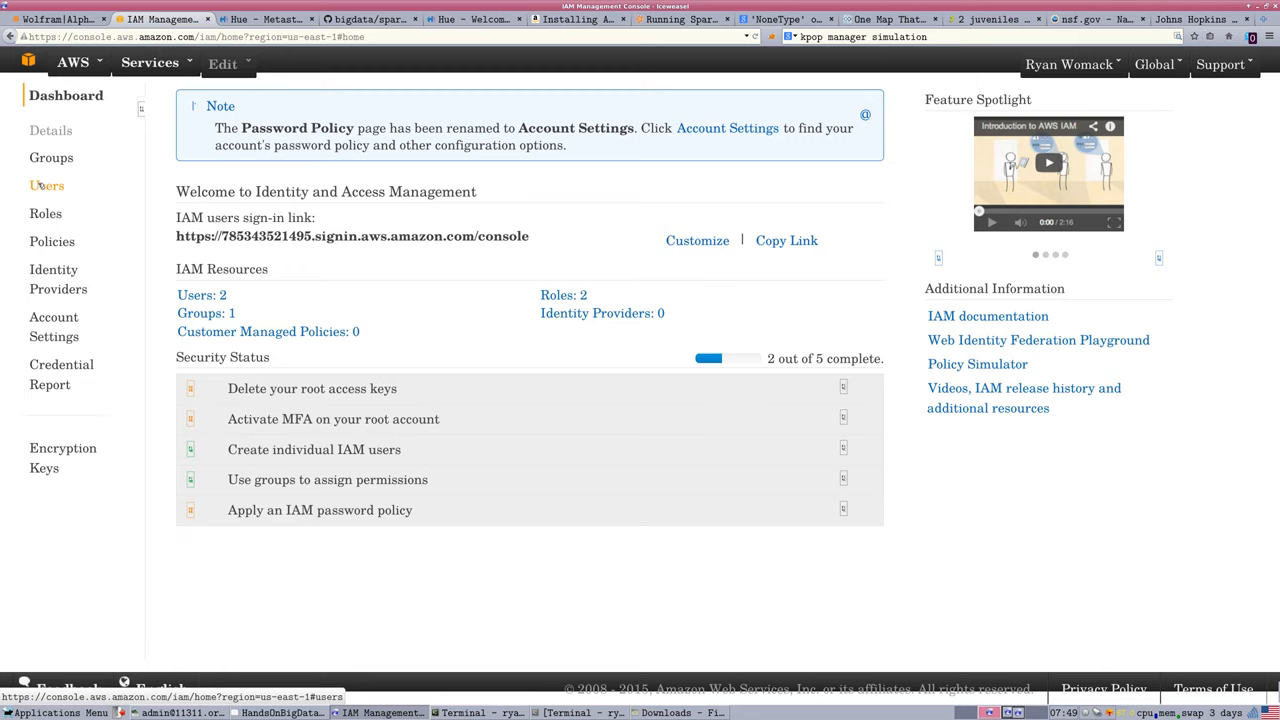
{"action": "left_click", "coordinate": [46, 184]}
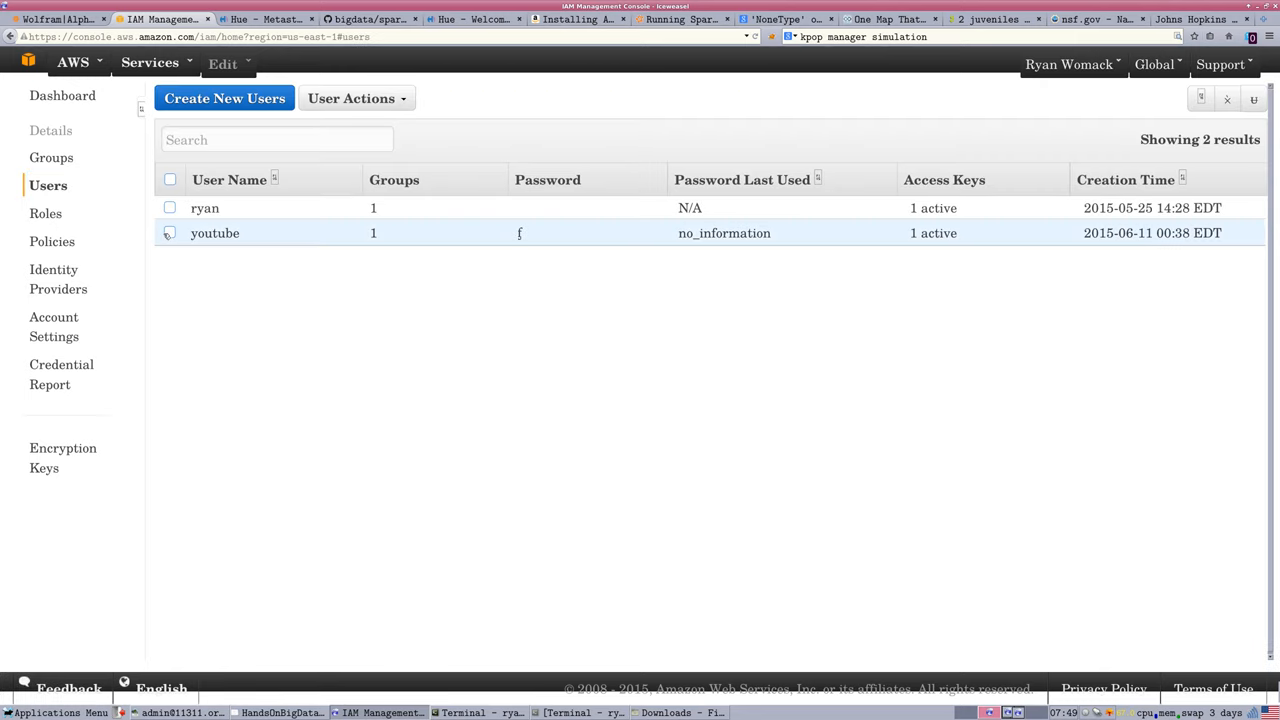
Step: Review the newer user 'youtube' and delete it, leaving only 'ryan'
{"action": "left_click", "coordinate": [214, 232]}
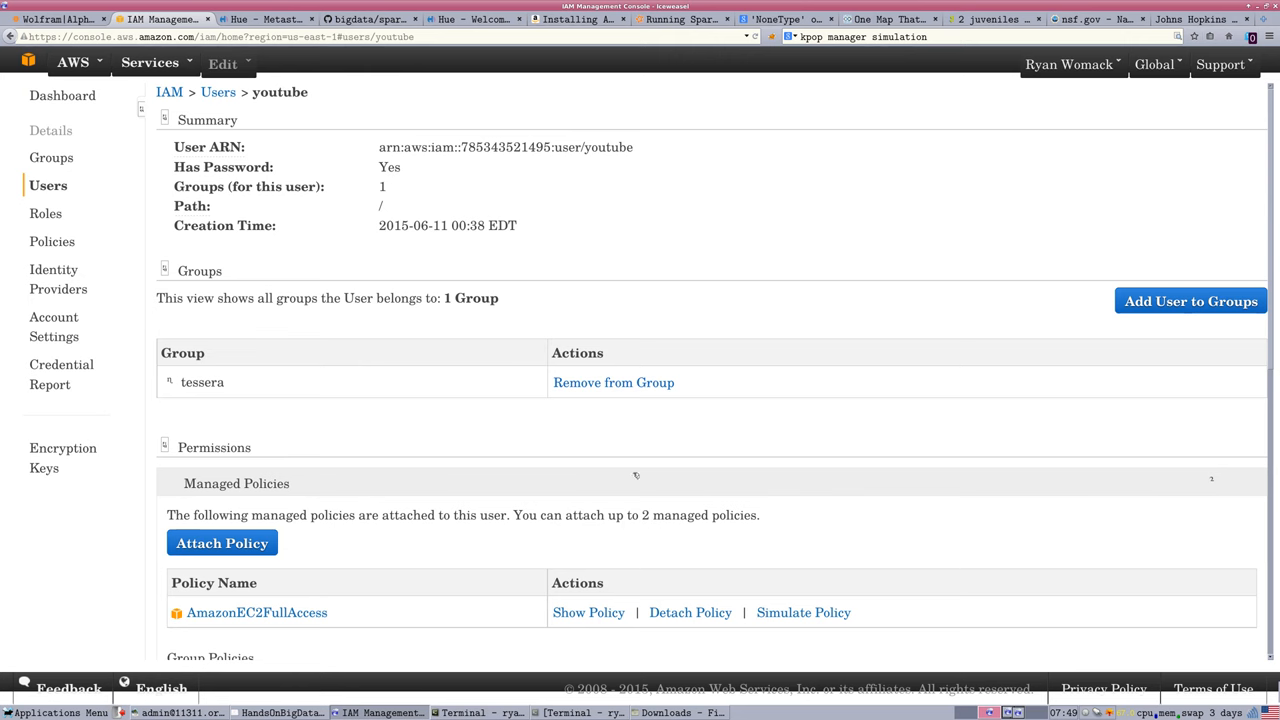
{"action": "scroll", "scroll_direction": "down", "scroll_amount": 3}
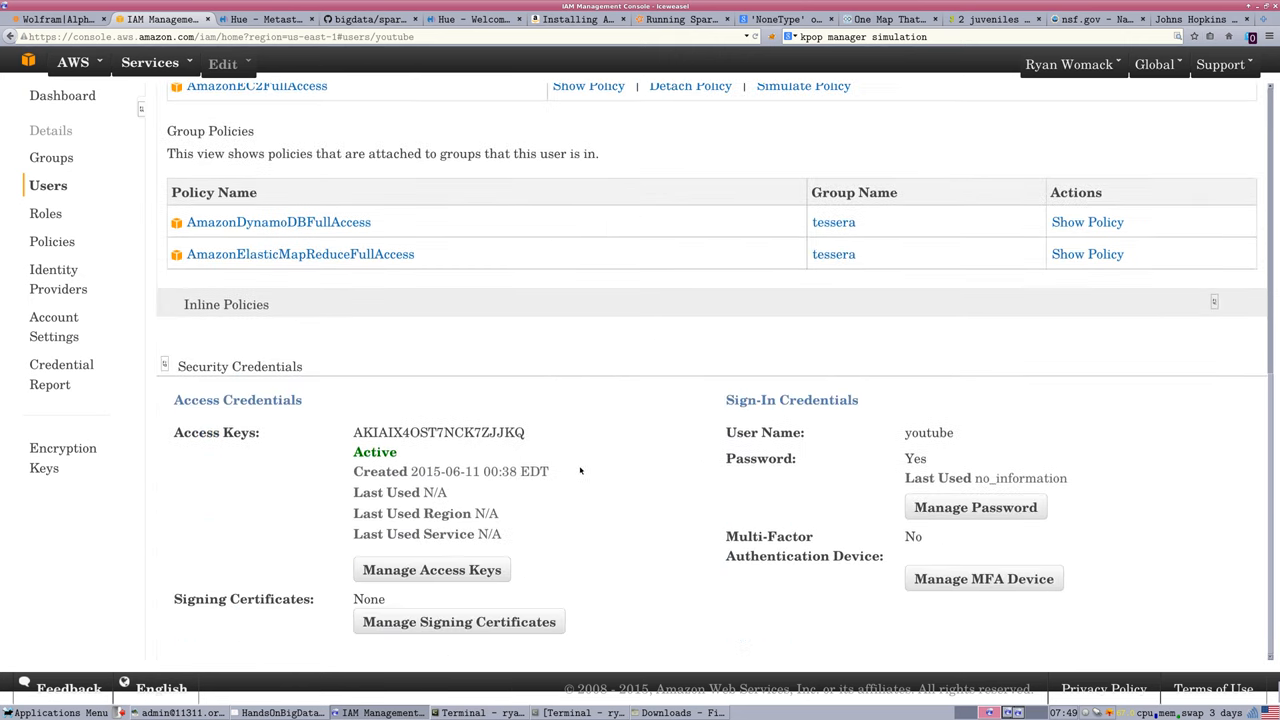
{"action": "scroll", "scroll_direction": "up", "scroll_amount": 3}
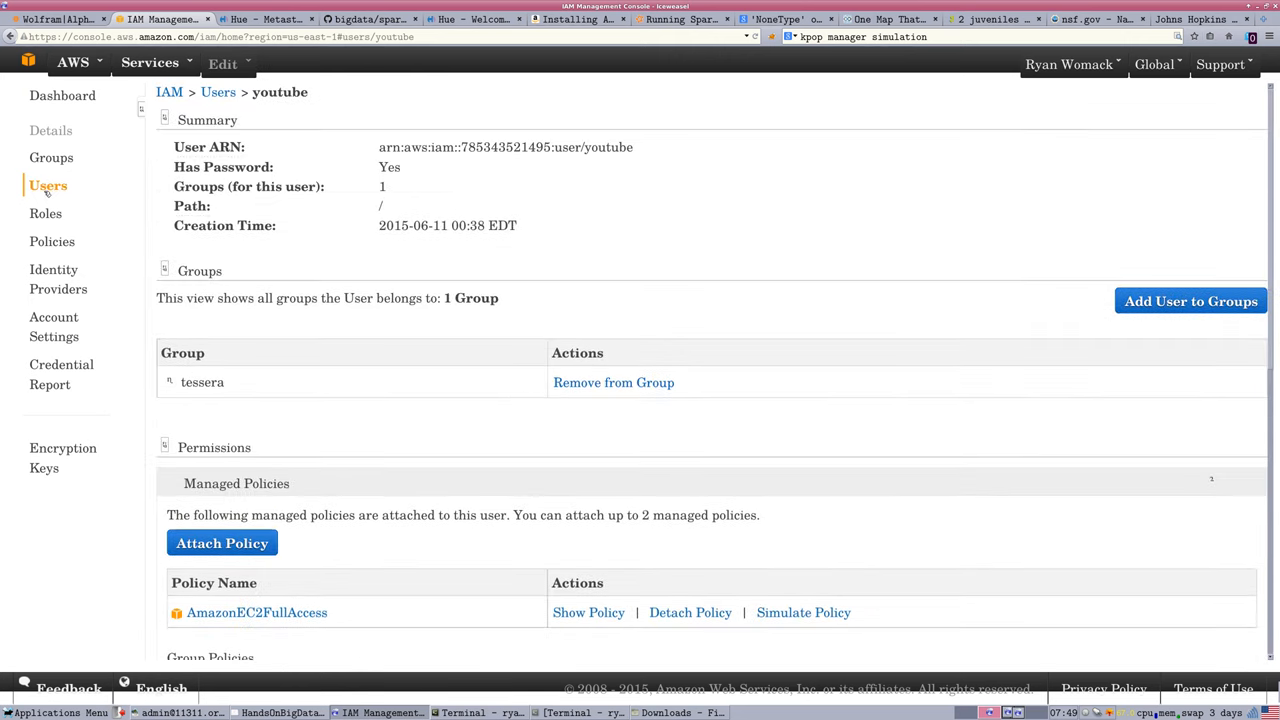
{"action": "left_click", "coordinate": [218, 92]}
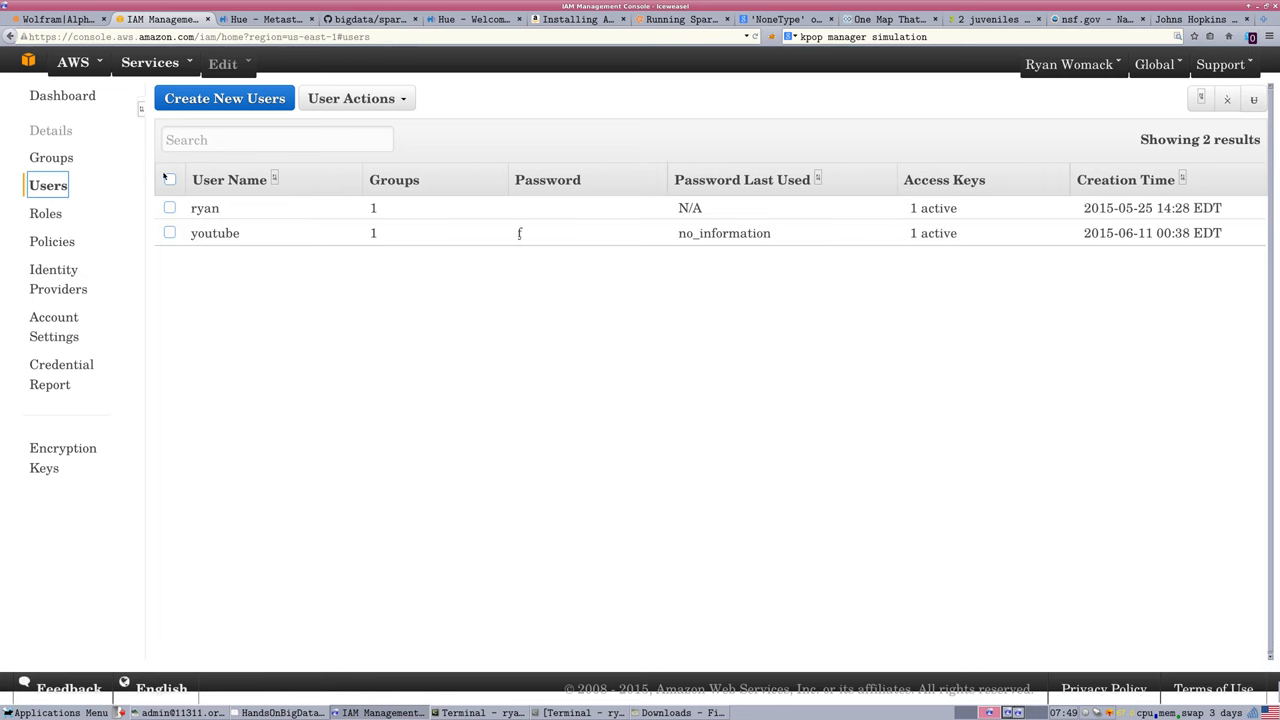
{"action": "left_click", "coordinate": [168, 232]}
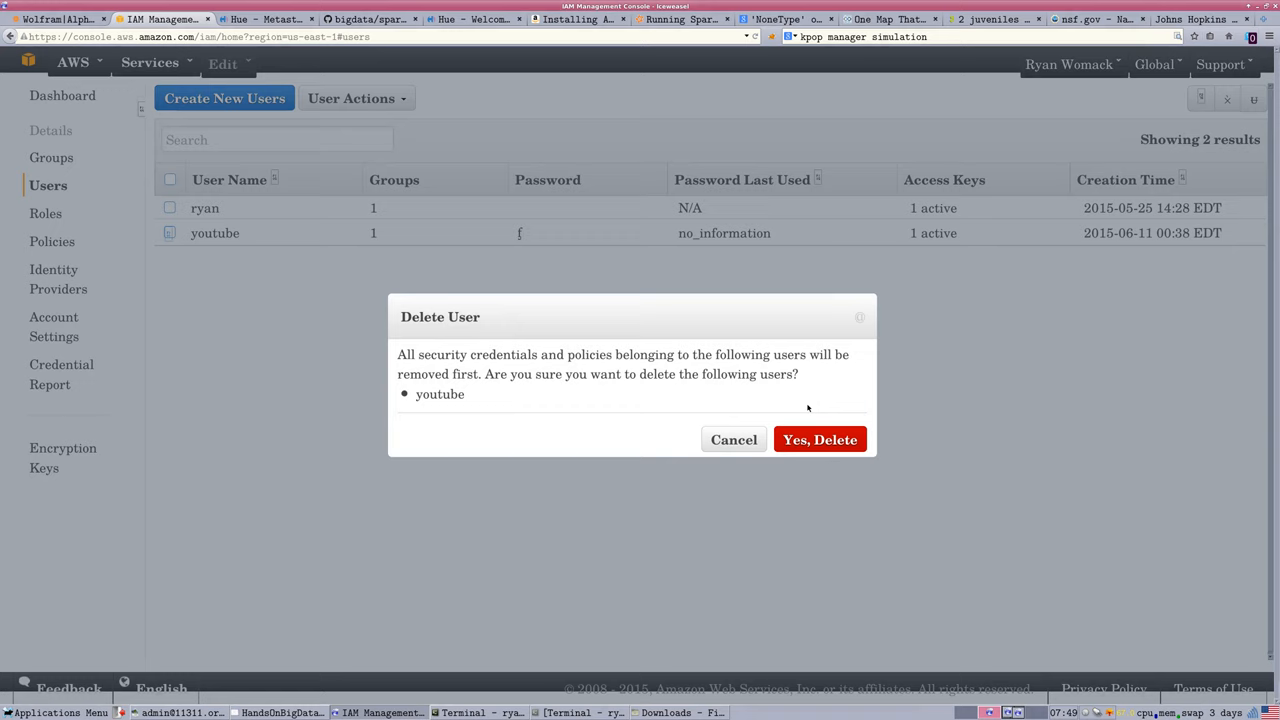
{"action": "left_click", "coordinate": [820, 440]}
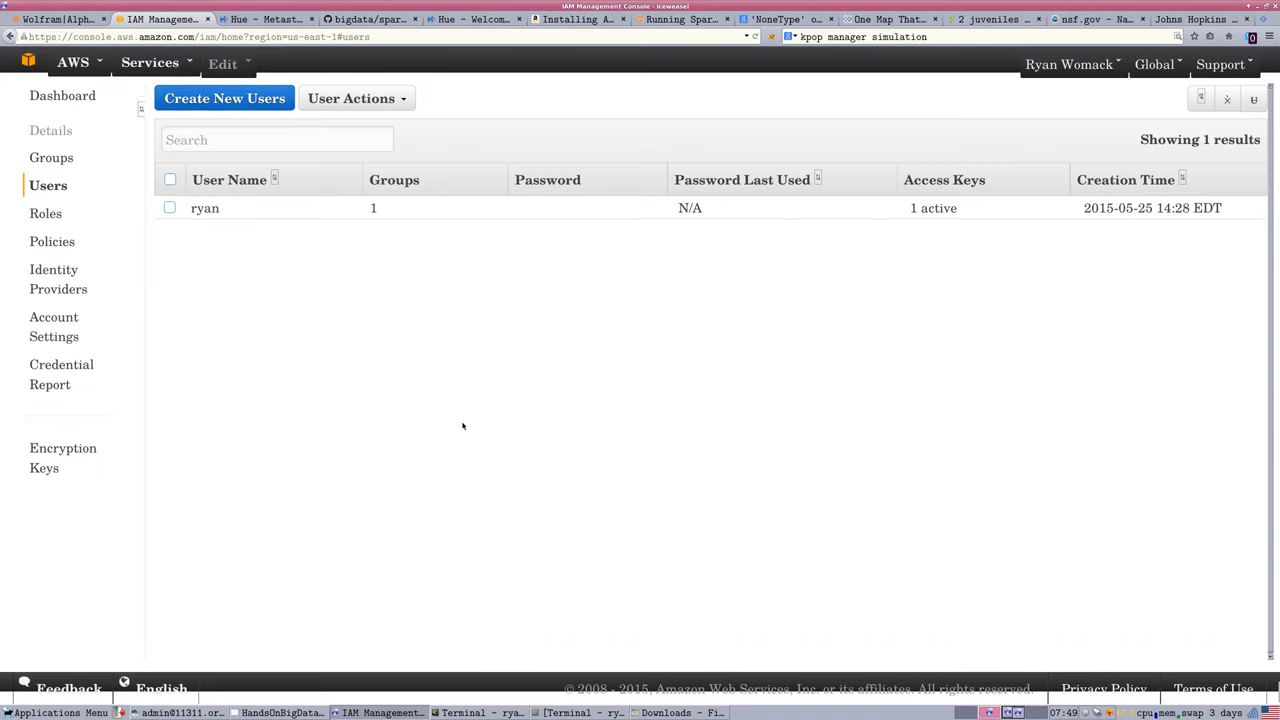
Step: Create a new IAM user named 'youtube'
{"action": "left_click", "coordinate": [224, 98]}
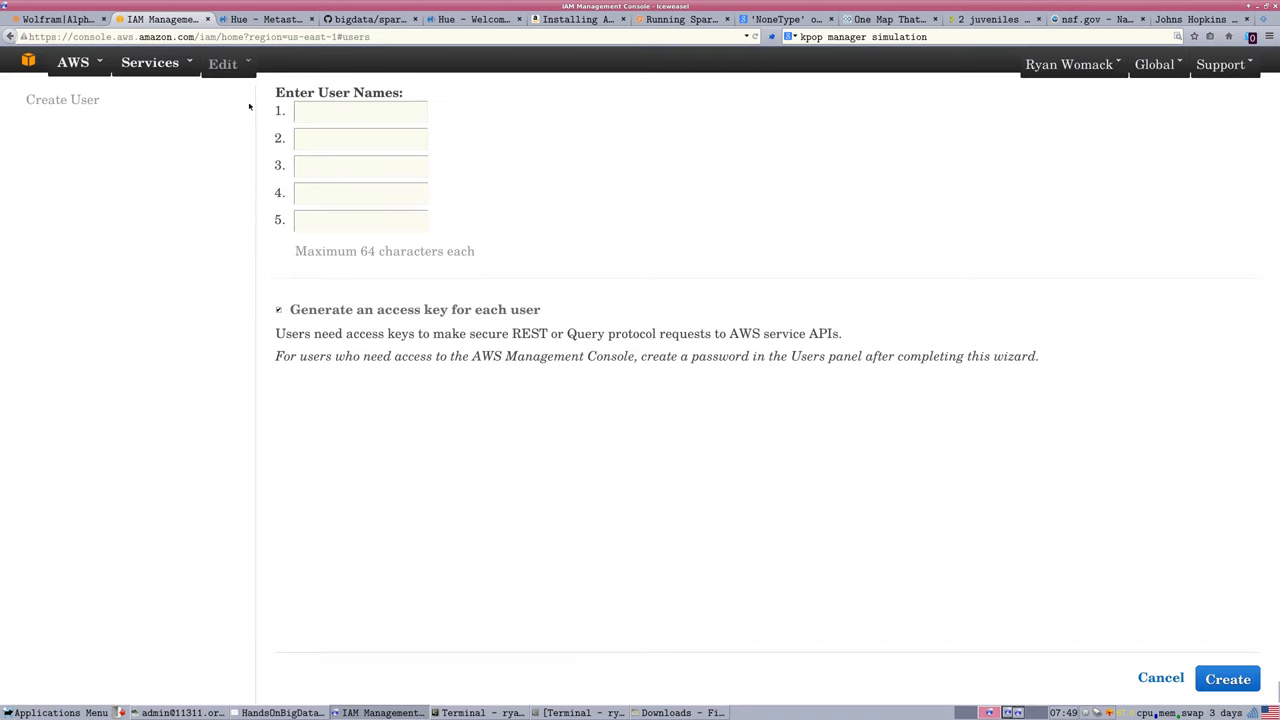
{"action": "type", "text": "youtu"}
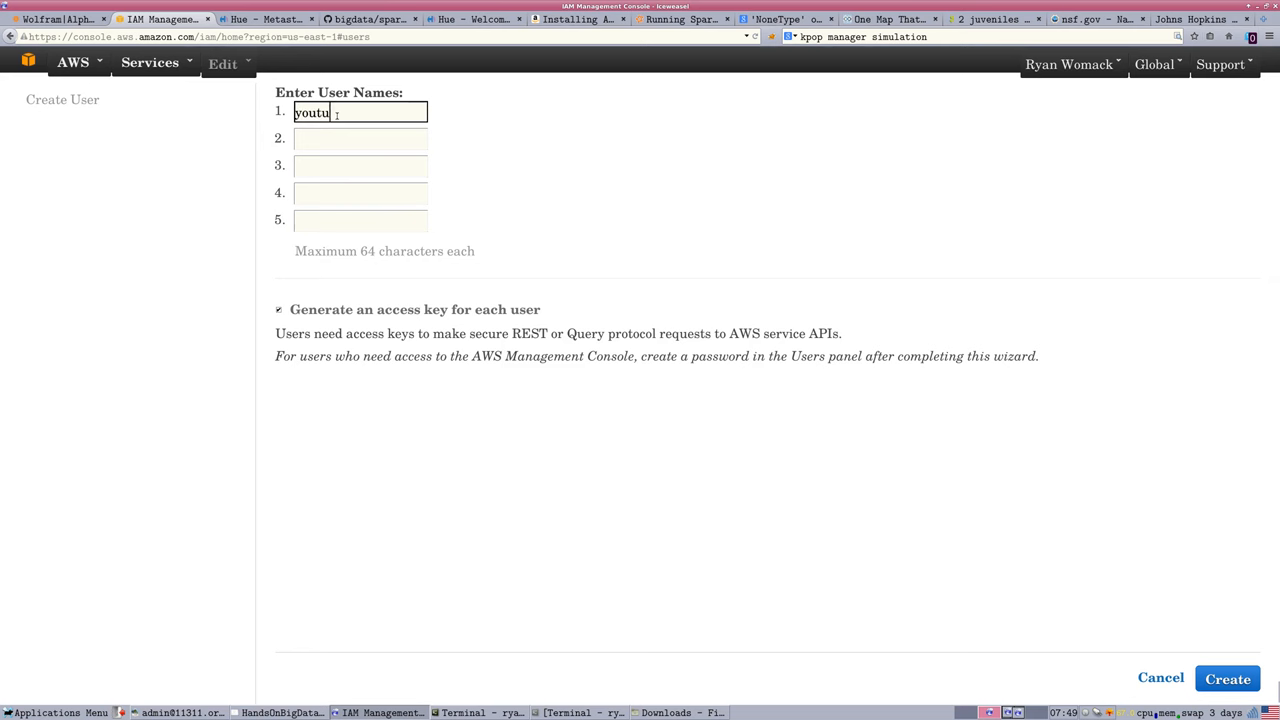
{"action": "type", "text": "be"}
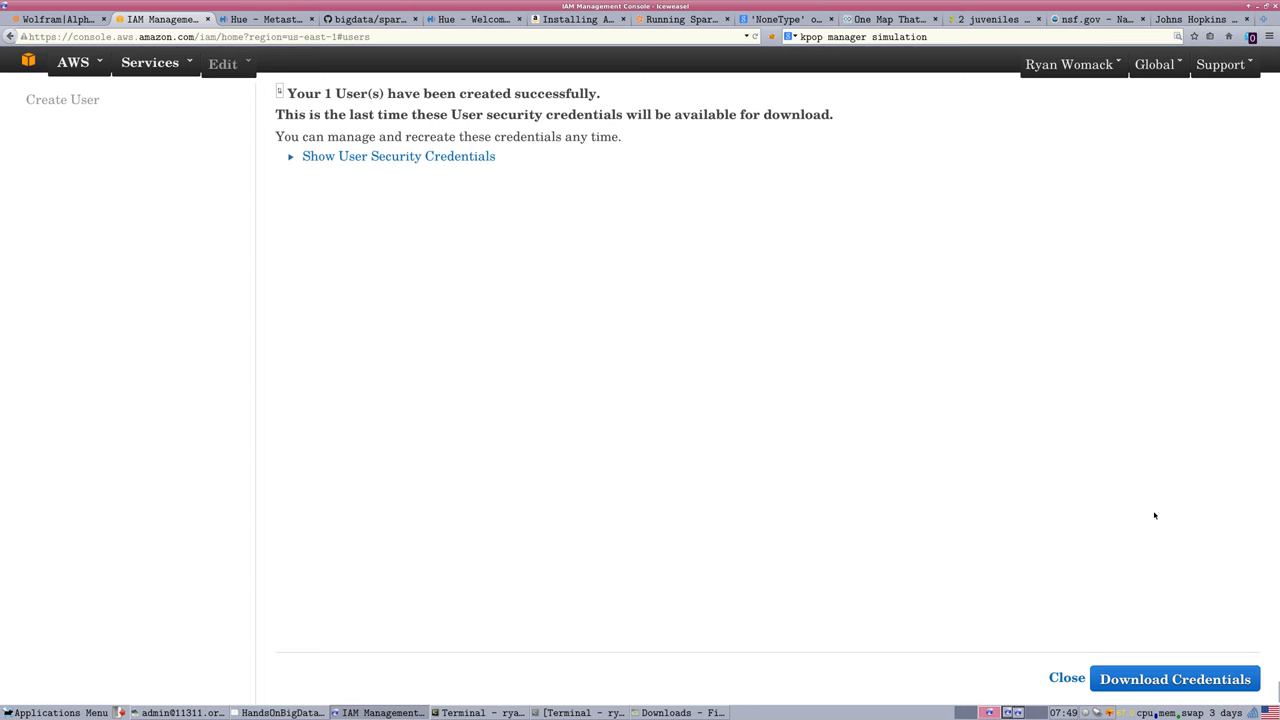
{"action": "mouse_move", "coordinate": [656, 380]}
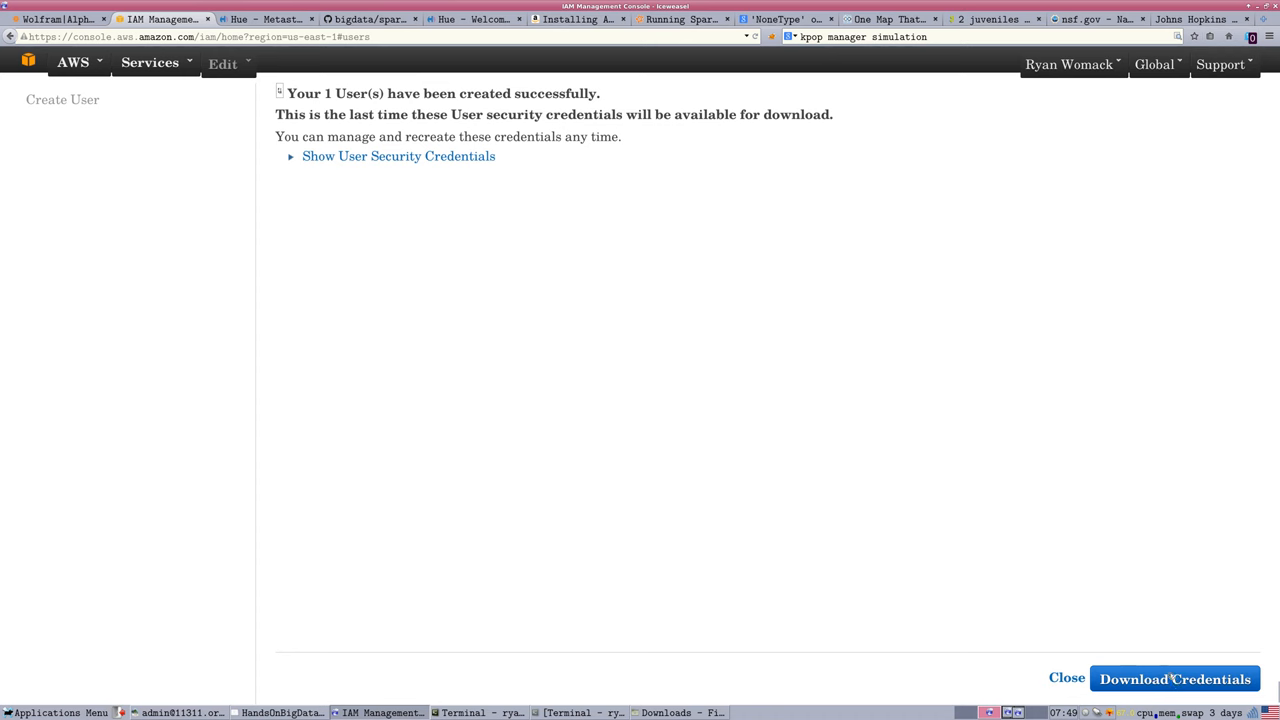
Step: Download the new user's security credentials as credentials.csv
{"action": "left_click", "coordinate": [1174, 680]}
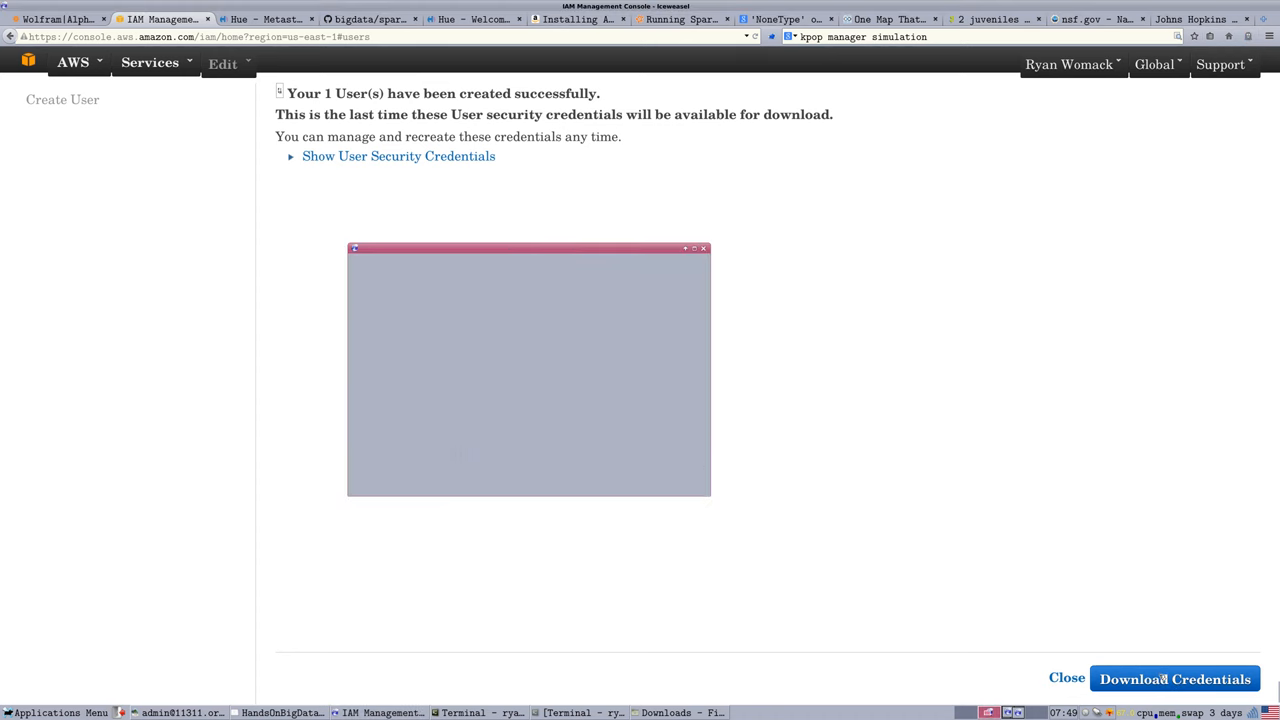
{"action": "left_click", "coordinate": [1174, 678]}
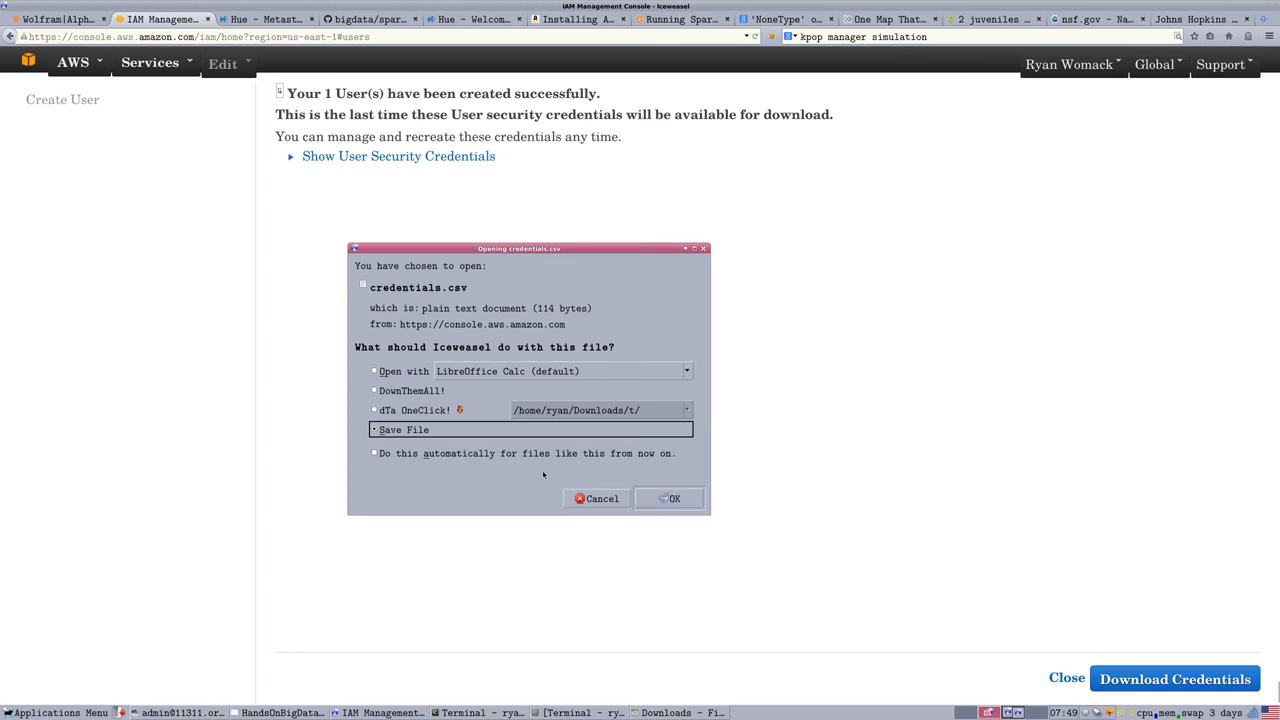
{"action": "left_click", "coordinate": [672, 498]}
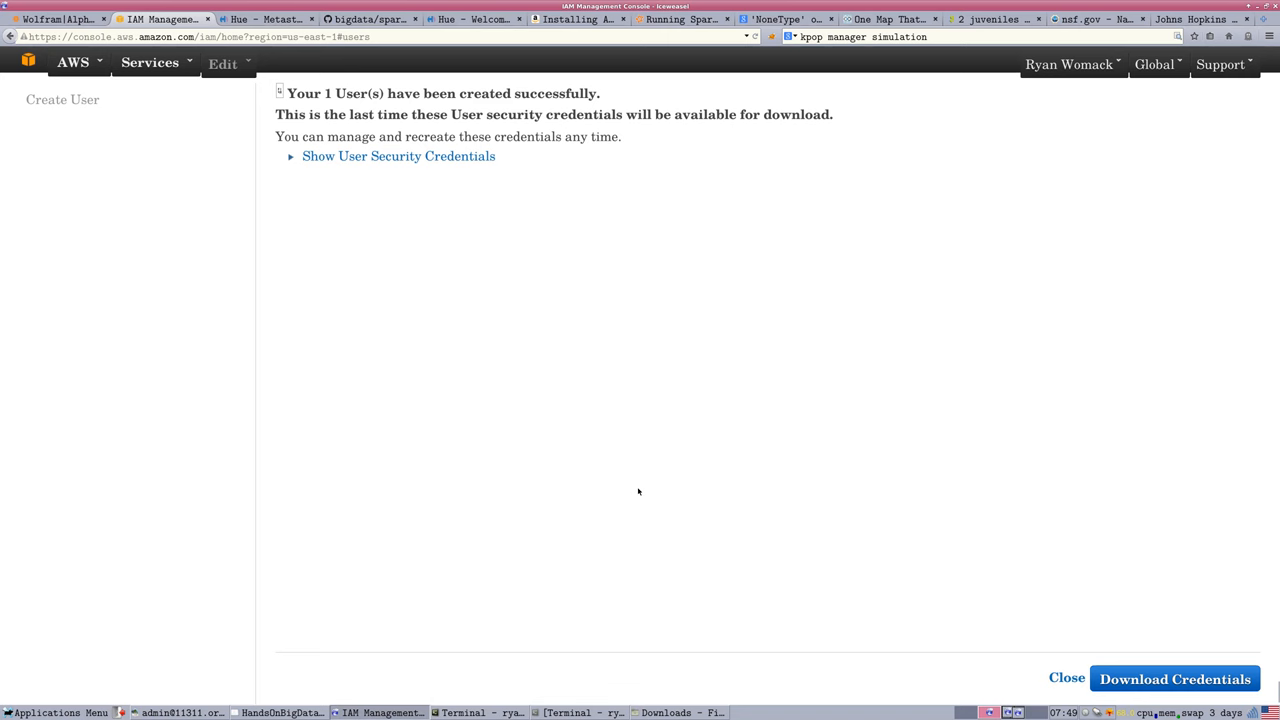
{"action": "mouse_move", "coordinate": [550, 444]}
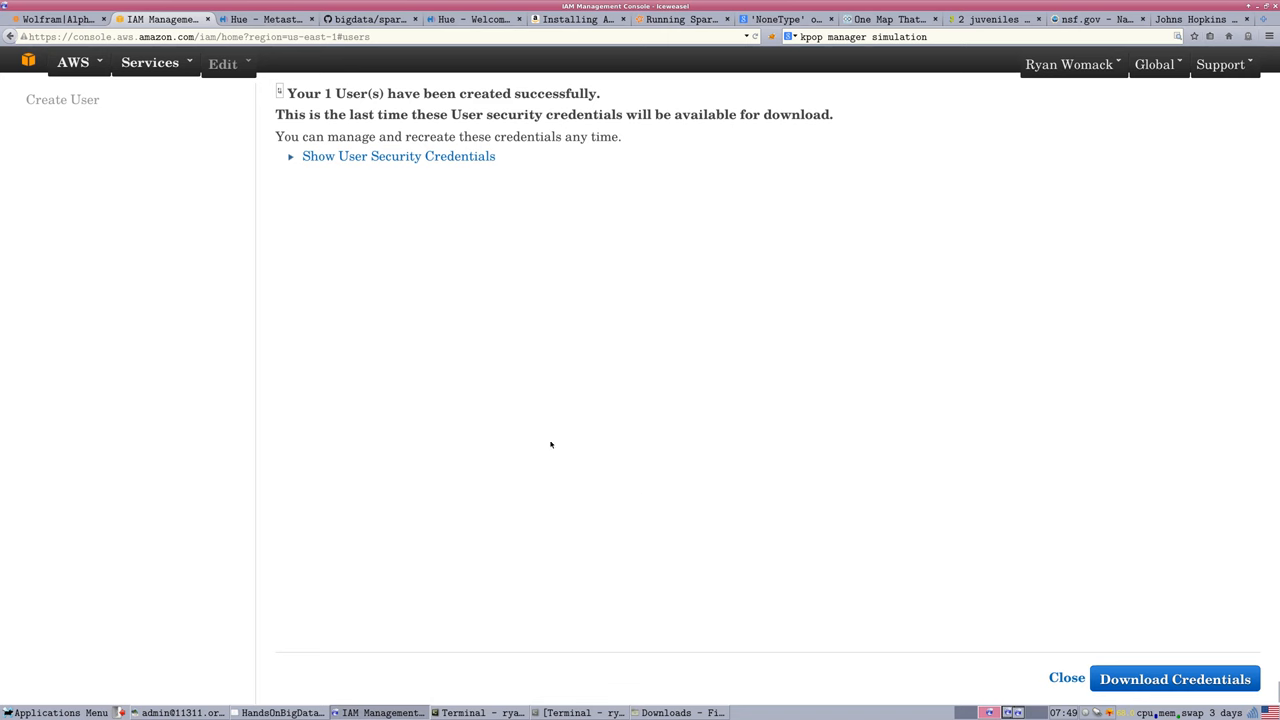
{"action": "mouse_move", "coordinate": [544, 358]}
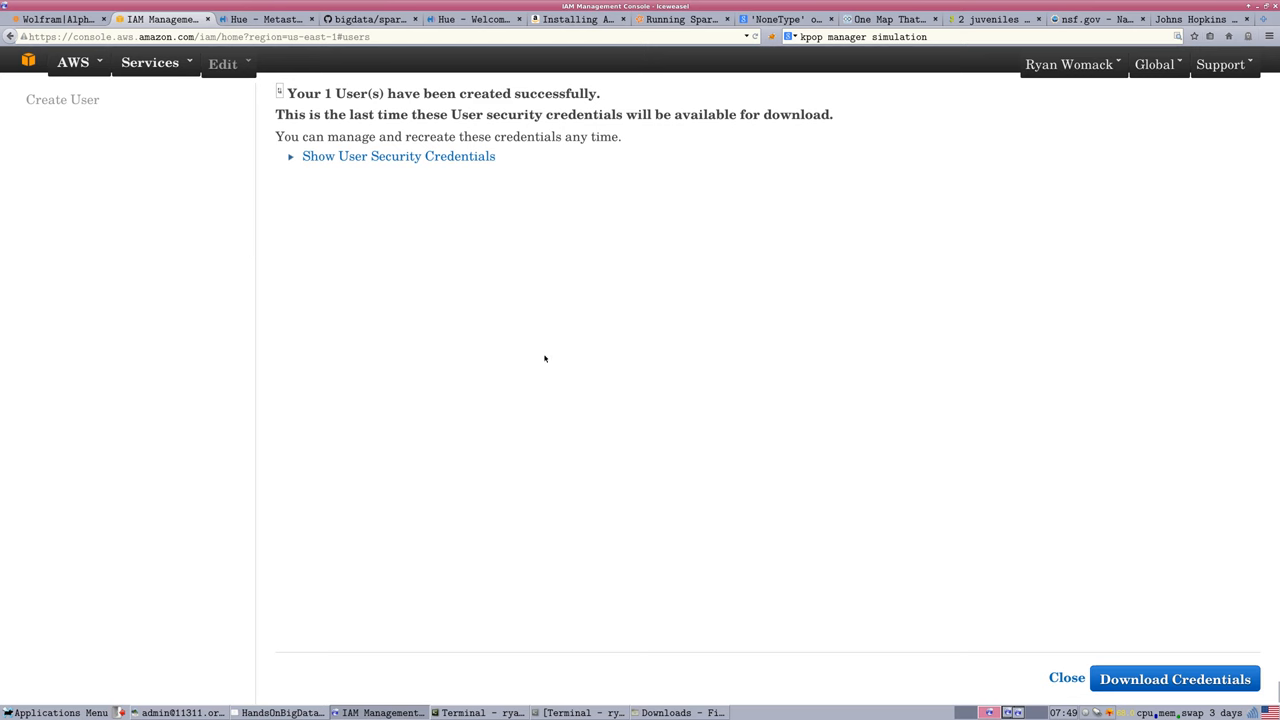
{"action": "mouse_move", "coordinate": [1080, 604]}
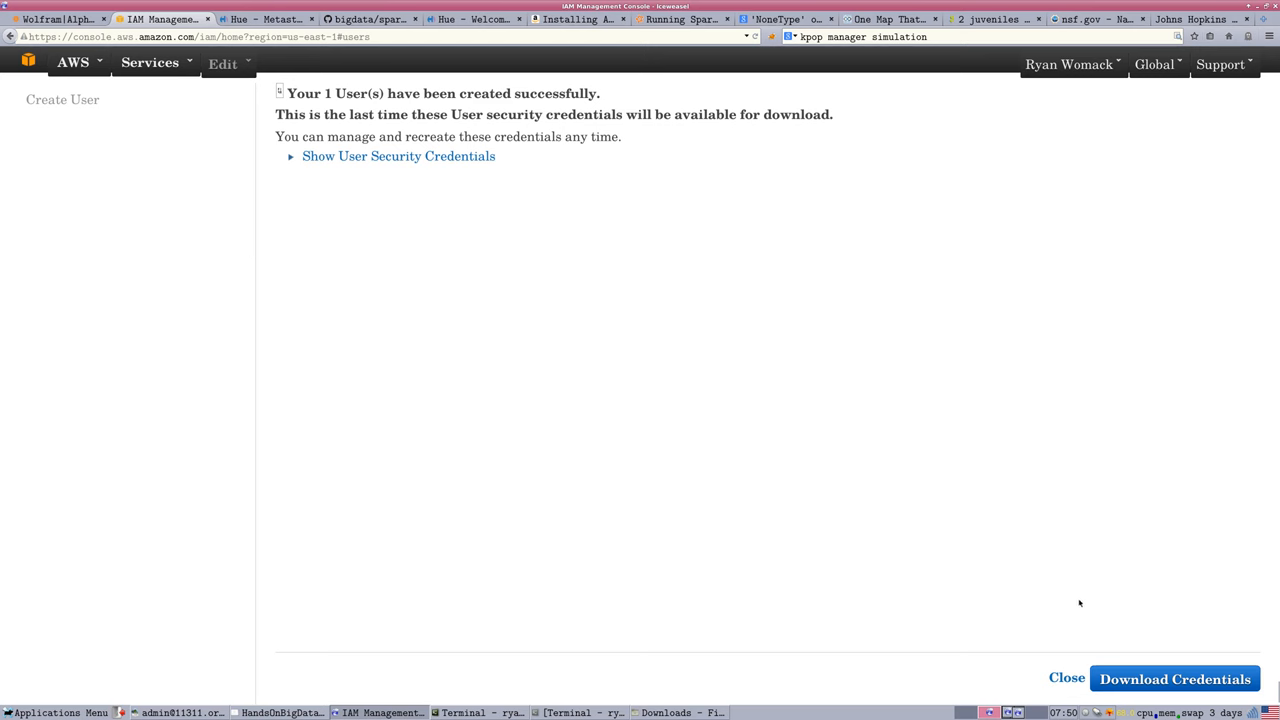
Step: Assign a console password to the youtube user via Manage Password
{"action": "left_click", "coordinate": [1066, 678]}
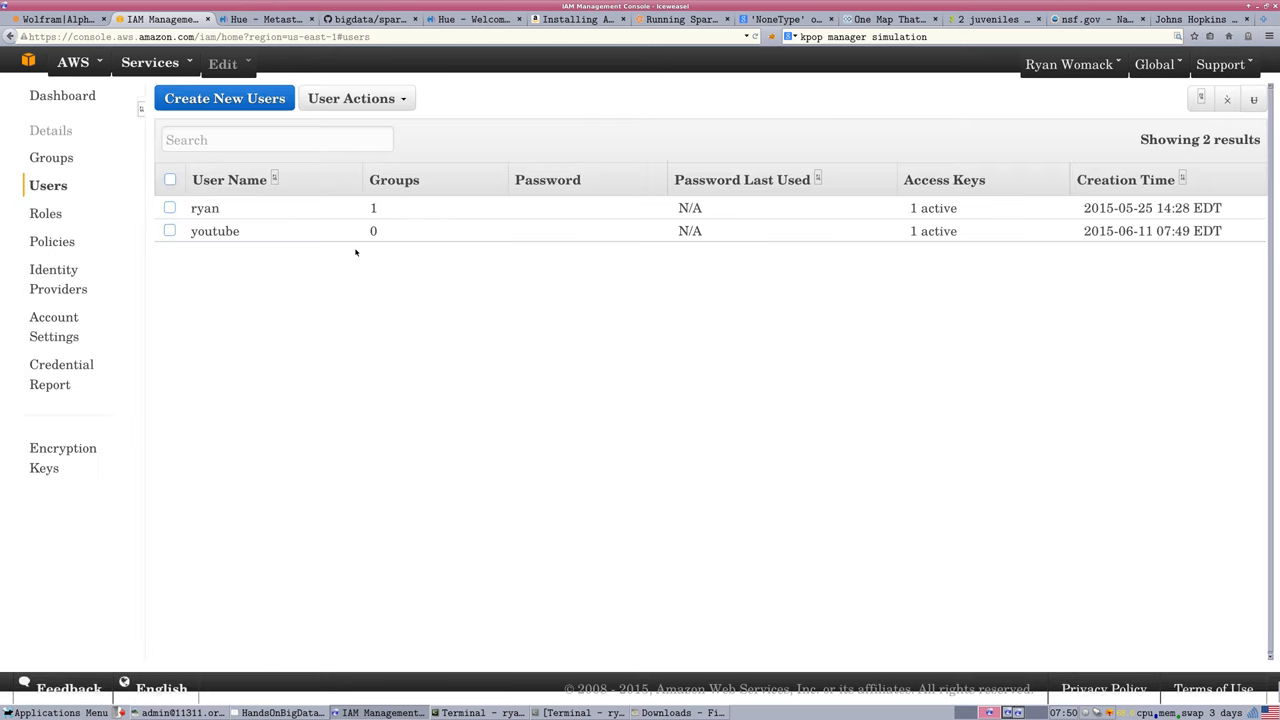
{"action": "left_click", "coordinate": [216, 232]}
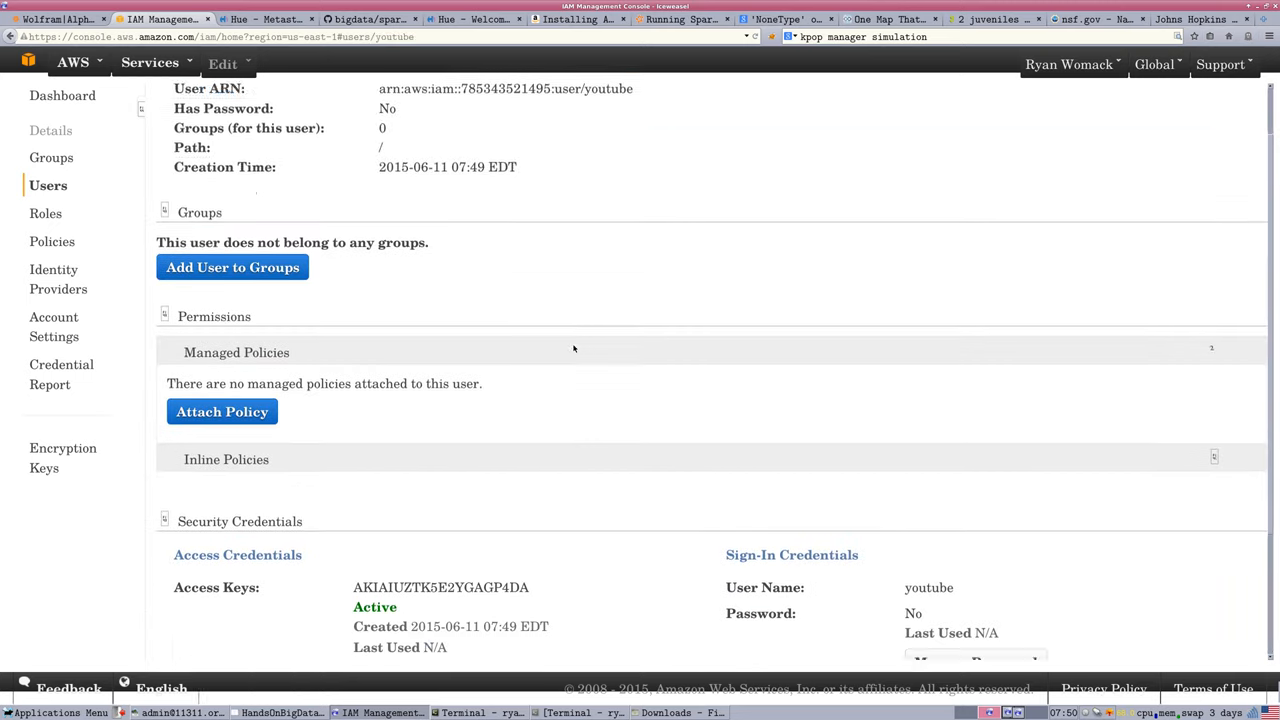
{"action": "scroll", "scroll_direction": "down", "scroll_amount": 3}
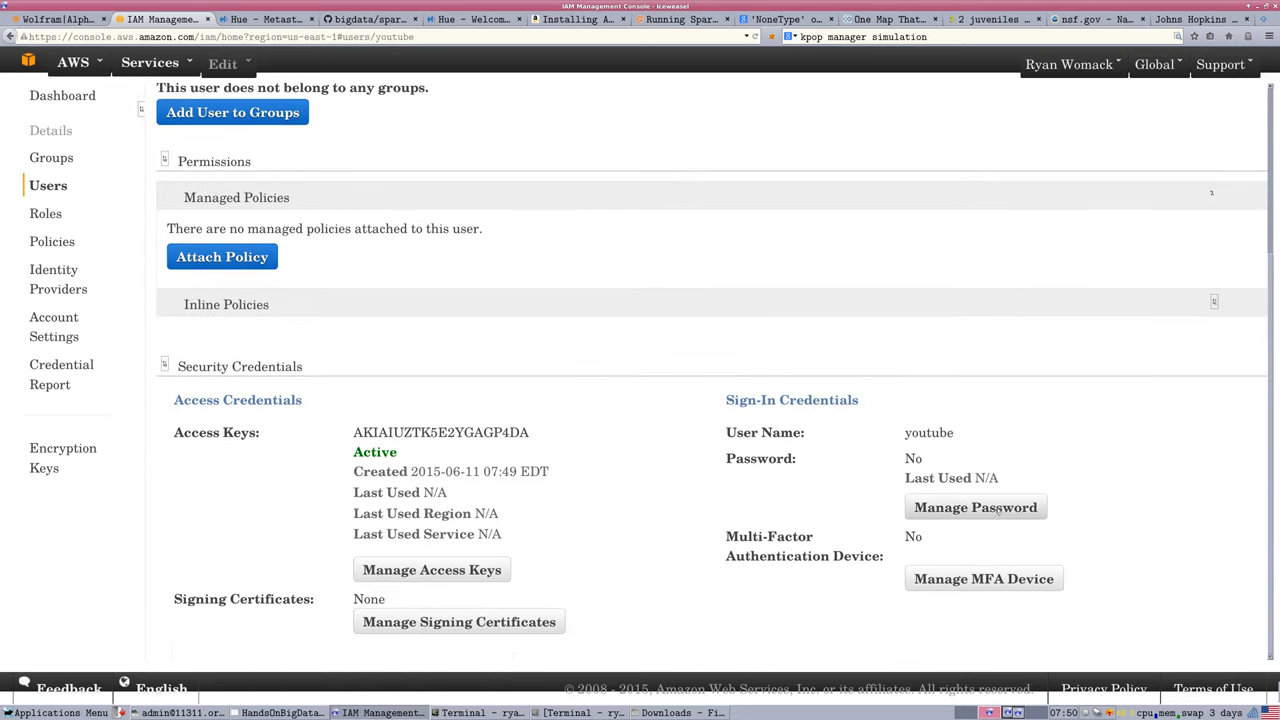
{"action": "left_click", "coordinate": [976, 508]}
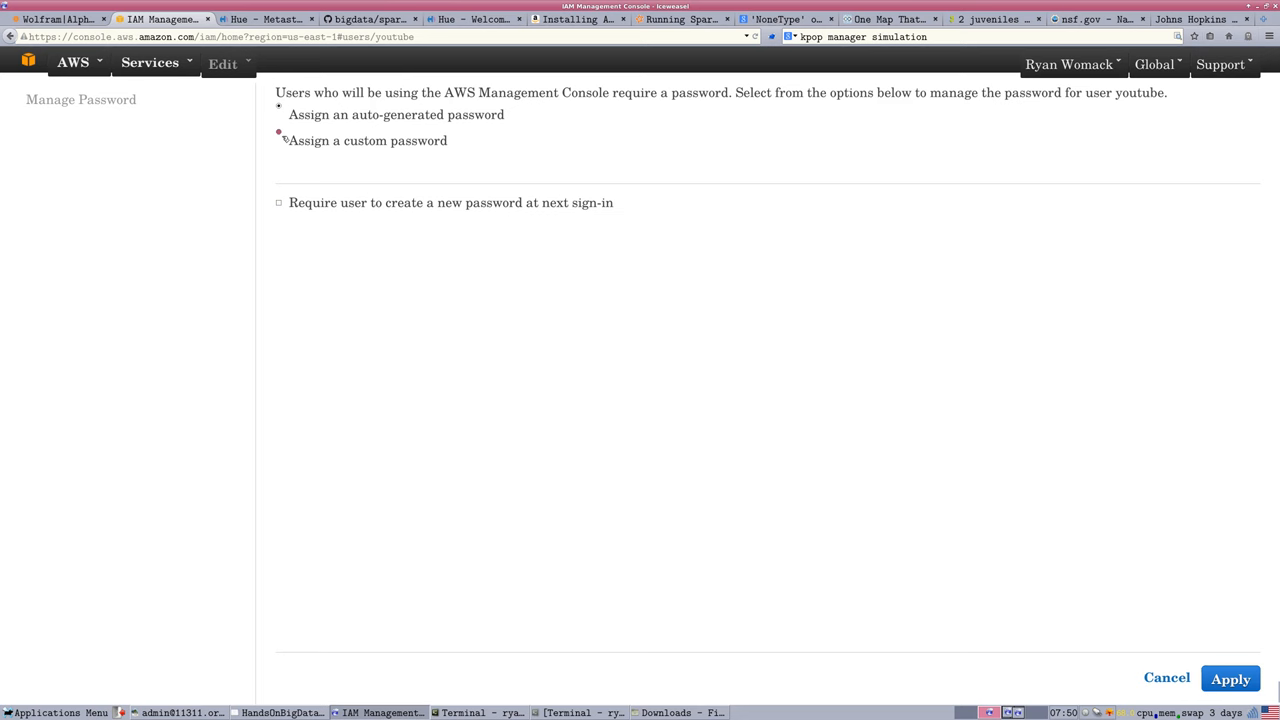
{"action": "left_click", "coordinate": [280, 134]}
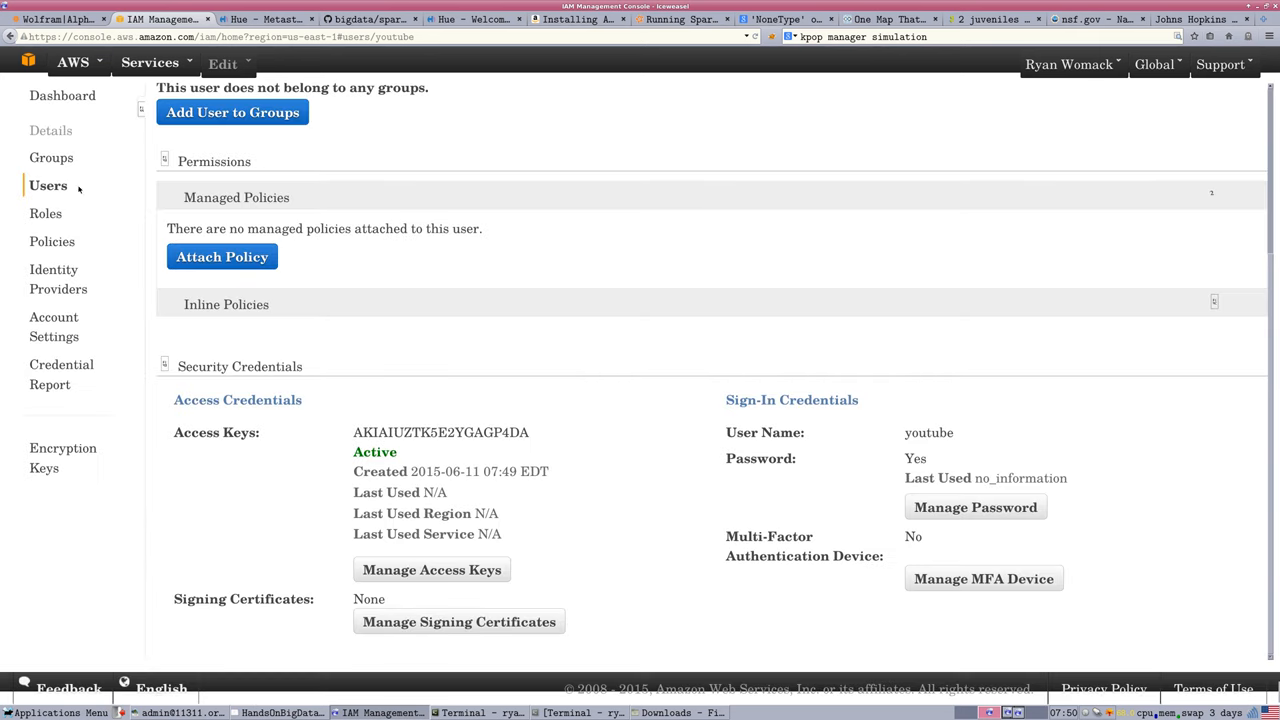
{"action": "mouse_move", "coordinate": [644, 504]}
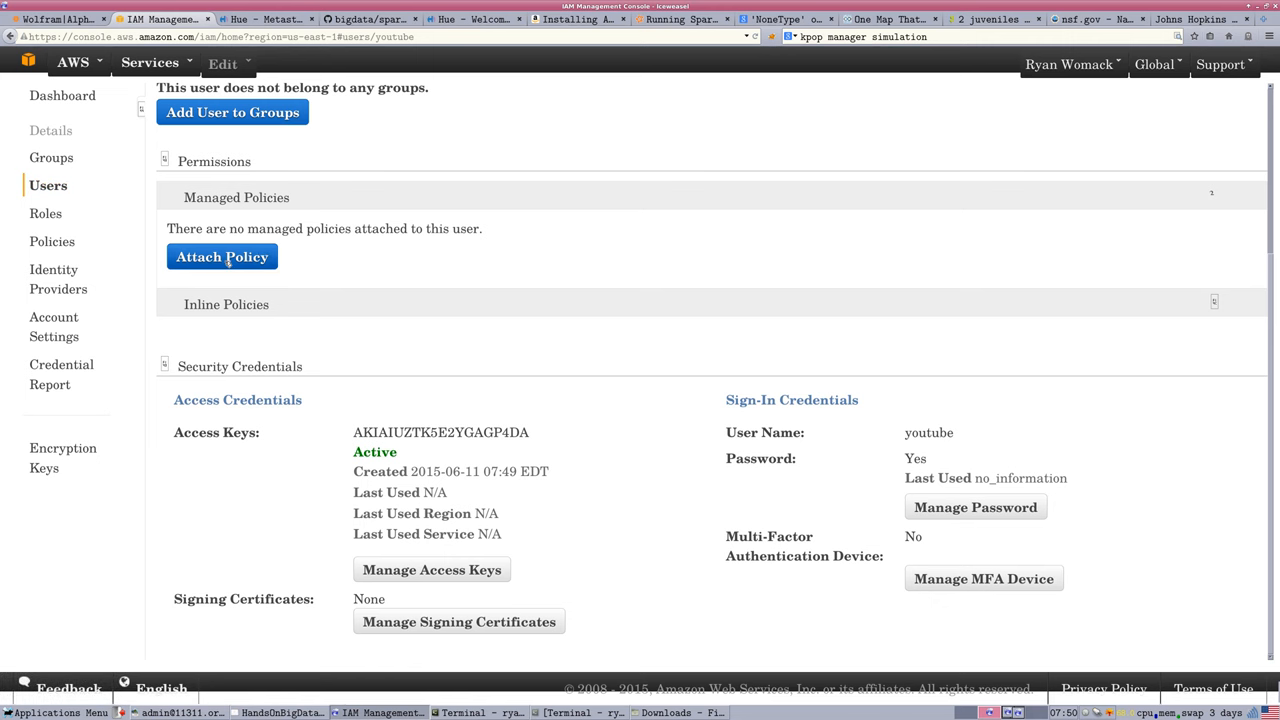
Step: Find AmazonEC2FullAccess in the managed policy list and attach it to youtube
{"action": "left_click", "coordinate": [222, 256]}
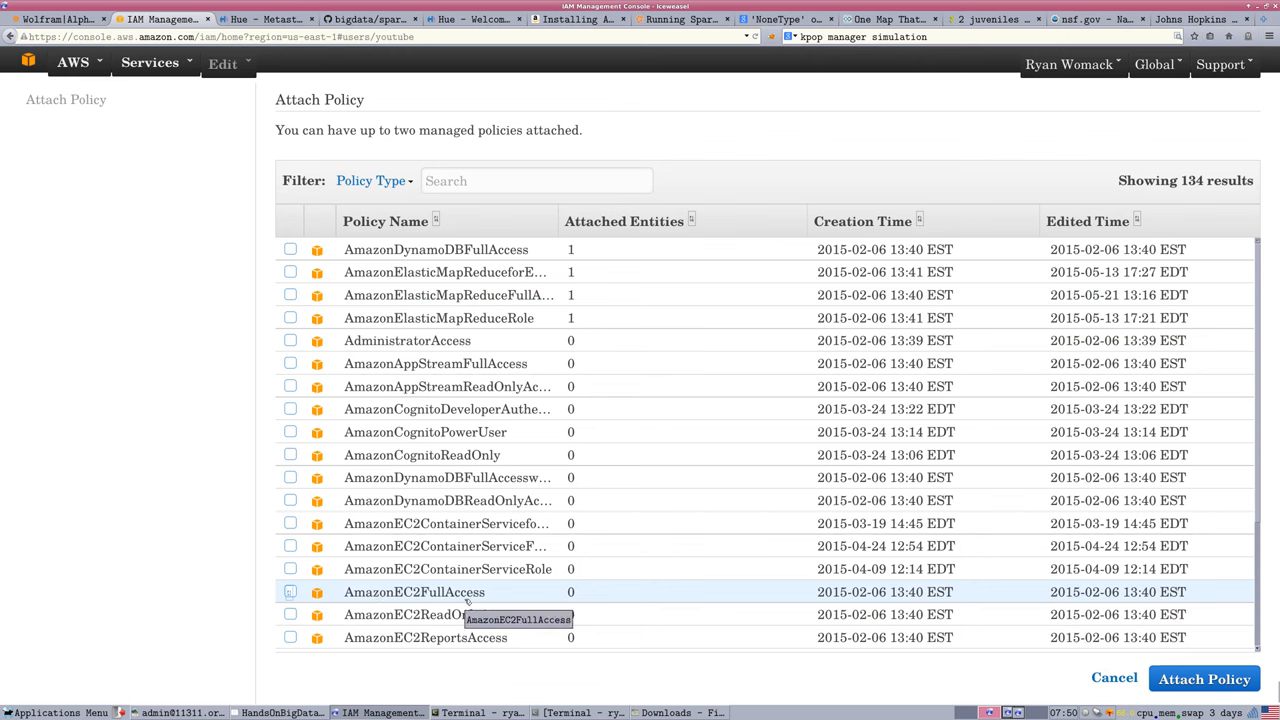
{"action": "scroll", "scroll_direction": "down", "scroll_amount": 3}
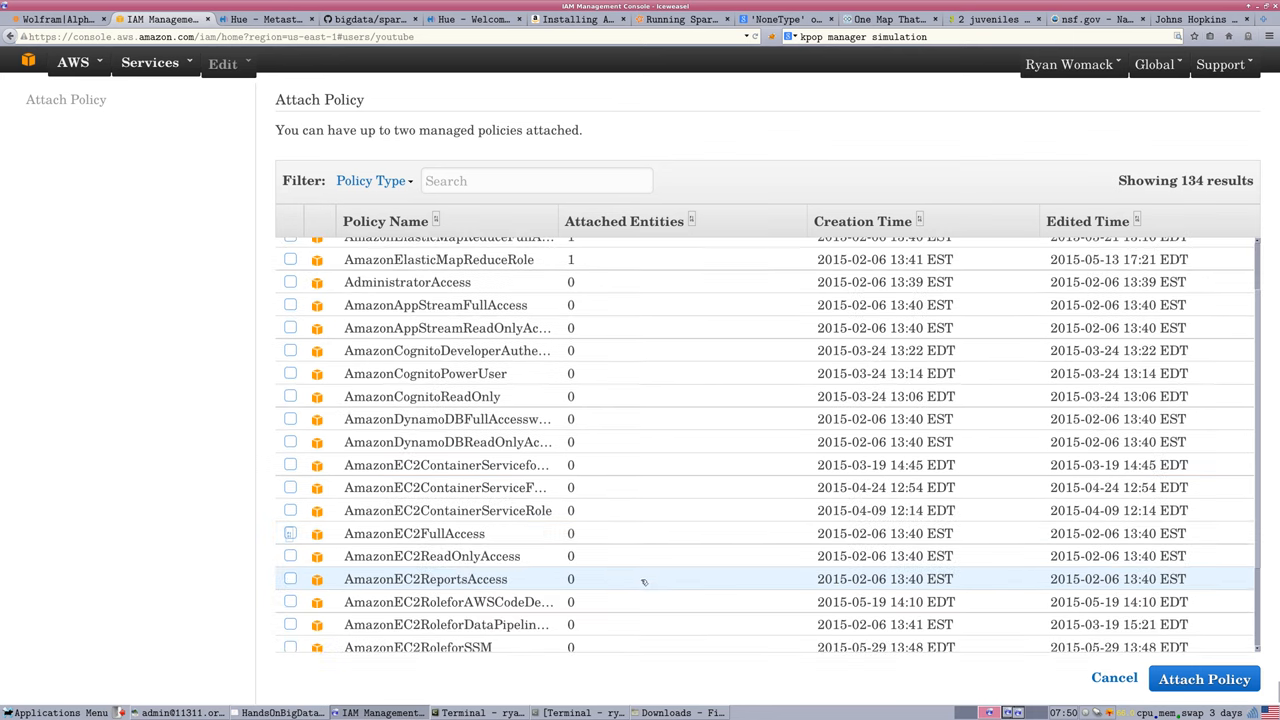
{"action": "scroll", "scroll_direction": "down", "scroll_amount": 3}
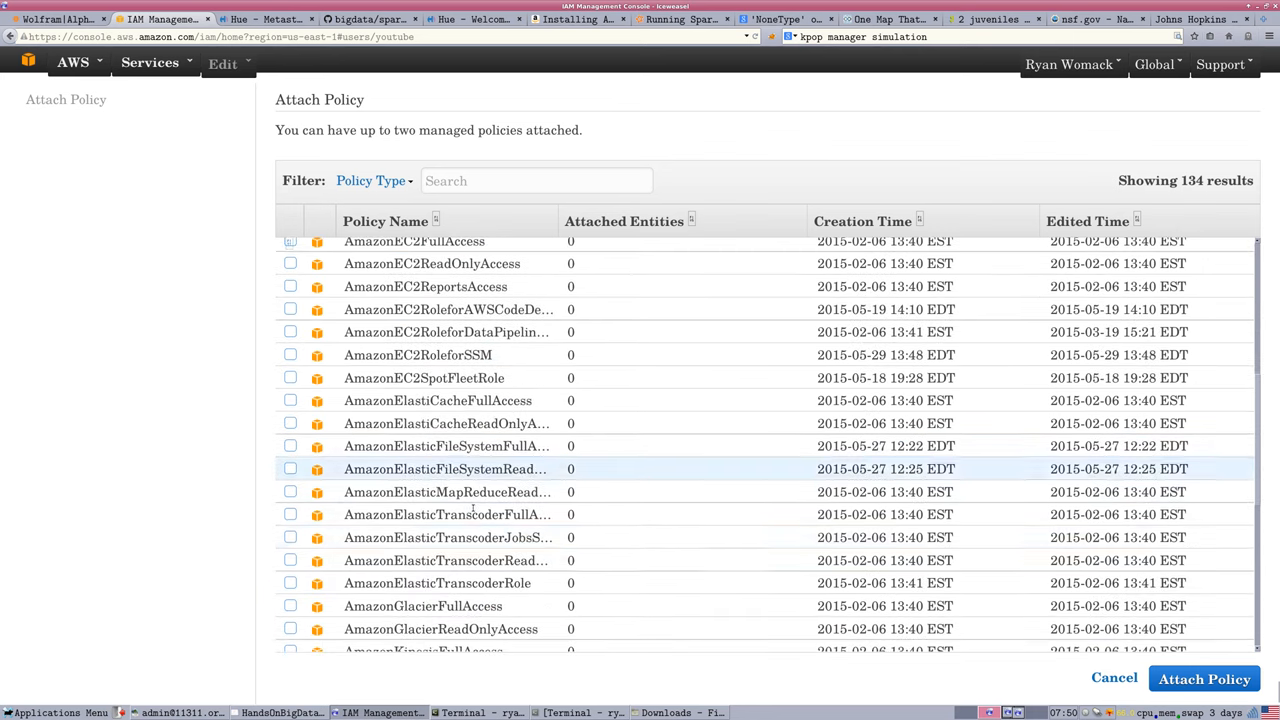
{"action": "scroll", "scroll_direction": "down", "scroll_amount": 3}
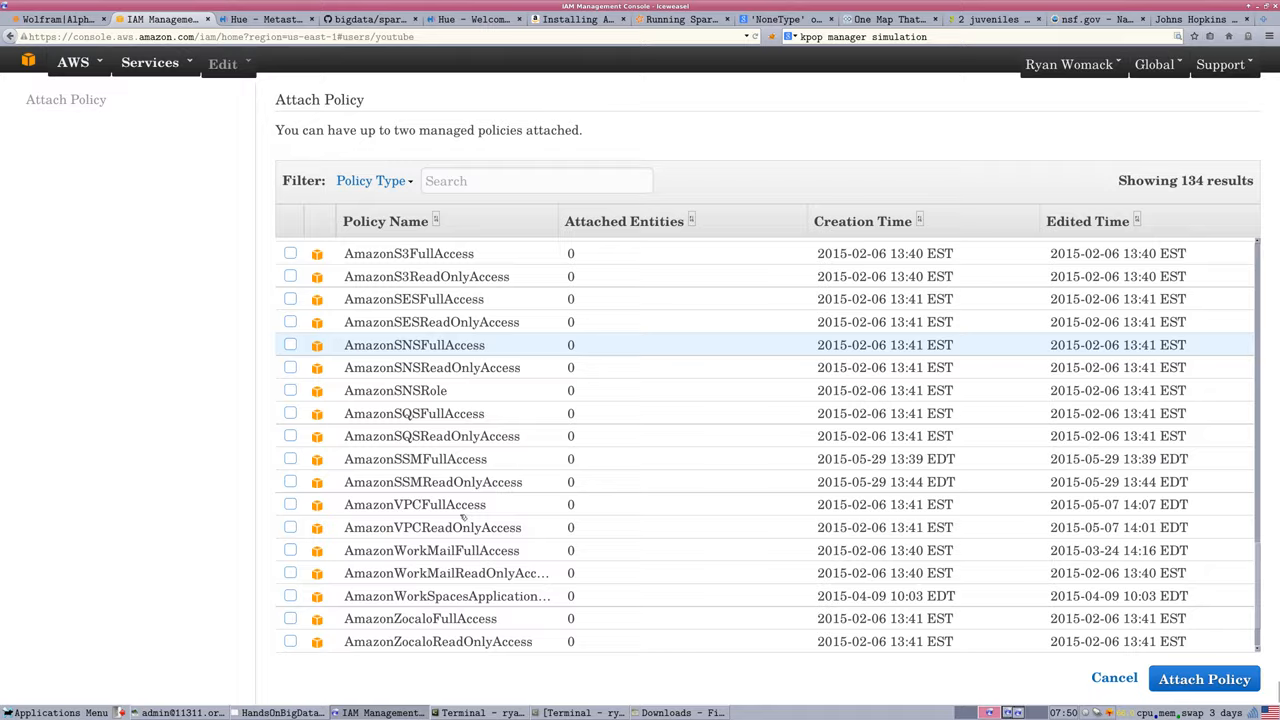
{"action": "scroll", "scroll_direction": "up", "scroll_amount": 3}
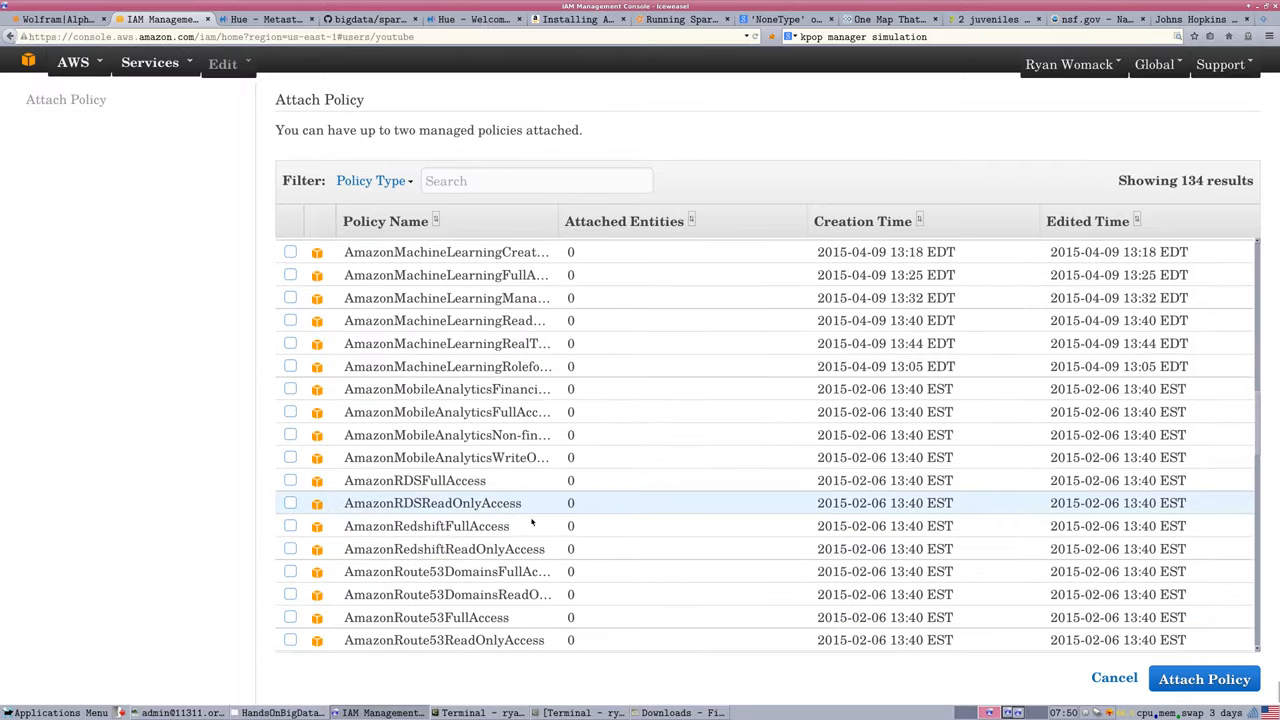
{"action": "scroll", "scroll_direction": "up", "scroll_amount": 3}
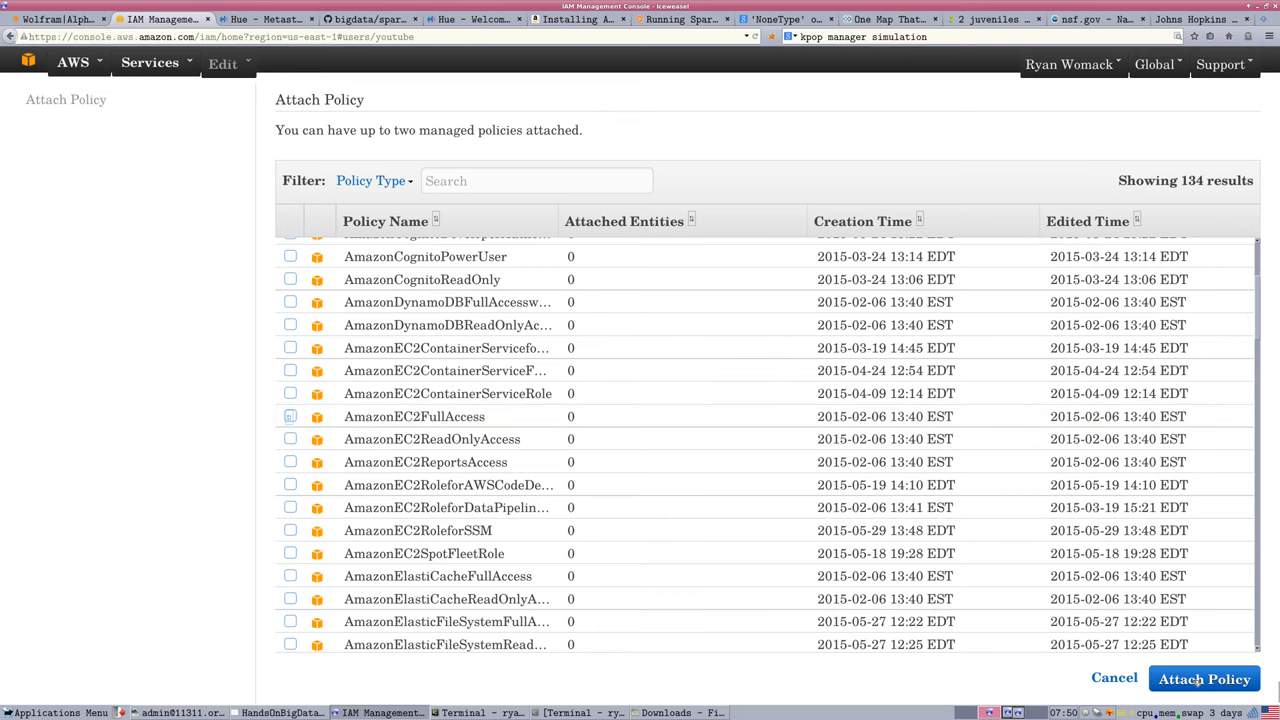
{"action": "left_click", "coordinate": [1204, 678]}
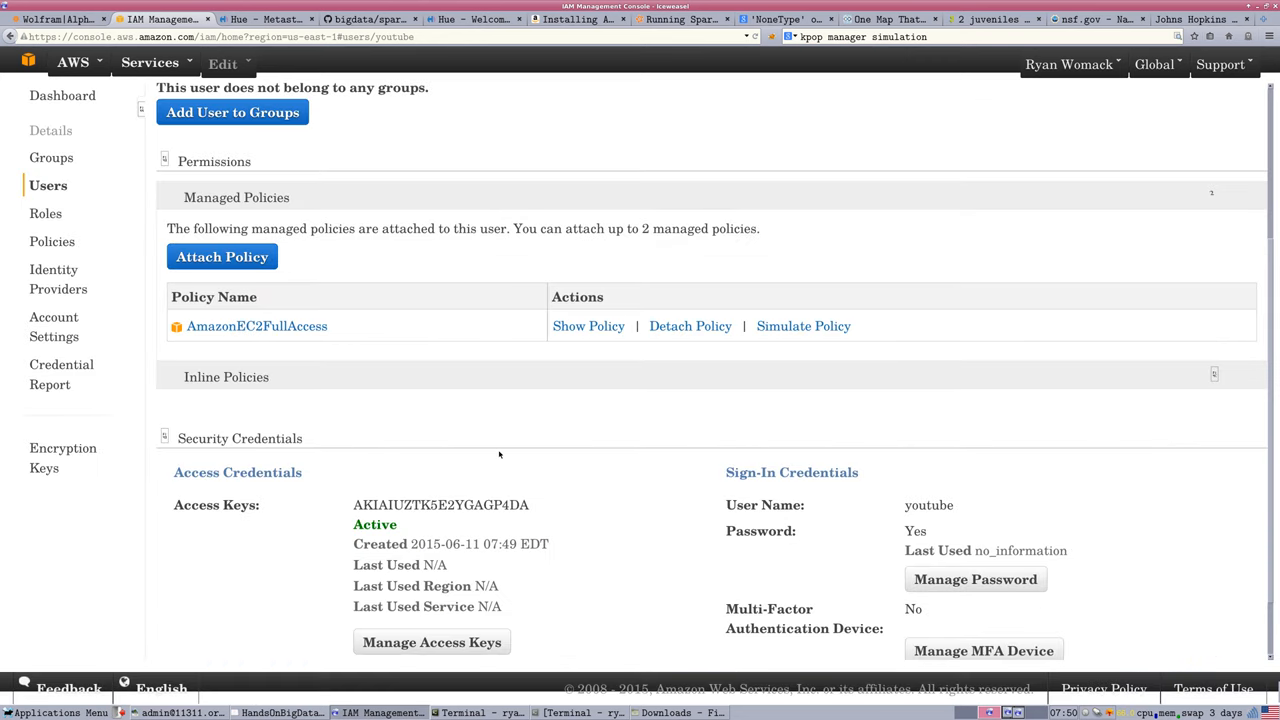
{"action": "mouse_move", "coordinate": [480, 346]}
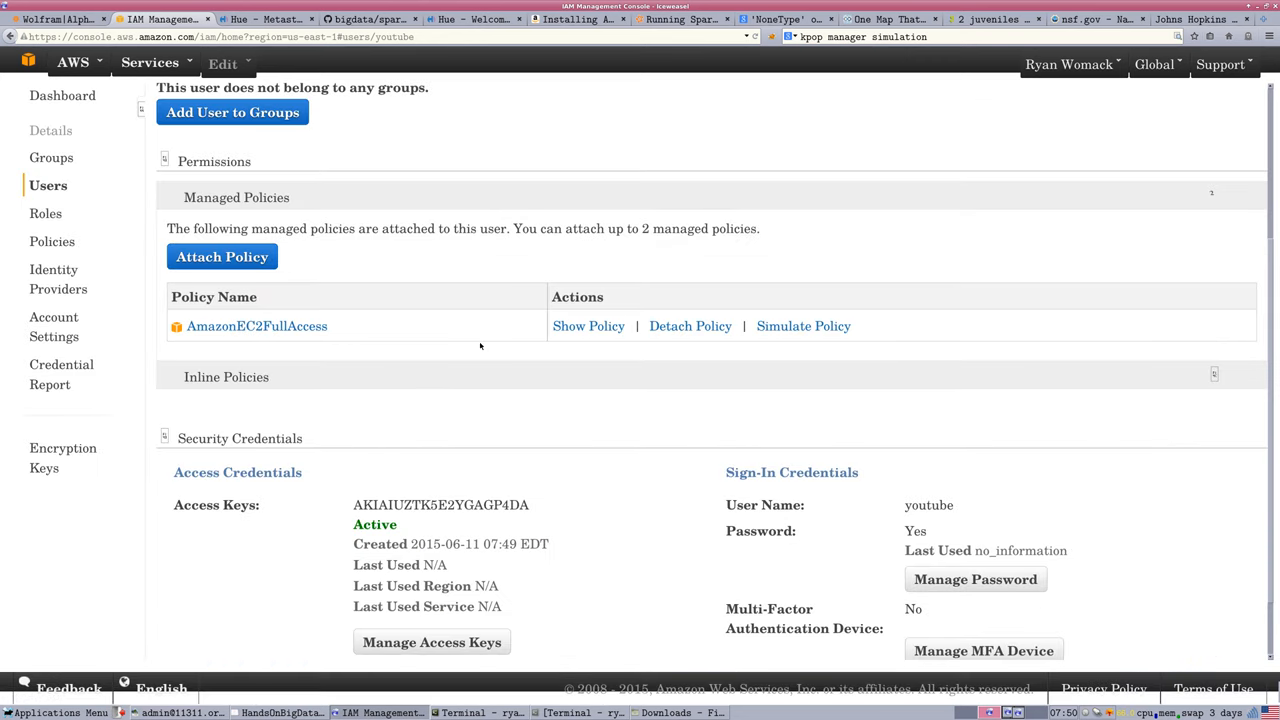
{"action": "mouse_move", "coordinate": [284, 350]}
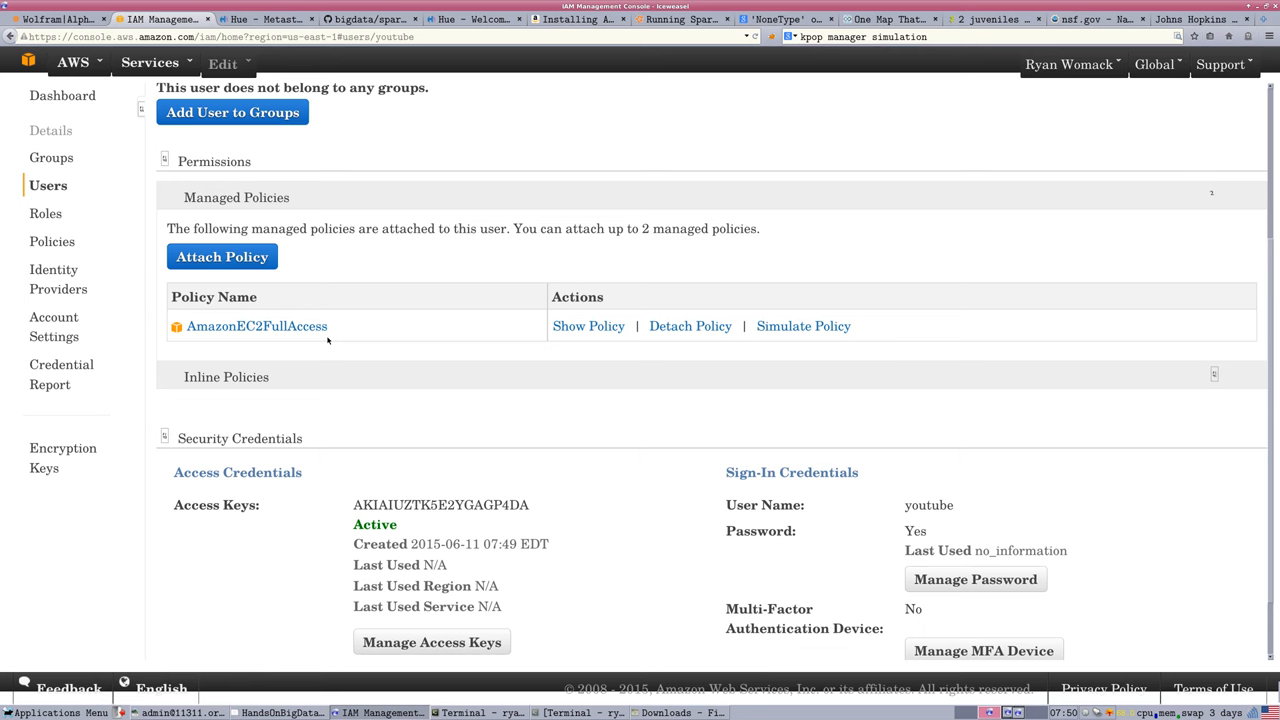
{"action": "mouse_move", "coordinate": [544, 524]}
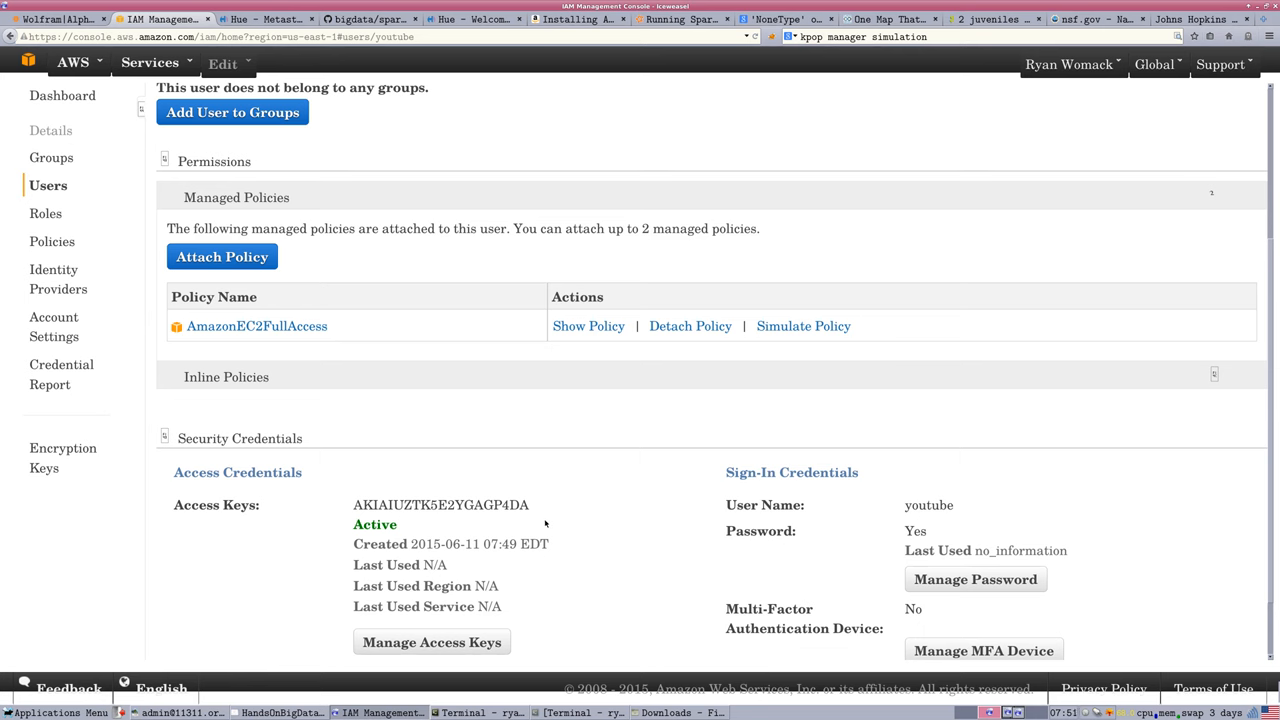
{"action": "mouse_move", "coordinate": [332, 288]}
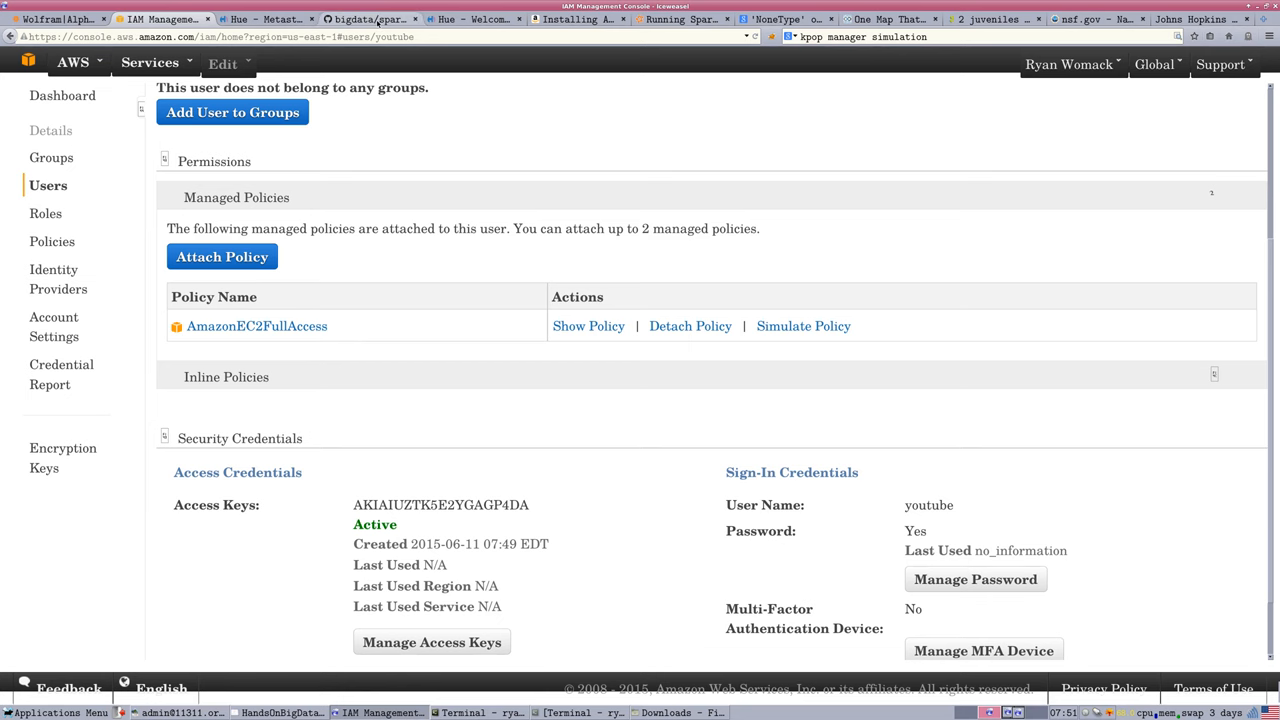
Step: Show the spark commands file in ryandata/bigdata and select its ec2-scripts documentation link
{"action": "left_click", "coordinate": [370, 20]}
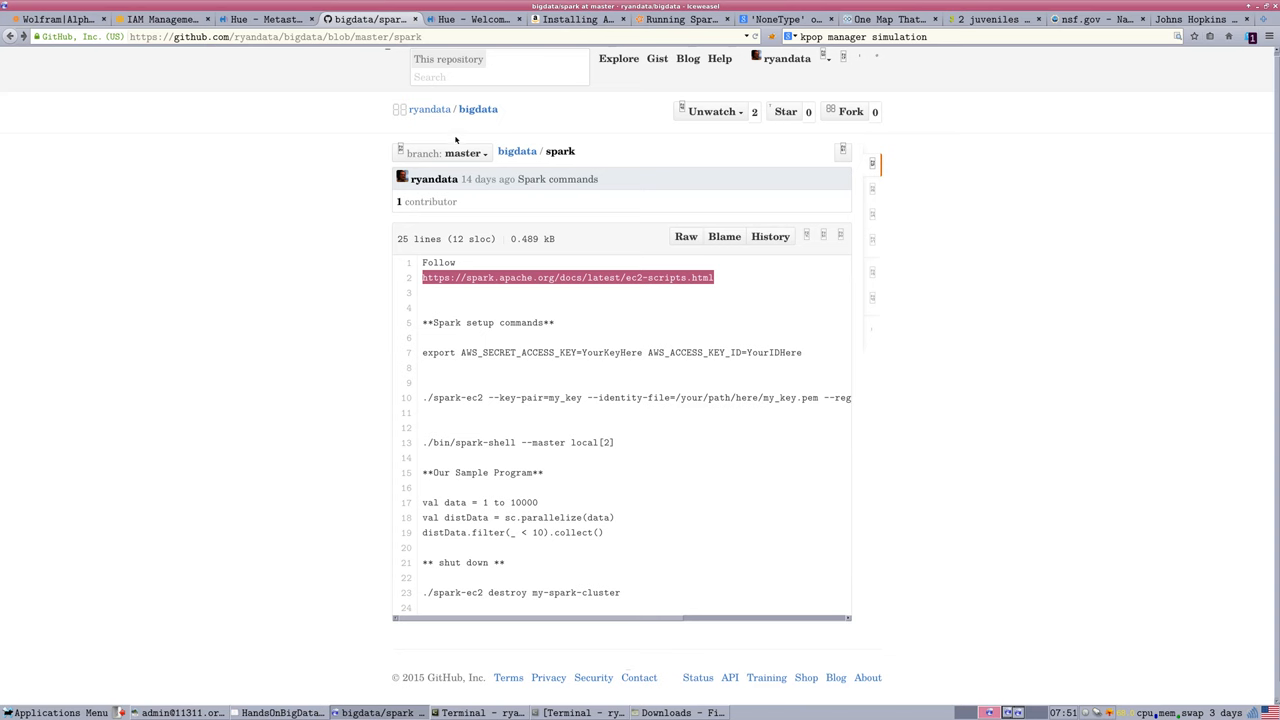
{"action": "left_click", "coordinate": [478, 108]}
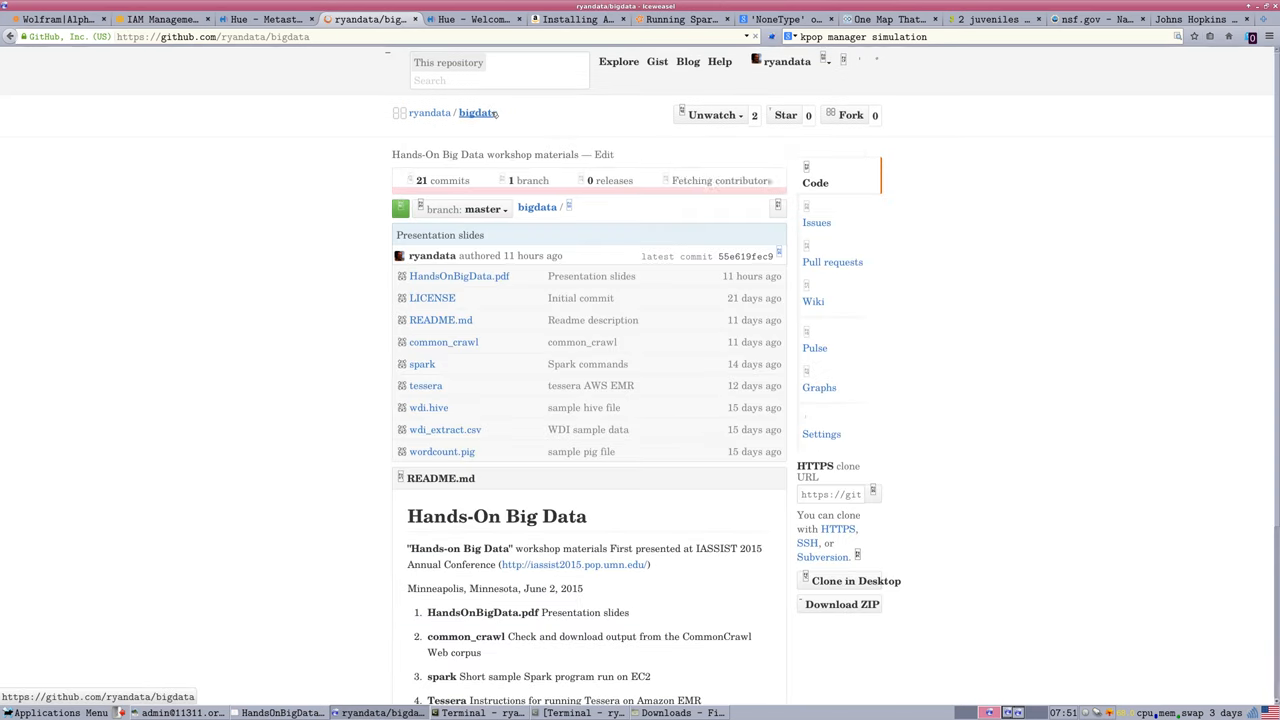
{"action": "left_click", "coordinate": [420, 364]}
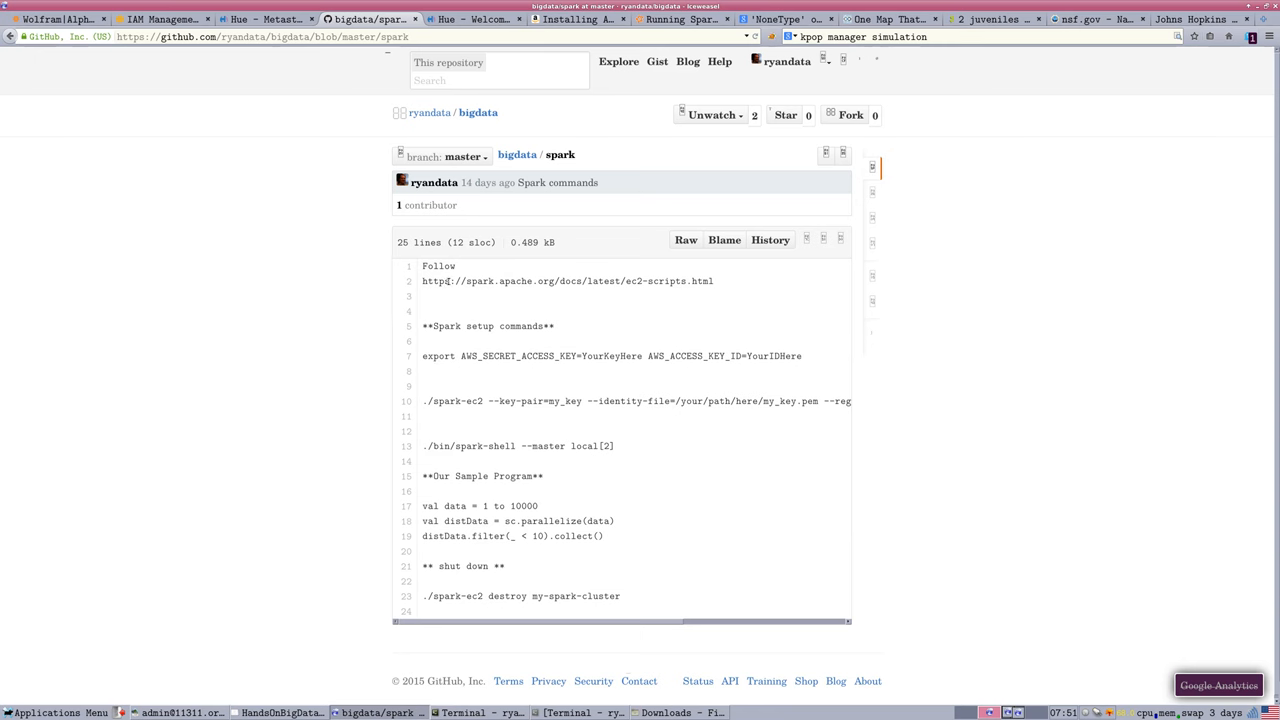
{"action": "double_click", "coordinate": [568, 280]}
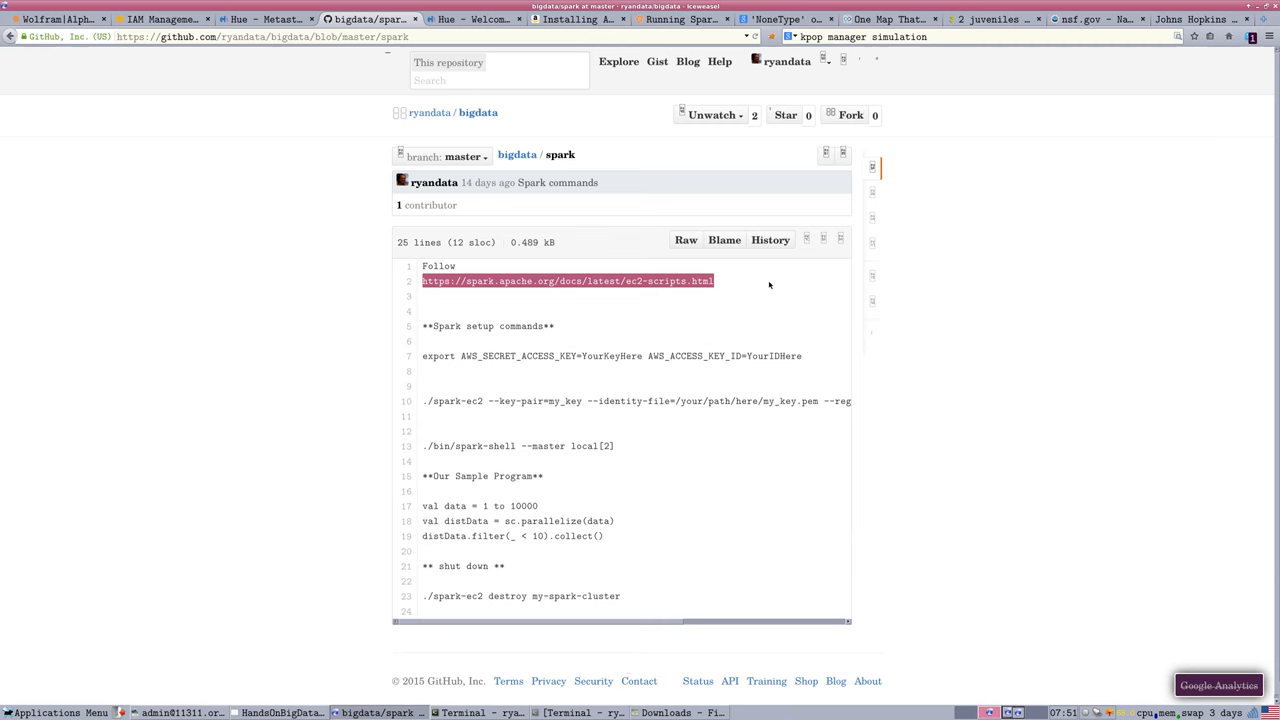
{"action": "right_click", "coordinate": [568, 280]}
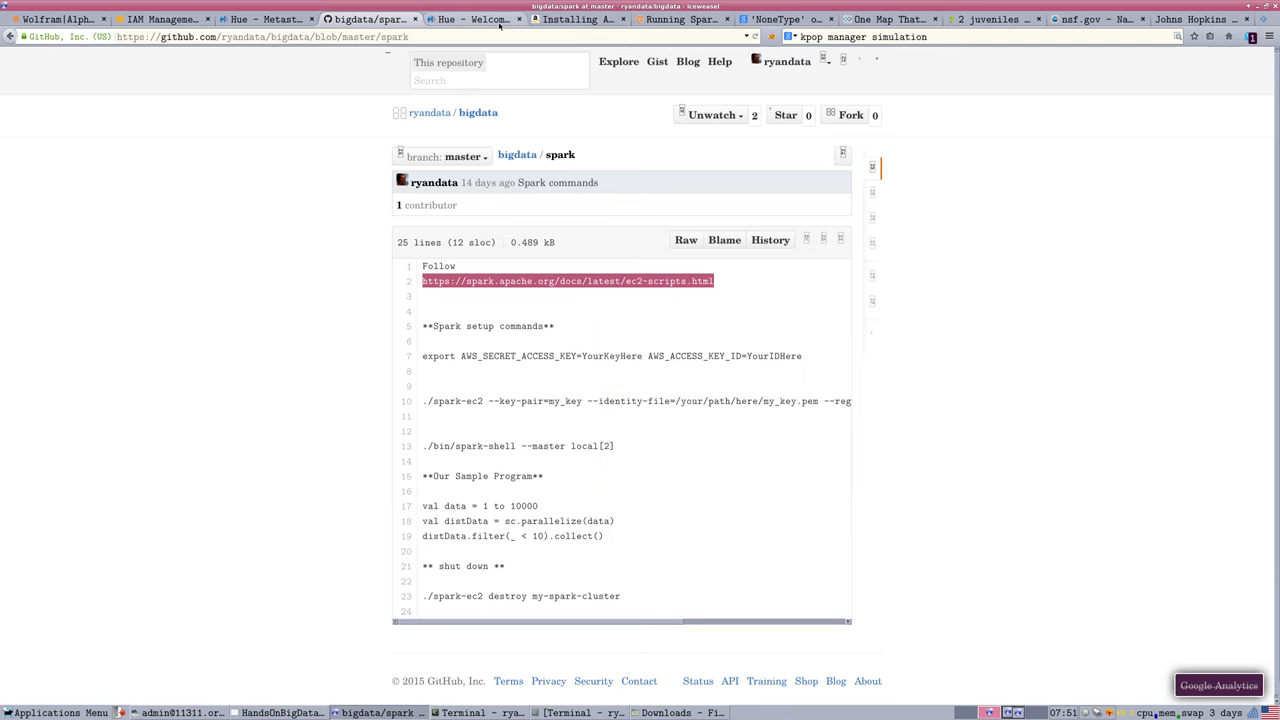
Step: View the Running Spark on EC2 guide in a new tab, skimming prerequisites and cluster launching
{"action": "left_click", "coordinate": [476, 20]}
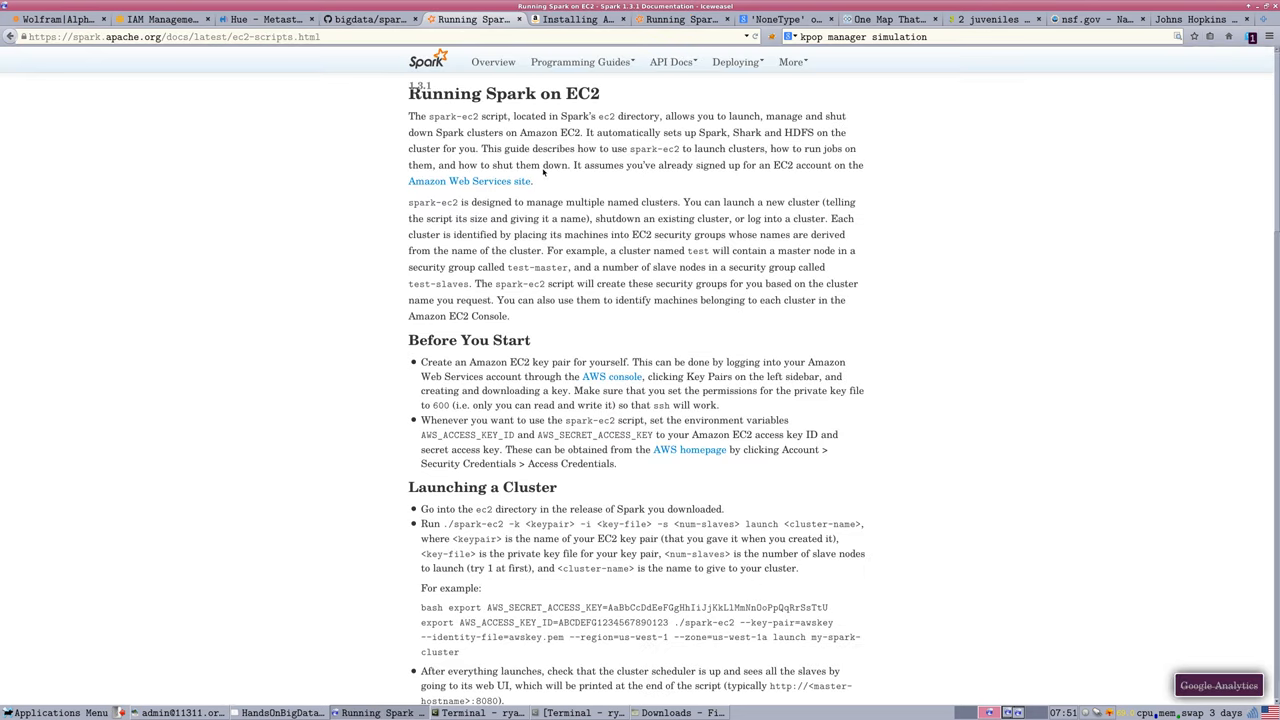
{"action": "scroll", "scroll_direction": "down", "scroll_amount": 3}
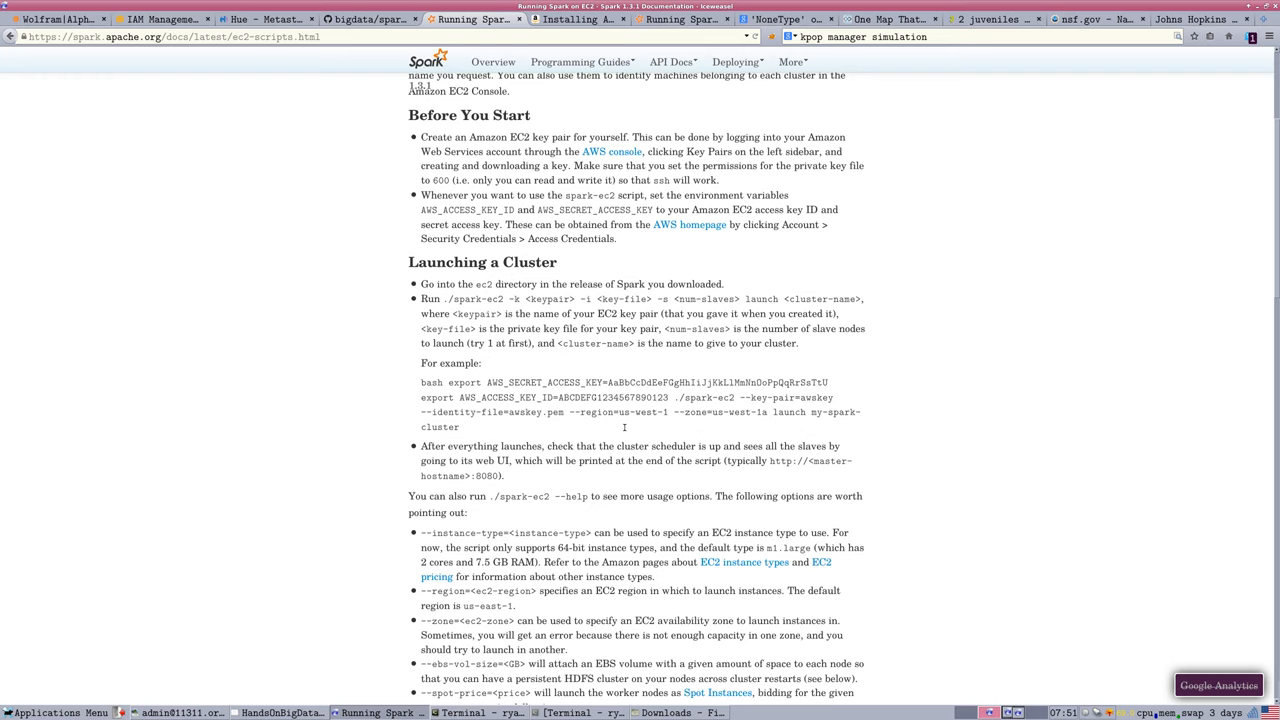
{"action": "scroll", "scroll_direction": "down", "scroll_amount": 3}
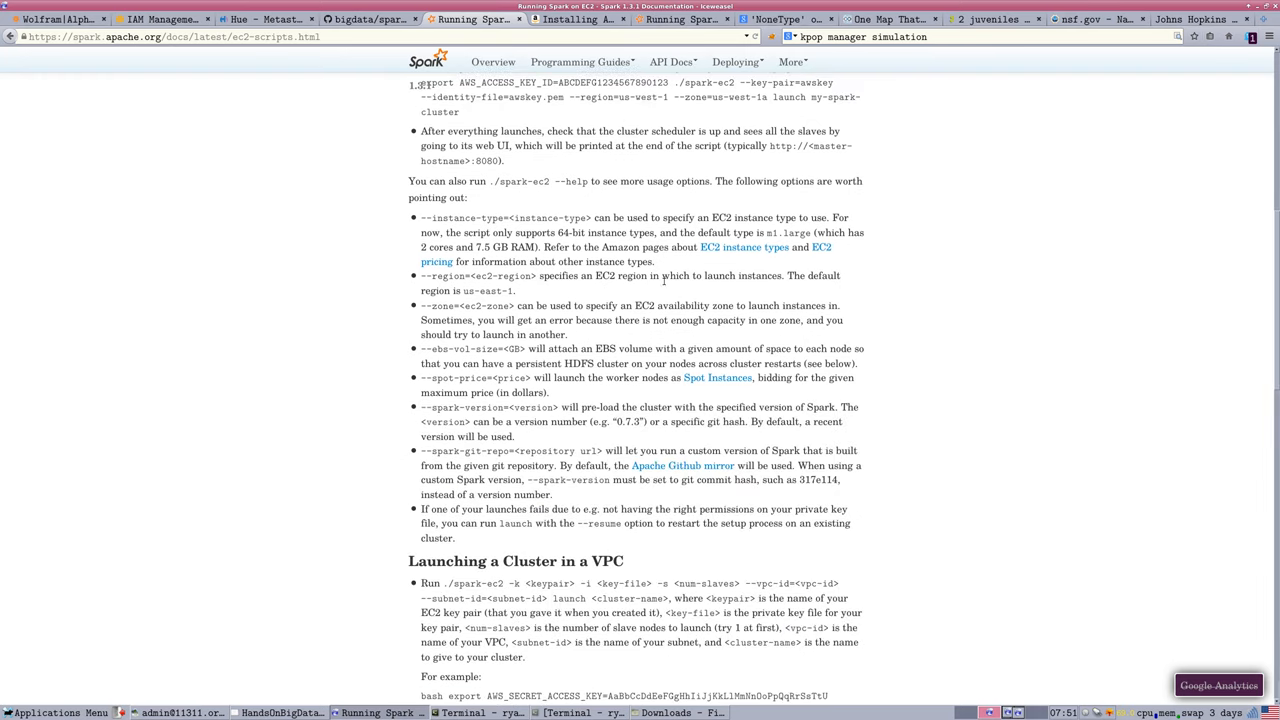
{"action": "scroll", "scroll_direction": "up", "scroll_amount": 3}
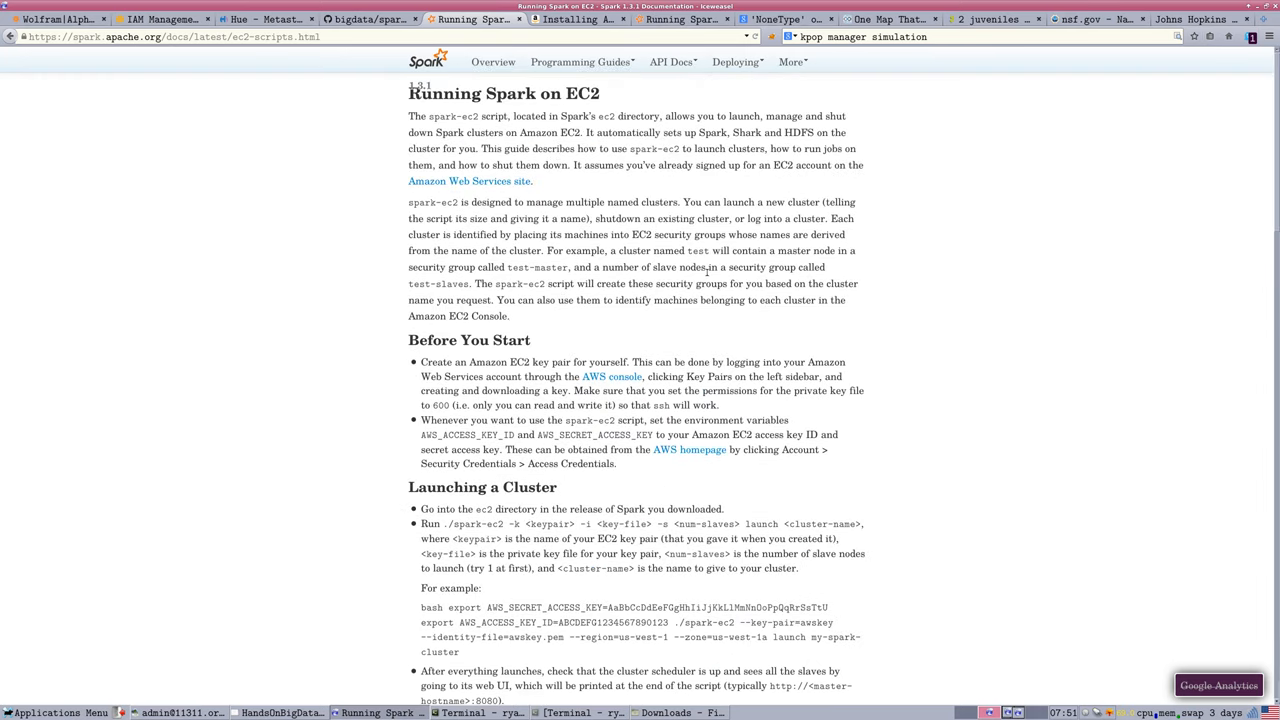
{"action": "mouse_move", "coordinate": [710, 336]}
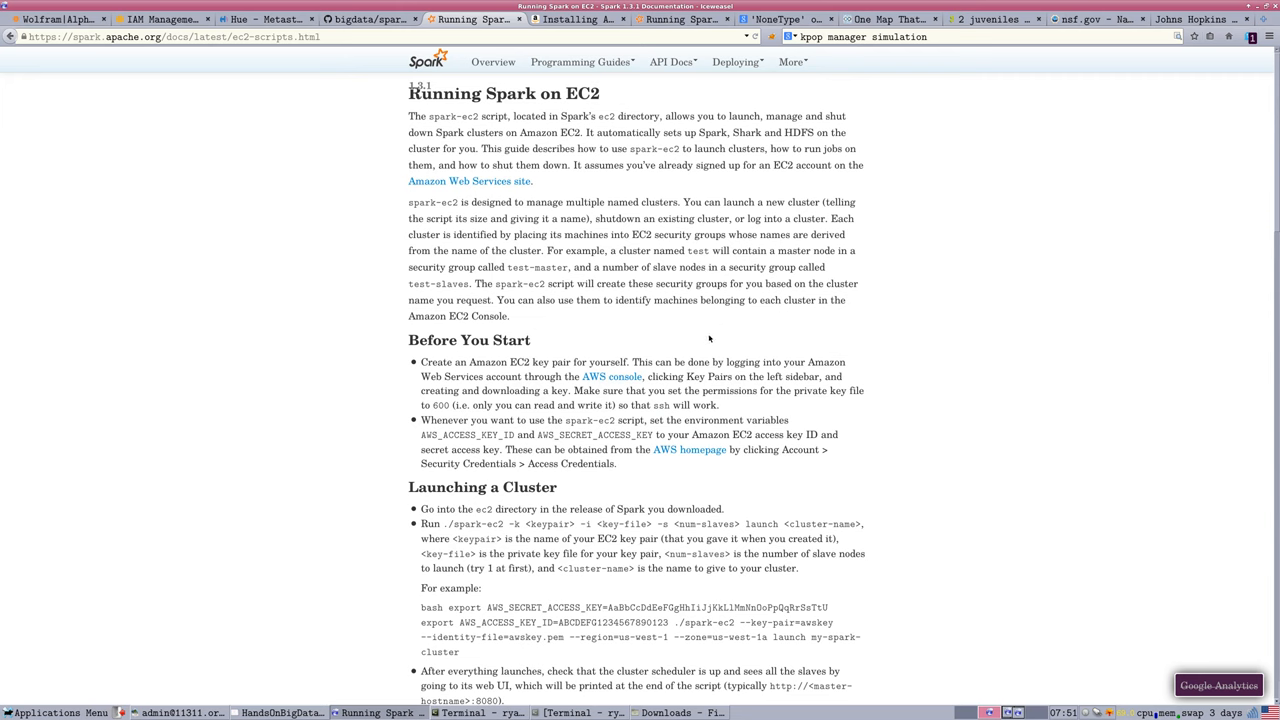
{"action": "mouse_move", "coordinate": [548, 296]}
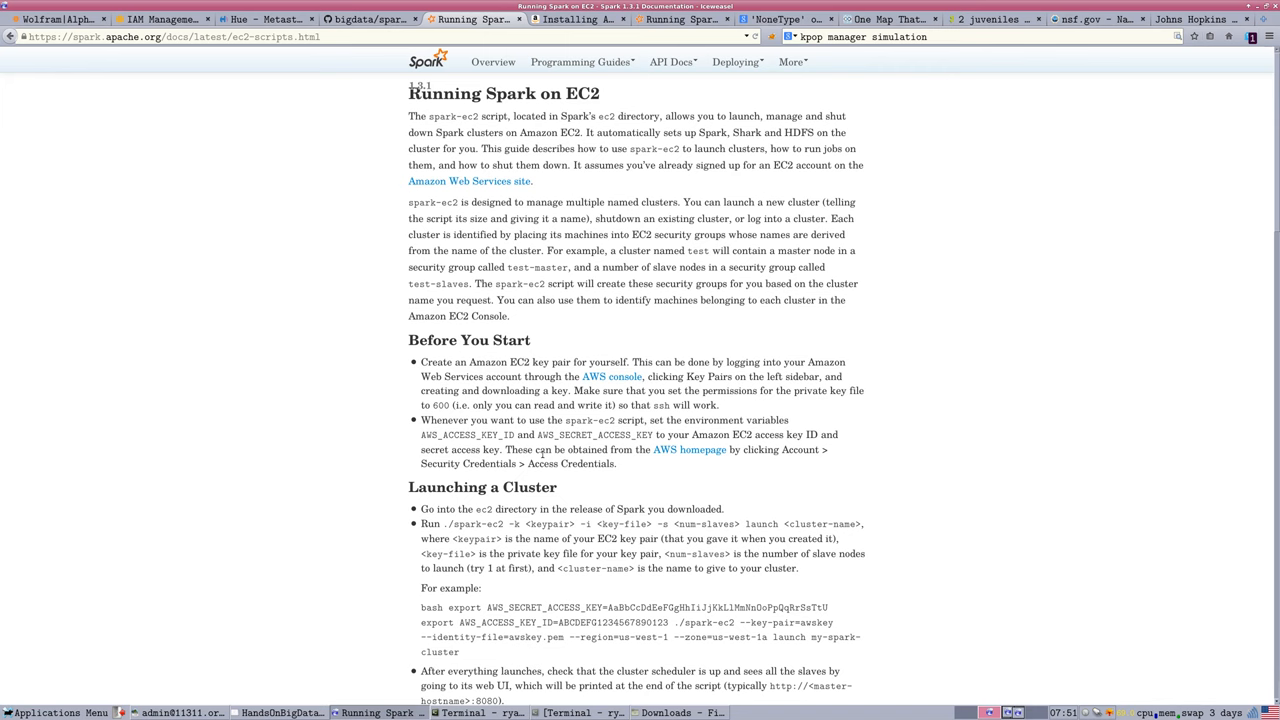
Step: Start an export AWS_SECRET_ACCESS_KEY= command in a terminal placed at the right side
{"action": "left_click", "coordinate": [476, 712]}
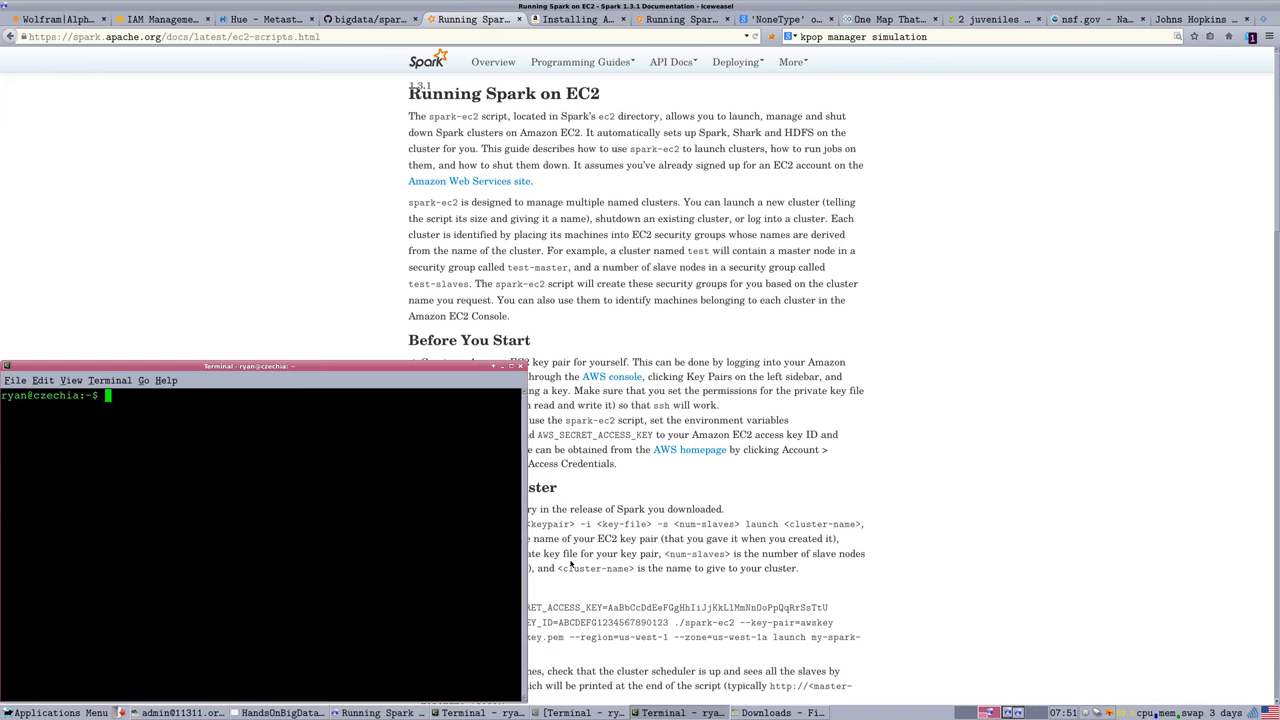
{"action": "left_click_drag", "start_coordinate": [248, 366], "coordinate": [944, 212]}
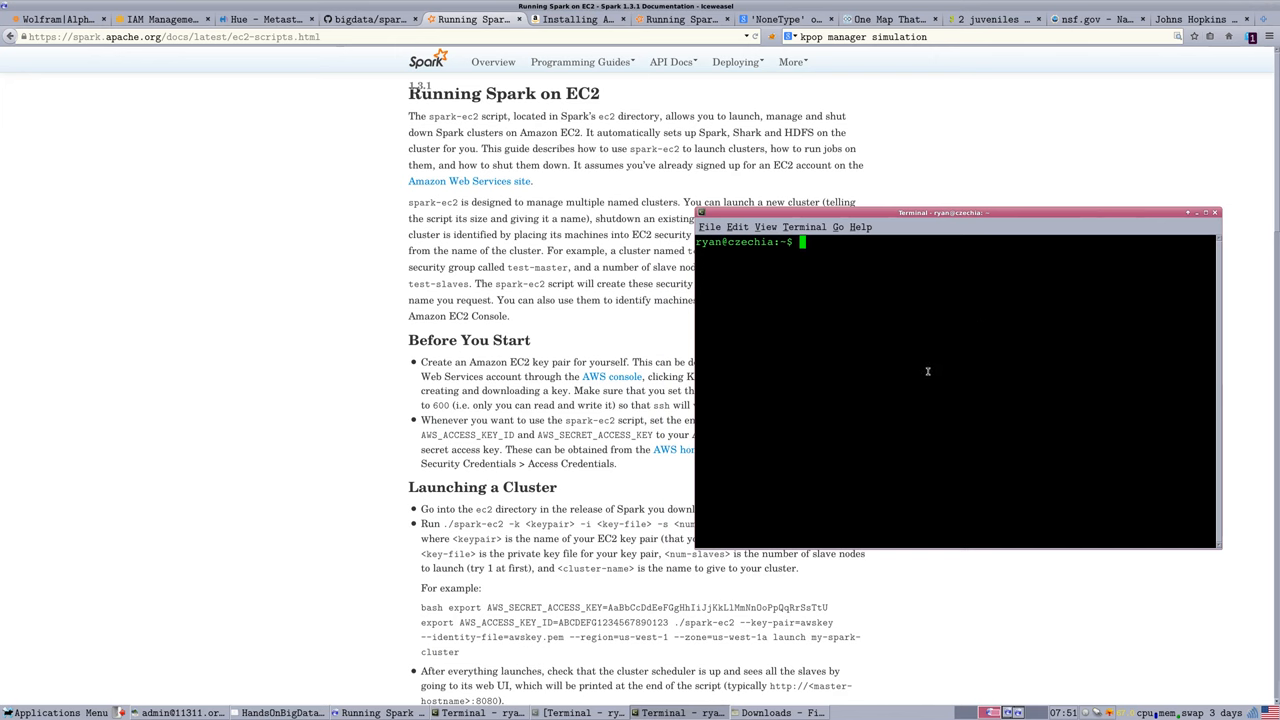
{"action": "mouse_move", "coordinate": [716, 328]}
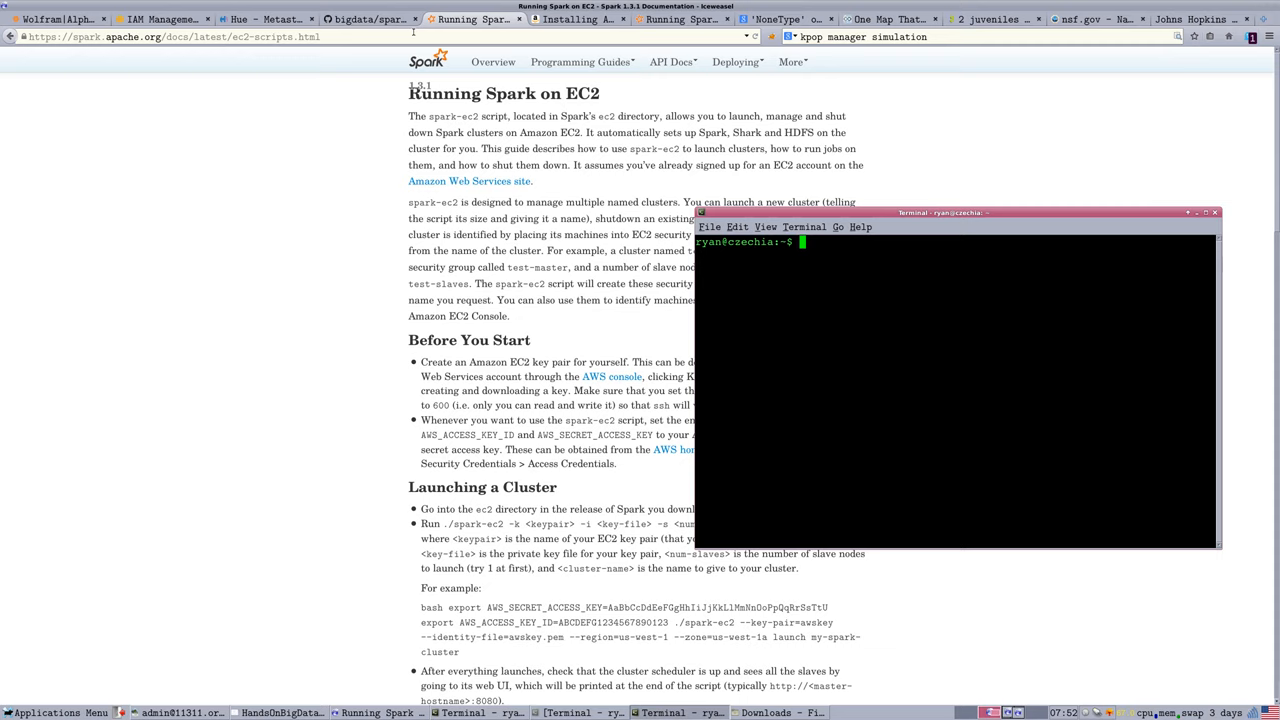
{"action": "left_click", "coordinate": [370, 20]}
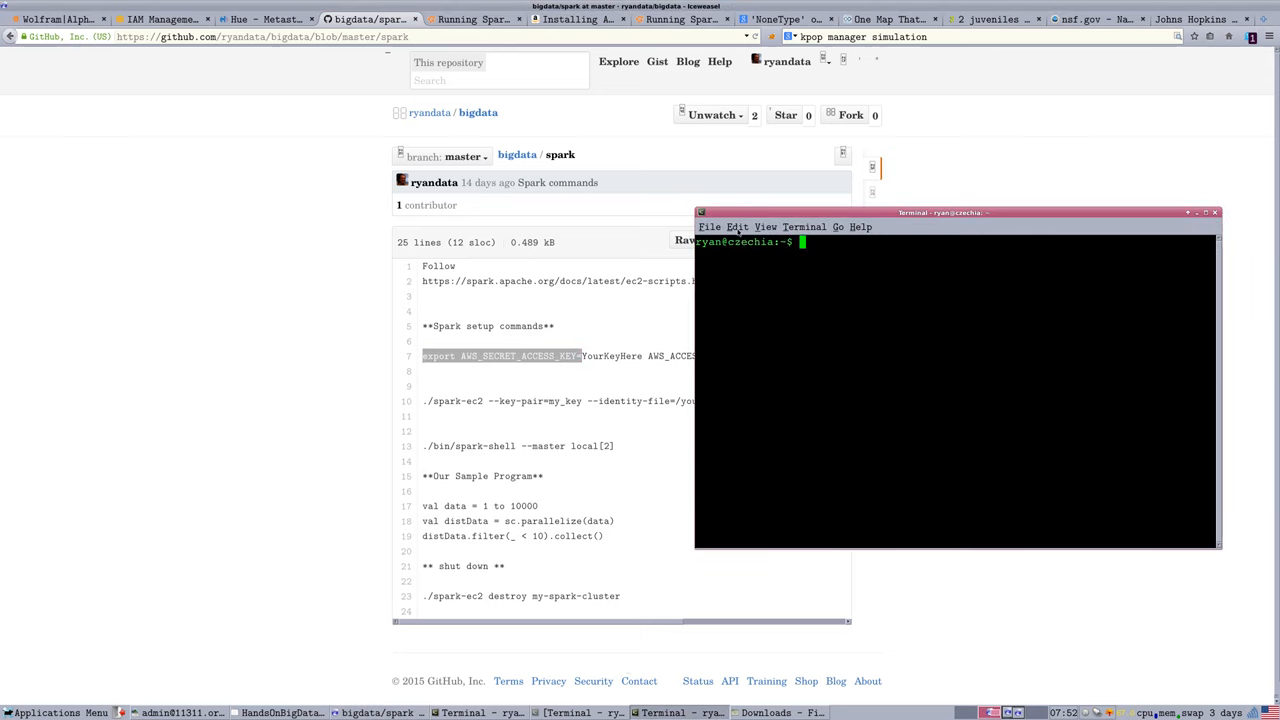
{"action": "type", "text": "export AWS_SECRET_ACCESS_KEY="}
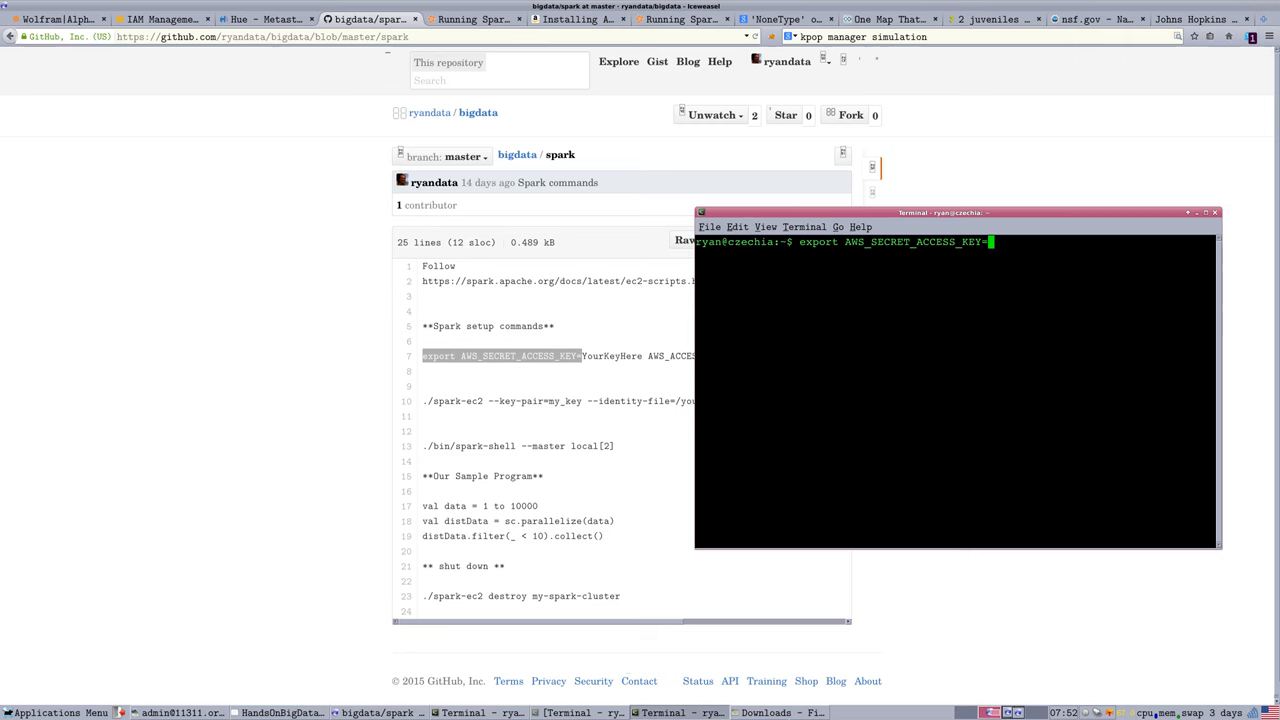
Step: Paste the secret key copied from credentials.csv into the export and run it, then begin the next export
{"action": "left_click", "coordinate": [764, 712]}
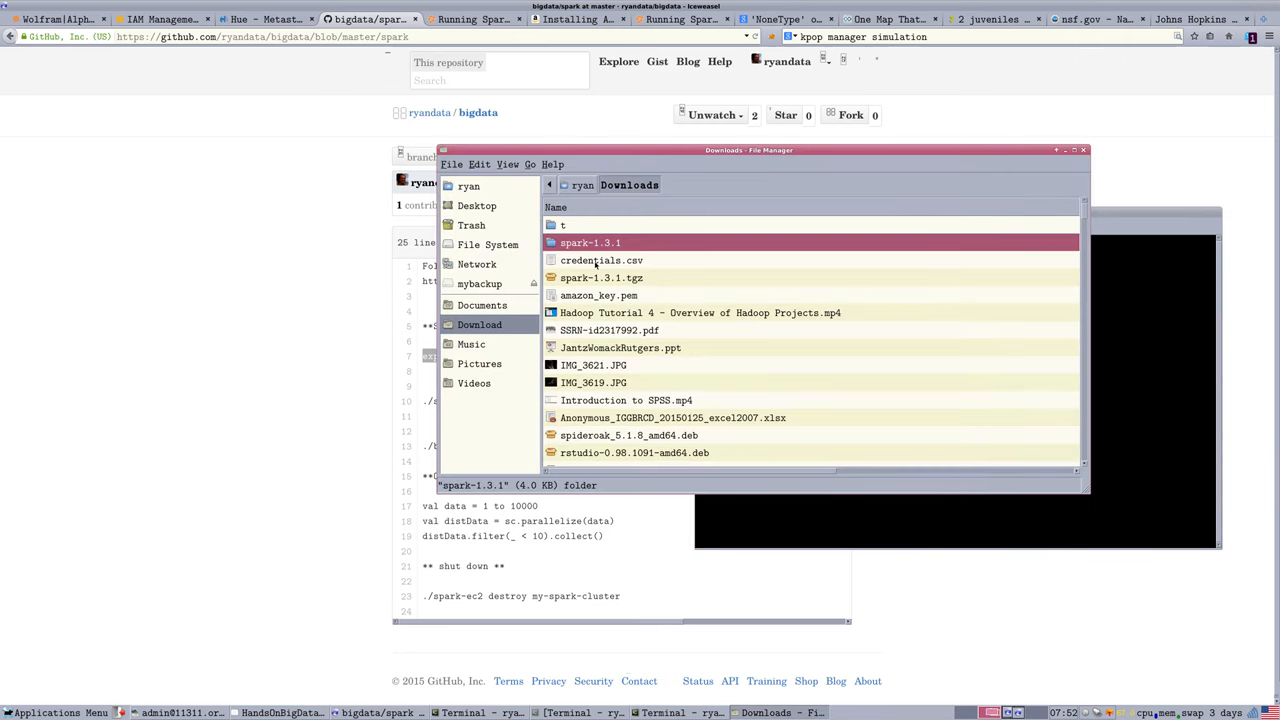
{"action": "double_click", "coordinate": [600, 260]}
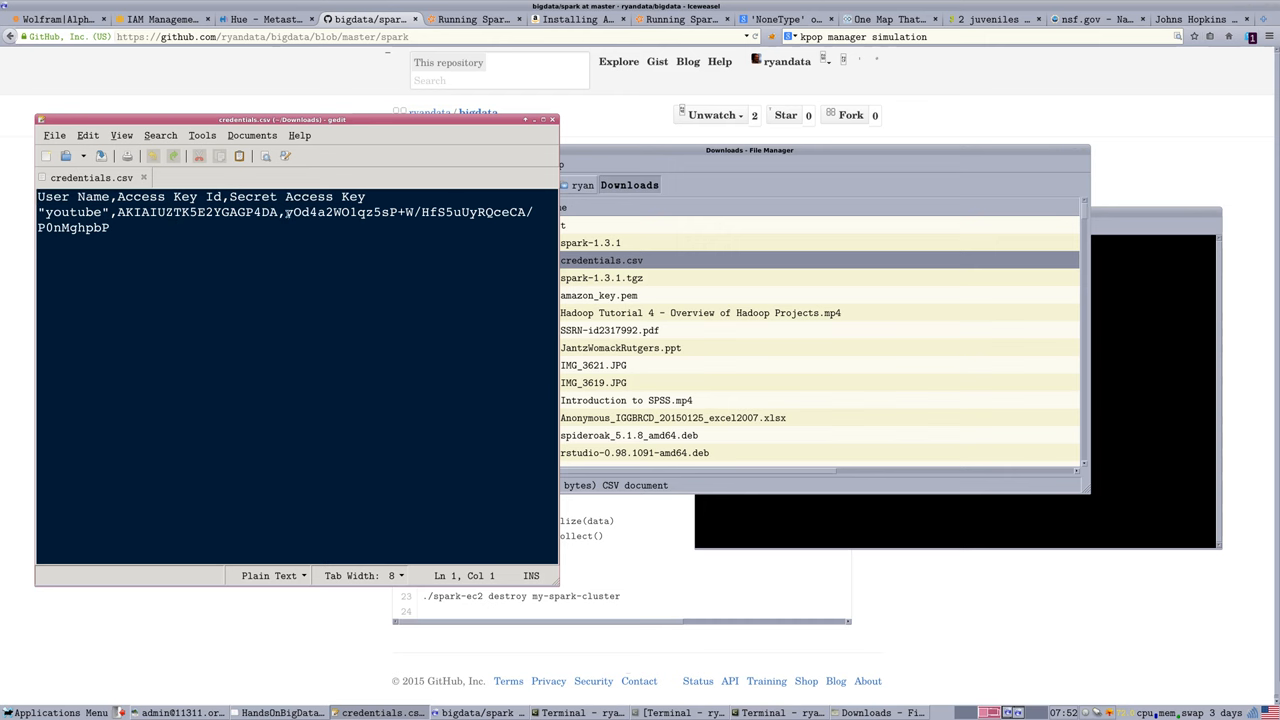
{"action": "left_click_drag", "start_coordinate": [284, 212], "coordinate": [532, 212]}
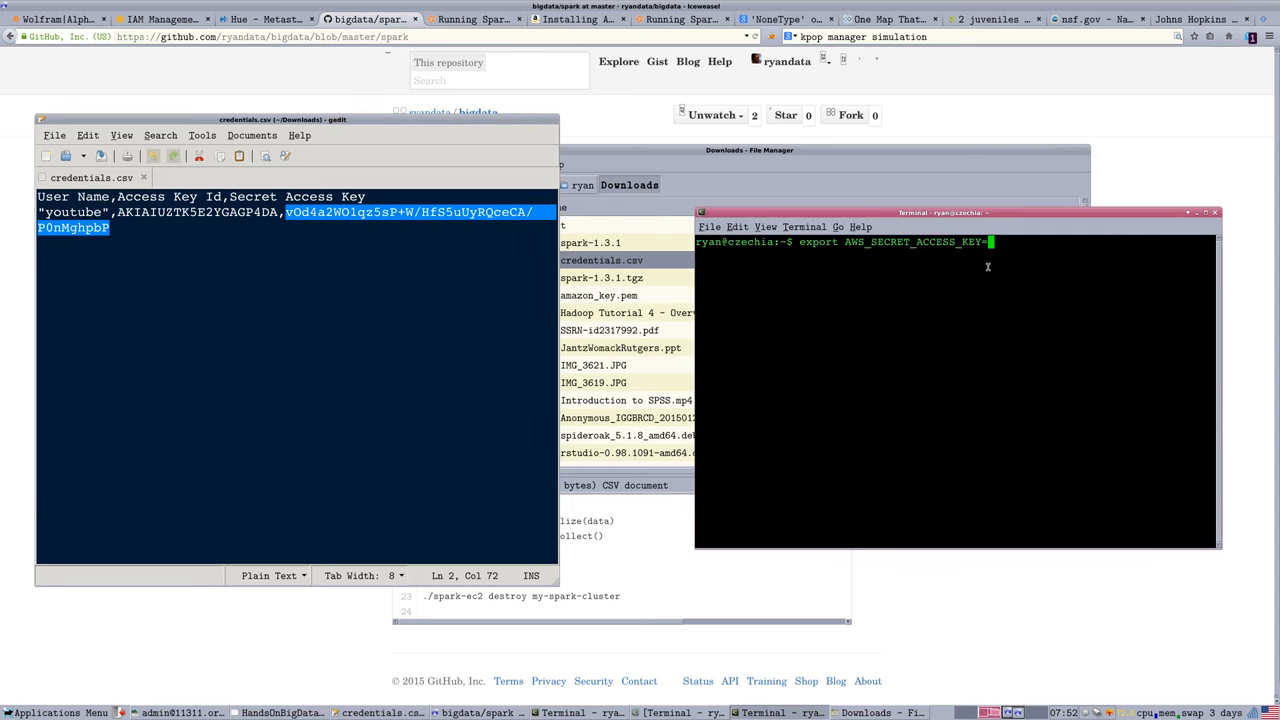
{"action": "left_click", "coordinate": [736, 226]}
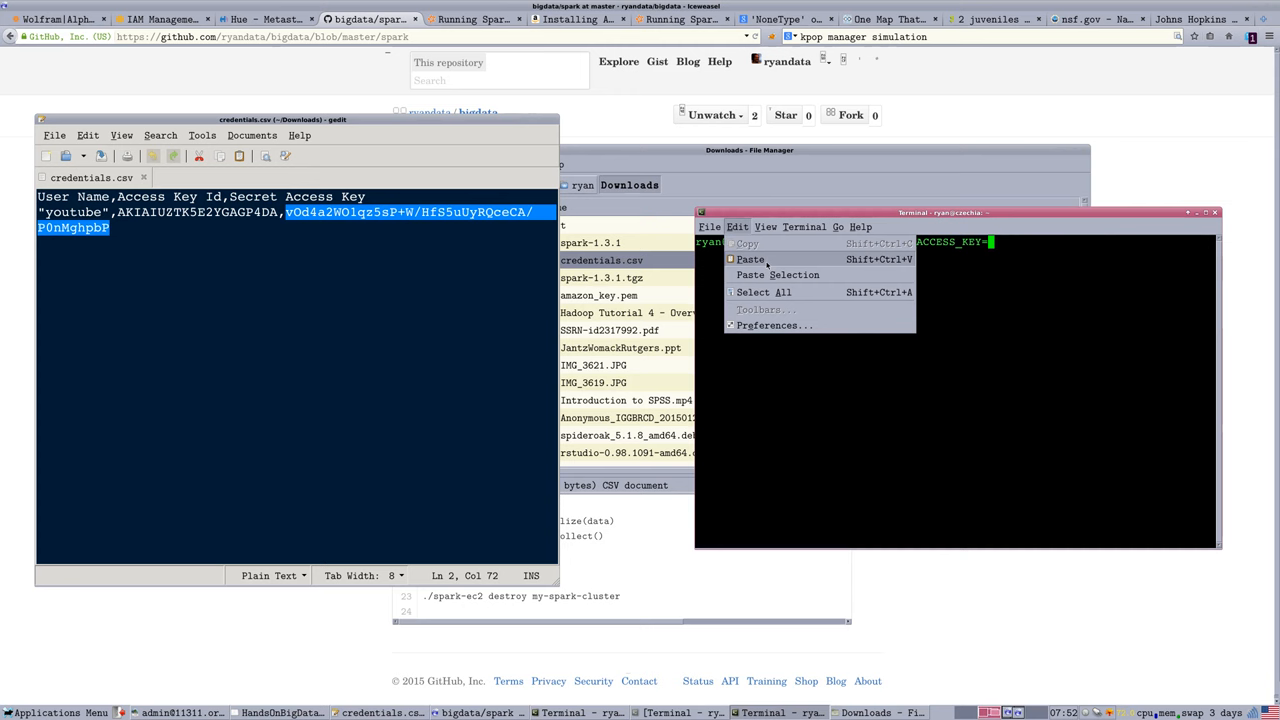
{"action": "left_click", "coordinate": [750, 260]}
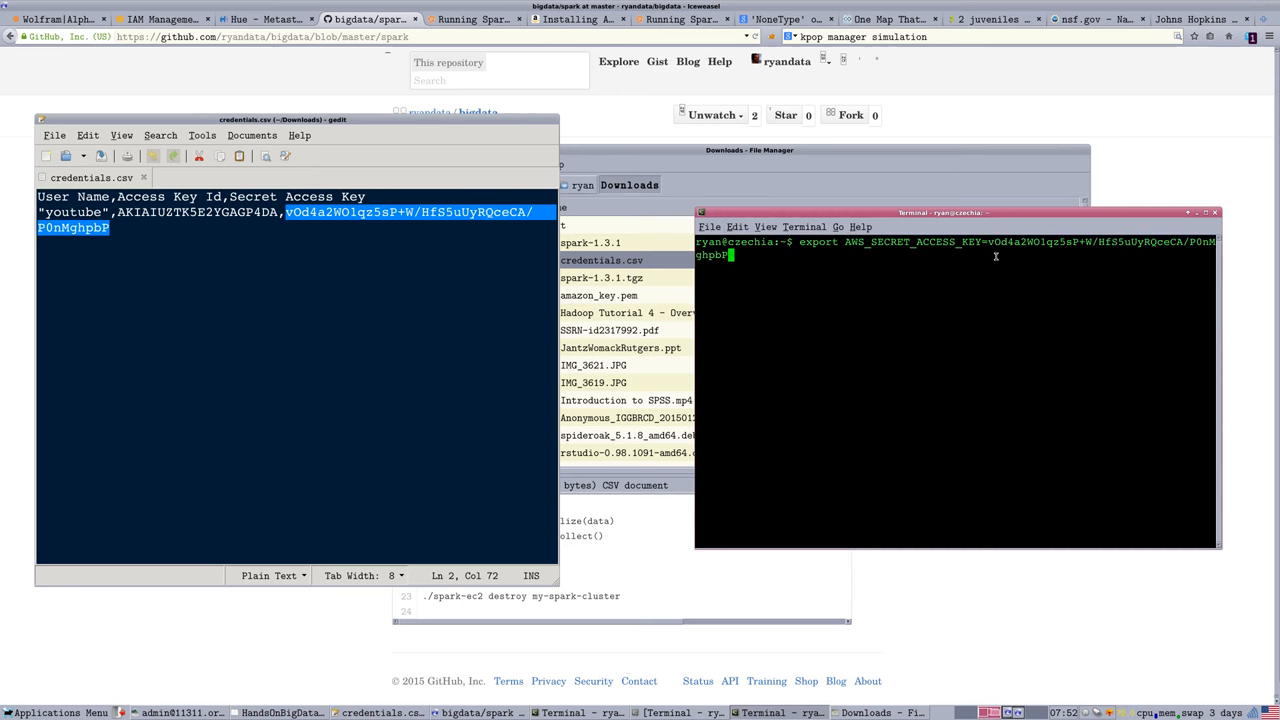
{"action": "key", "text": "Return"}
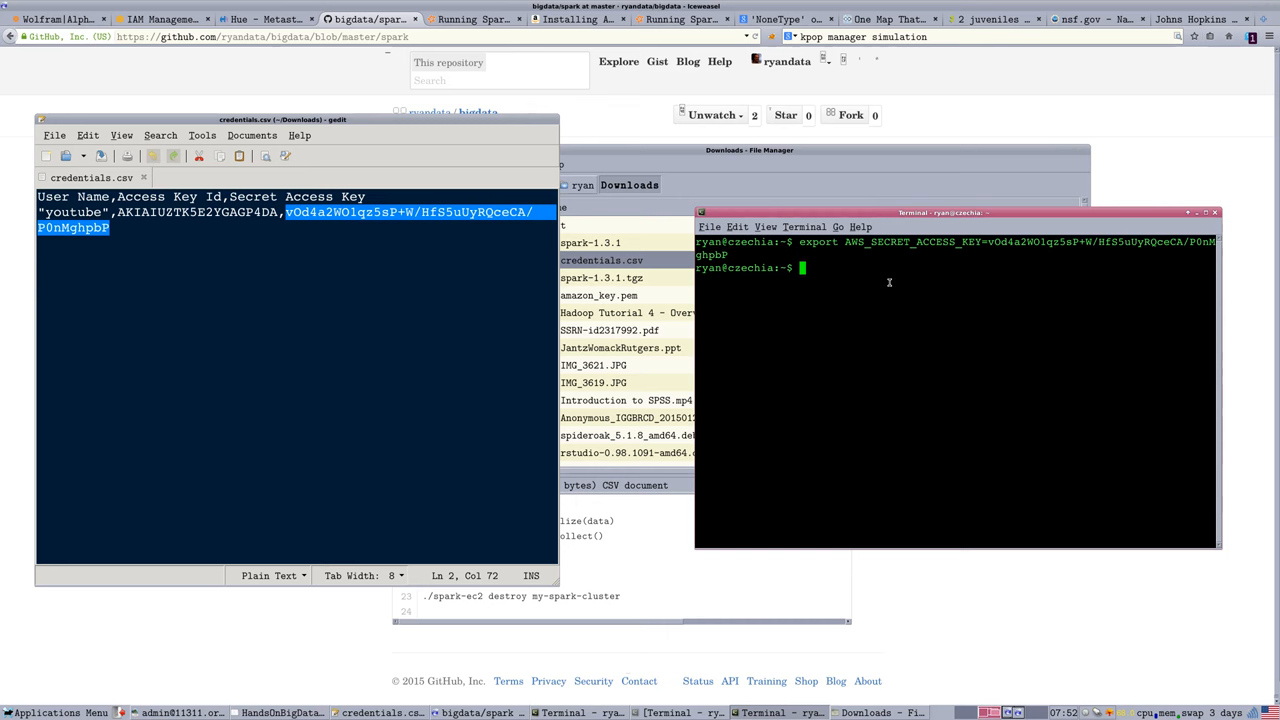
{"action": "type", "text": "export"}
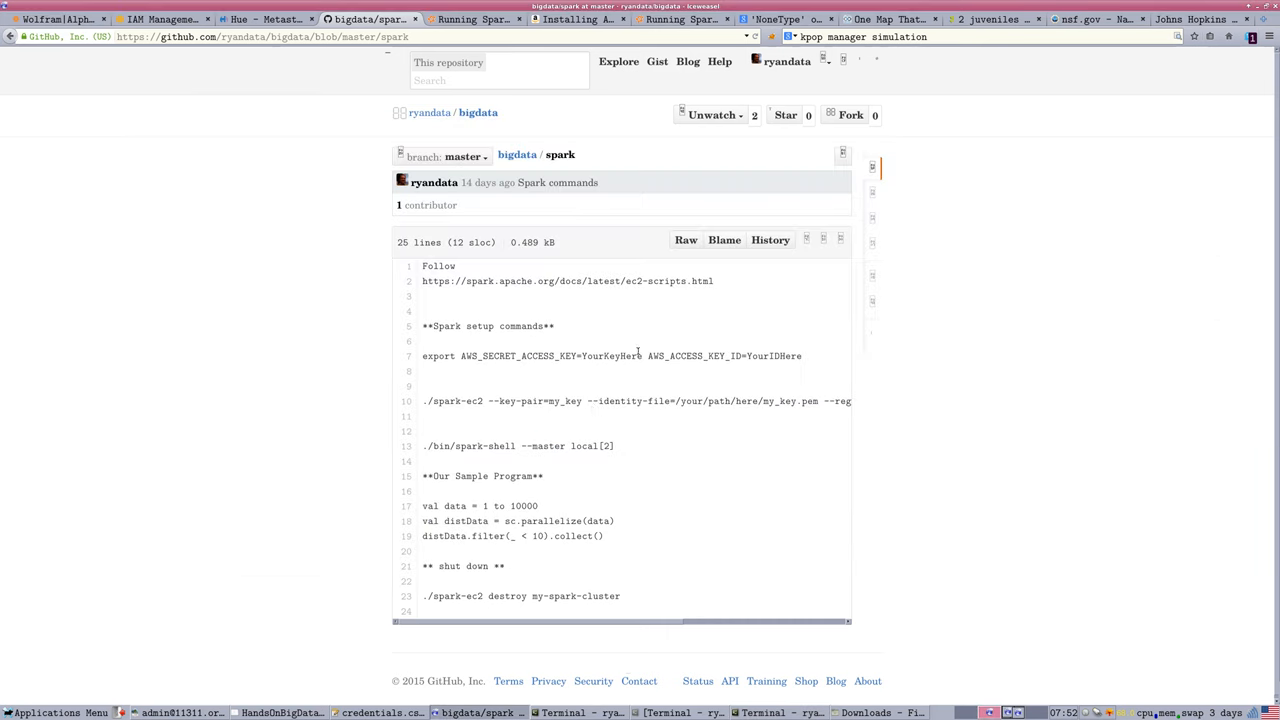
{"action": "double_click", "coordinate": [696, 356]}
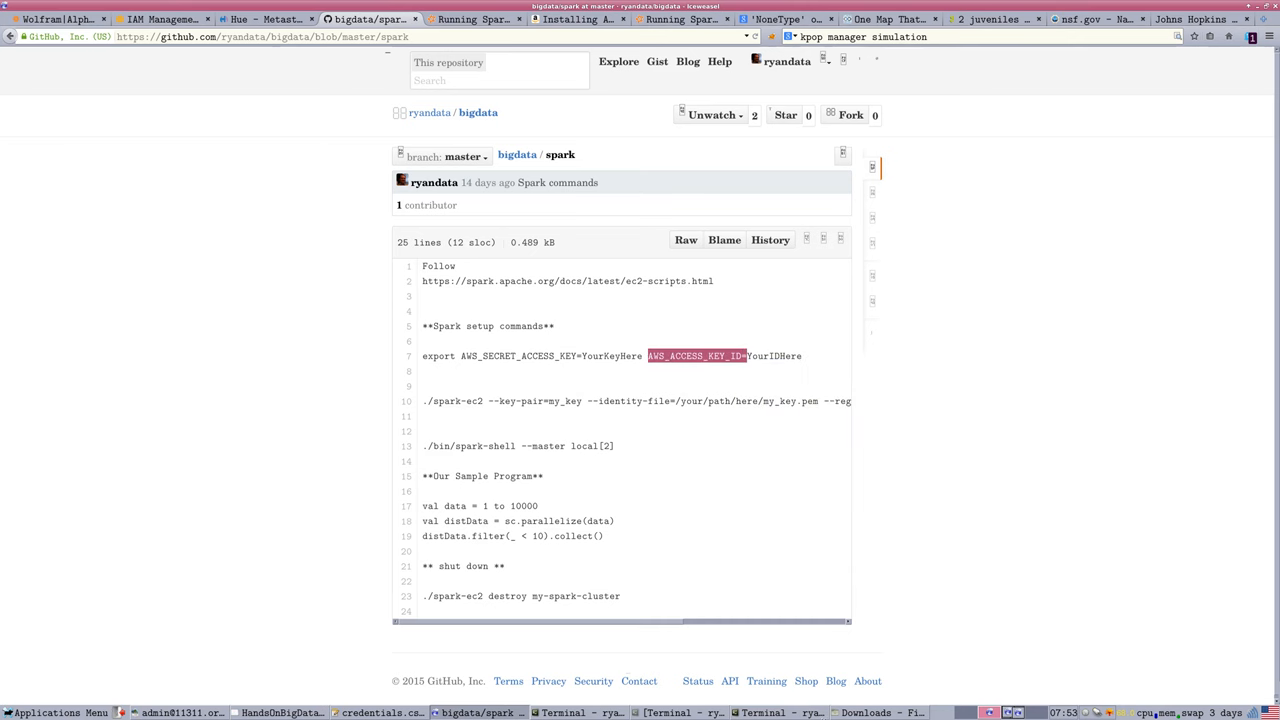
{"action": "right_click", "coordinate": [950, 380]}
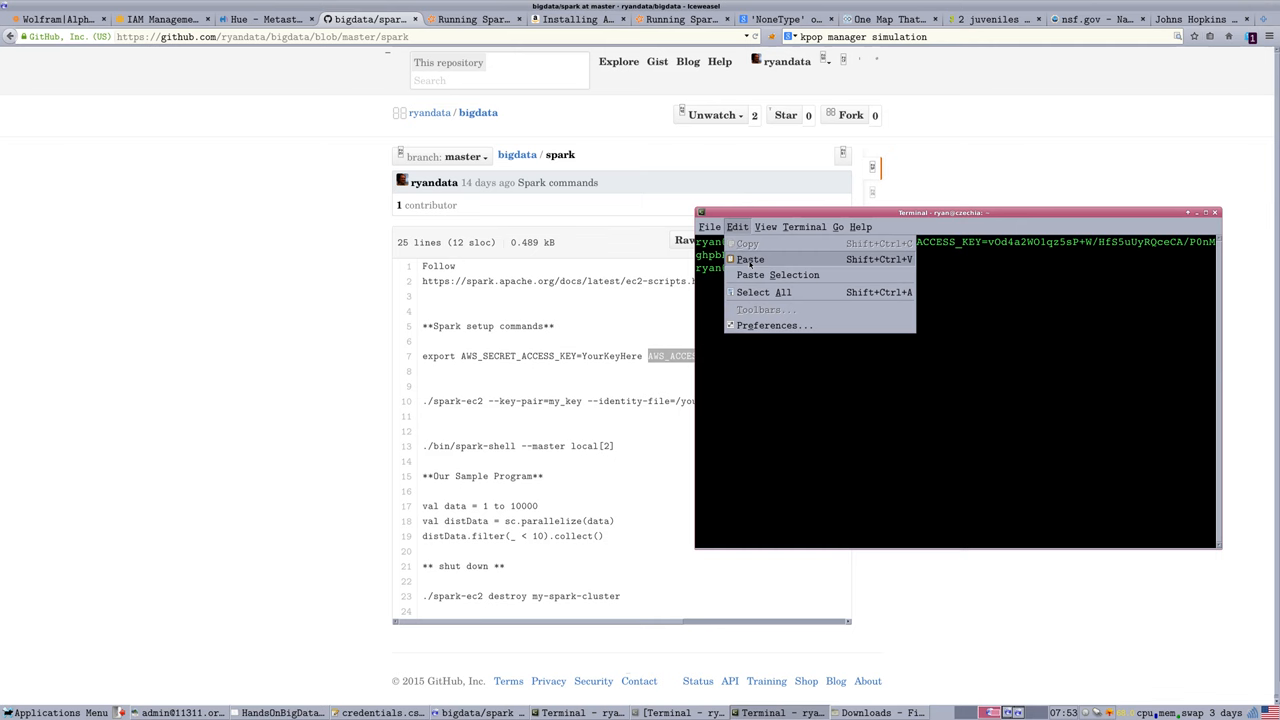
{"action": "left_click", "coordinate": [750, 260]}
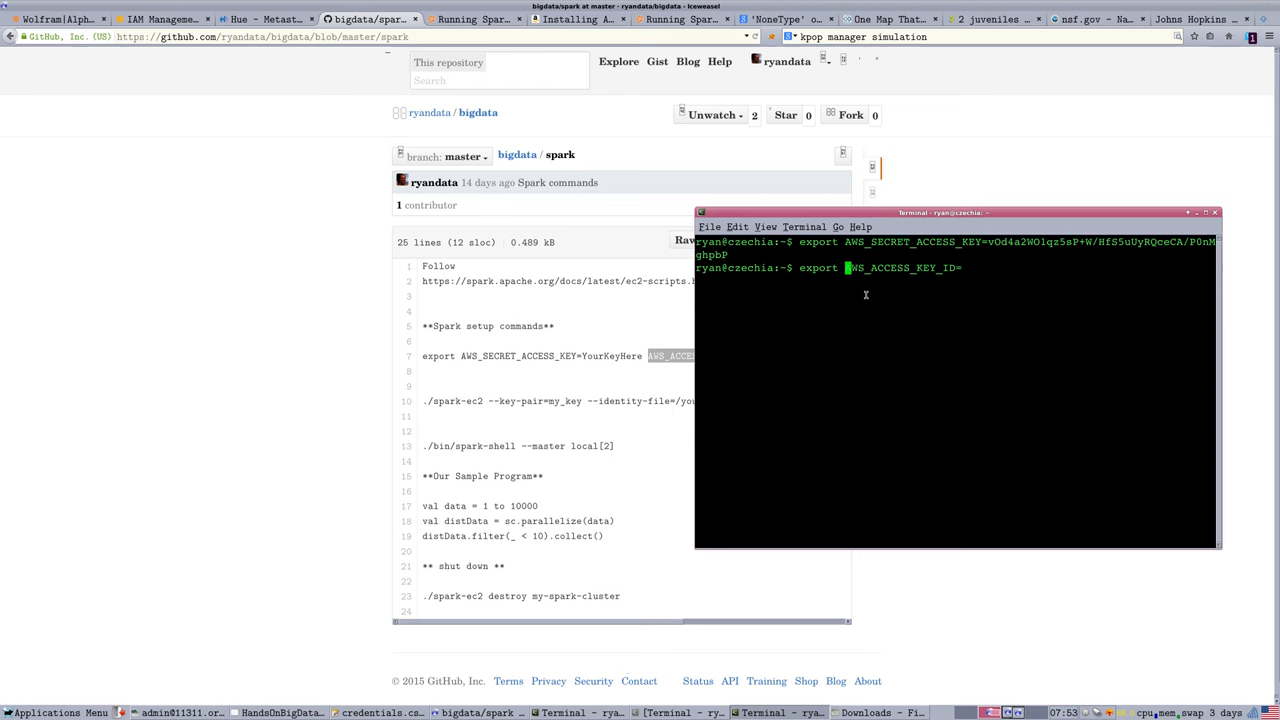
{"action": "mouse_move", "coordinate": [846, 412]}
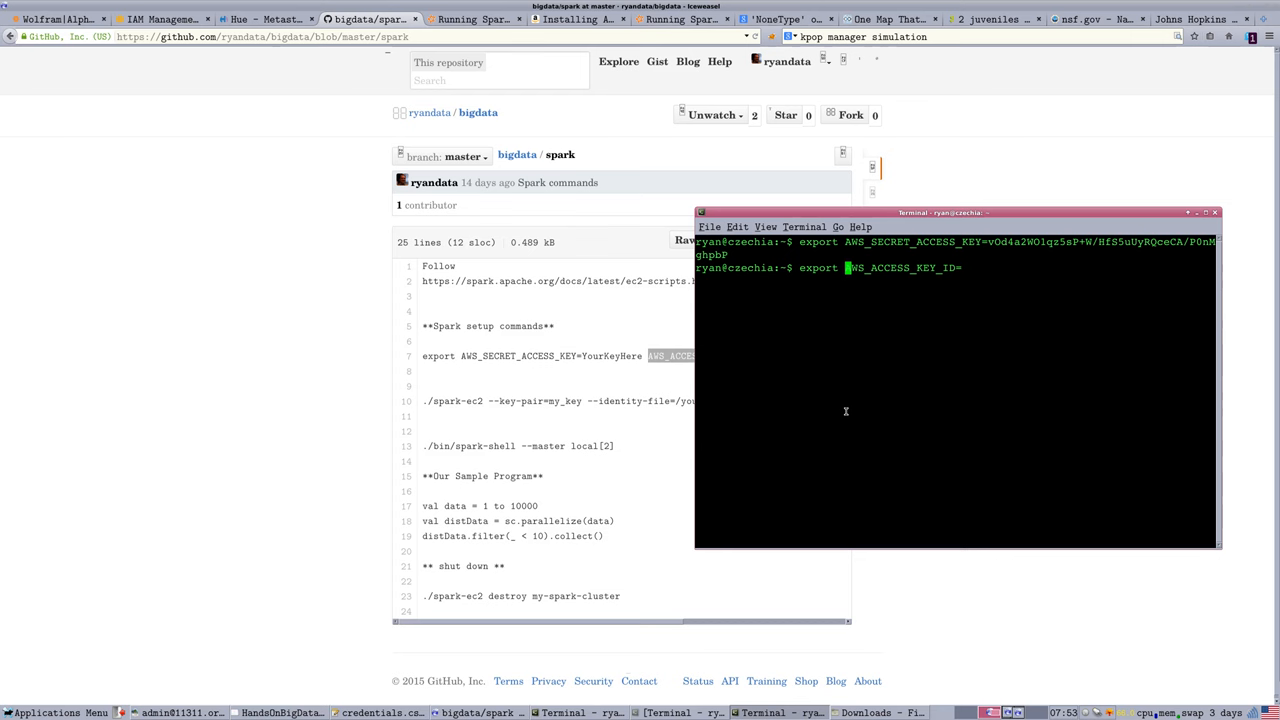
{"action": "left_click", "coordinate": [378, 712]}
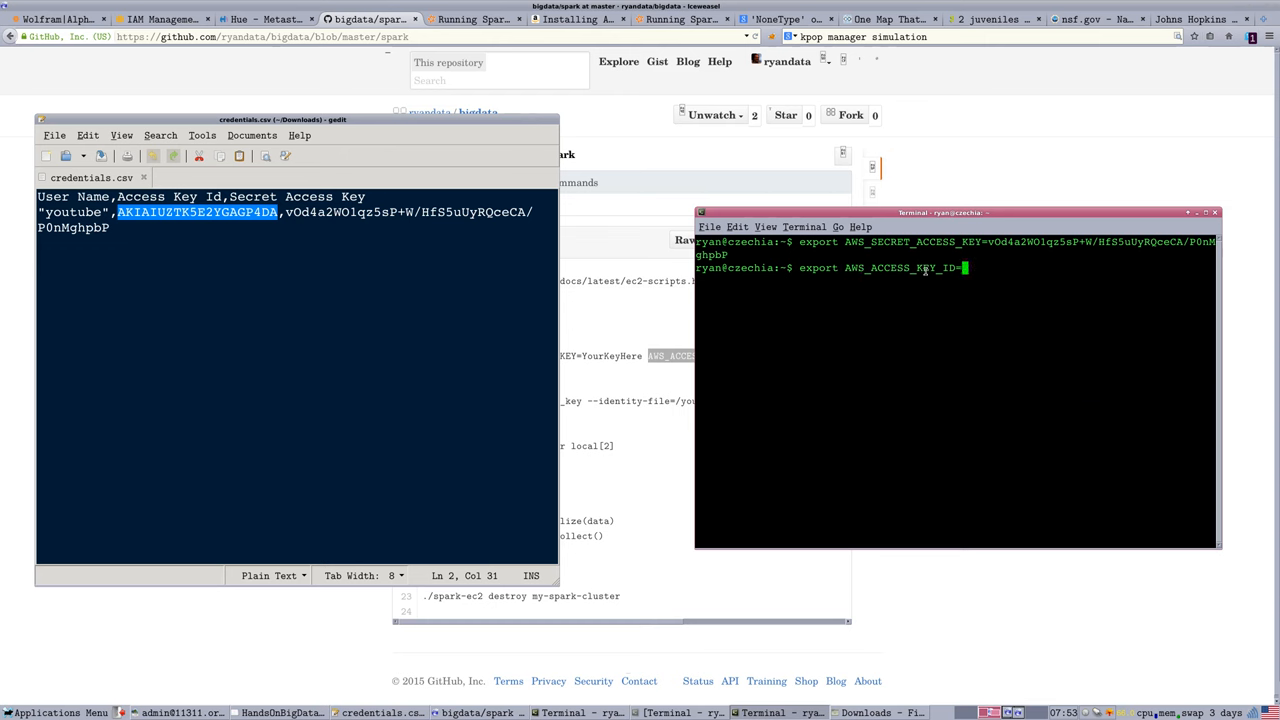
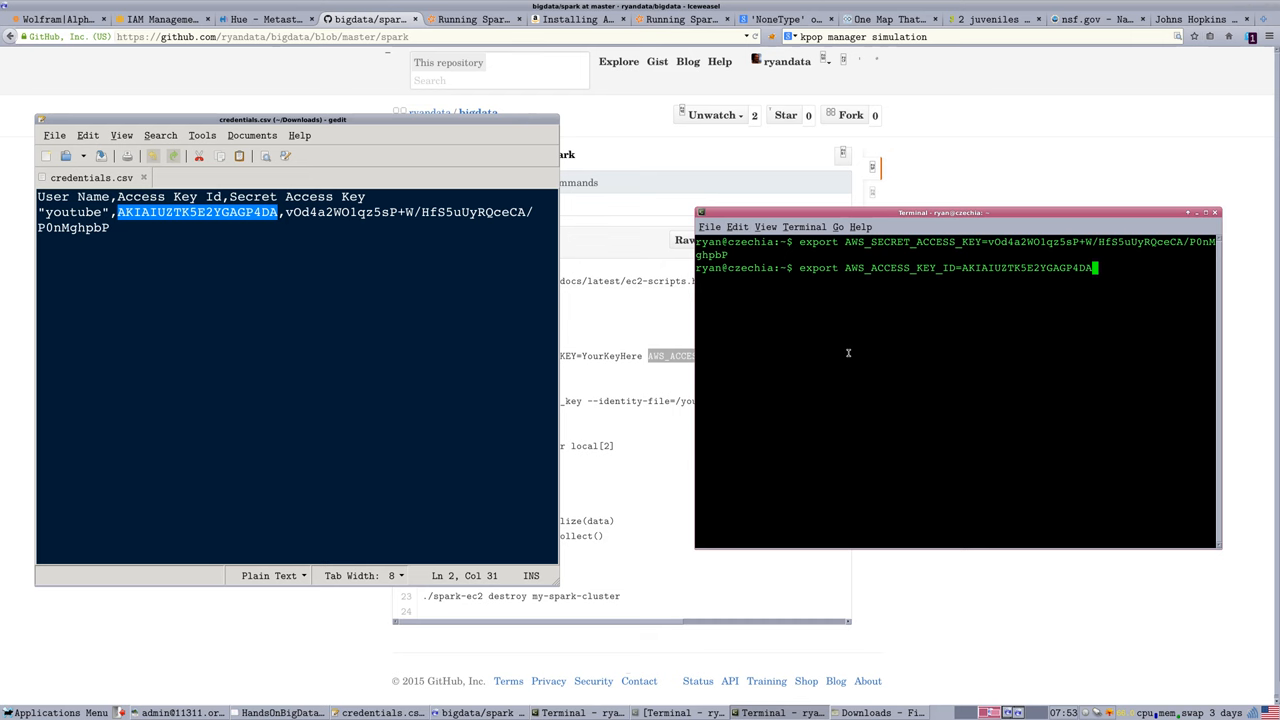
{"action": "key", "text": "Return"}
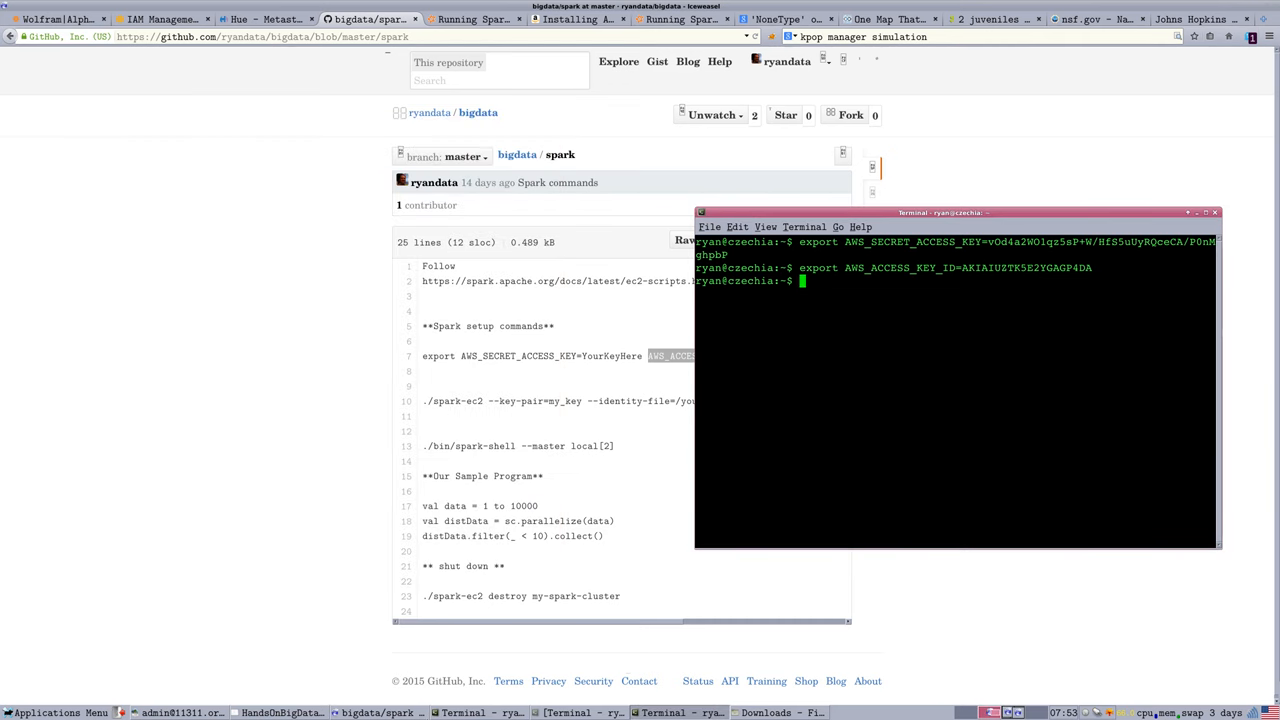
{"action": "mouse_move", "coordinate": [448, 428]}
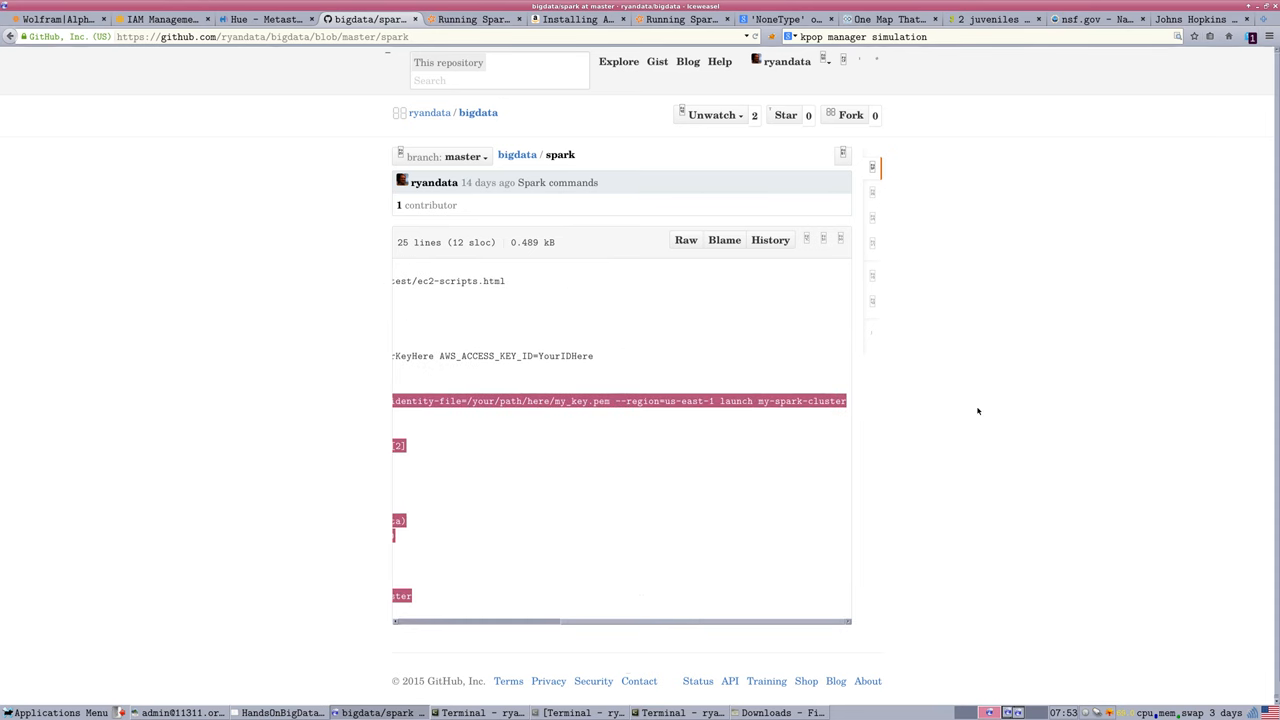
{"action": "mouse_move", "coordinate": [854, 400]}
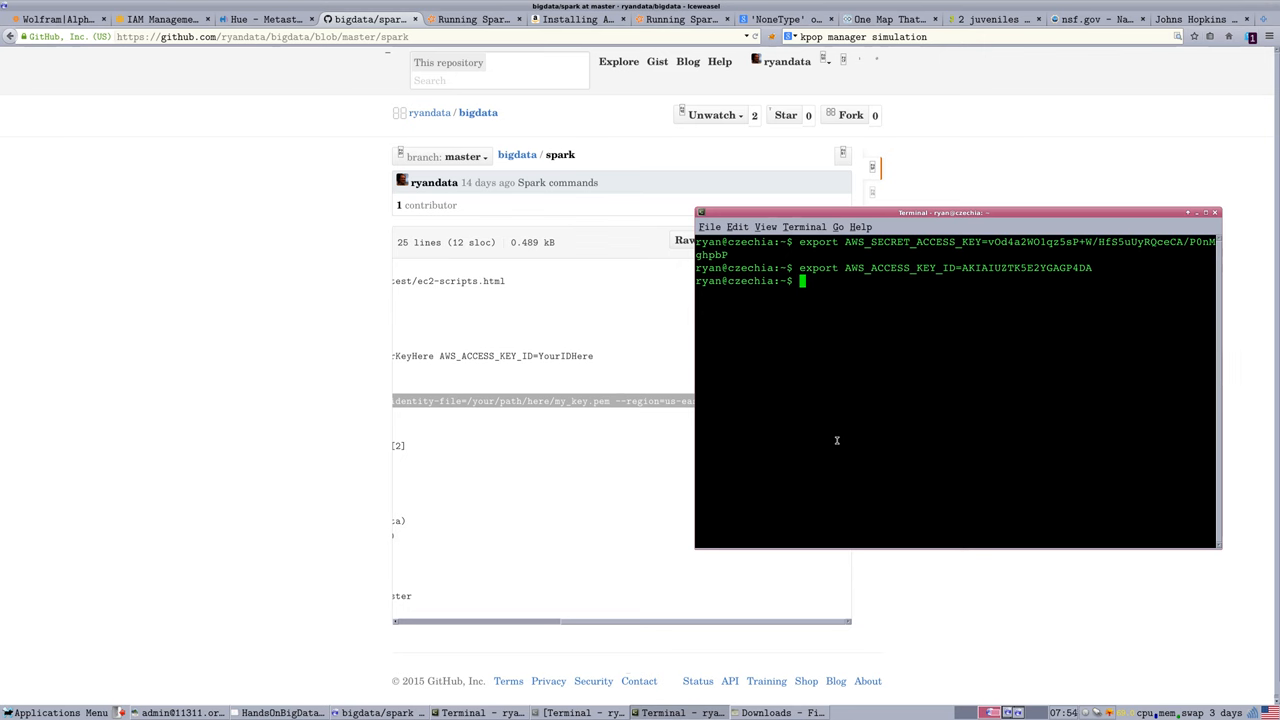
Step: Change into Downloads/spark-1.3.1 and then its ec2 folder
{"action": "type", "text": "cd Down"}
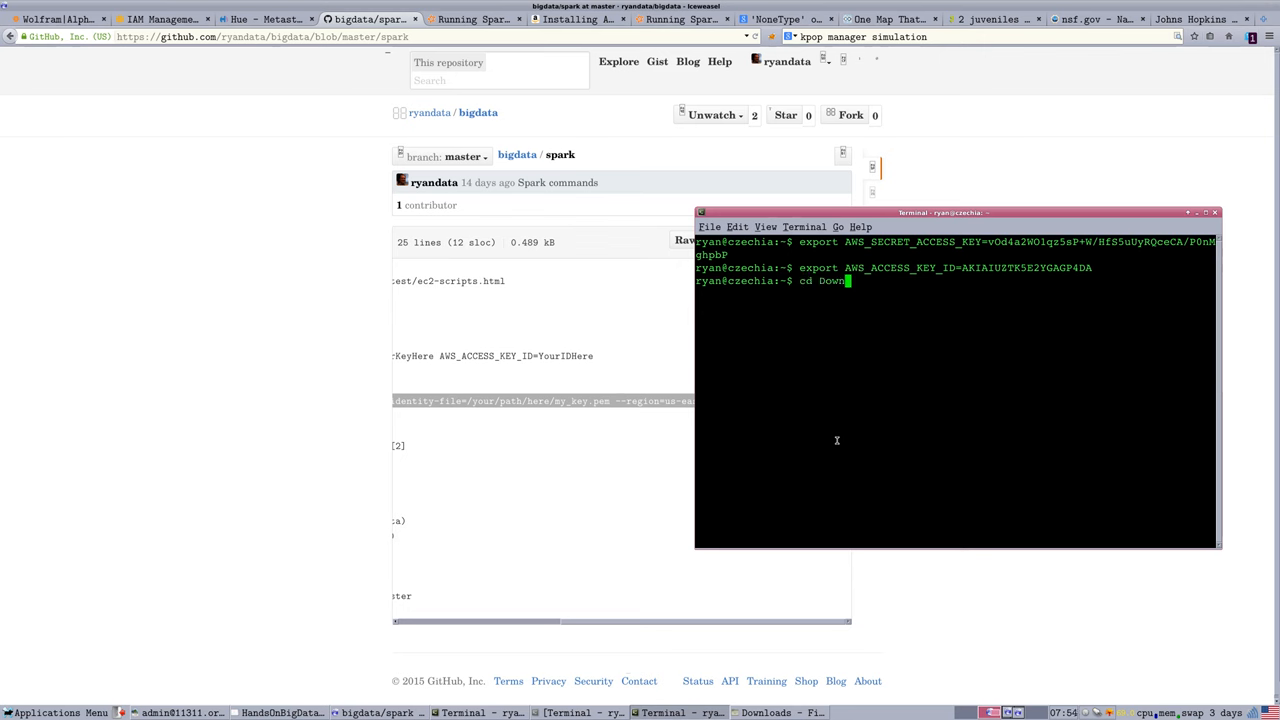
{"action": "key", "text": "Return"}
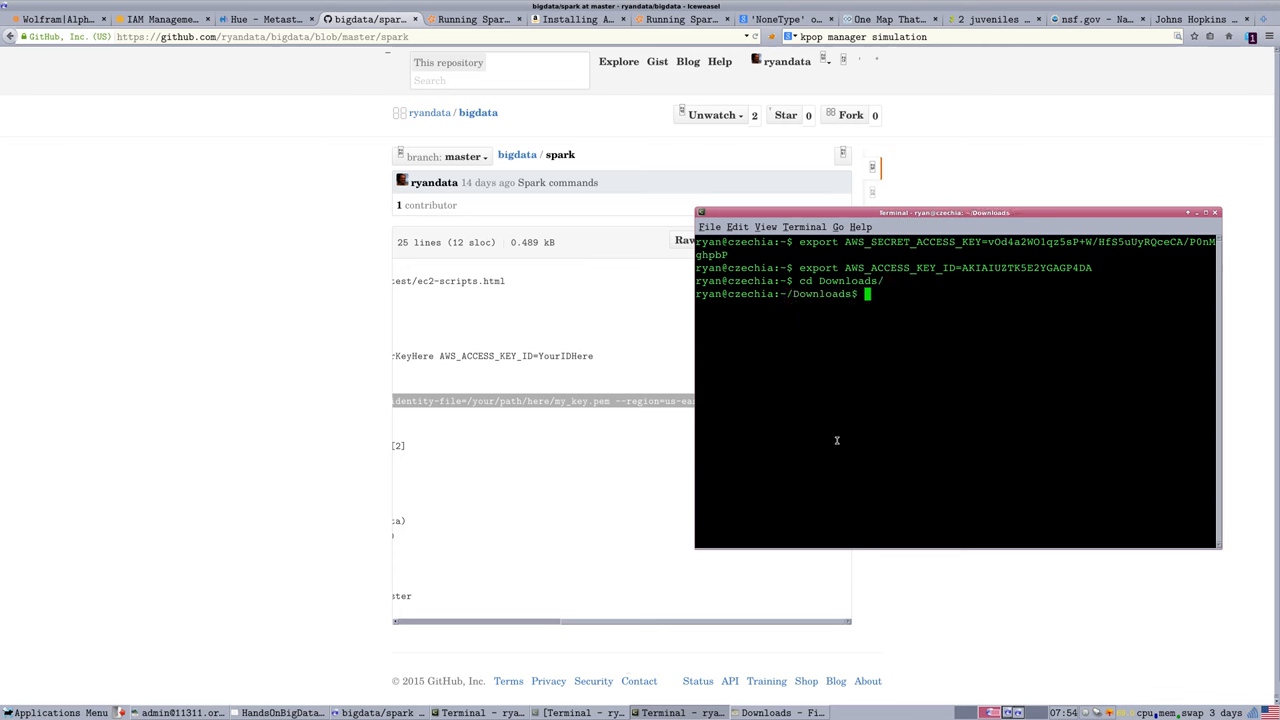
{"action": "type", "text": "cd spark-1.3.1/"}
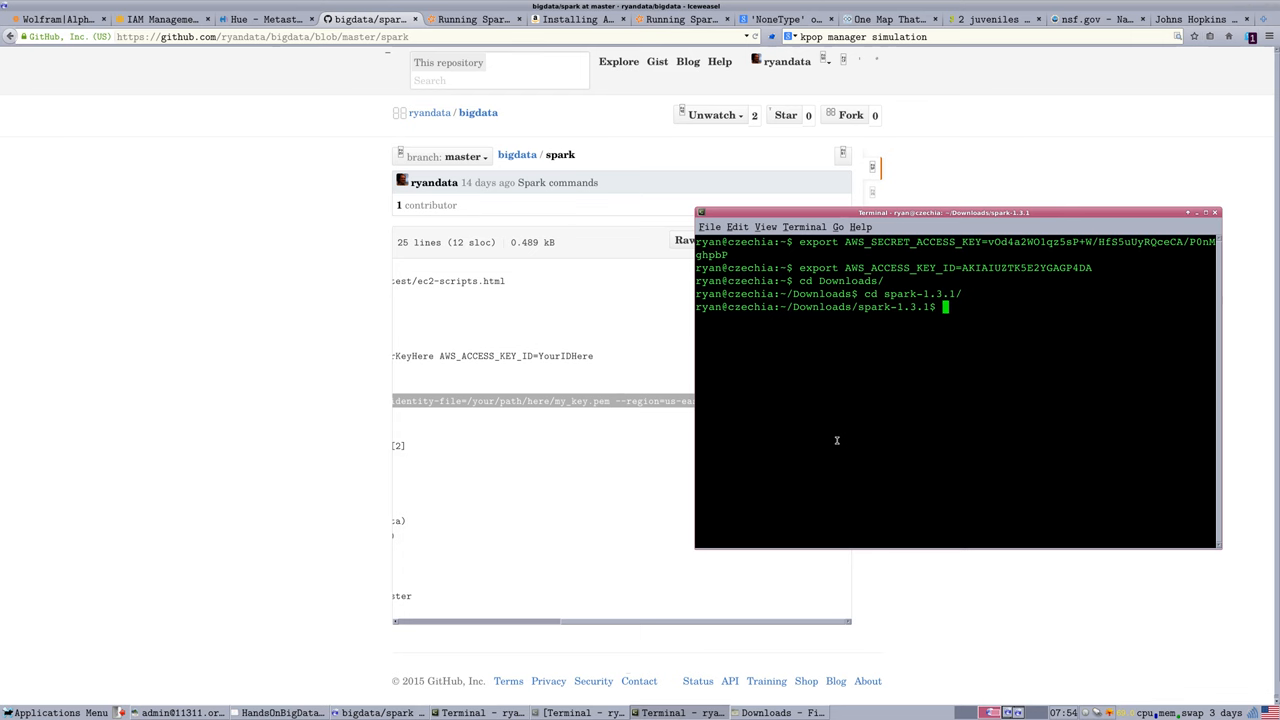
{"action": "mouse_move", "coordinate": [850, 316]}
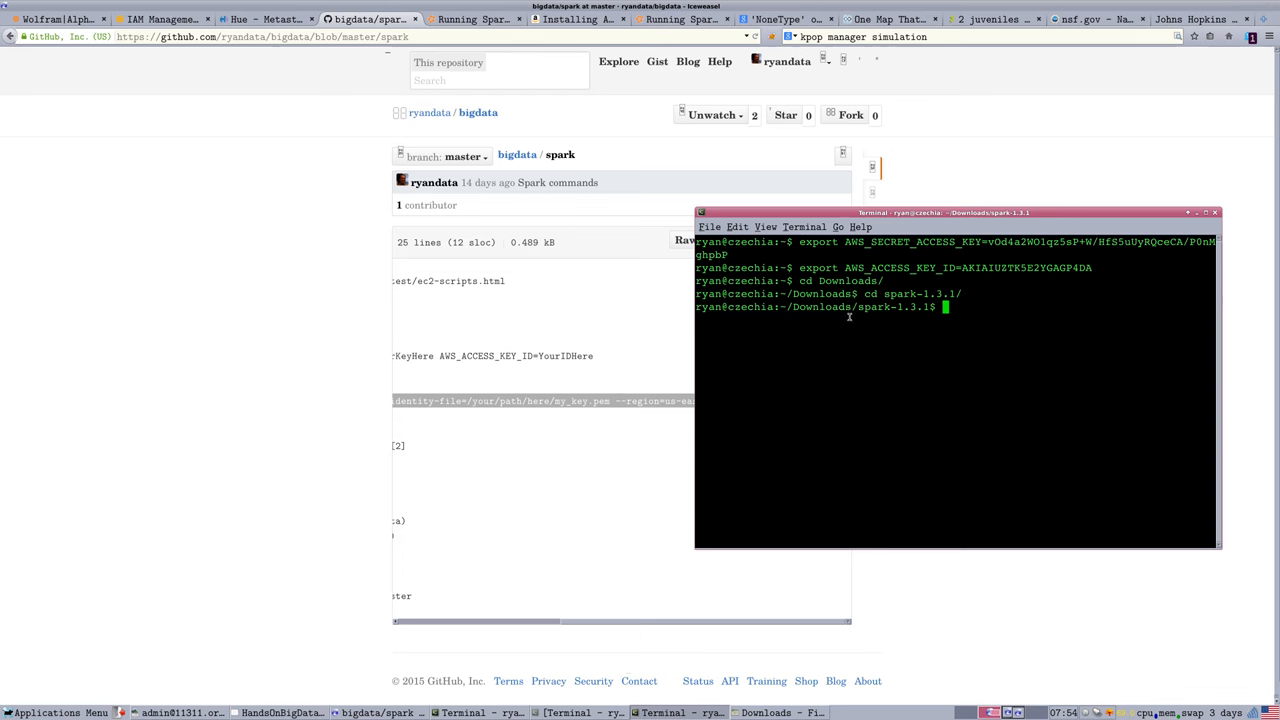
{"action": "mouse_move", "coordinate": [892, 332]}
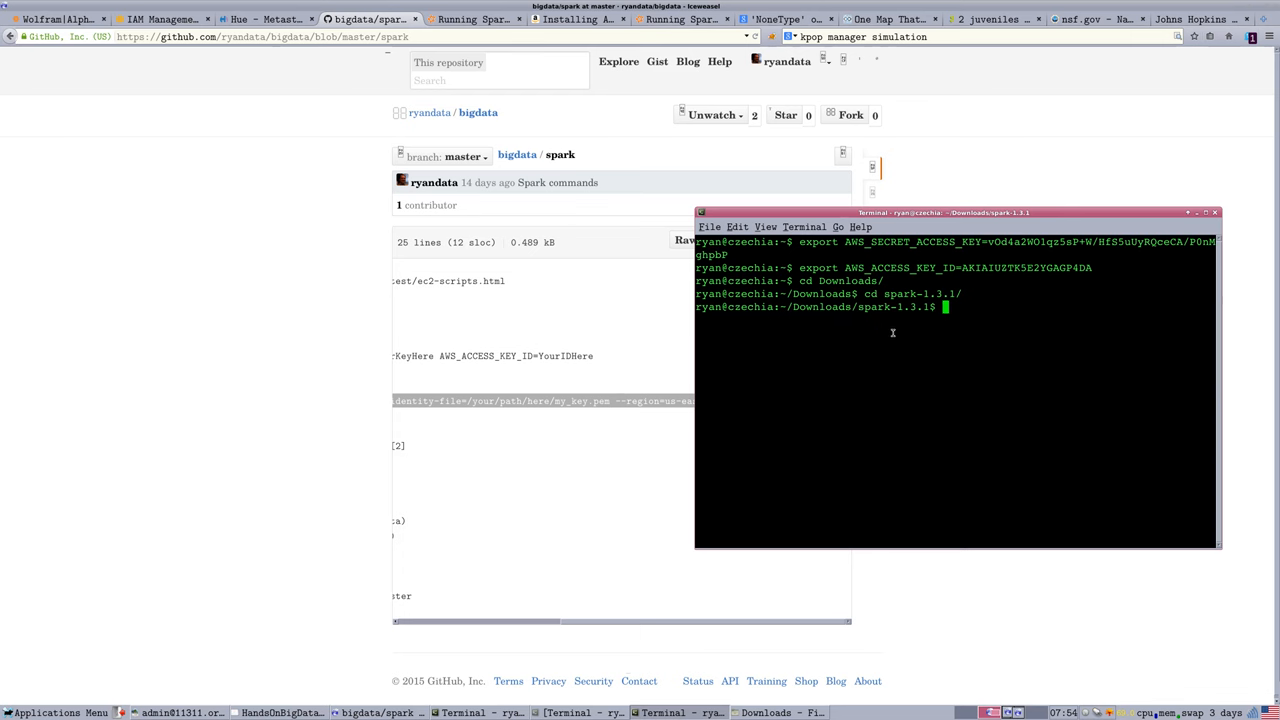
{"action": "type", "text": "cd ec2"}
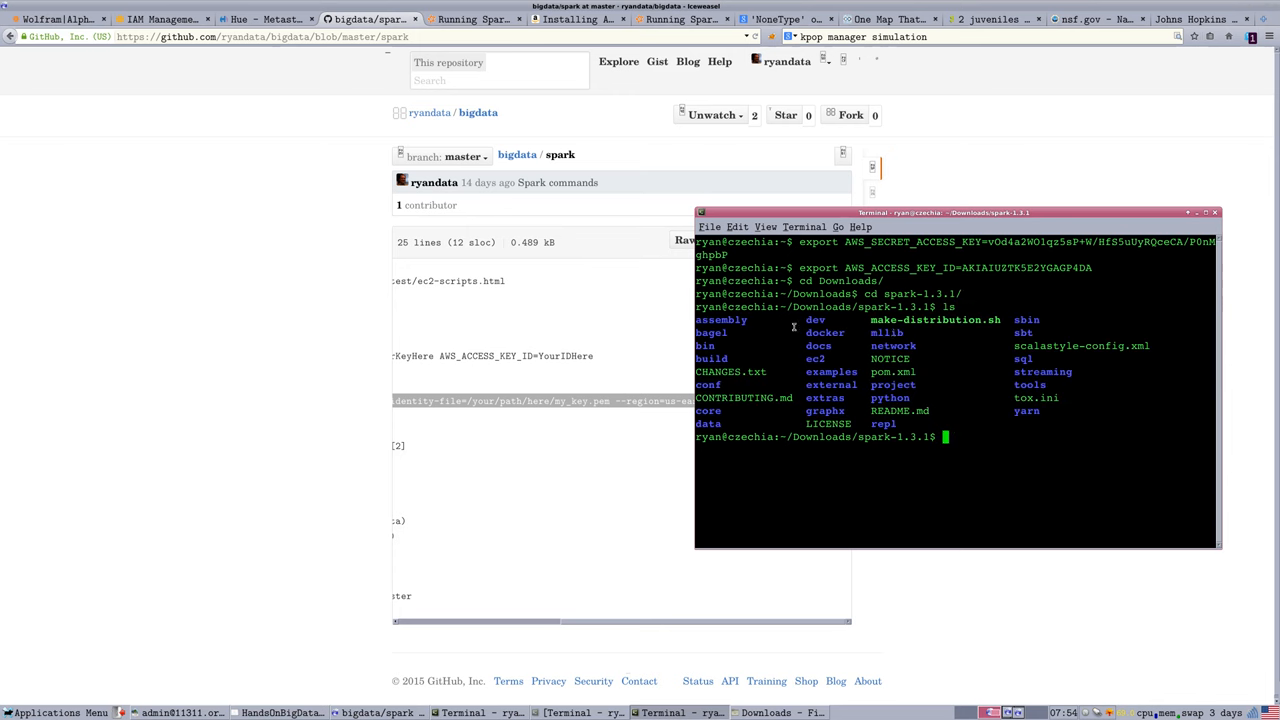
{"action": "mouse_move", "coordinate": [1068, 424]}
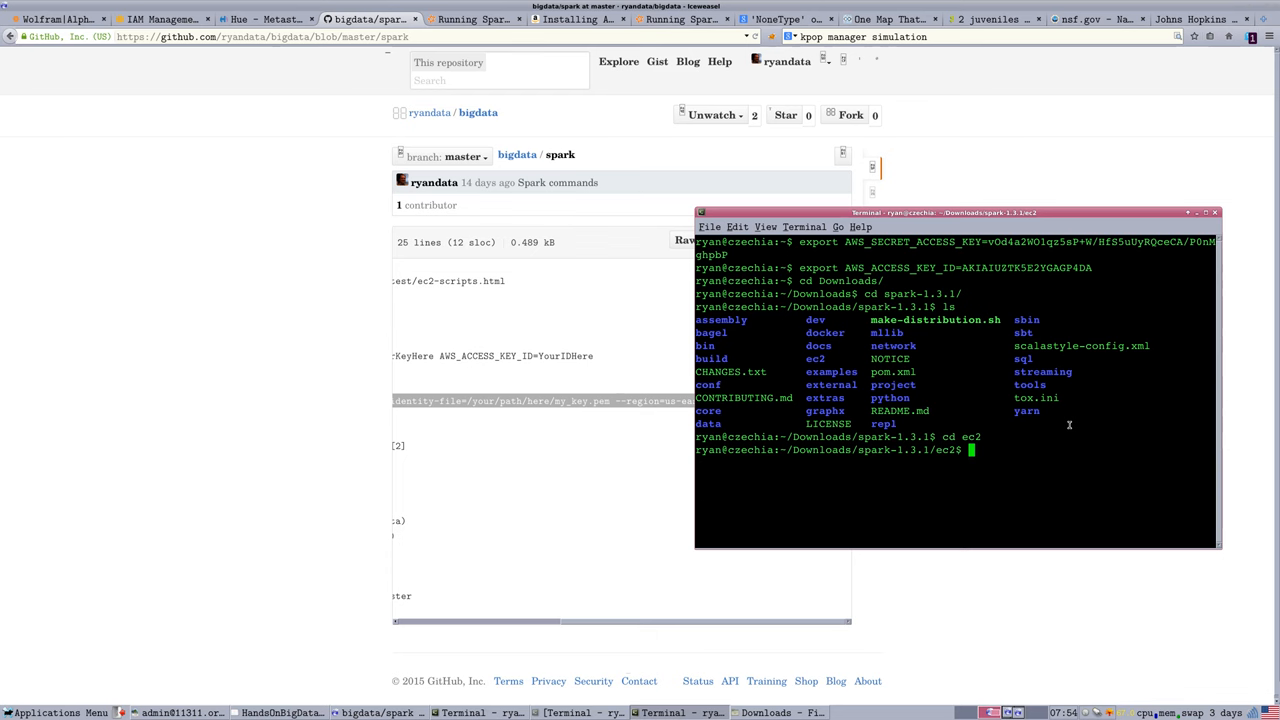
Step: Paste the spark-ec2 launch command for my-spark-cluster, filling in the /home/ry identity file path and amazon key pair
{"action": "left_click", "coordinate": [736, 228]}
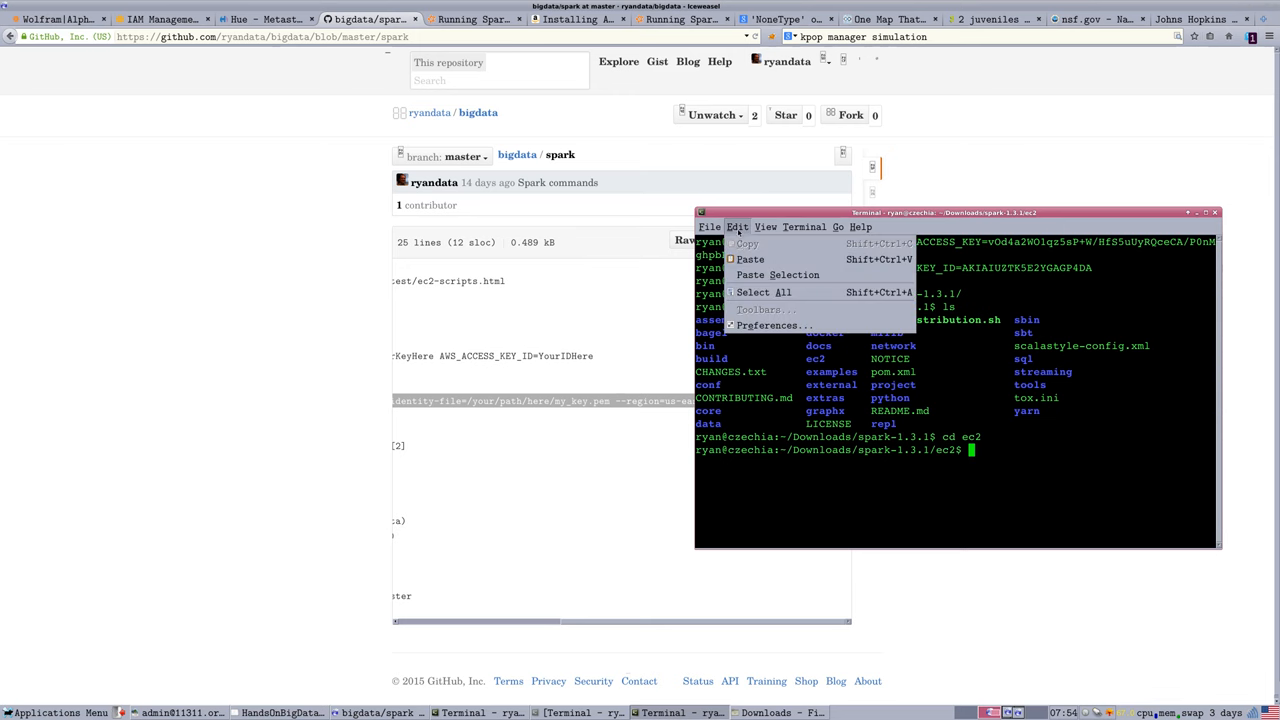
{"action": "left_click", "coordinate": [748, 260]}
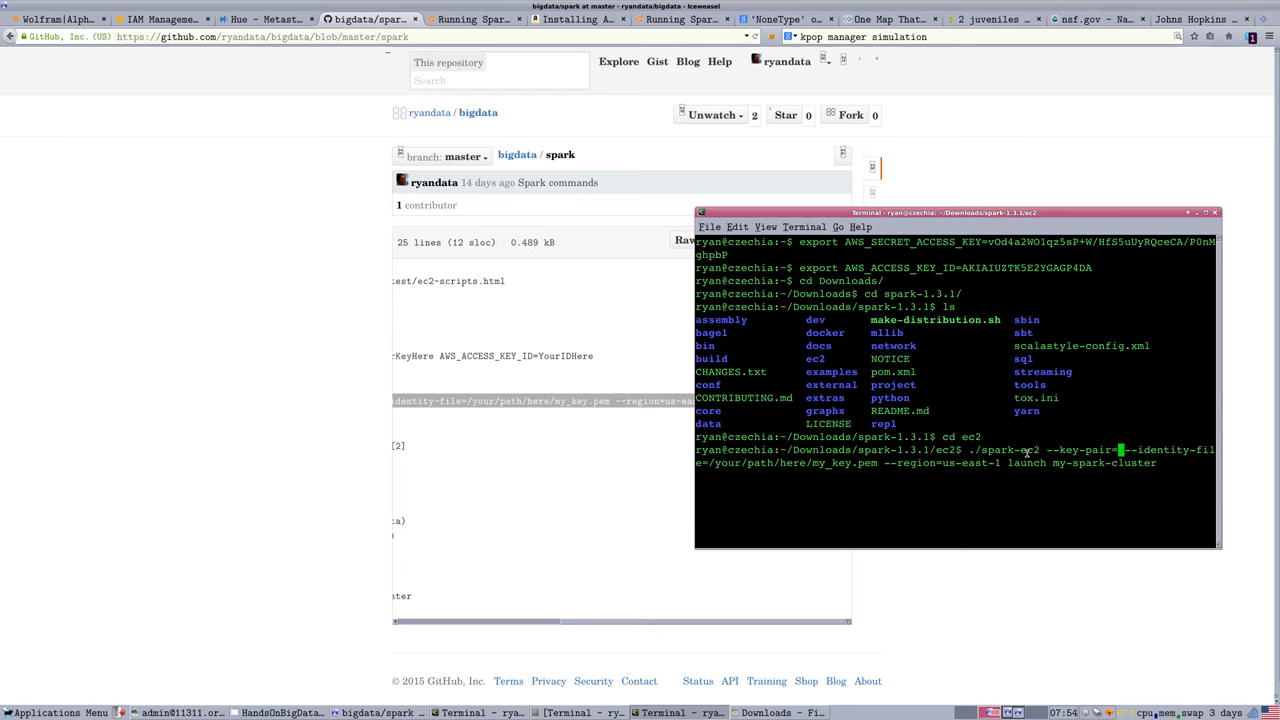
{"action": "type", "text": "/home/ry"}
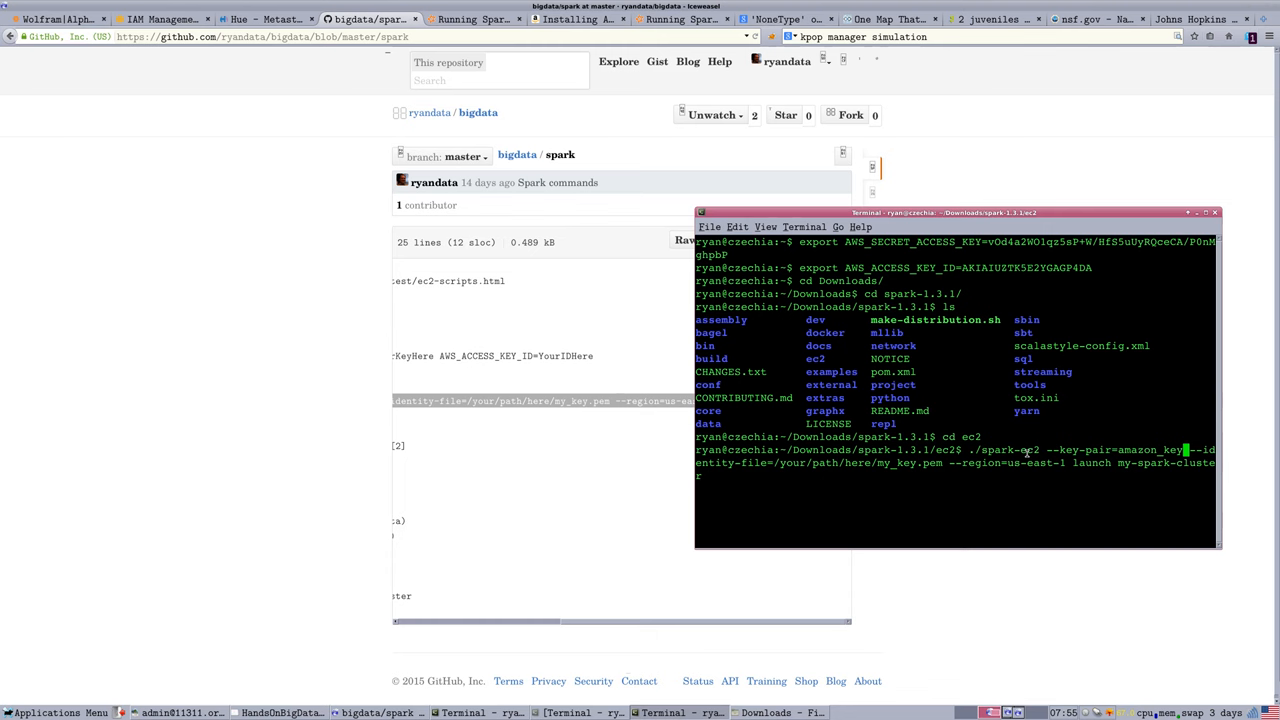
{"action": "mouse_move", "coordinate": [782, 462]}
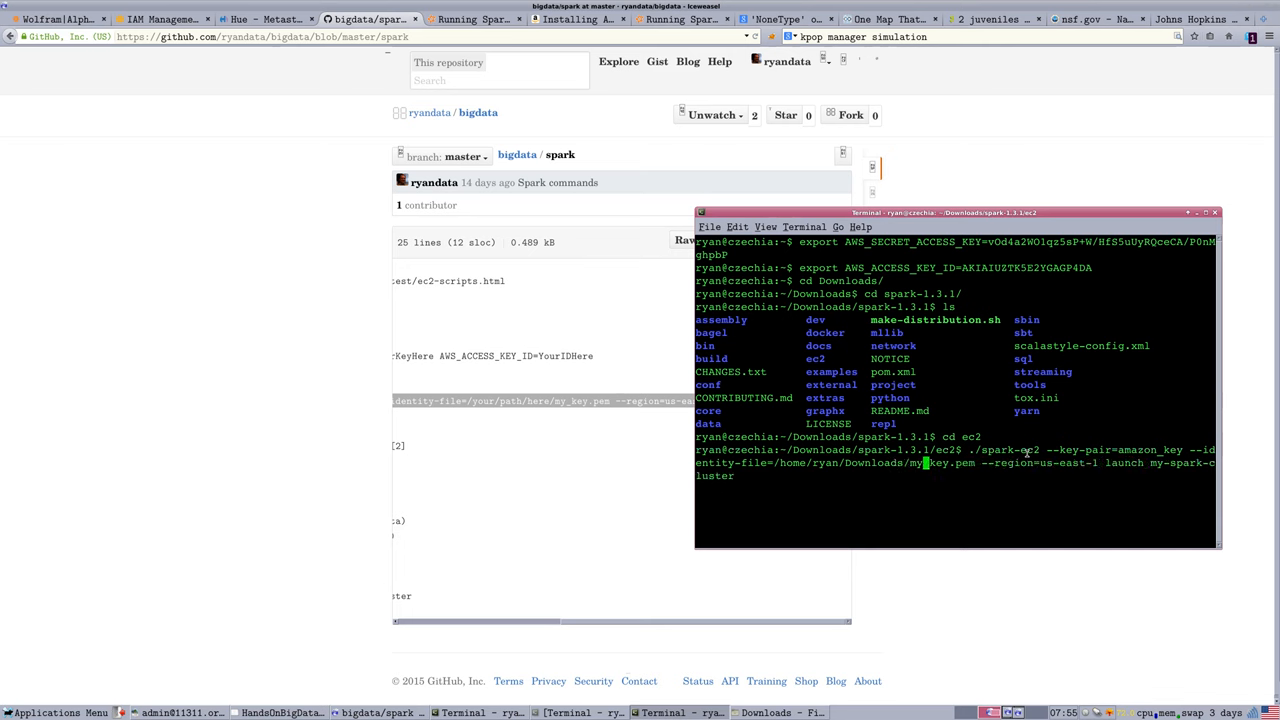
{"action": "type", "text": "amazon"}
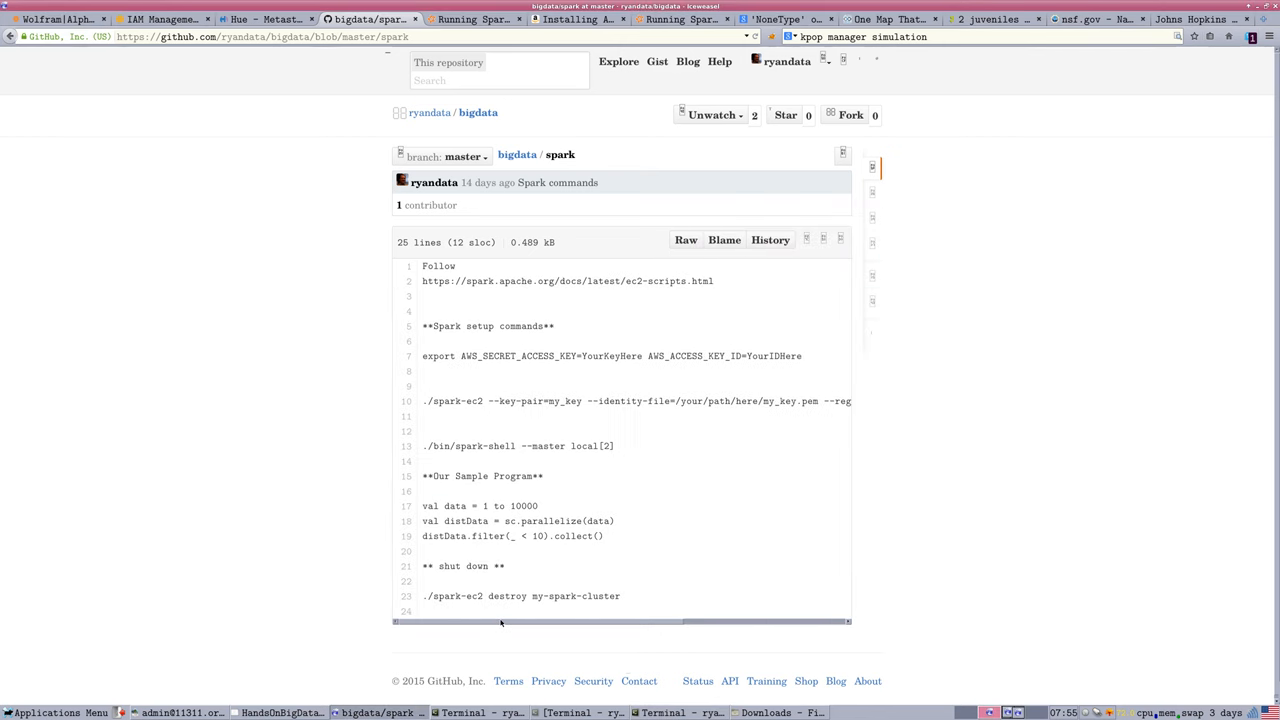
{"action": "mouse_move", "coordinate": [664, 608]}
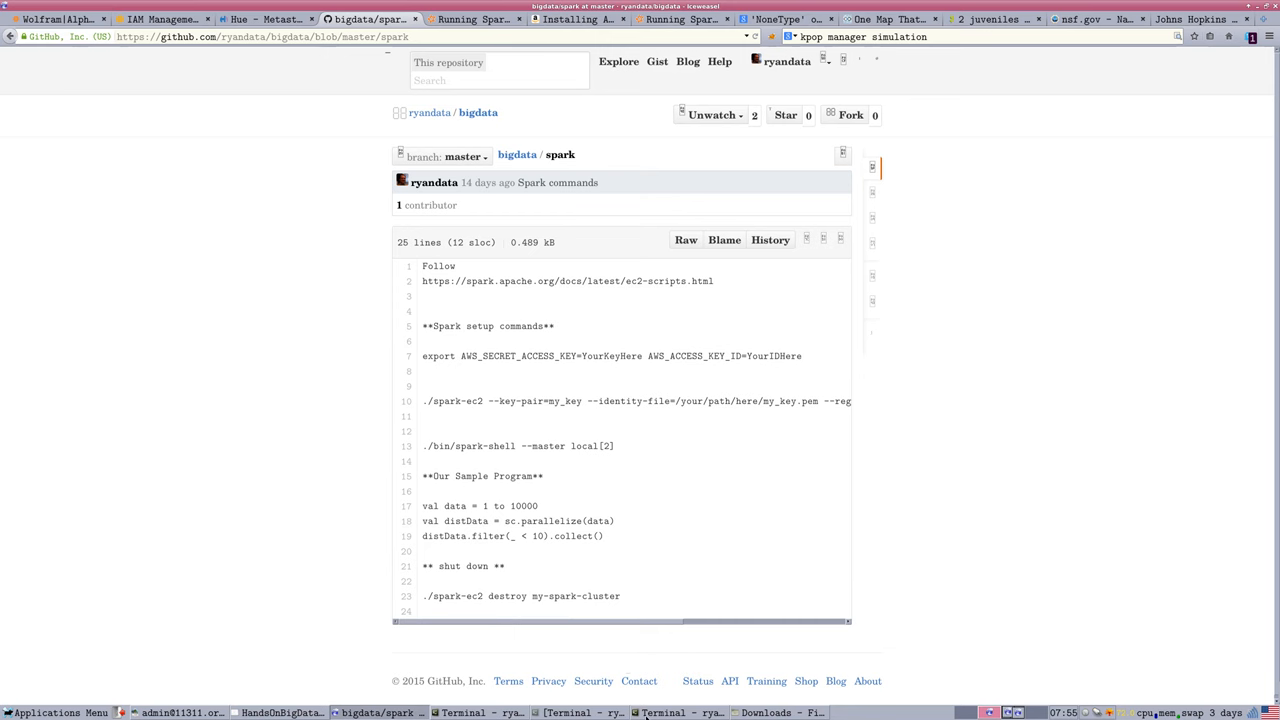
{"action": "left_click", "coordinate": [680, 712]}
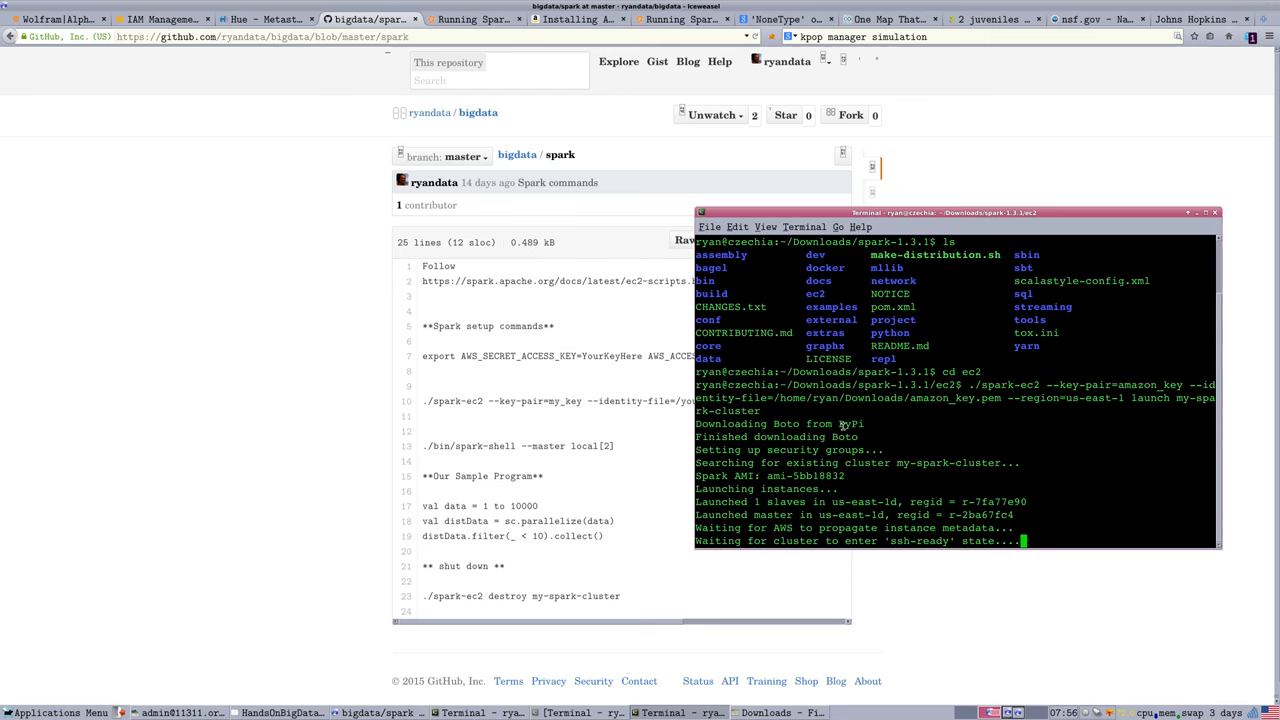
{"action": "mouse_move", "coordinate": [1004, 466]}
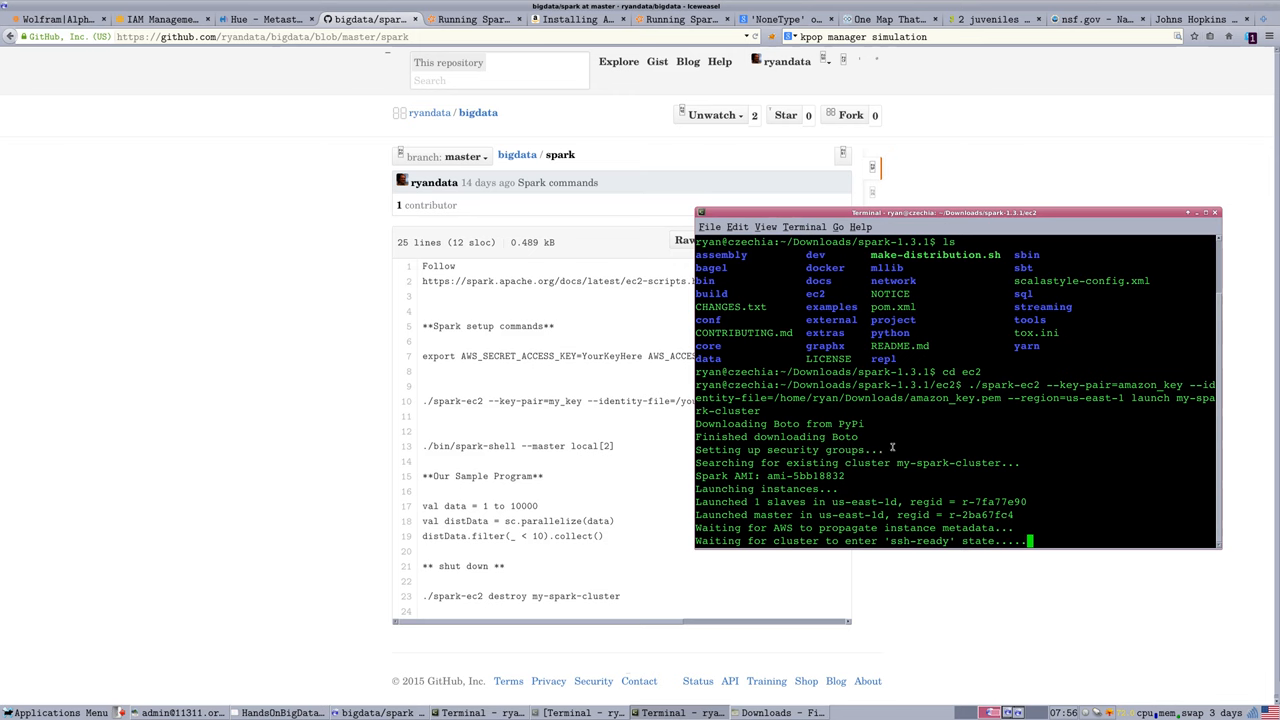
{"action": "mouse_move", "coordinate": [744, 444]}
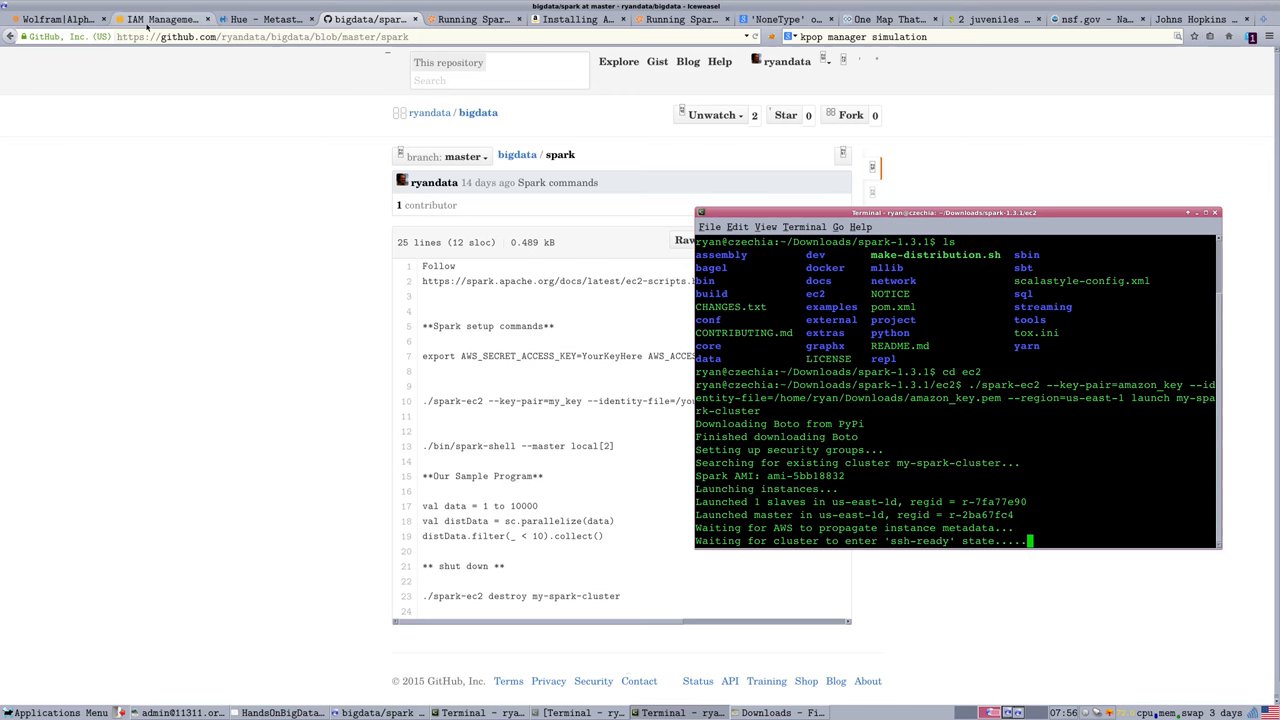
Step: Go to the AWS Management Console while spark-ec2 waits for the cluster to be ssh-ready
{"action": "left_click", "coordinate": [160, 18]}
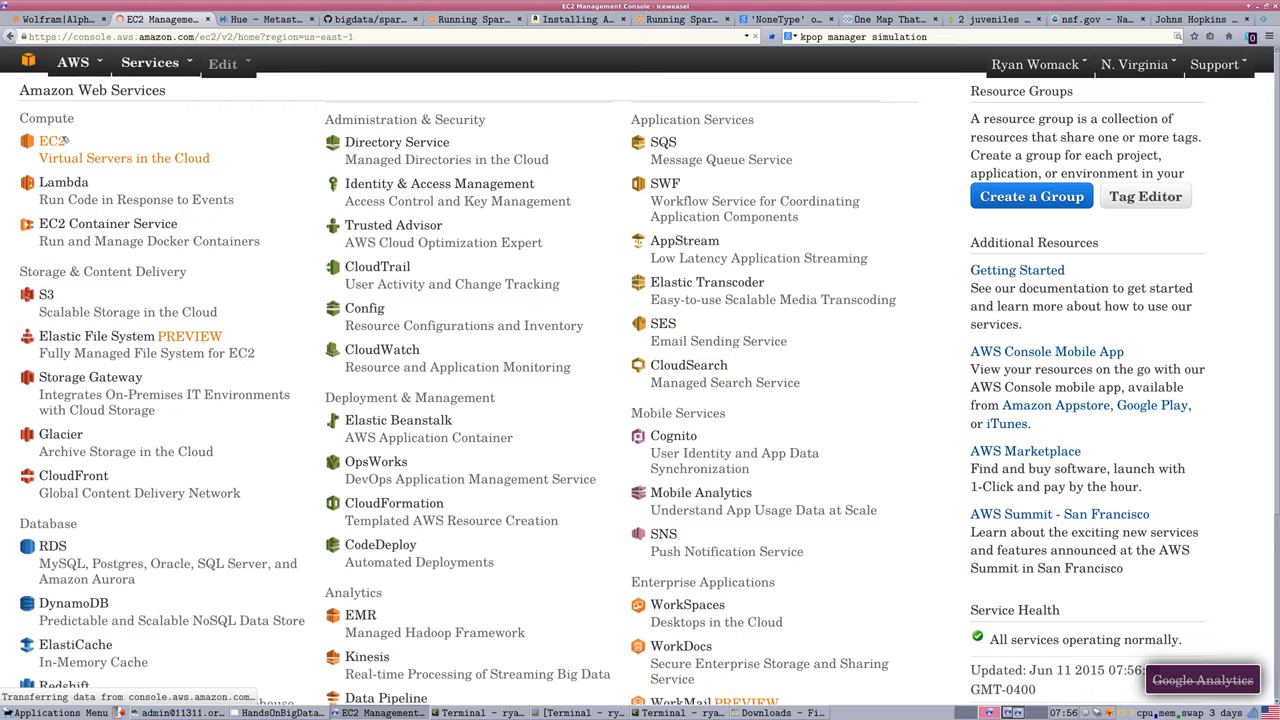
Step: View the EC2 instances with my-spark-cluster running, then bring up the ReadWrite Spark article
{"action": "left_click", "coordinate": [48, 140]}
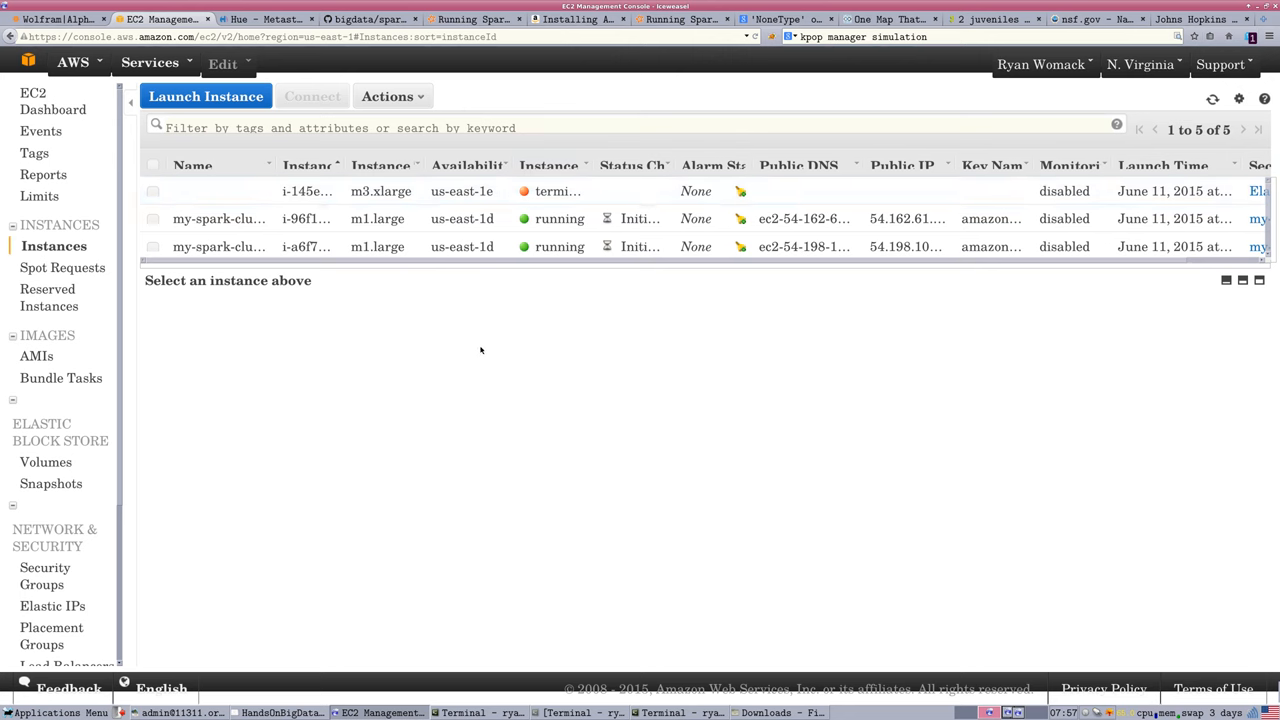
{"action": "mouse_move", "coordinate": [292, 700]}
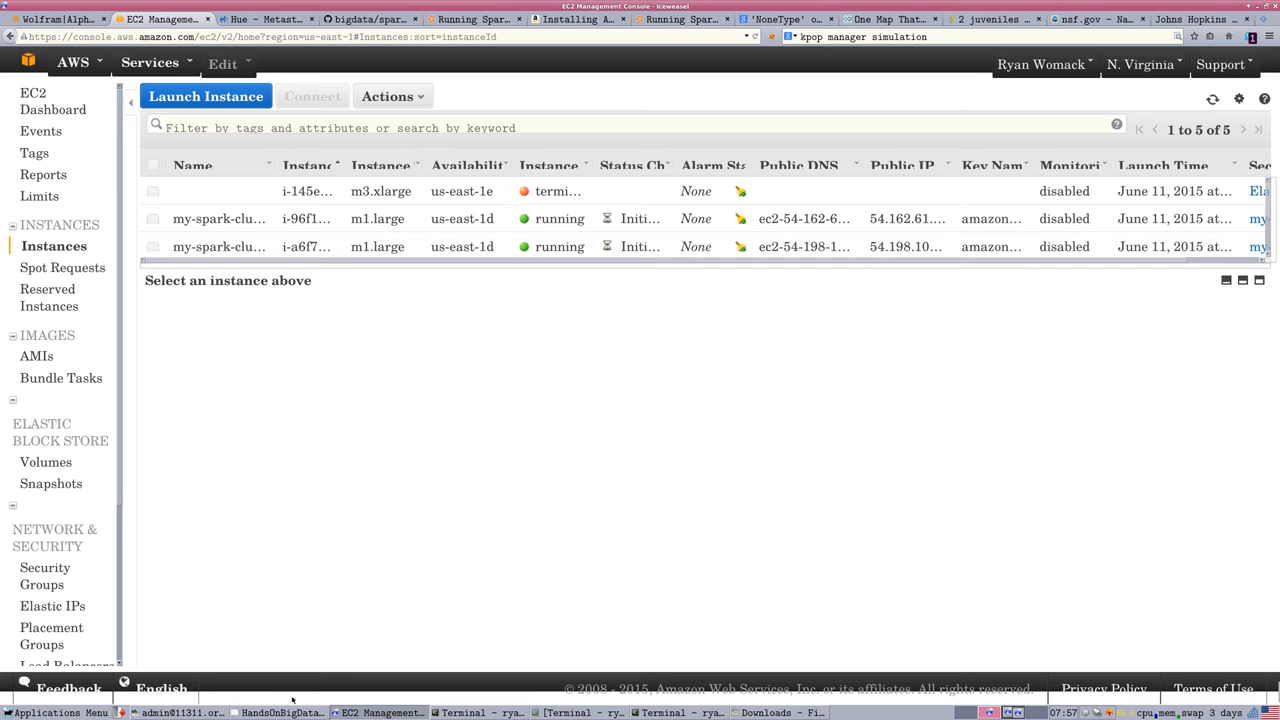
{"action": "left_click", "coordinate": [280, 712]}
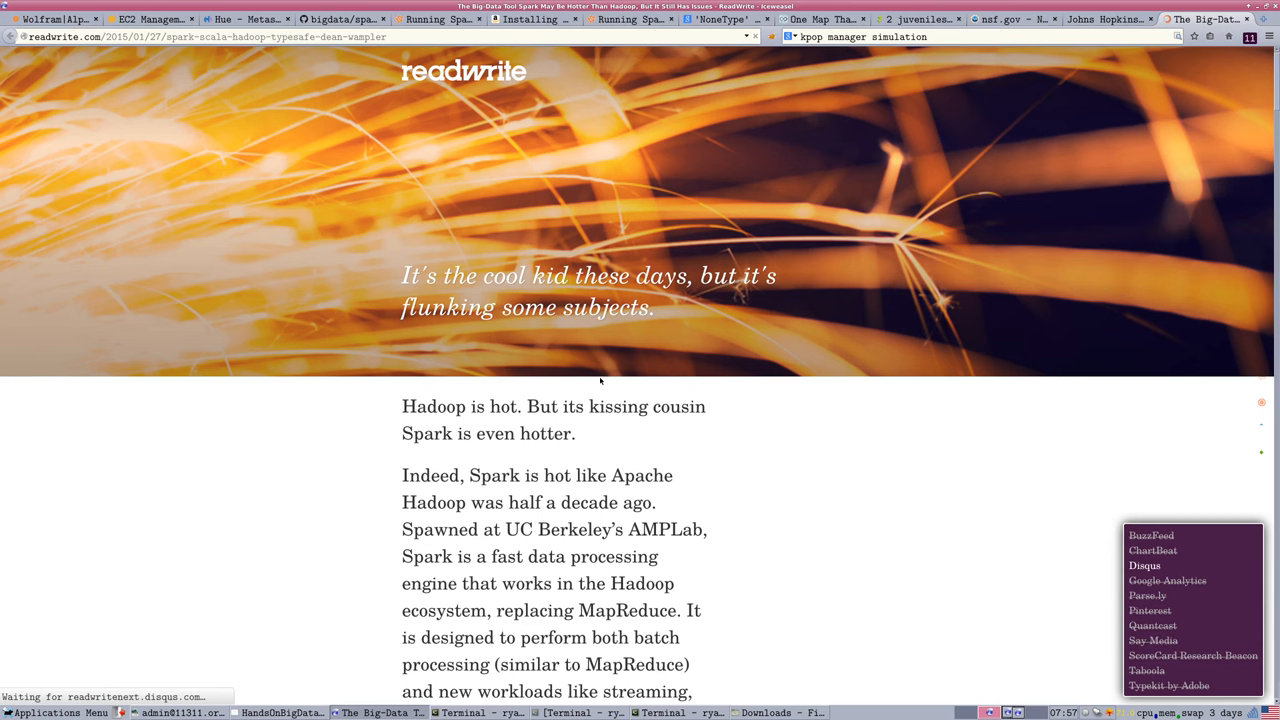
Step: Scroll through the ReadWrite article on why Spark is hot, then bring up the Hands-On Big Data slides
{"action": "scroll", "scroll_direction": "down", "scroll_amount": 3}
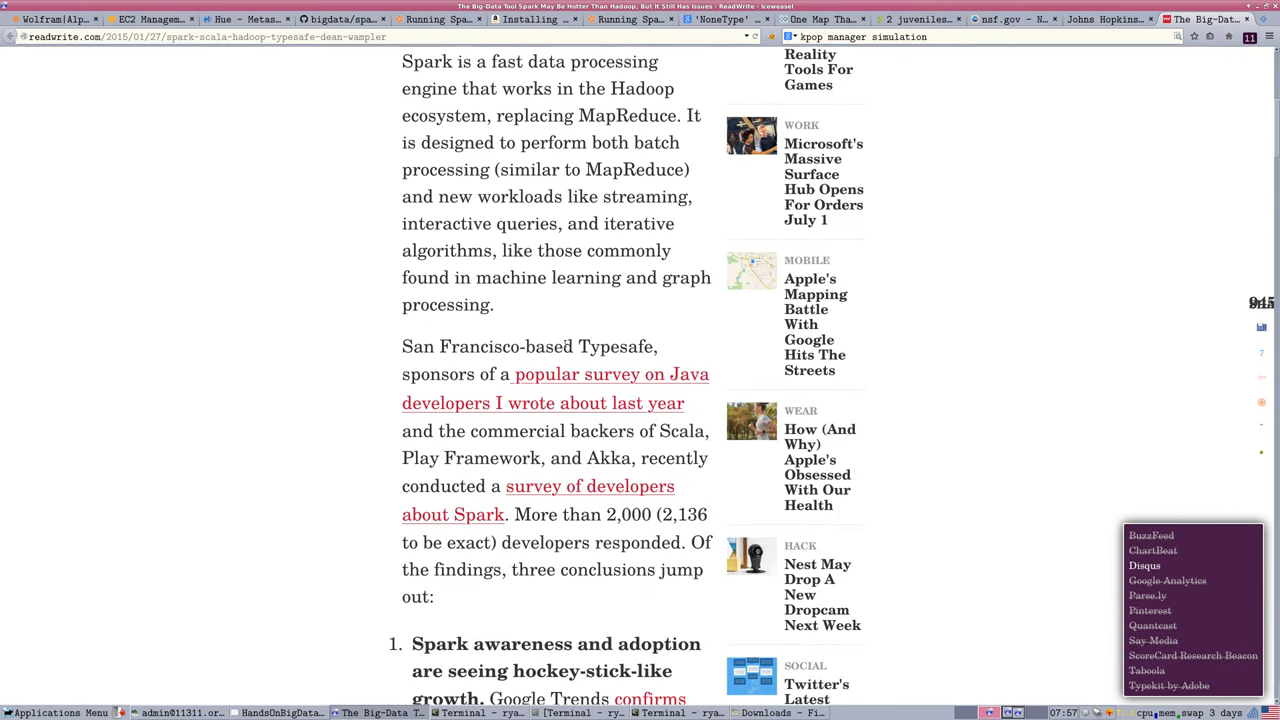
{"action": "scroll", "scroll_direction": "down", "scroll_amount": 3}
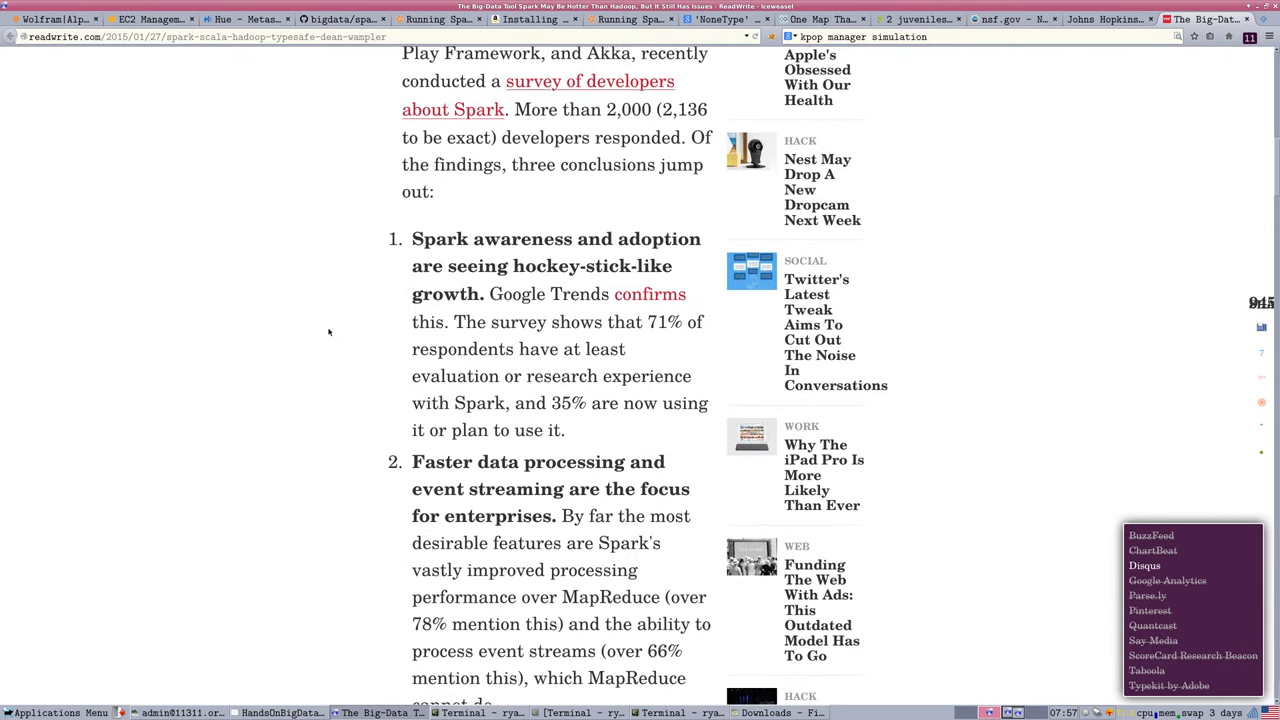
{"action": "scroll", "scroll_direction": "down", "scroll_amount": 3}
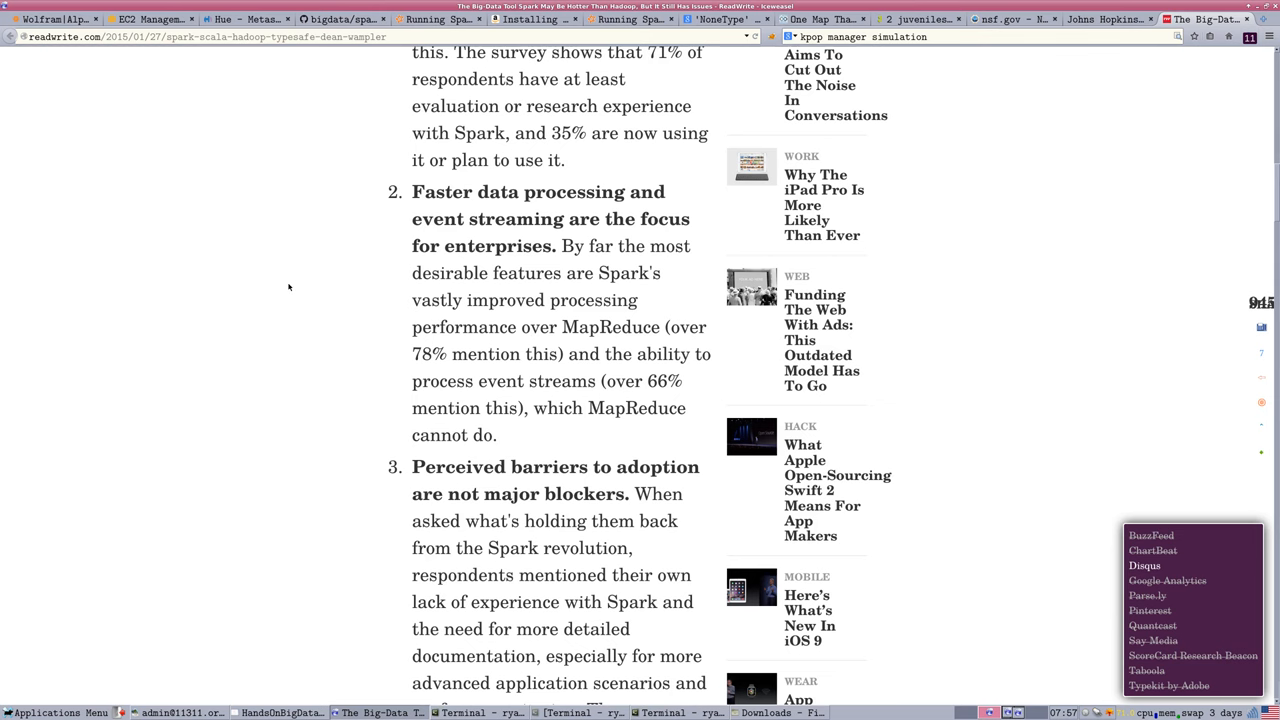
{"action": "mouse_move", "coordinate": [304, 290]}
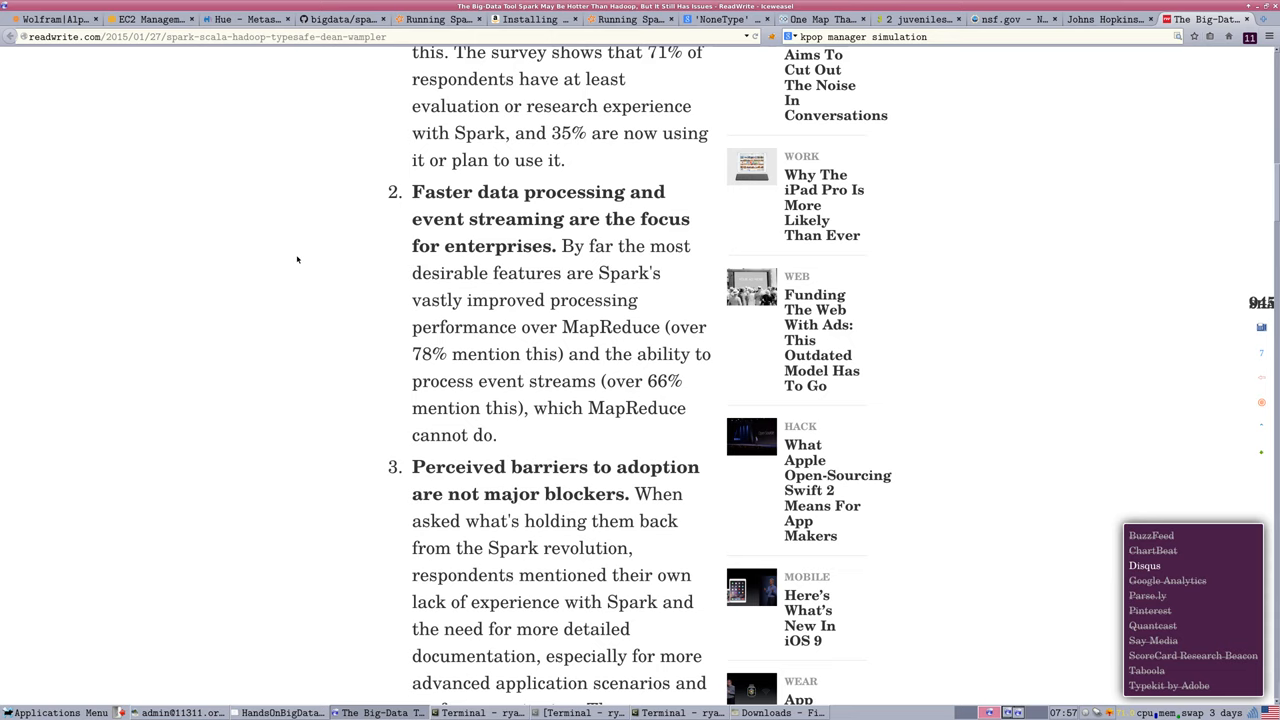
{"action": "scroll", "scroll_direction": "down", "scroll_amount": 3}
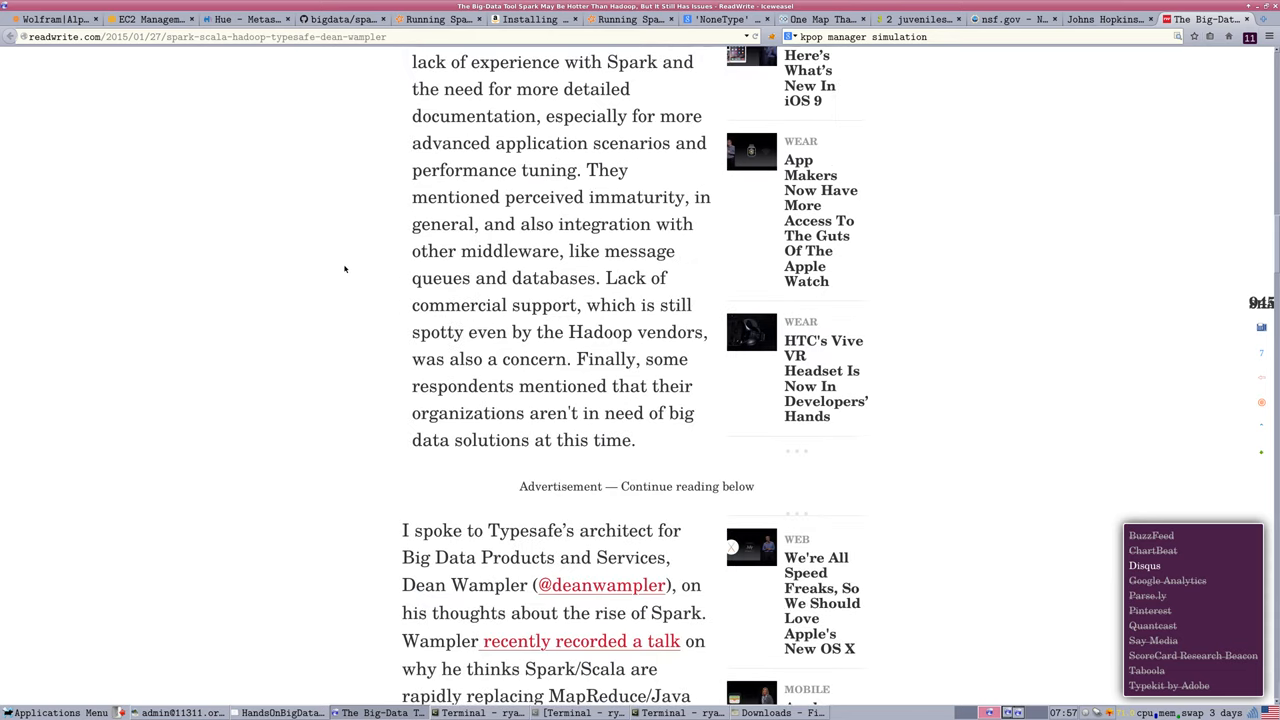
{"action": "scroll", "scroll_direction": "down", "scroll_amount": 3}
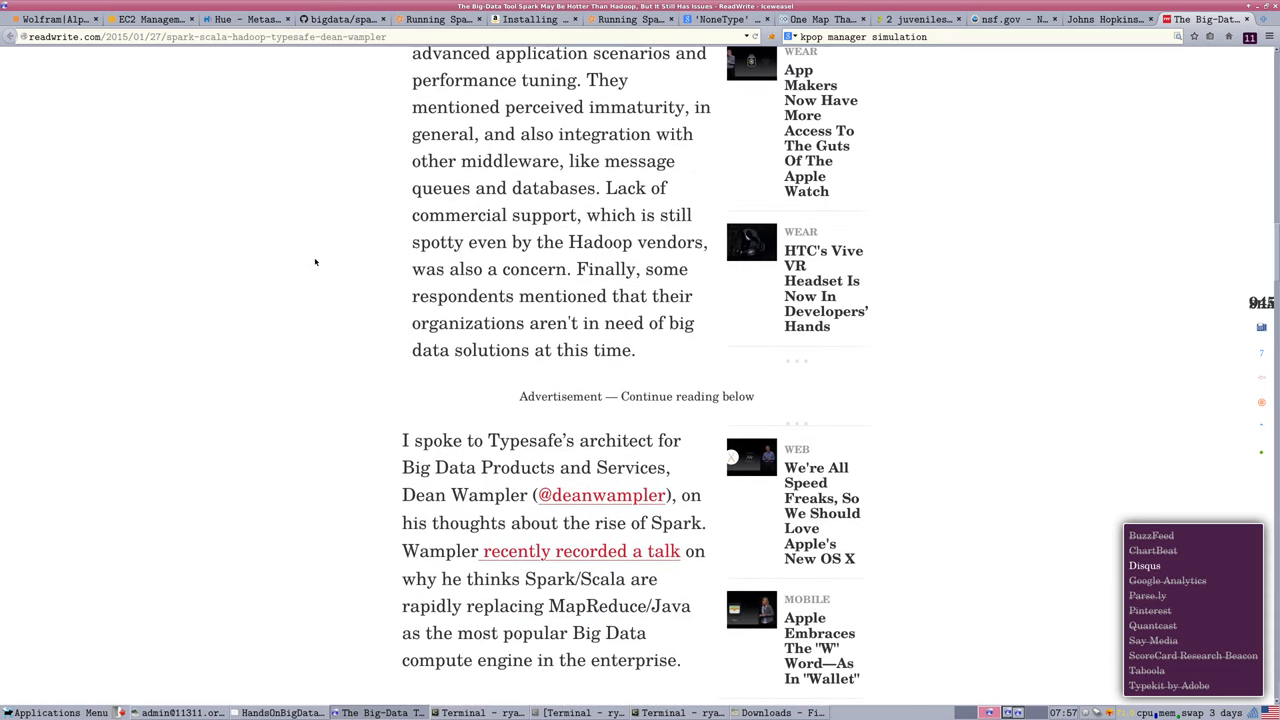
{"action": "scroll", "scroll_direction": "down", "scroll_amount": 3}
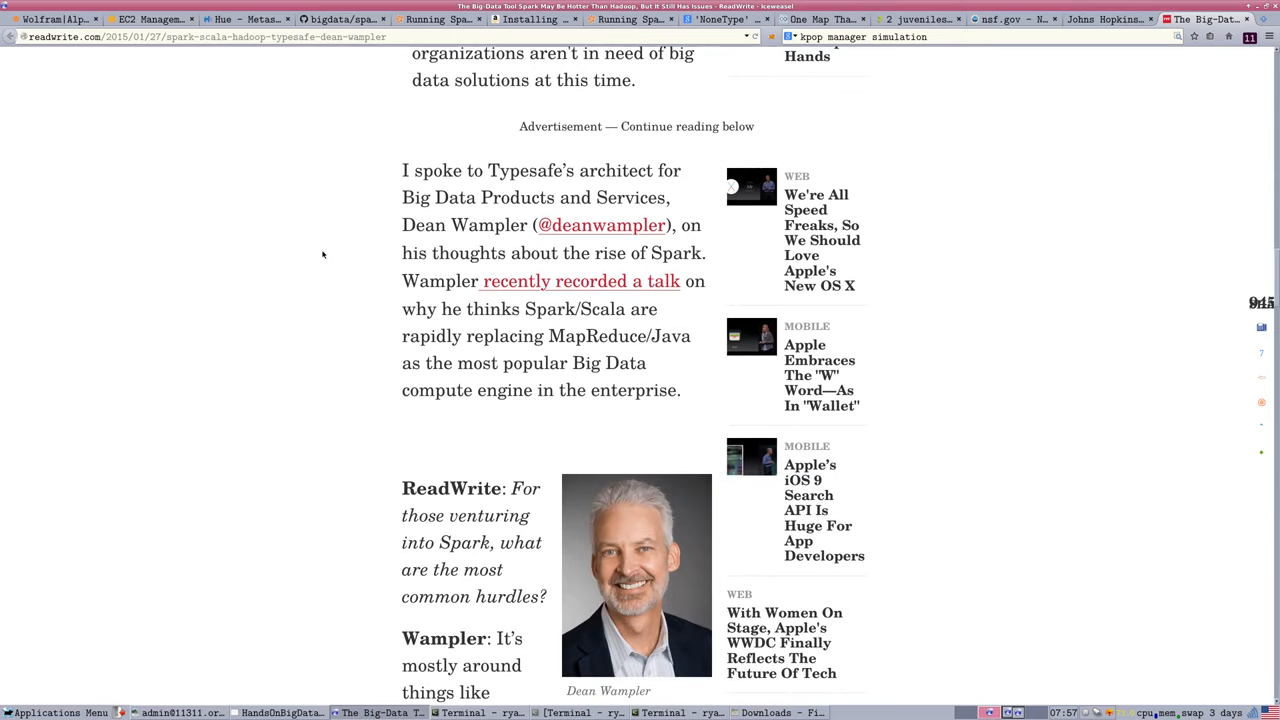
{"action": "scroll", "scroll_direction": "down", "scroll_amount": 3}
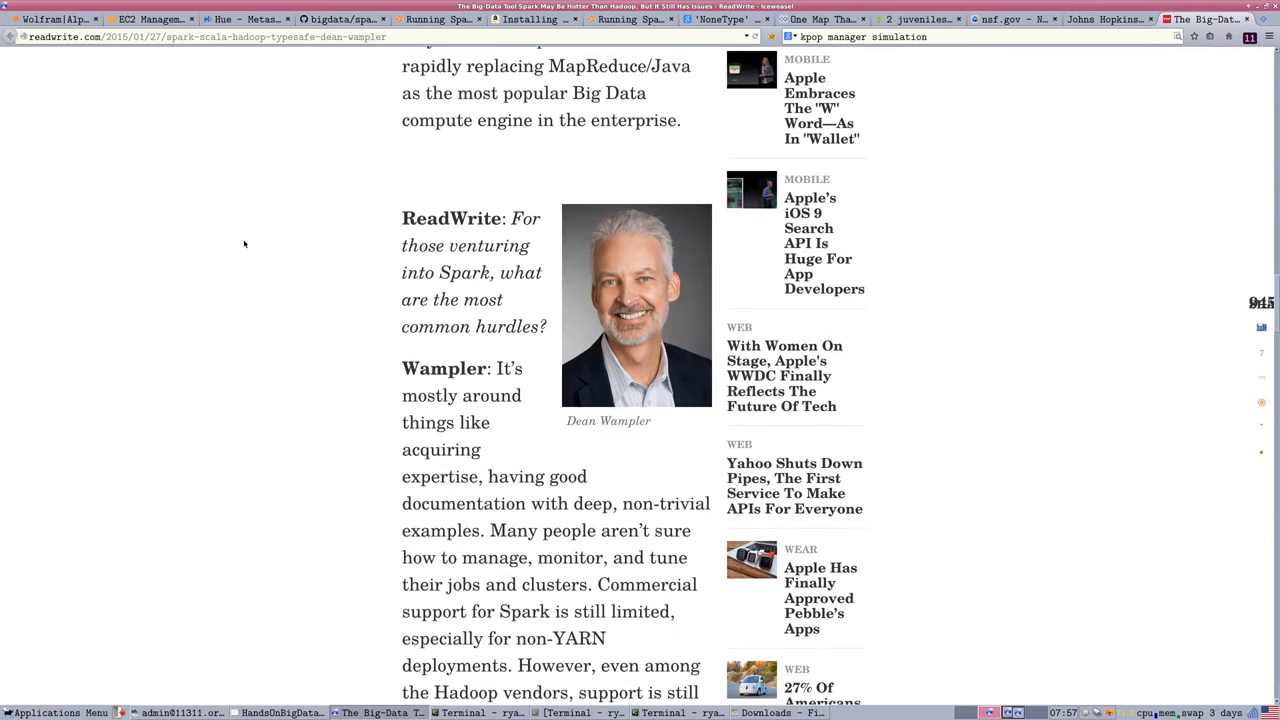
{"action": "scroll", "scroll_direction": "down", "scroll_amount": 3}
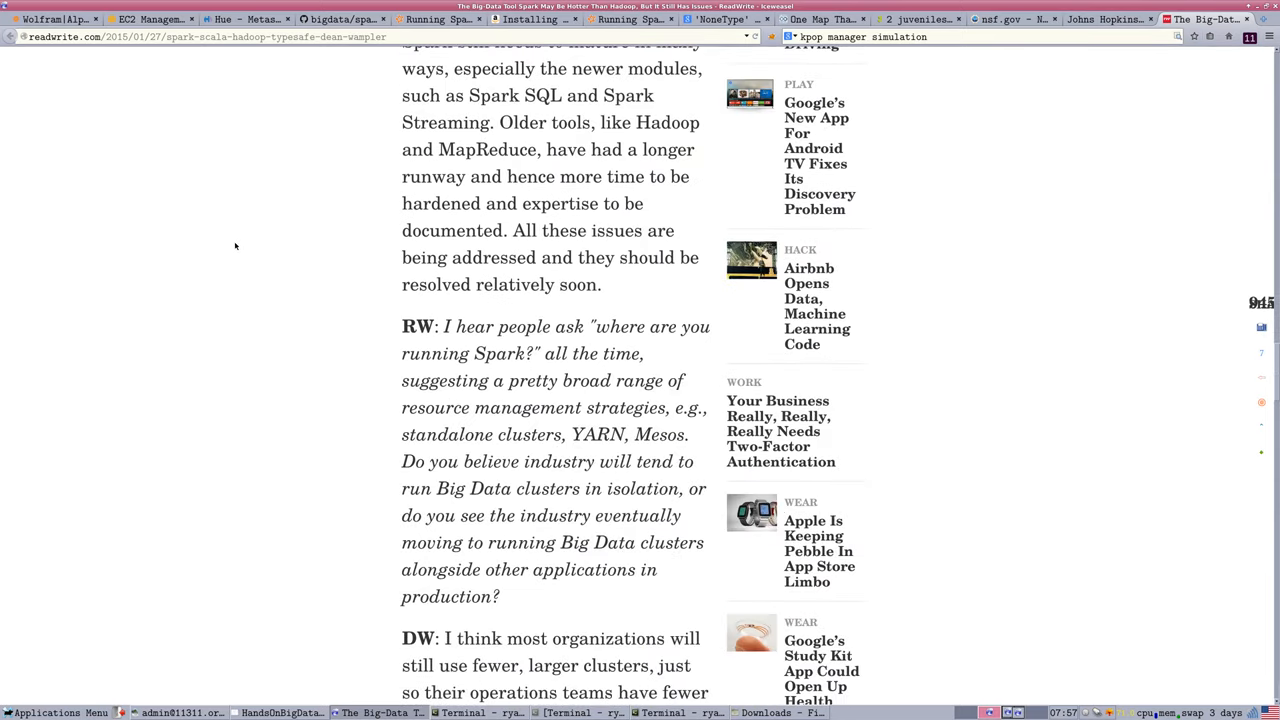
{"action": "scroll", "scroll_direction": "down", "scroll_amount": 3}
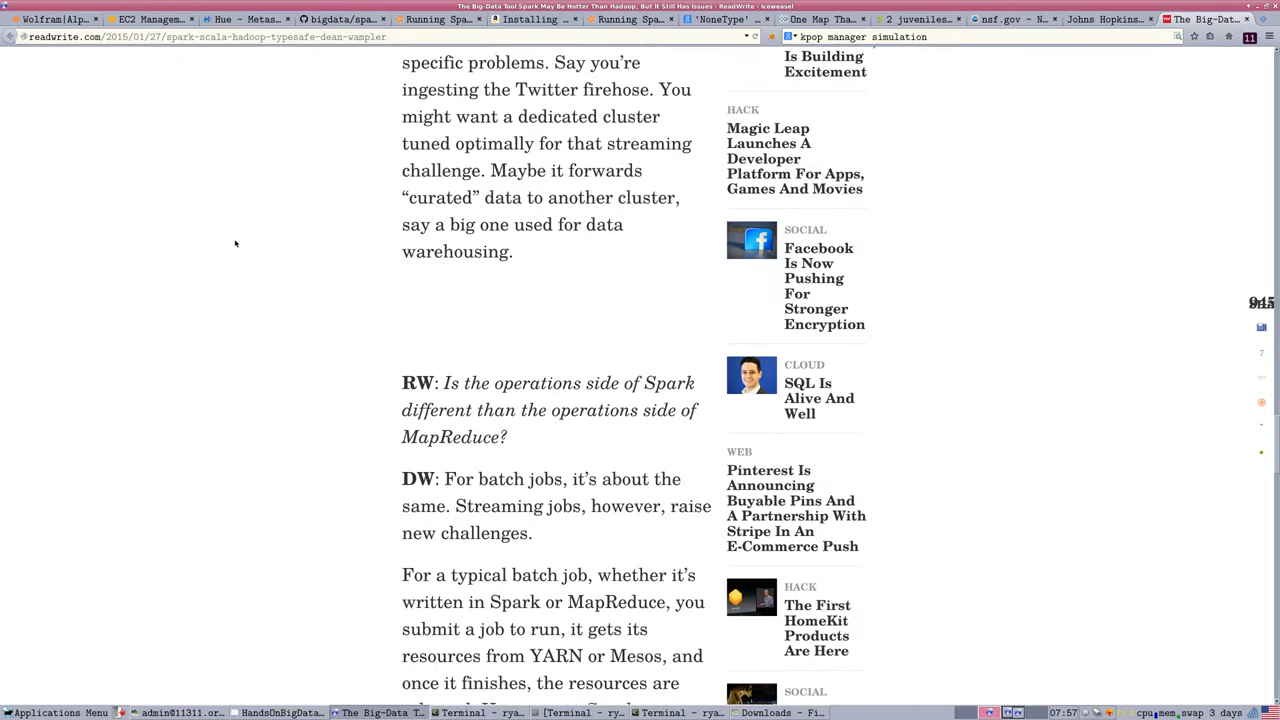
{"action": "scroll", "scroll_direction": "down", "scroll_amount": 3}
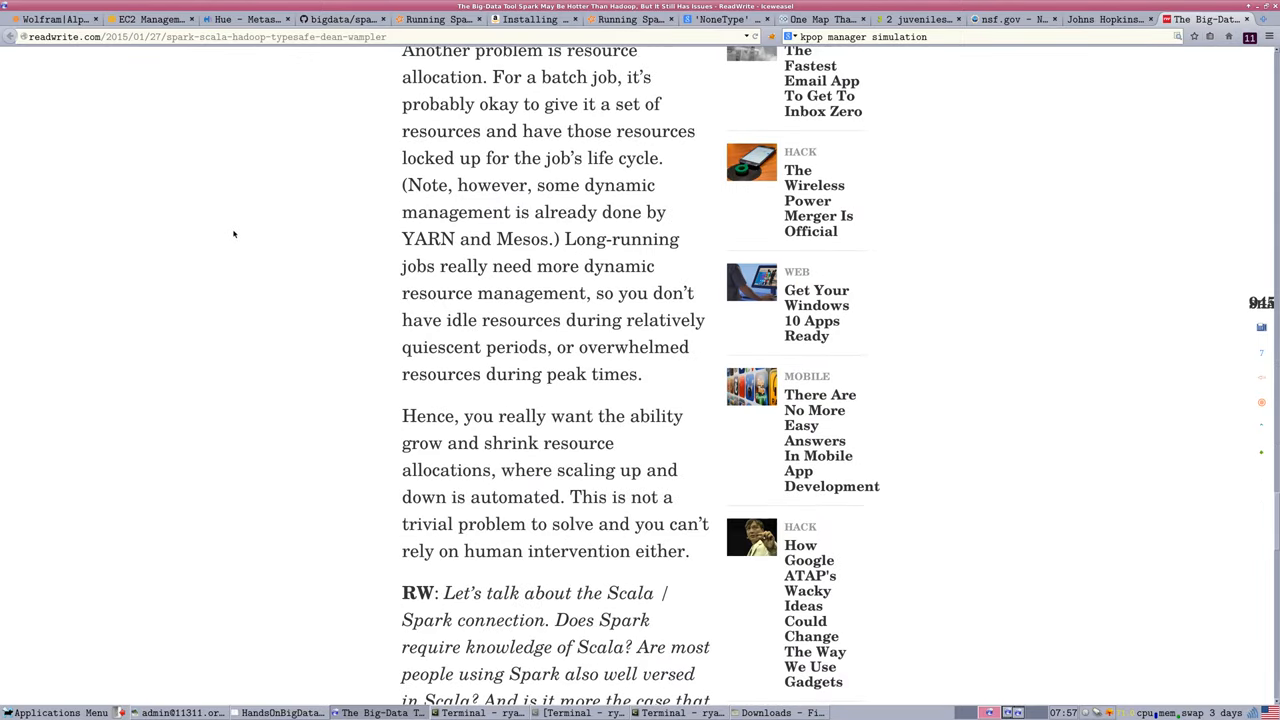
{"action": "mouse_move", "coordinate": [224, 248]}
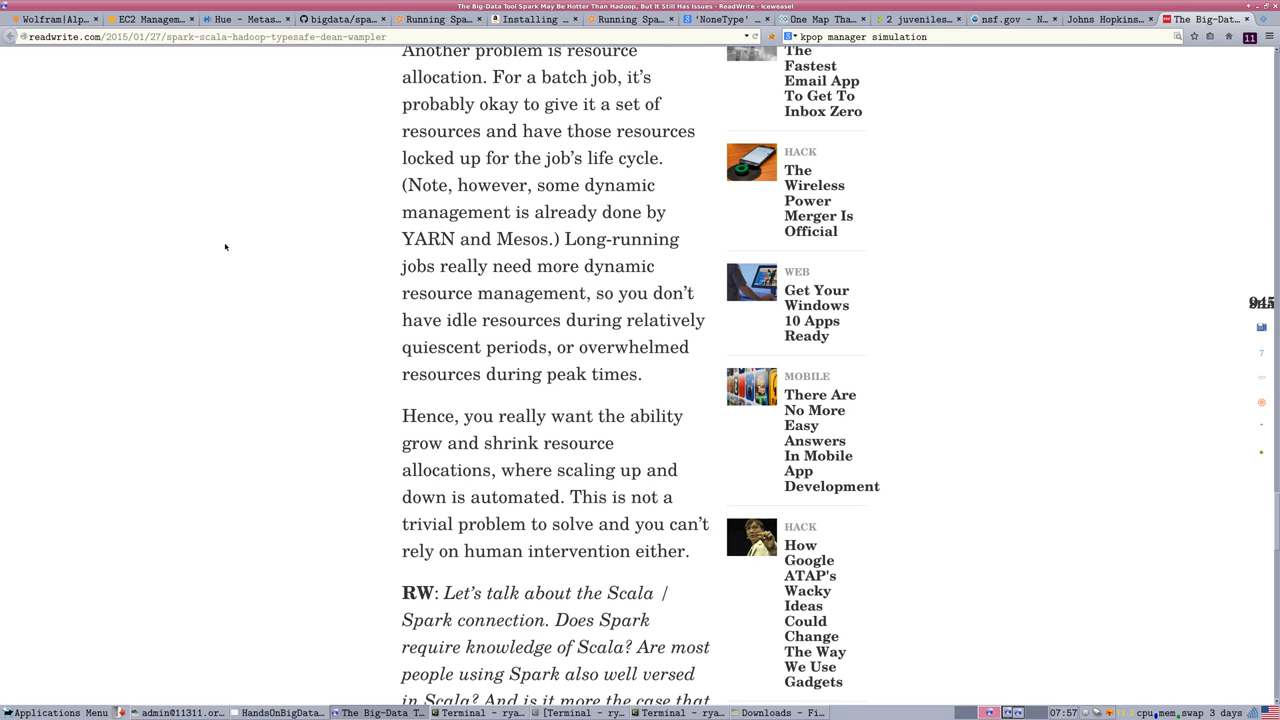
{"action": "scroll", "scroll_direction": "up", "scroll_amount": 3}
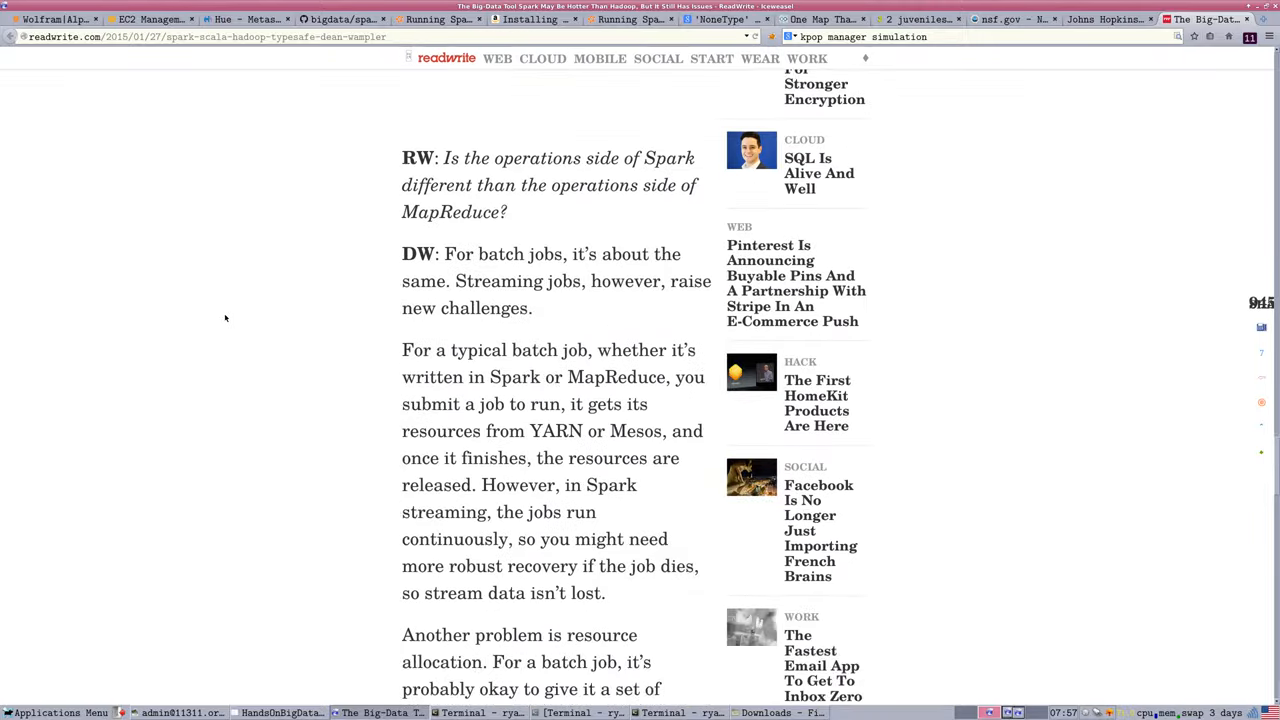
{"action": "left_click", "coordinate": [280, 712]}
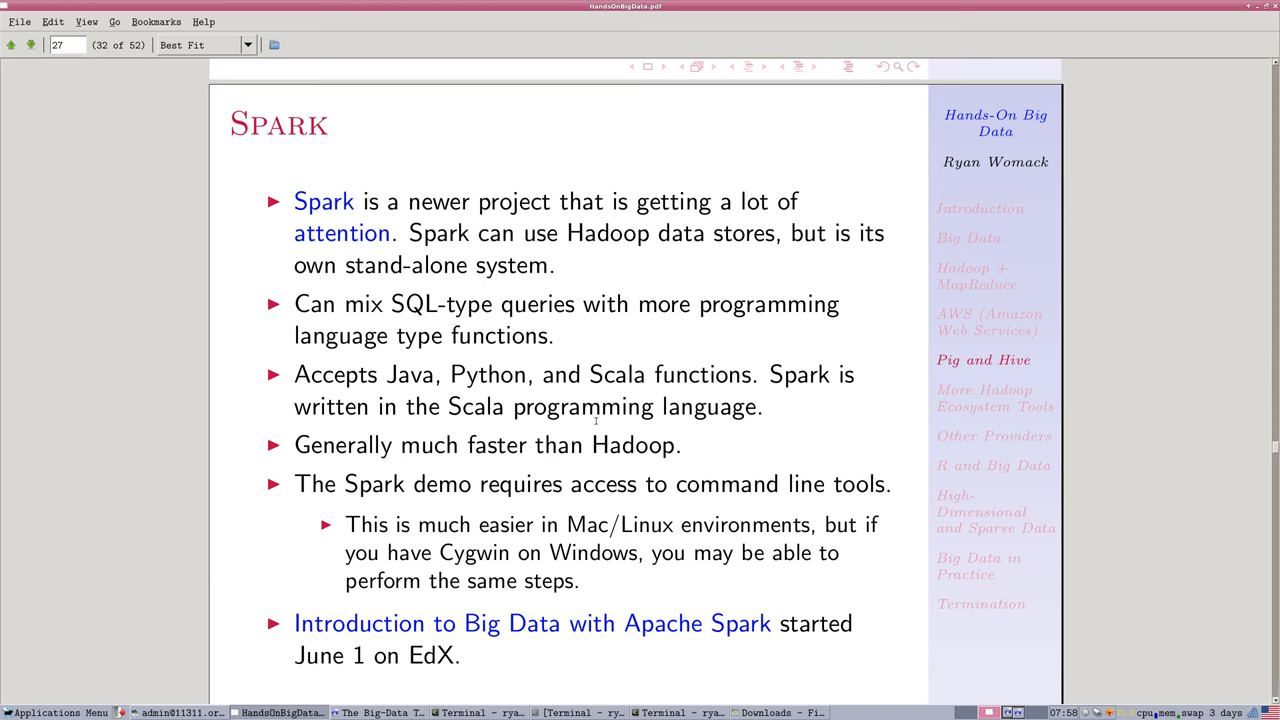
{"action": "mouse_move", "coordinate": [856, 420]}
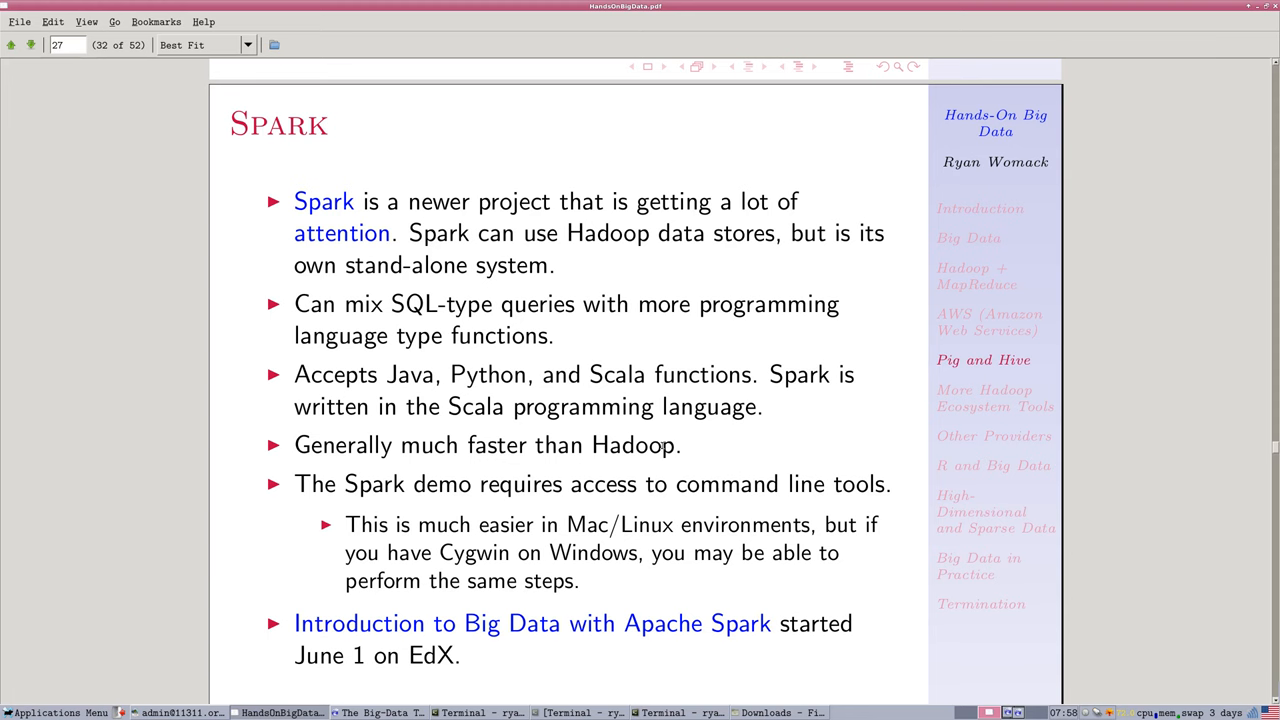
{"action": "mouse_move", "coordinate": [564, 468]}
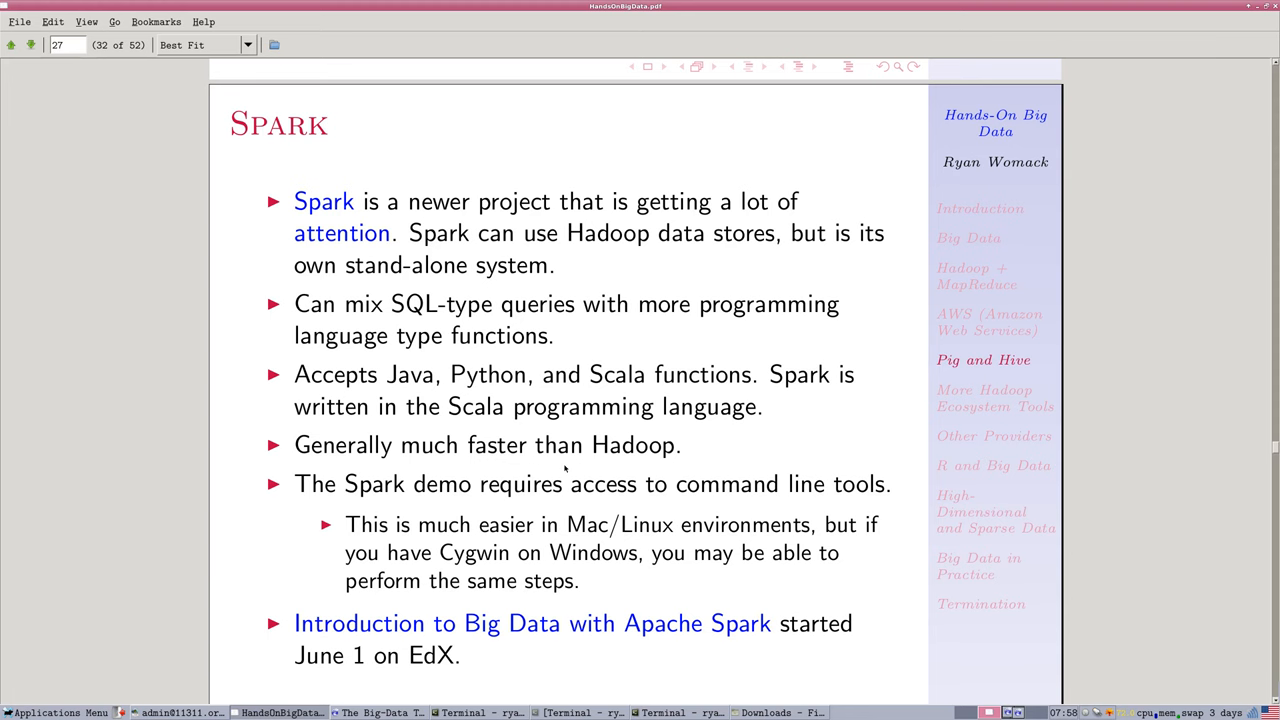
Step: Scroll from the Spark overview slide to the More Spark materials slide
{"action": "scroll", "scroll_direction": "down", "scroll_amount": 3}
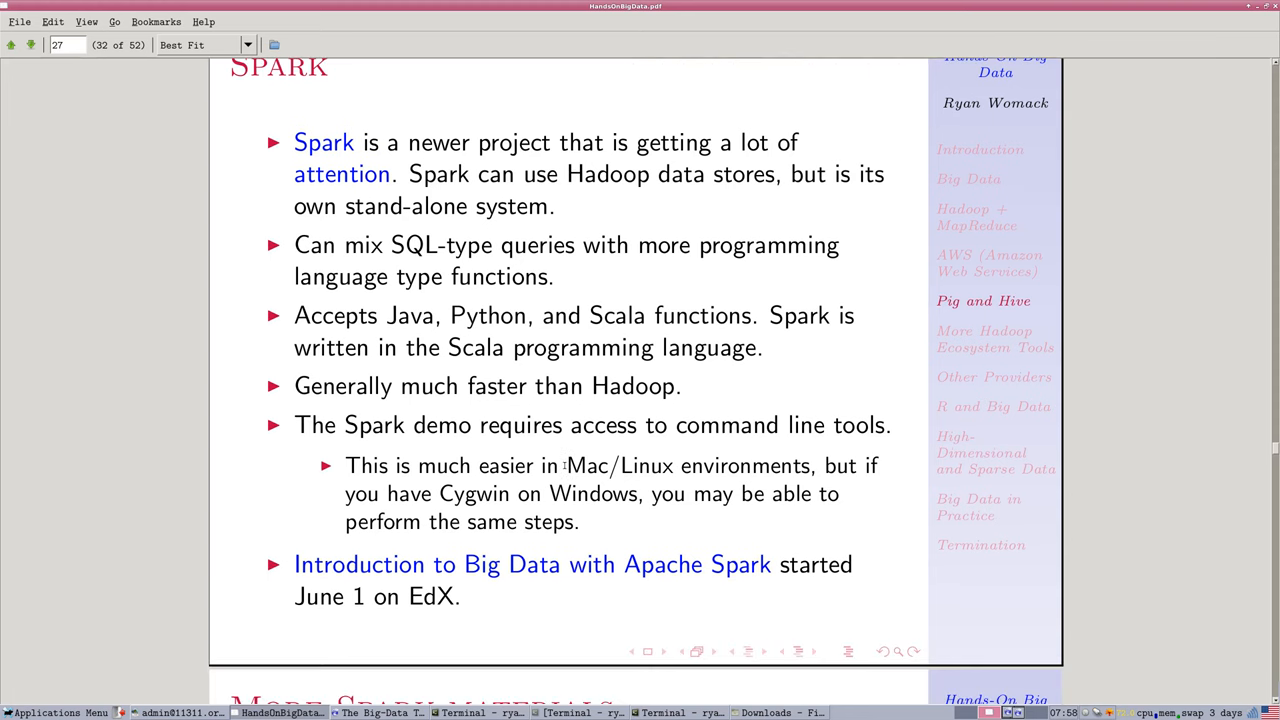
{"action": "scroll", "scroll_direction": "down", "scroll_amount": 3}
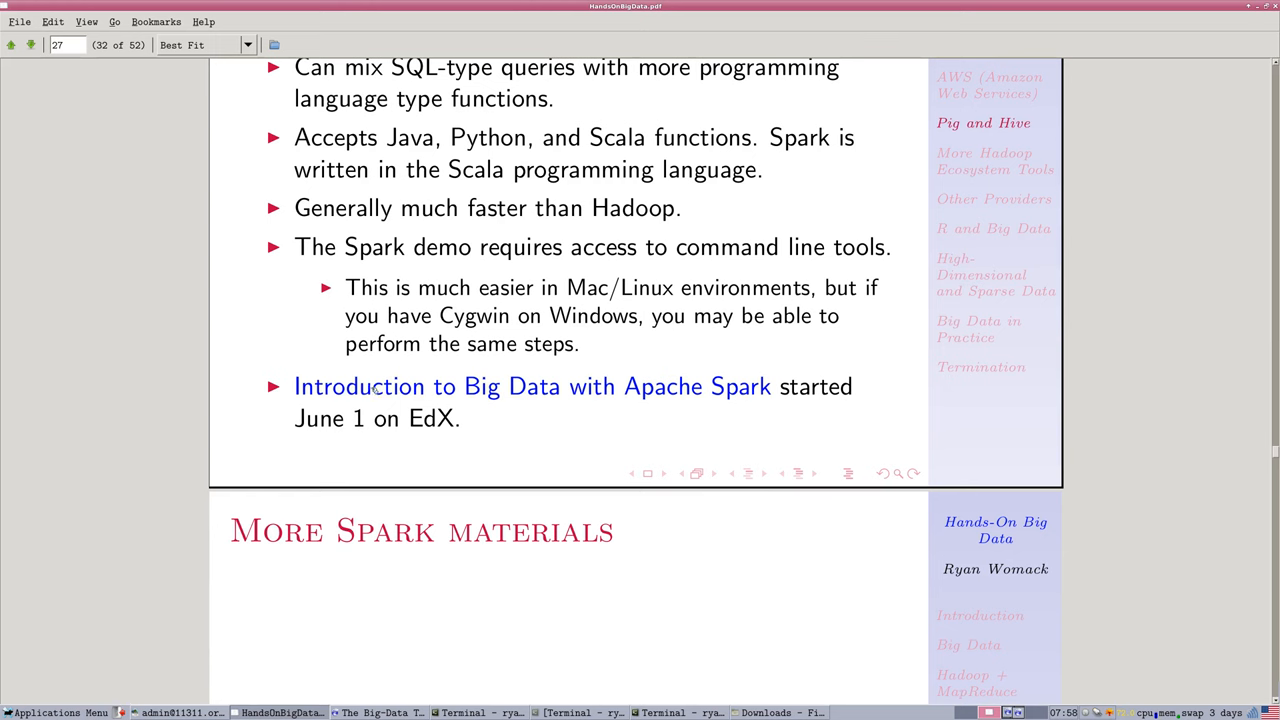
{"action": "mouse_move", "coordinate": [552, 400]}
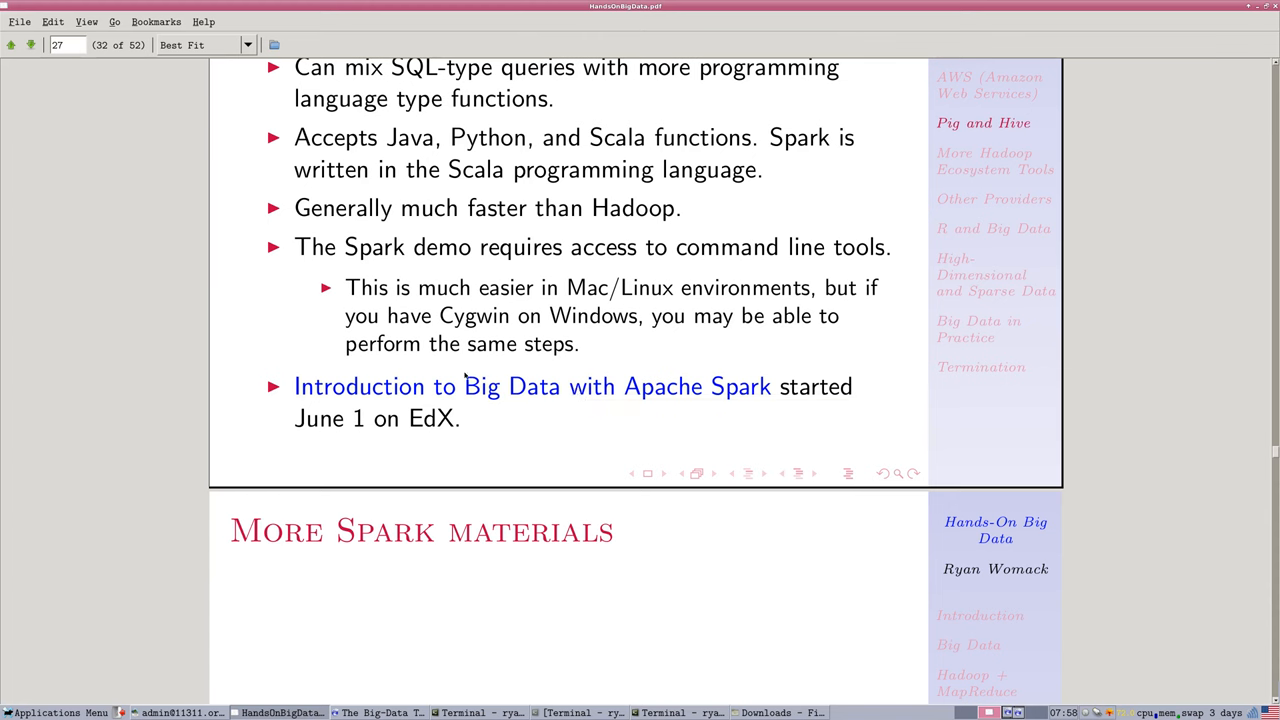
{"action": "mouse_move", "coordinate": [676, 384]}
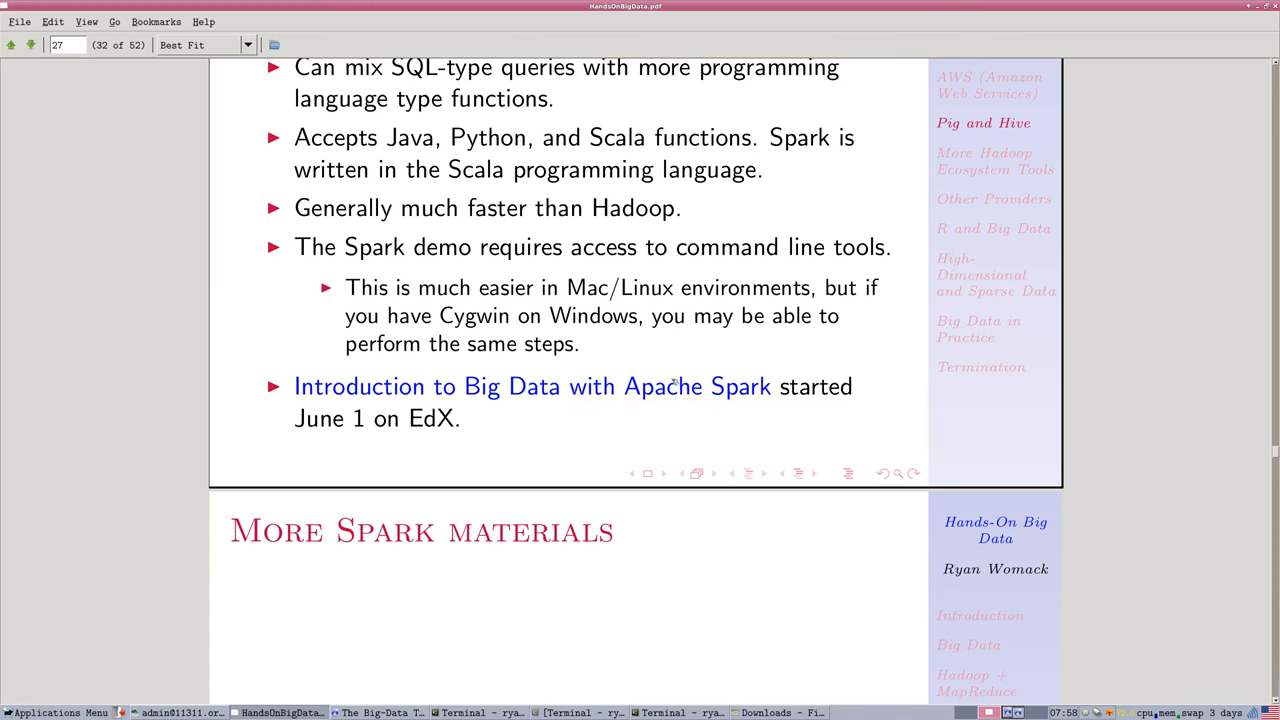
{"action": "scroll", "scroll_direction": "down", "scroll_amount": 3}
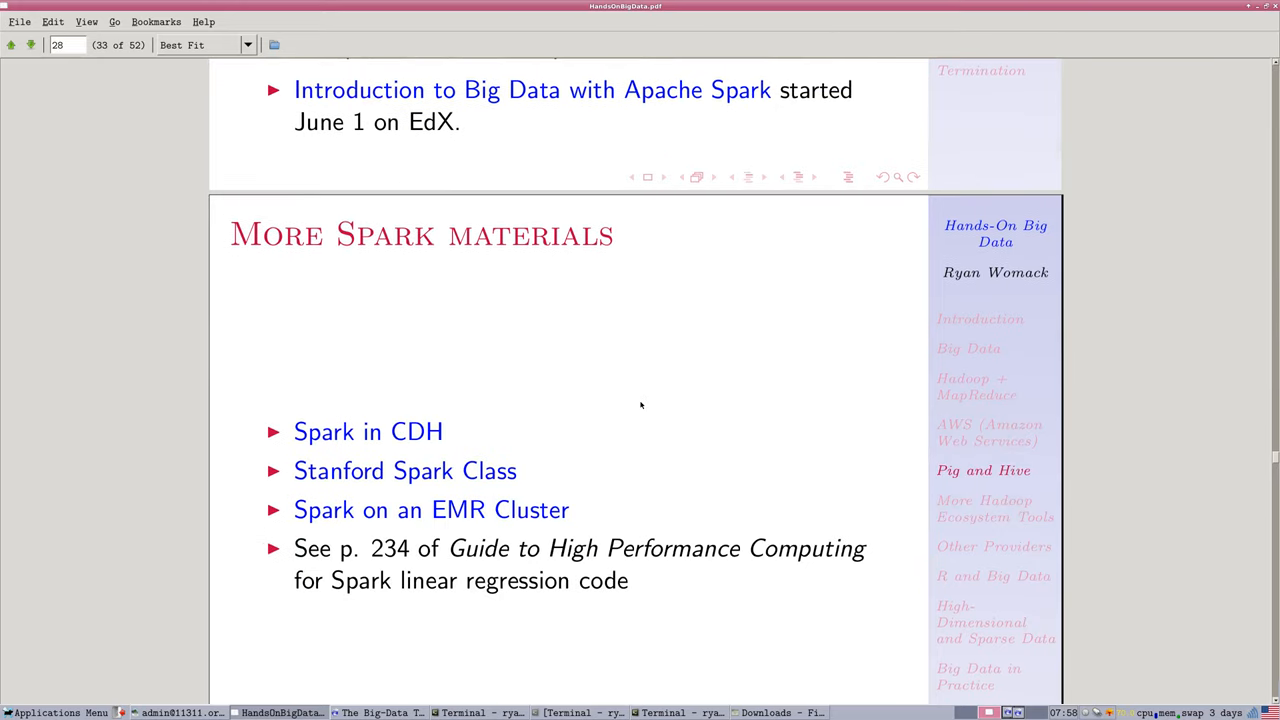
{"action": "scroll", "scroll_direction": "down", "scroll_amount": 3}
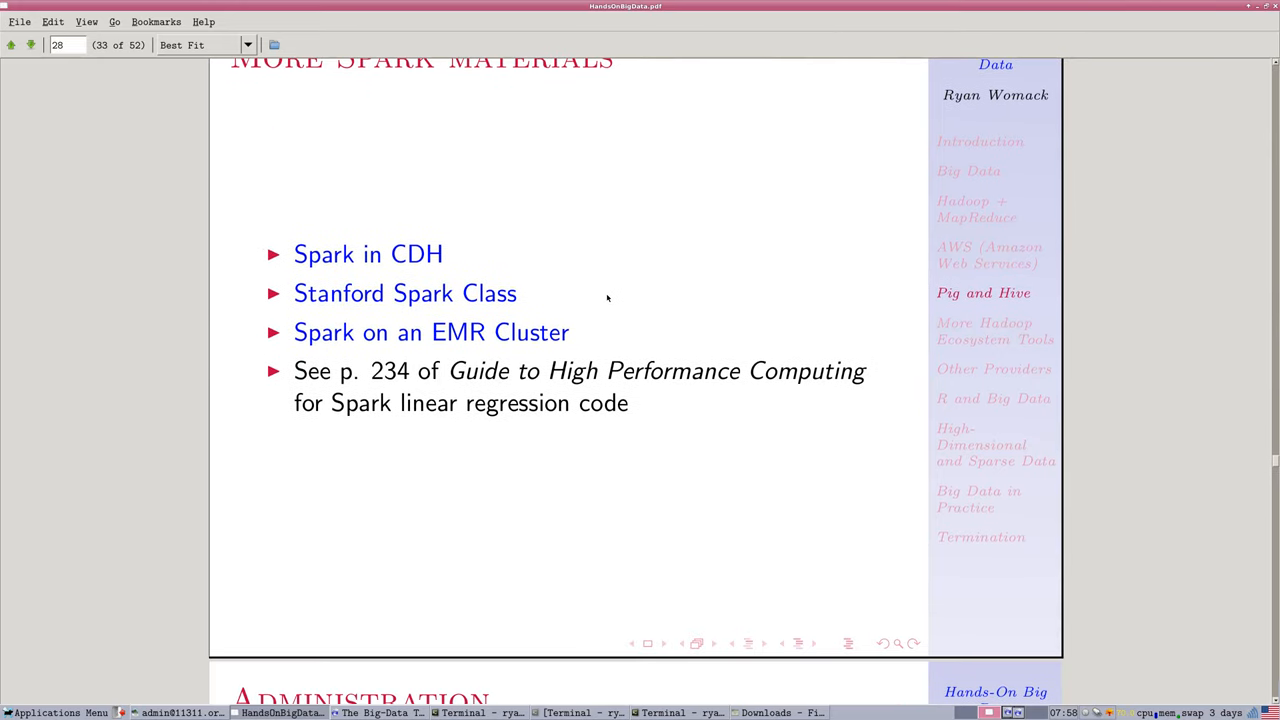
{"action": "mouse_move", "coordinate": [364, 264]}
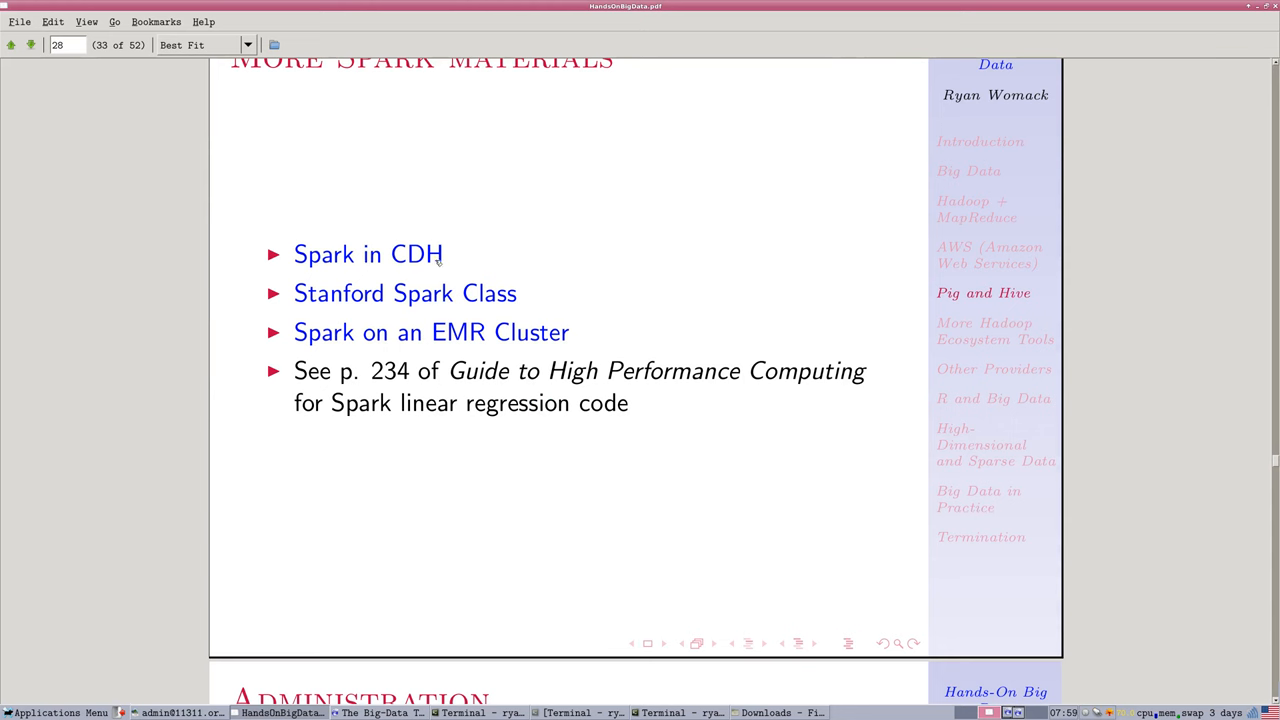
{"action": "mouse_move", "coordinate": [390, 254]}
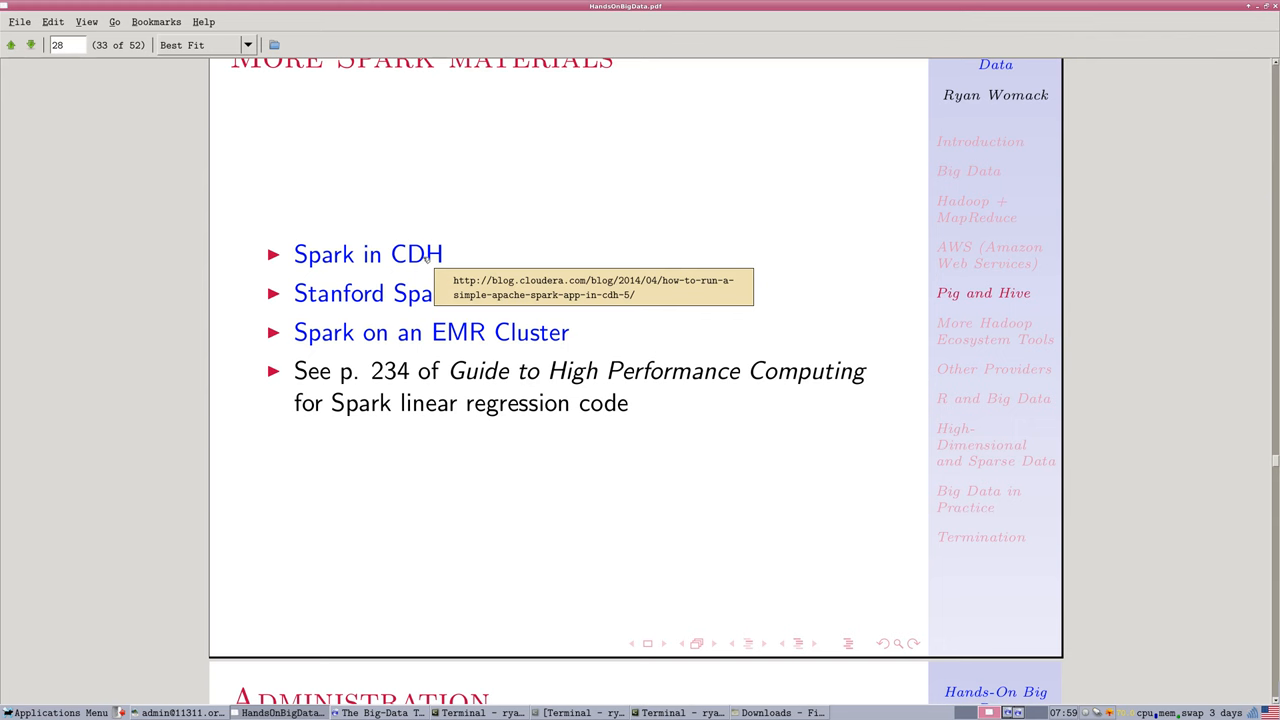
{"action": "mouse_move", "coordinate": [660, 282]}
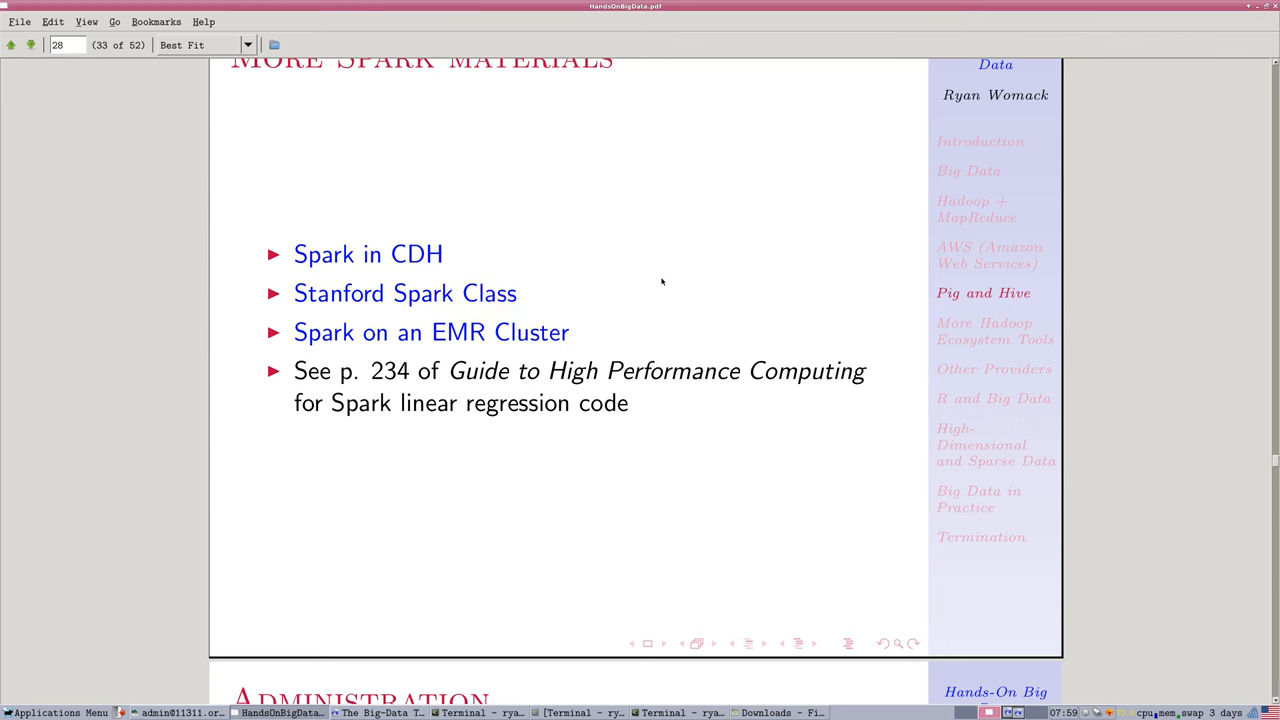
{"action": "mouse_move", "coordinate": [430, 296]}
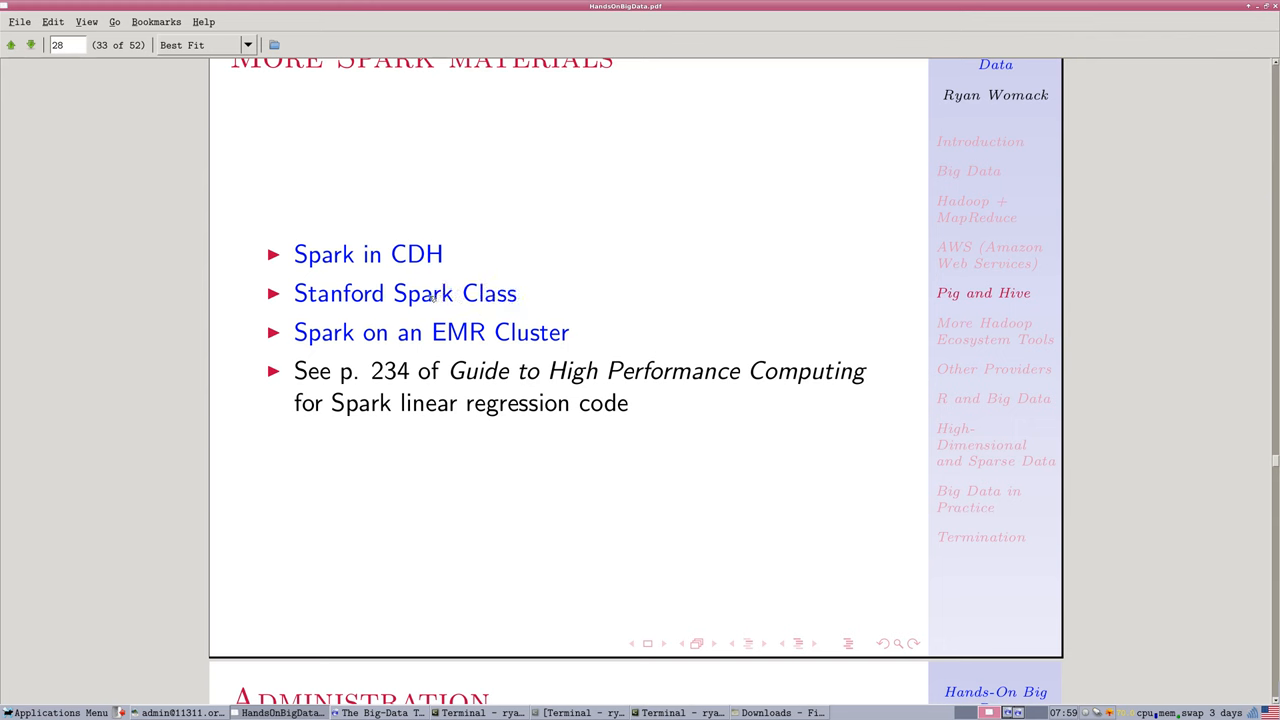
{"action": "mouse_move", "coordinate": [572, 298]}
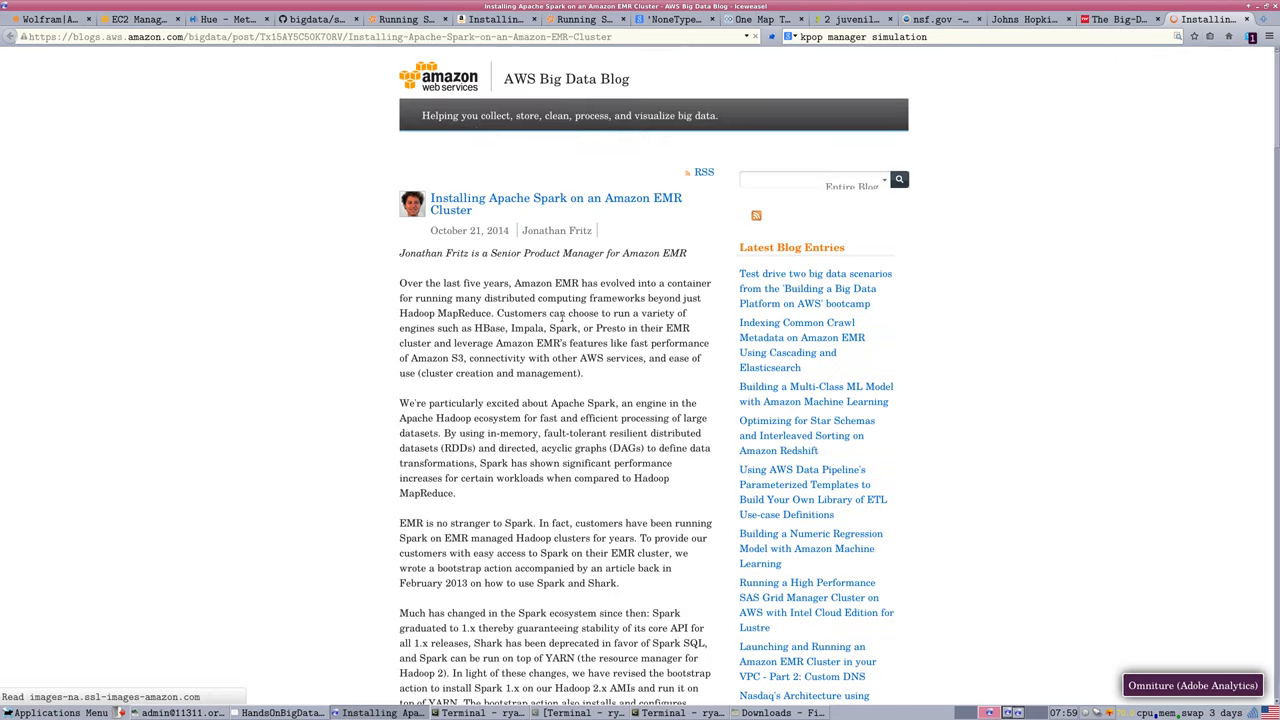
{"action": "mouse_move", "coordinate": [550, 388]}
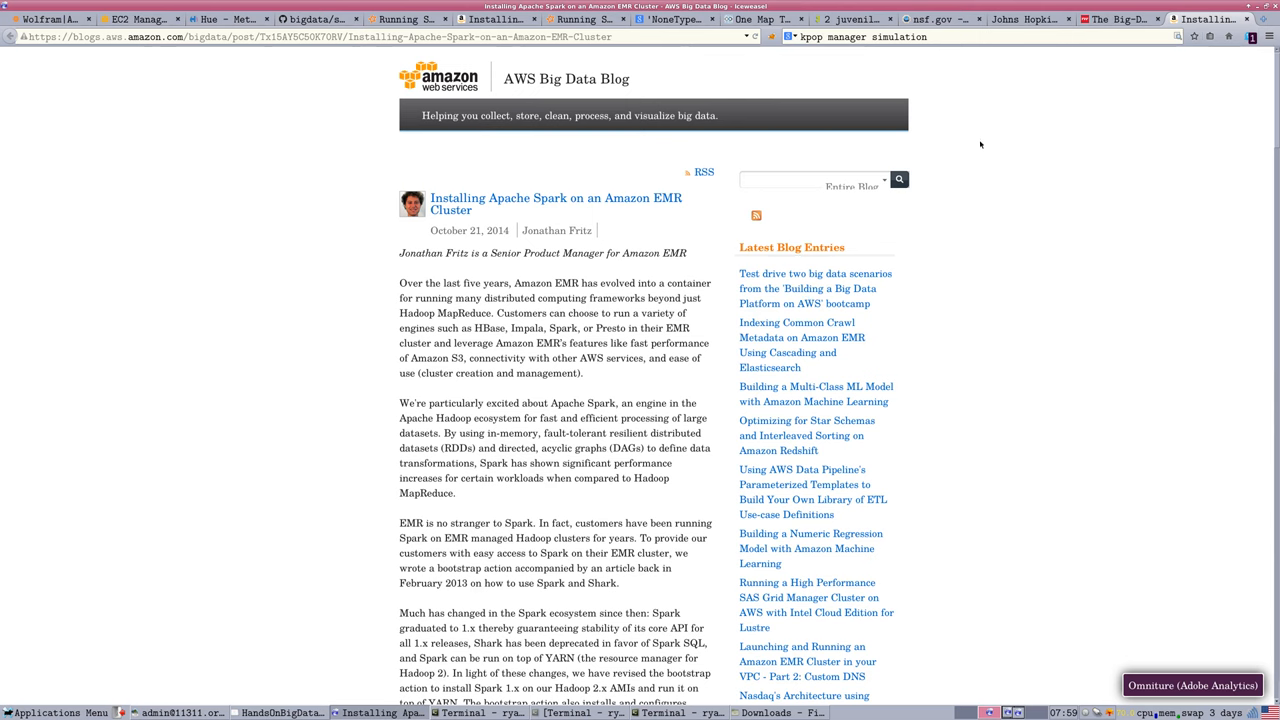
{"action": "mouse_move", "coordinate": [1210, 60]}
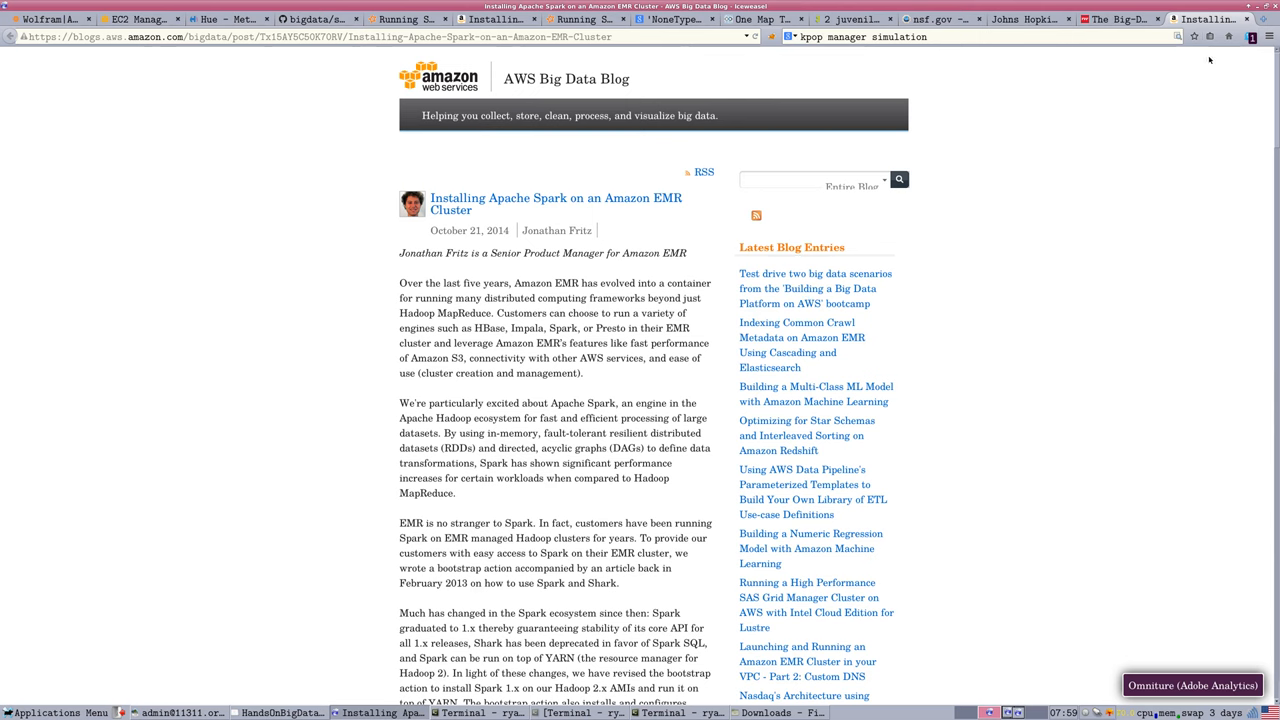
{"action": "mouse_move", "coordinate": [1210, 44]}
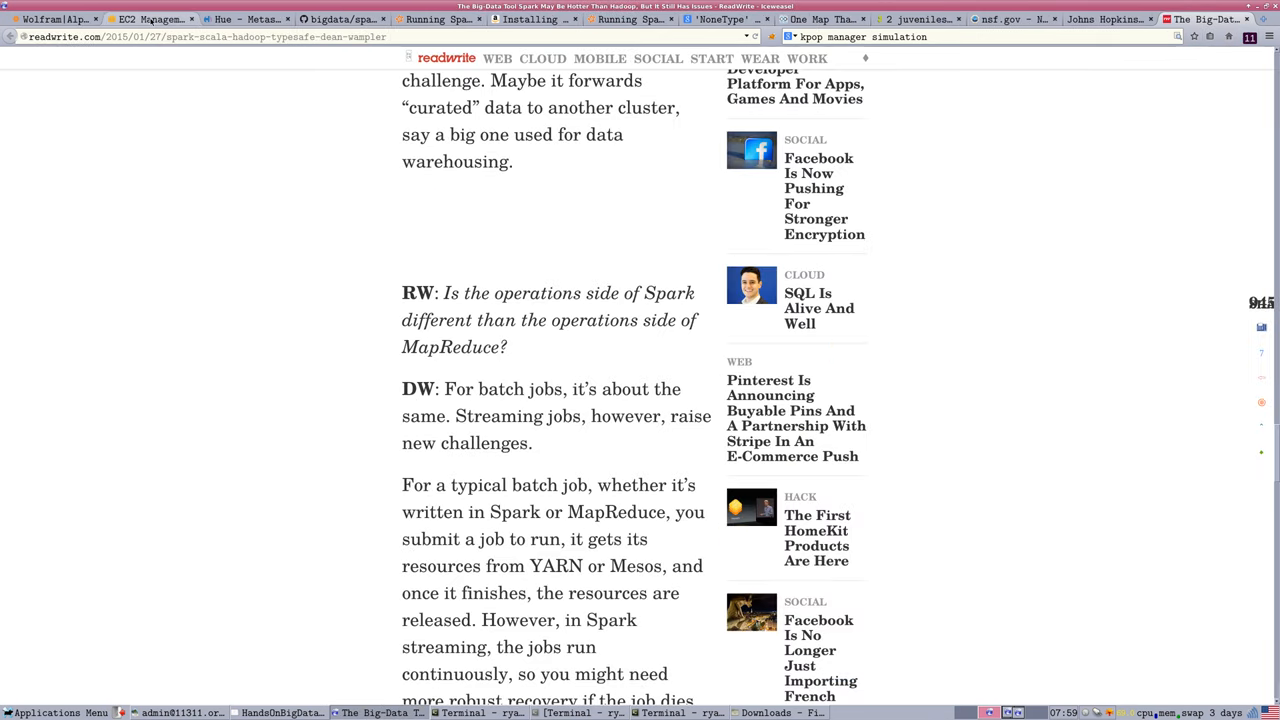
Step: Check the running cluster instances in EC2, then return to the Hands-On Big Data slides
{"action": "left_click", "coordinate": [150, 20]}
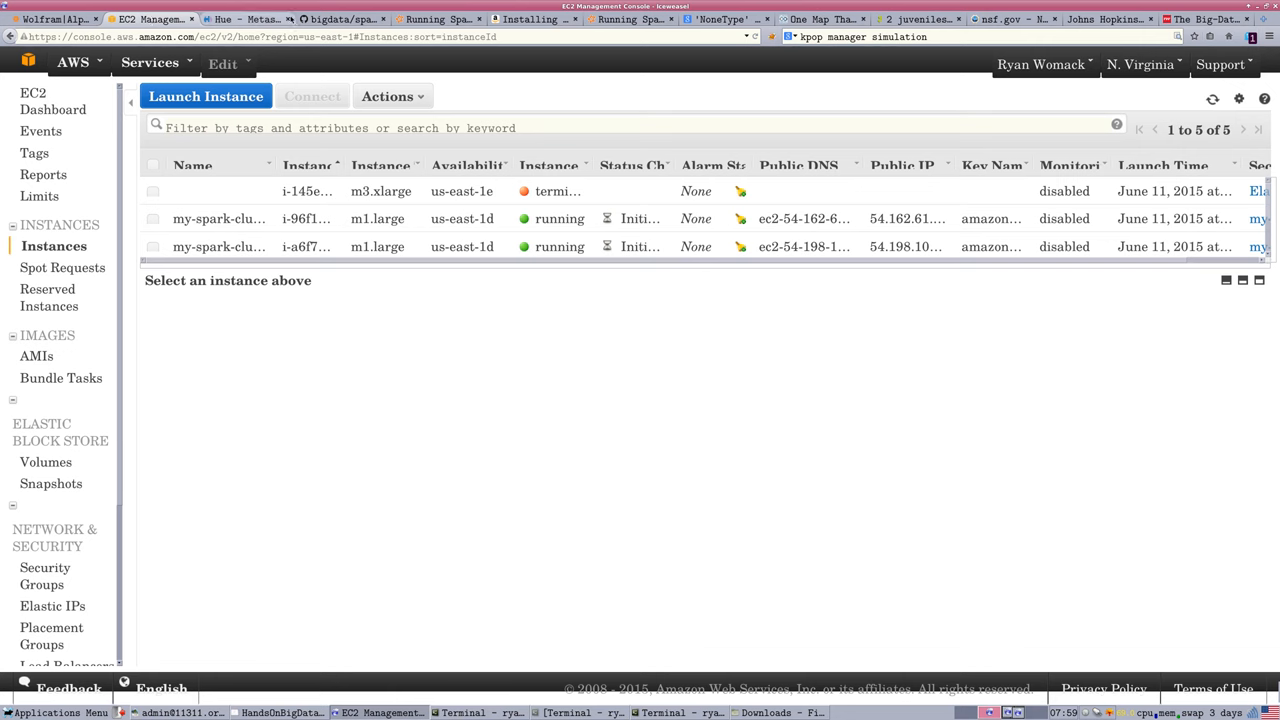
{"action": "left_click", "coordinate": [282, 712]}
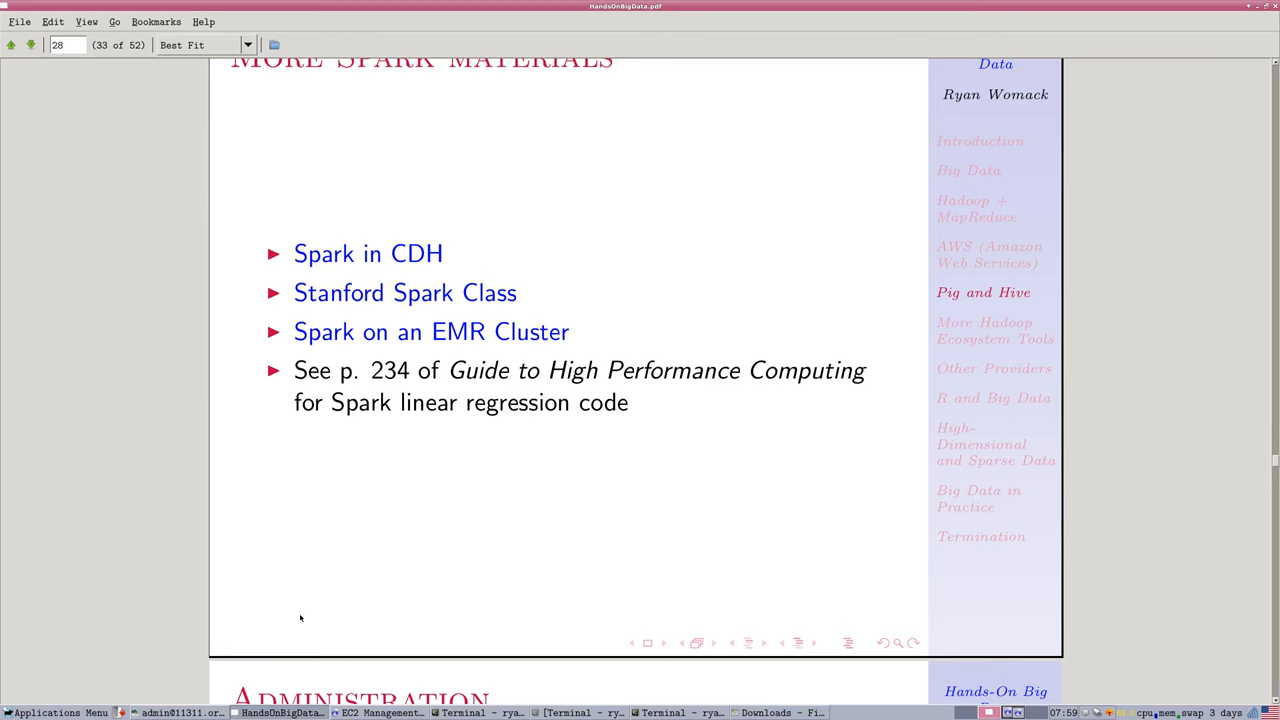
{"action": "mouse_move", "coordinate": [592, 412]}
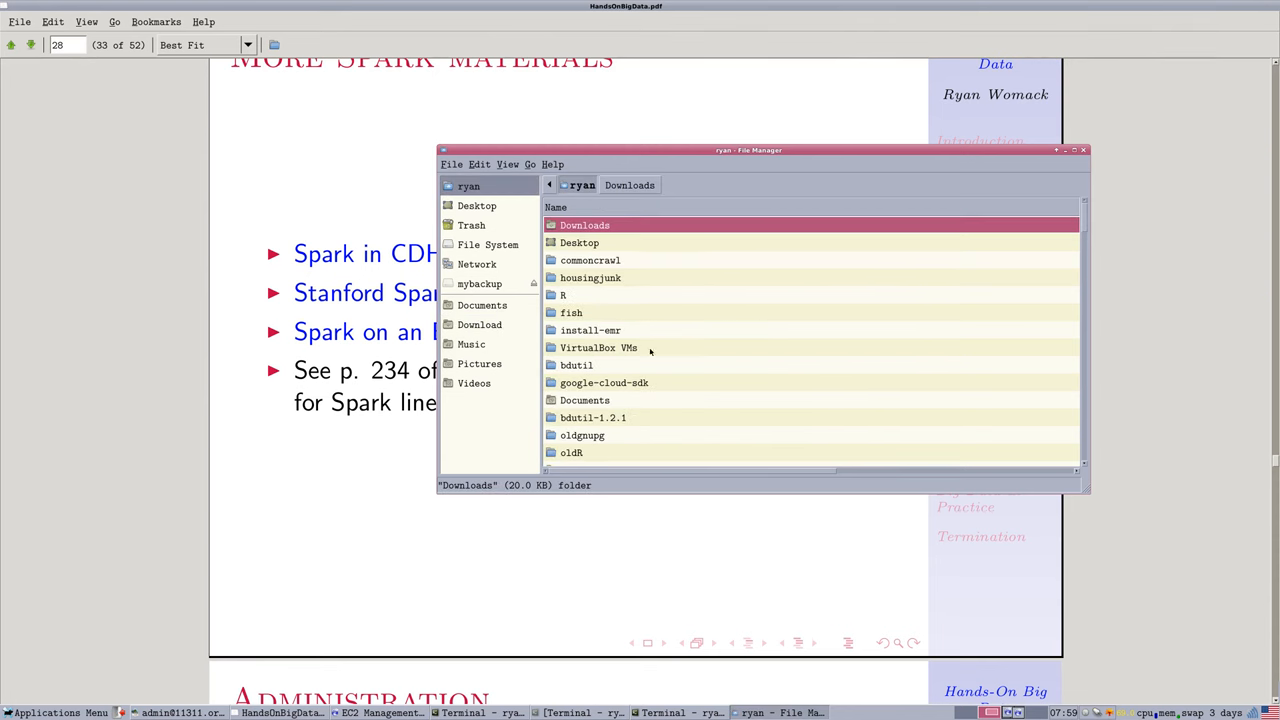
Step: Browse Desktop > big_data in the file manager, peeking into the bigdata subfolder and back
{"action": "left_click", "coordinate": [476, 204]}
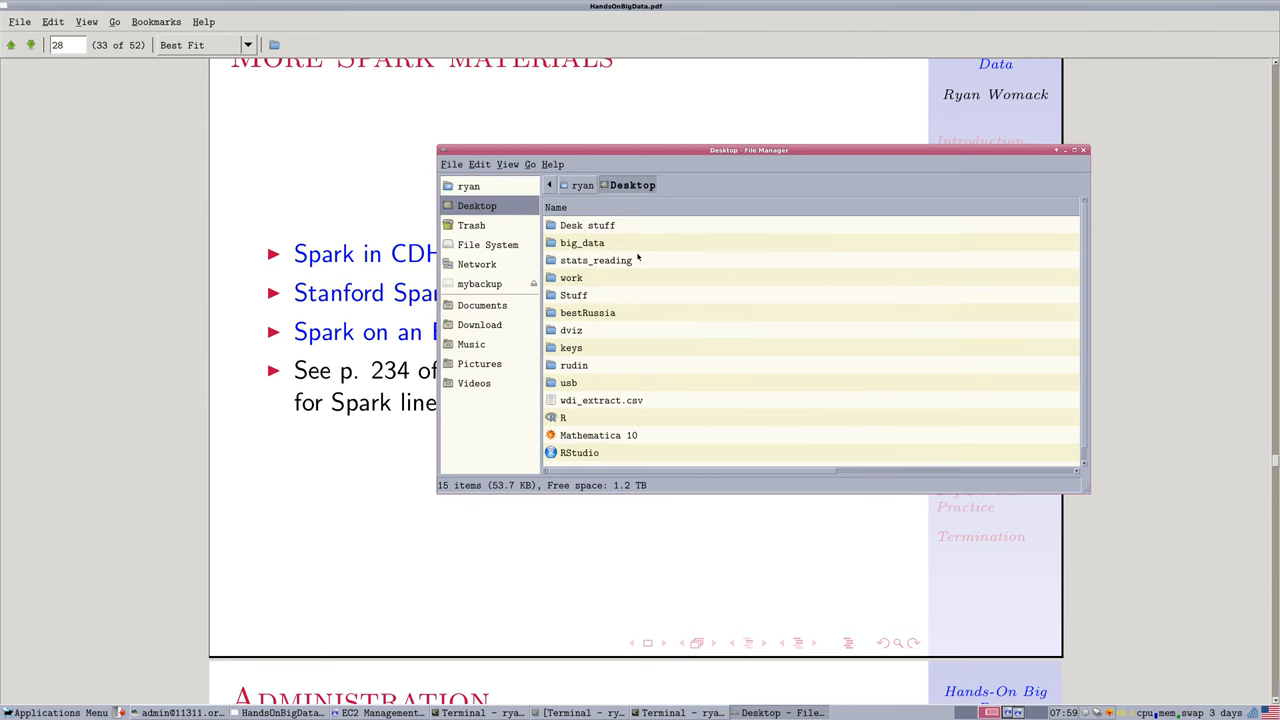
{"action": "double_click", "coordinate": [582, 242]}
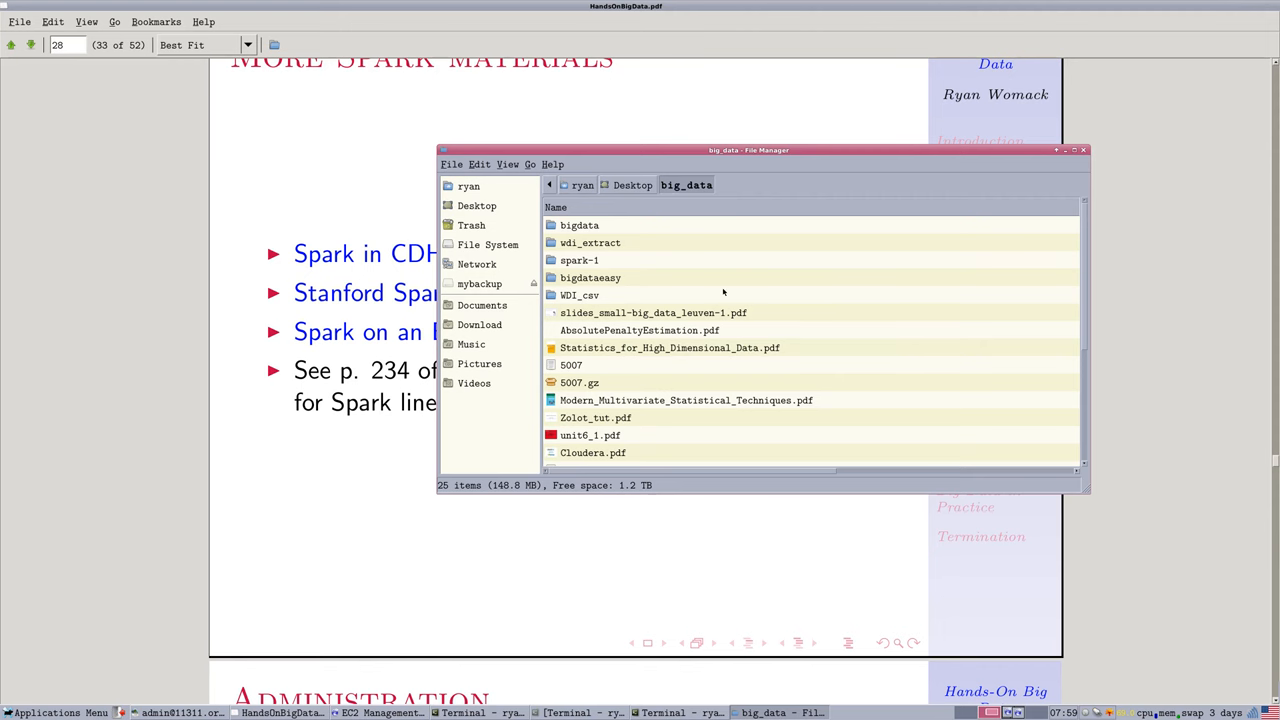
{"action": "mouse_move", "coordinate": [616, 380]}
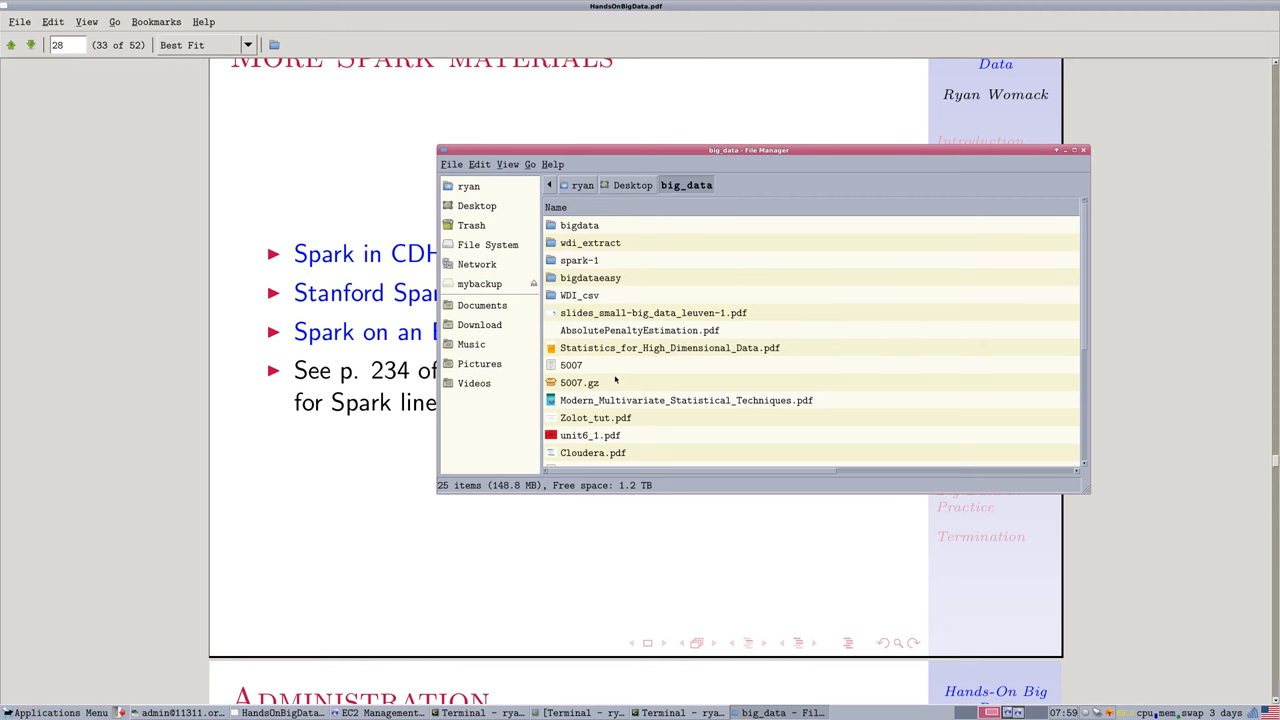
{"action": "left_click_drag", "start_coordinate": [748, 150], "coordinate": [724, 8]}
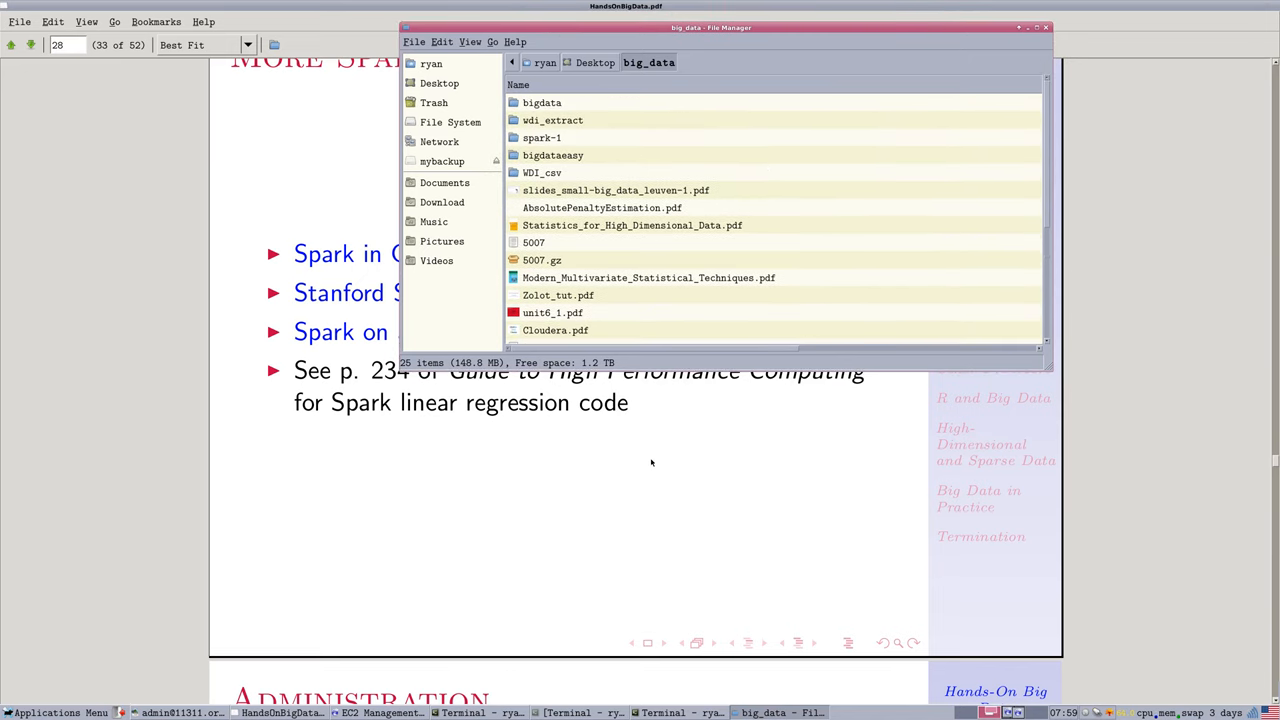
{"action": "mouse_move", "coordinate": [684, 262]}
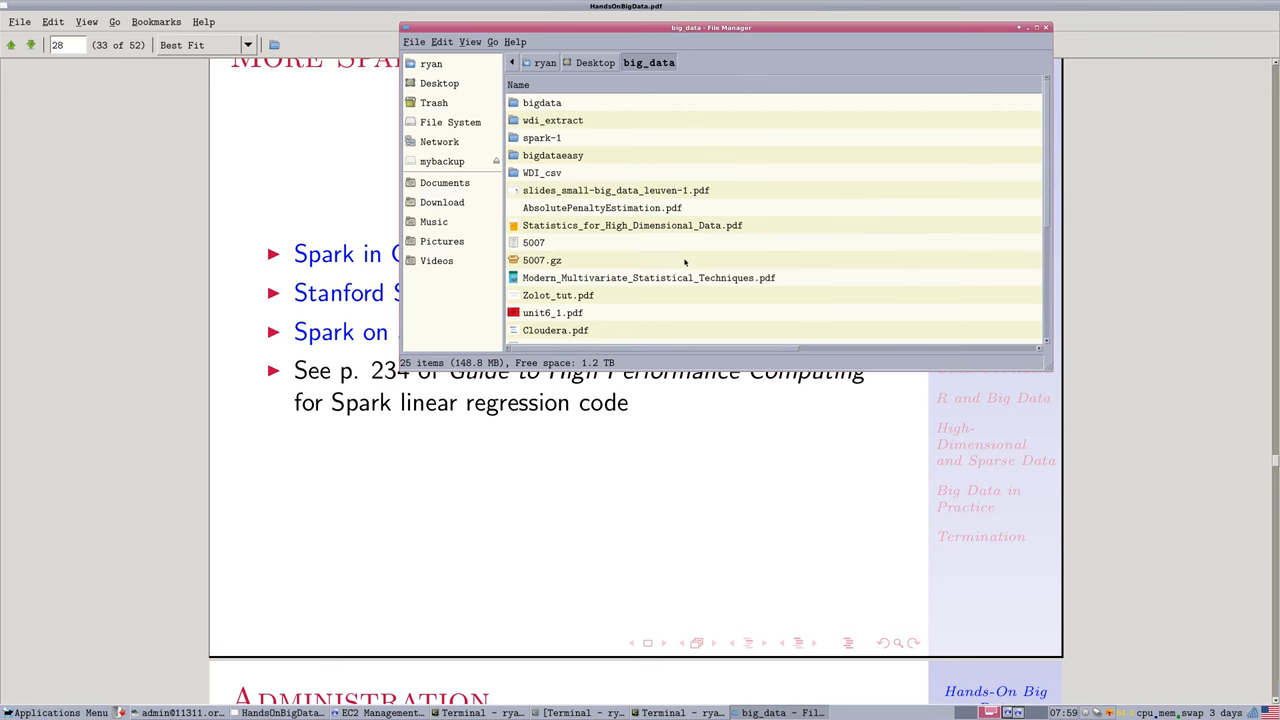
{"action": "mouse_move", "coordinate": [744, 260]}
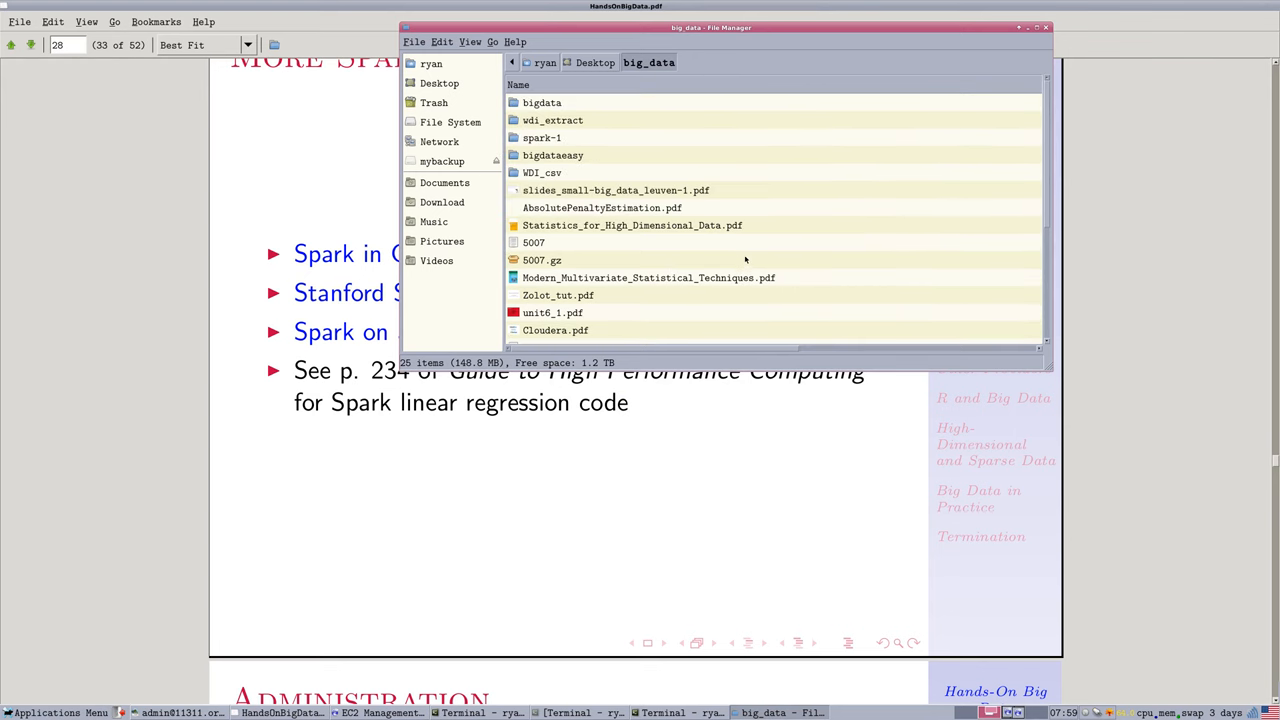
{"action": "double_click", "coordinate": [542, 102]}
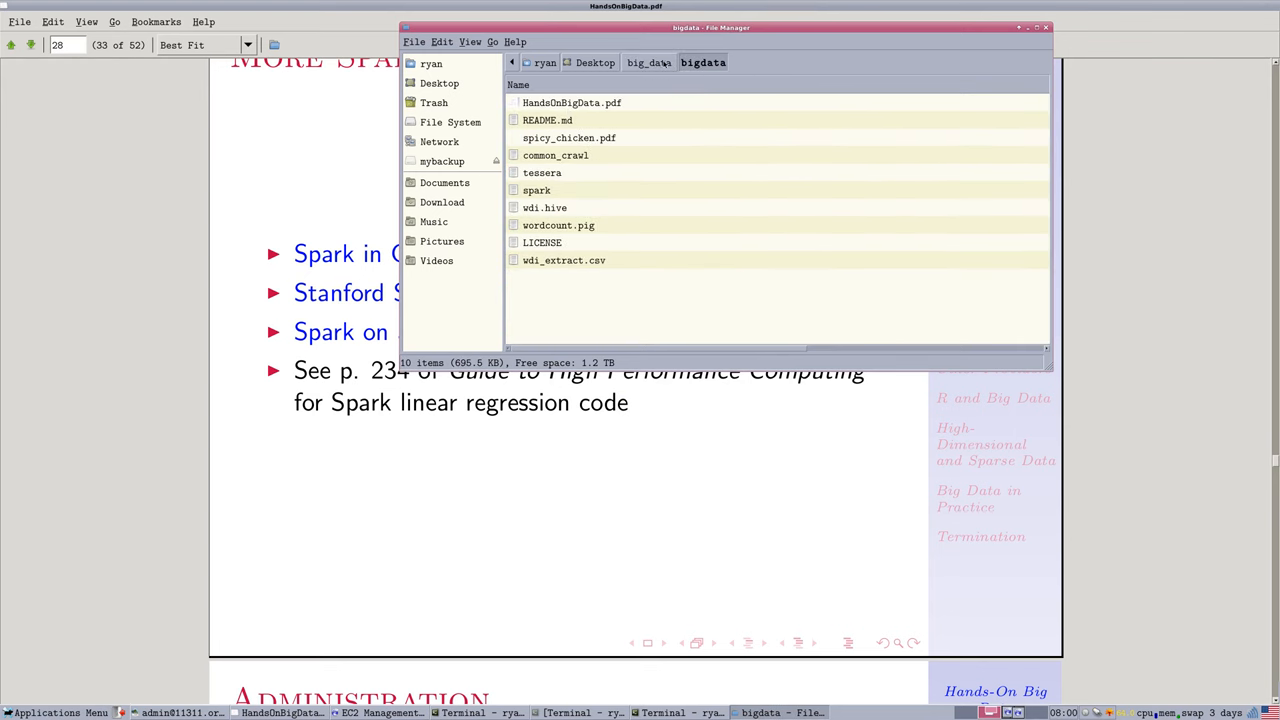
{"action": "left_click", "coordinate": [648, 62]}
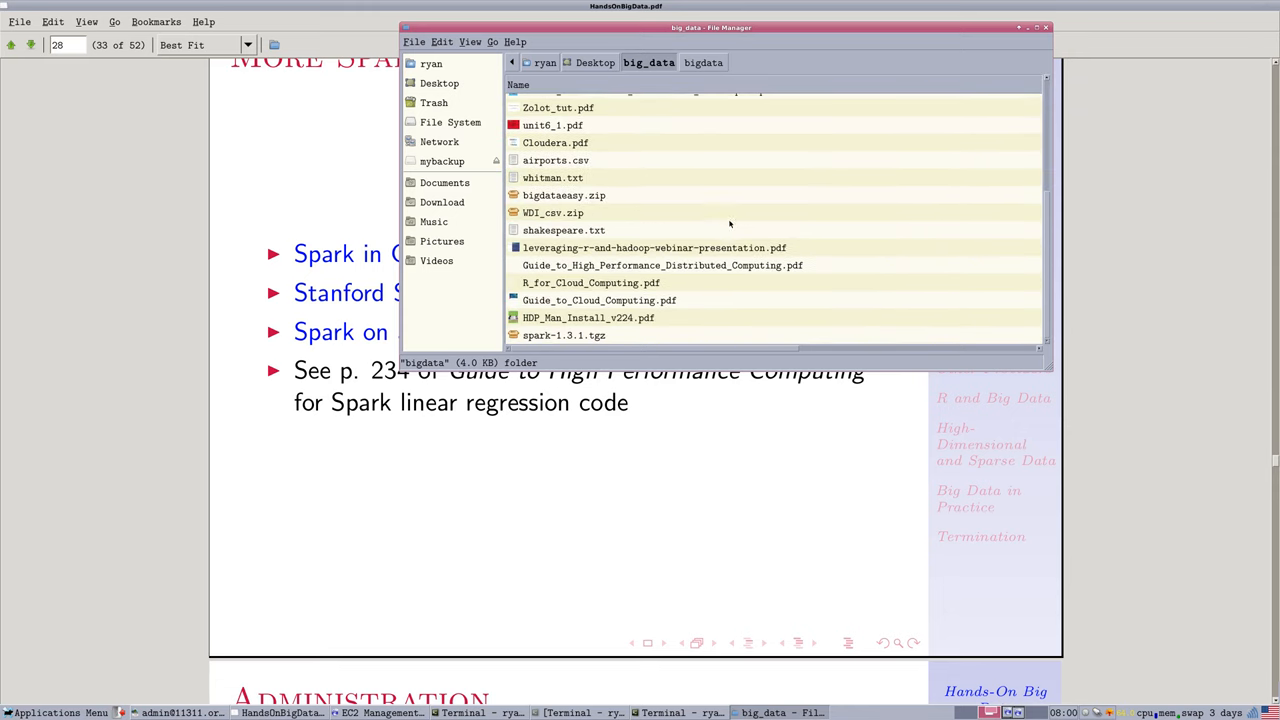
{"action": "mouse_move", "coordinate": [616, 304]}
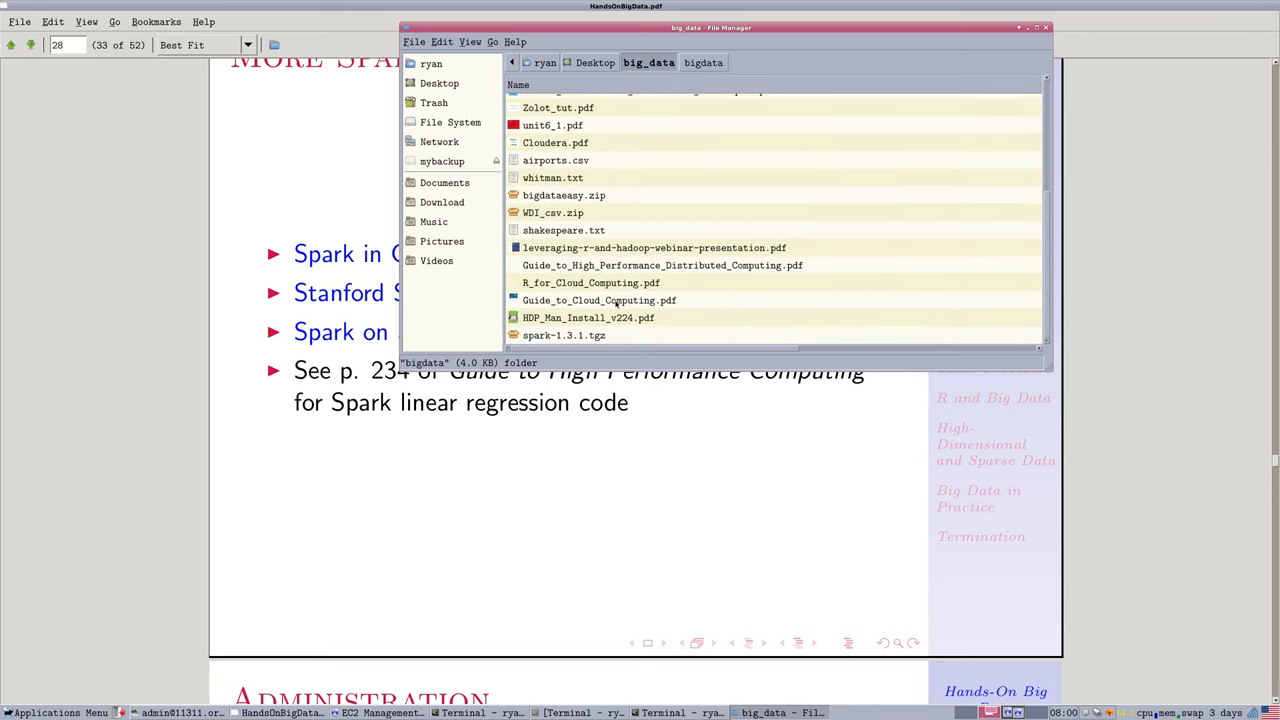
{"action": "mouse_move", "coordinate": [714, 284]}
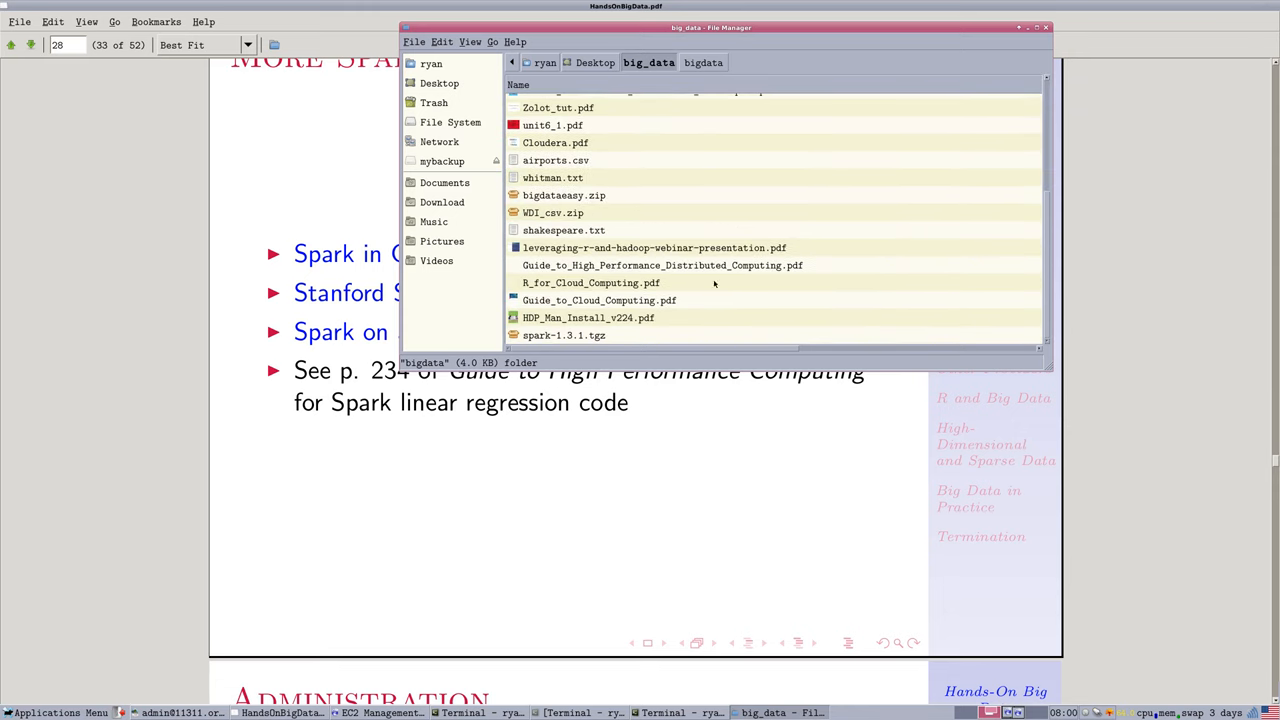
Step: Open Guide_to_High_Performance_Distributed_Computing.pdf and scroll into the Spark regression walkthrough around page 235
{"action": "double_click", "coordinate": [662, 264]}
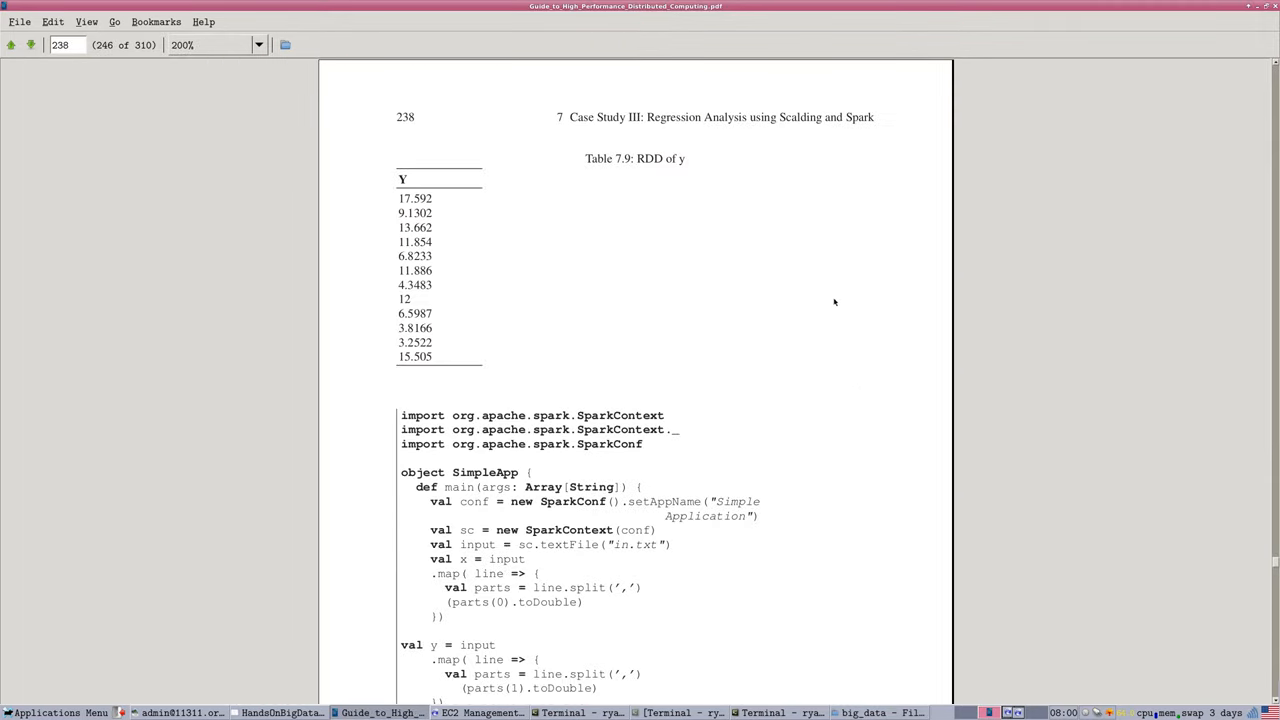
{"action": "scroll", "scroll_direction": "up", "scroll_amount": 3}
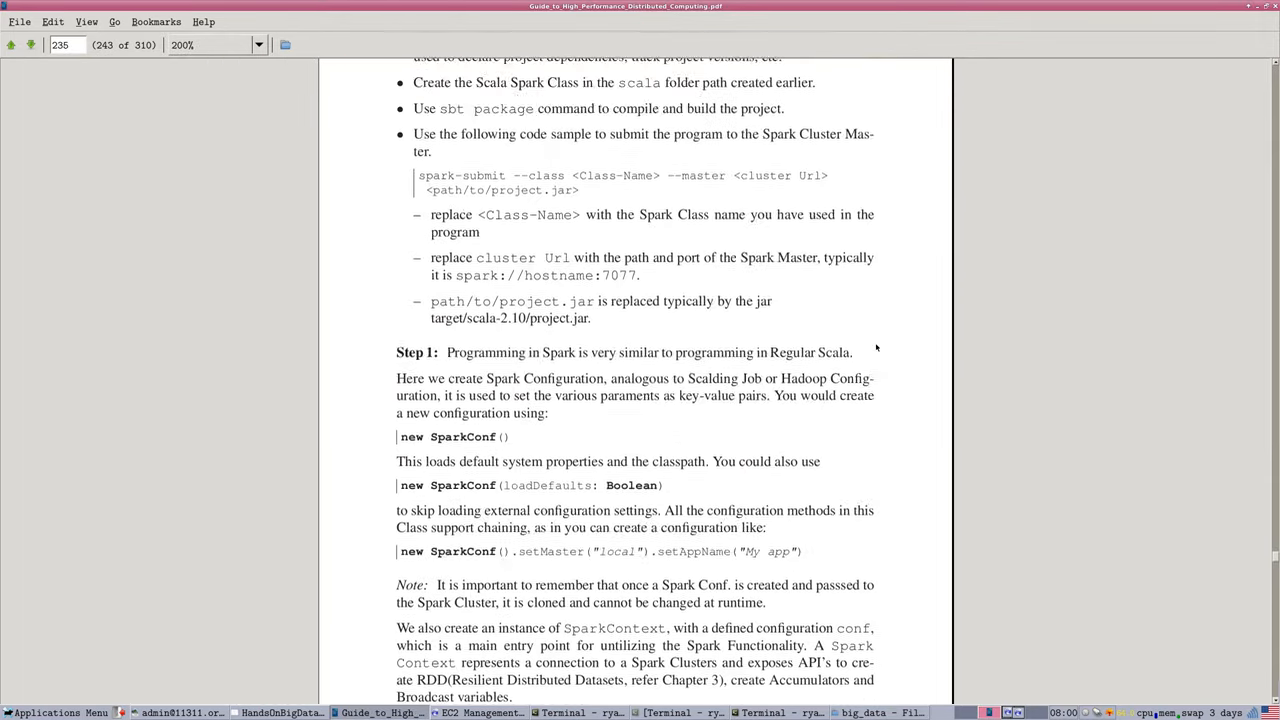
{"action": "scroll", "scroll_direction": "up", "scroll_amount": 3}
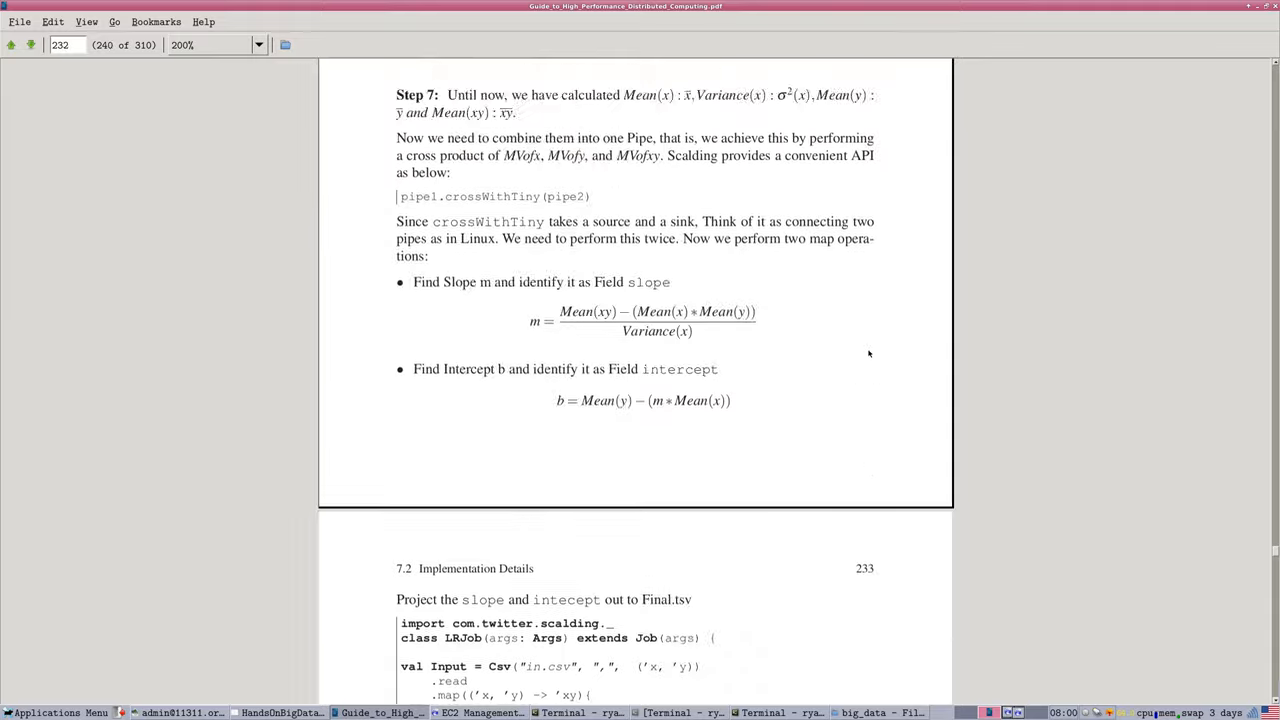
{"action": "scroll", "scroll_direction": "up", "scroll_amount": 3}
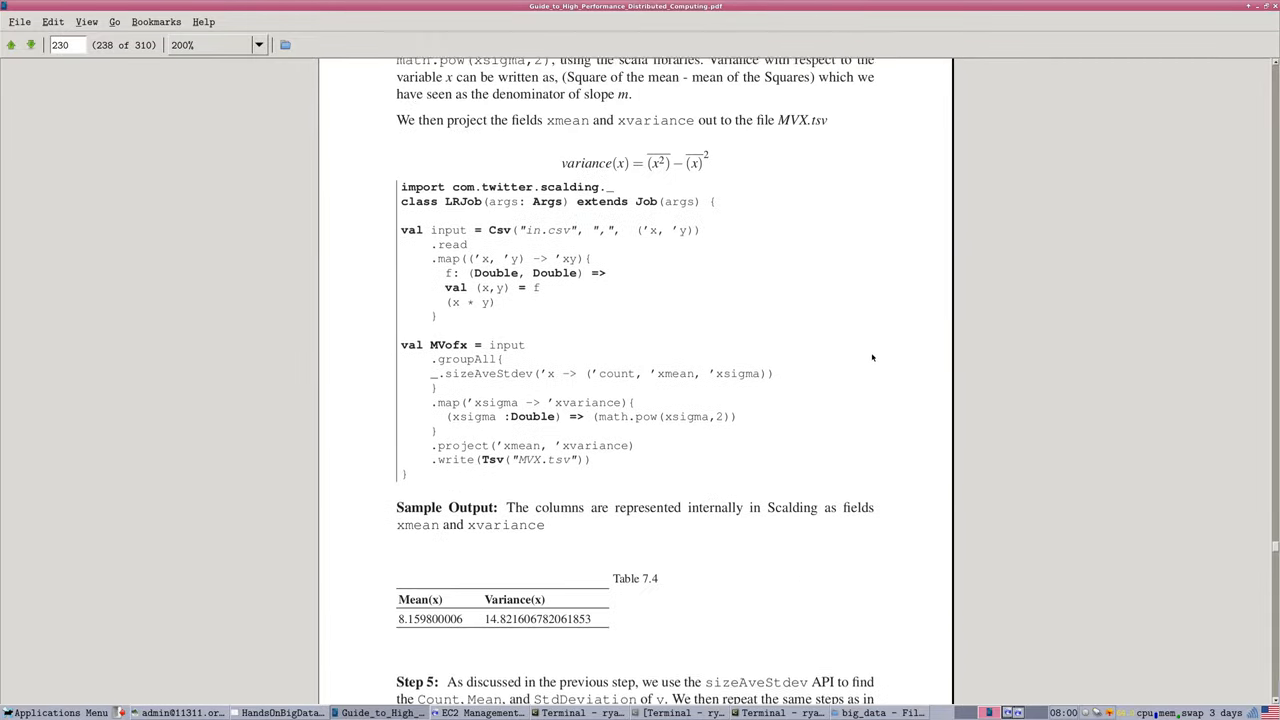
{"action": "scroll", "scroll_direction": "up", "scroll_amount": 3}
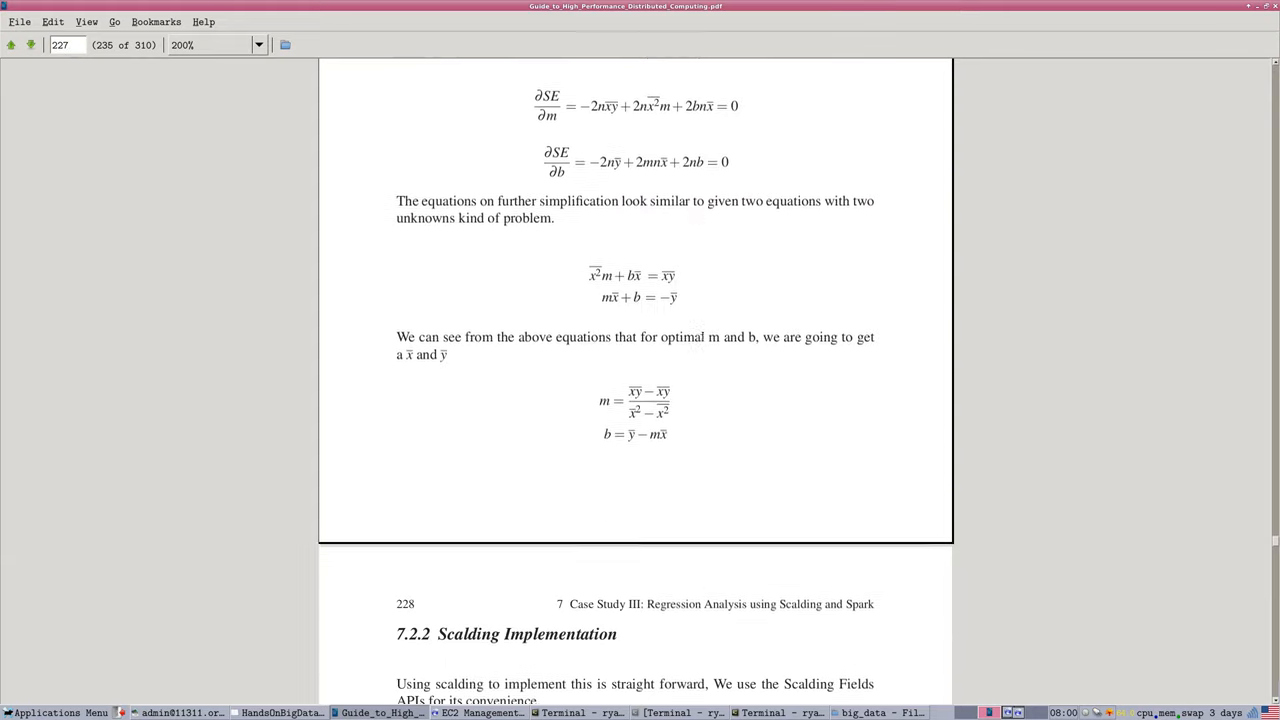
{"action": "scroll", "scroll_direction": "down", "scroll_amount": 3}
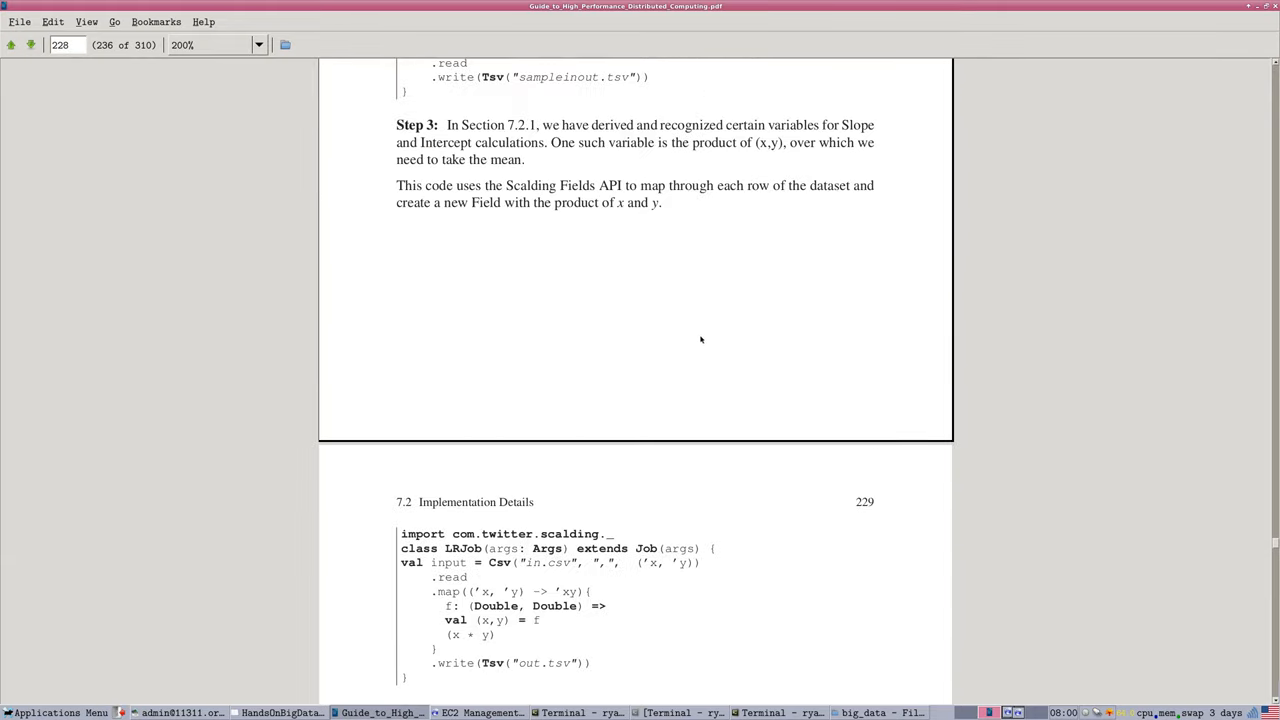
{"action": "scroll", "scroll_direction": "down", "scroll_amount": 3}
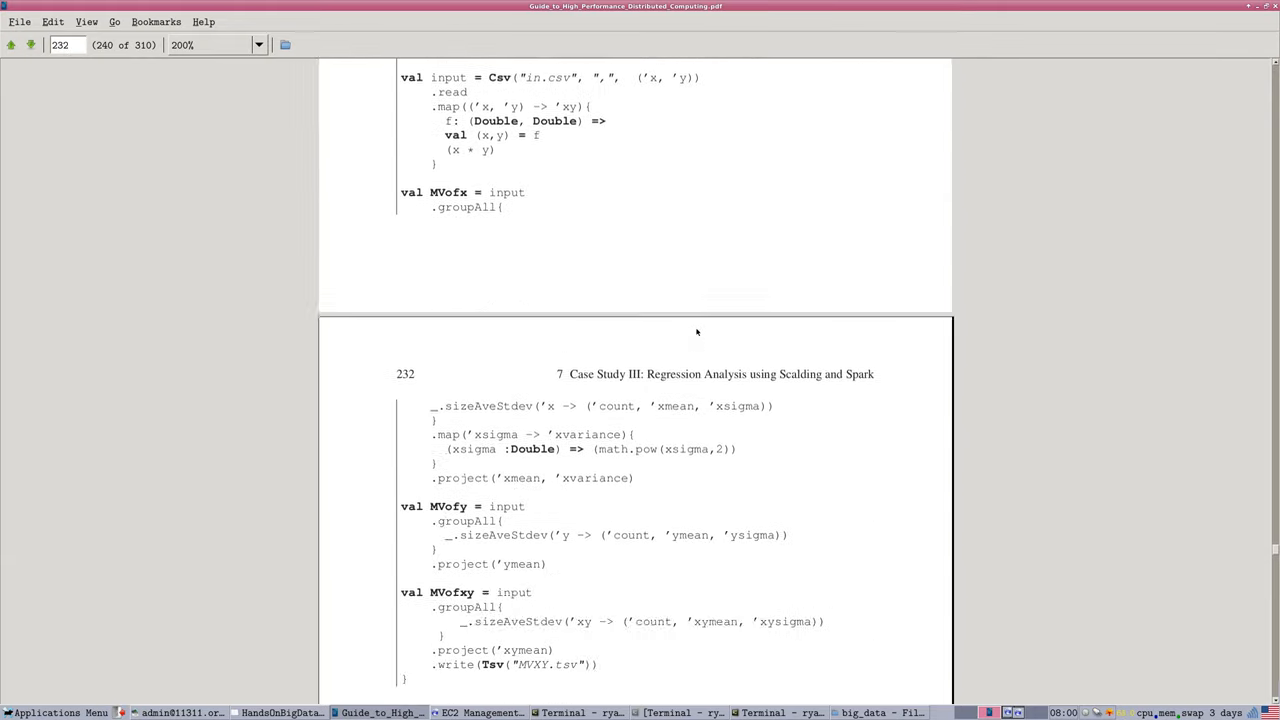
{"action": "scroll", "scroll_direction": "down", "scroll_amount": 3}
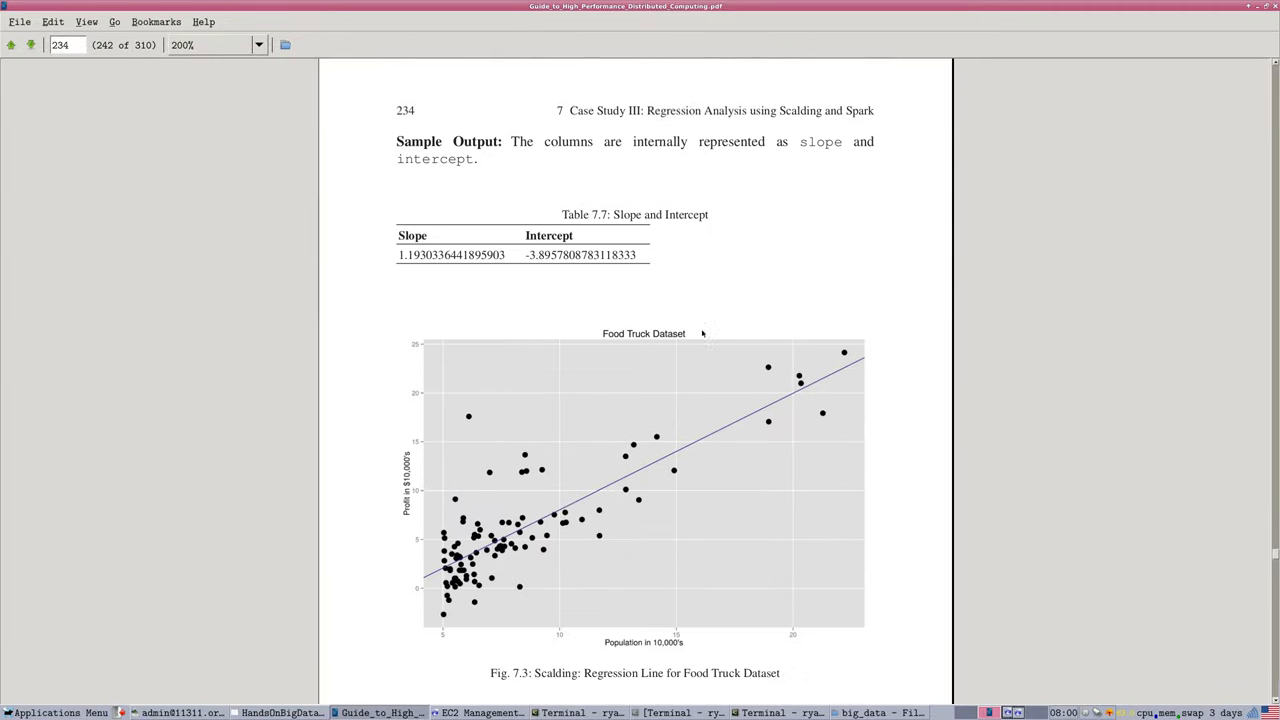
{"action": "scroll", "scroll_direction": "down", "scroll_amount": 3}
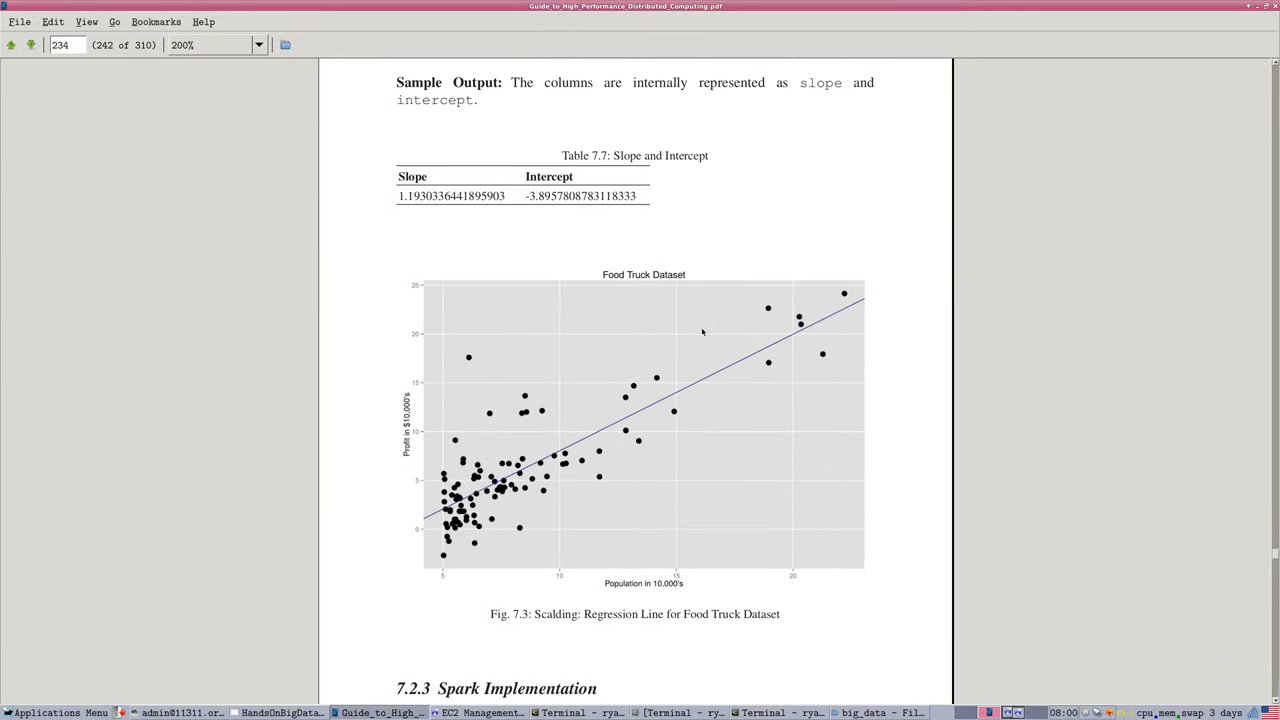
{"action": "mouse_move", "coordinate": [784, 444]}
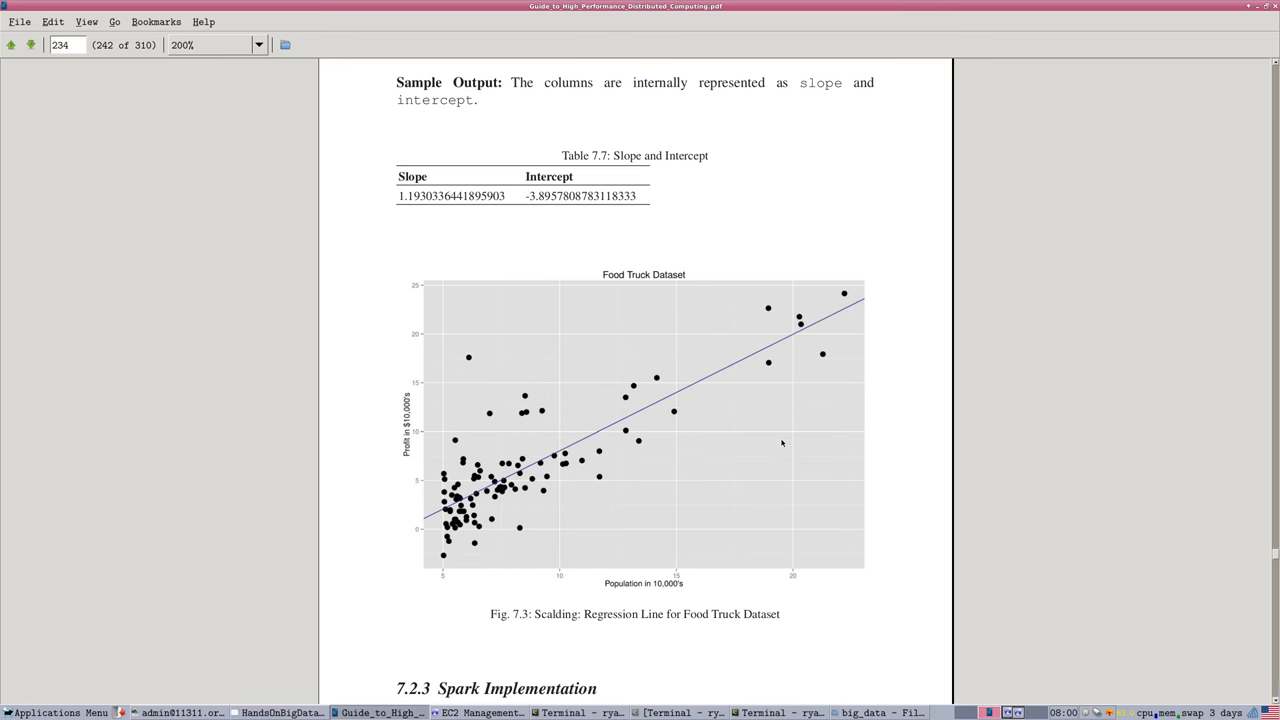
{"action": "scroll", "scroll_direction": "down", "scroll_amount": 3}
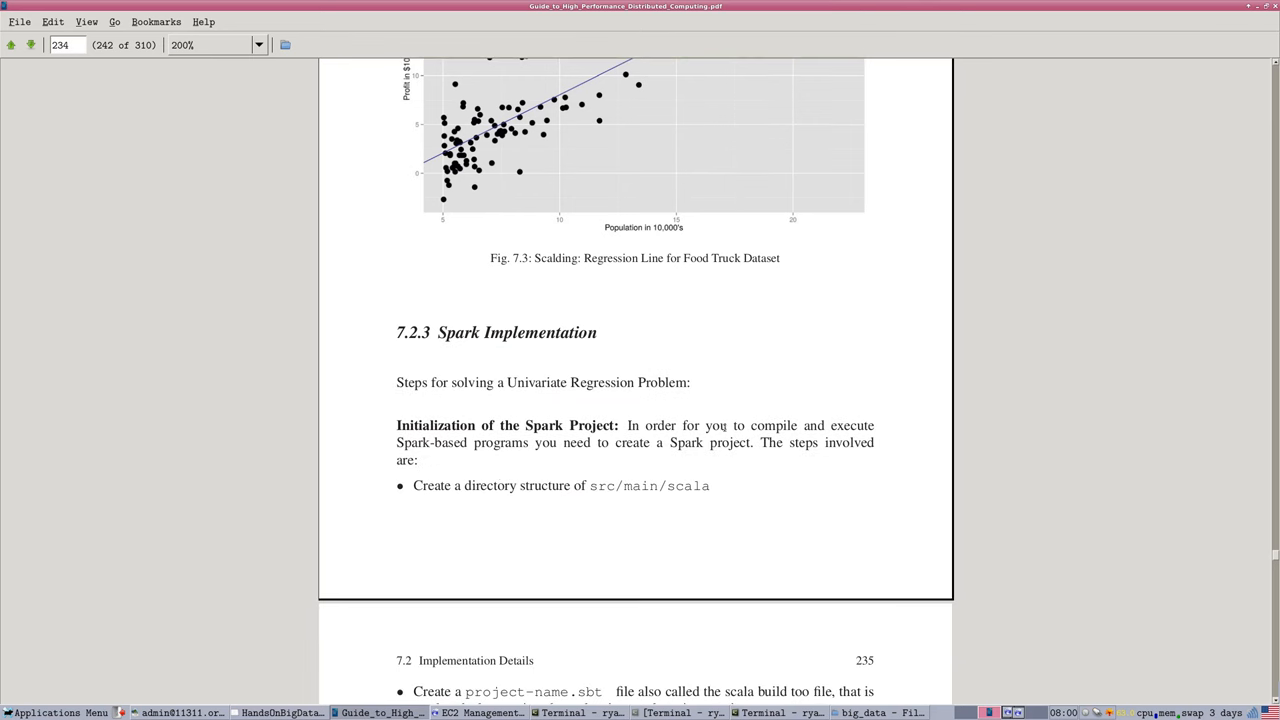
{"action": "scroll", "scroll_direction": "down", "scroll_amount": 3}
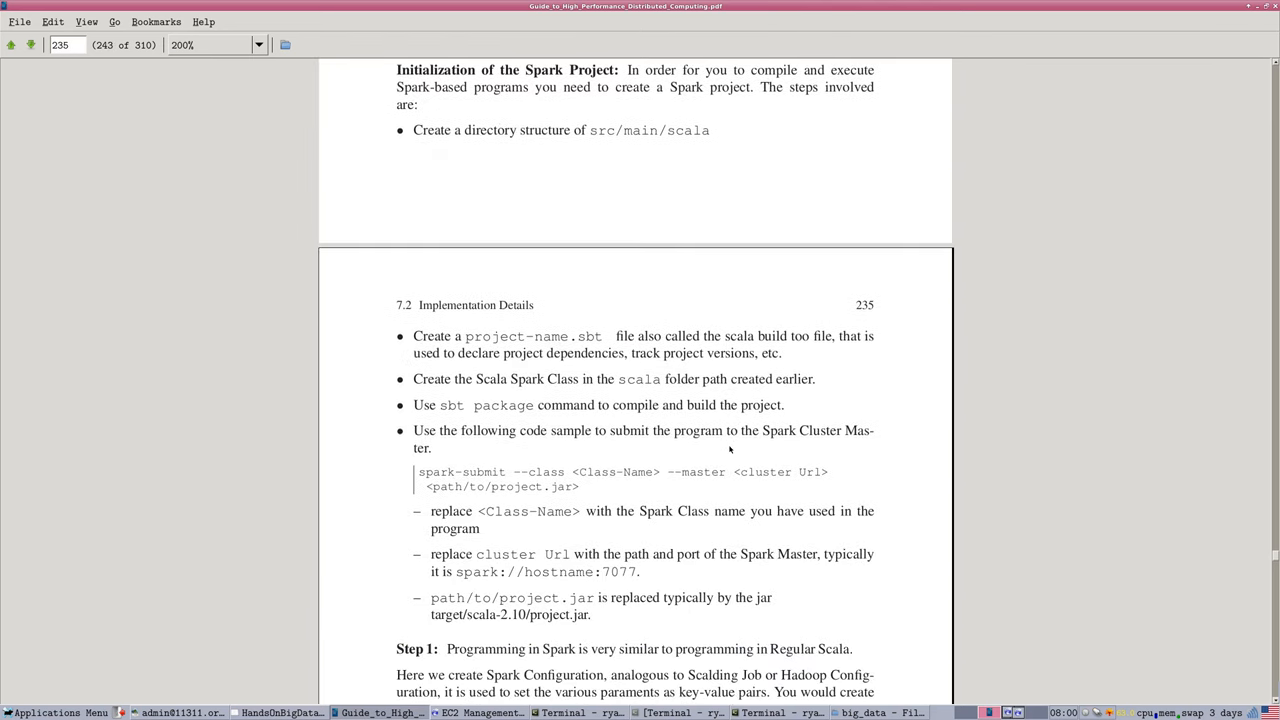
{"action": "scroll", "scroll_direction": "down", "scroll_amount": 3}
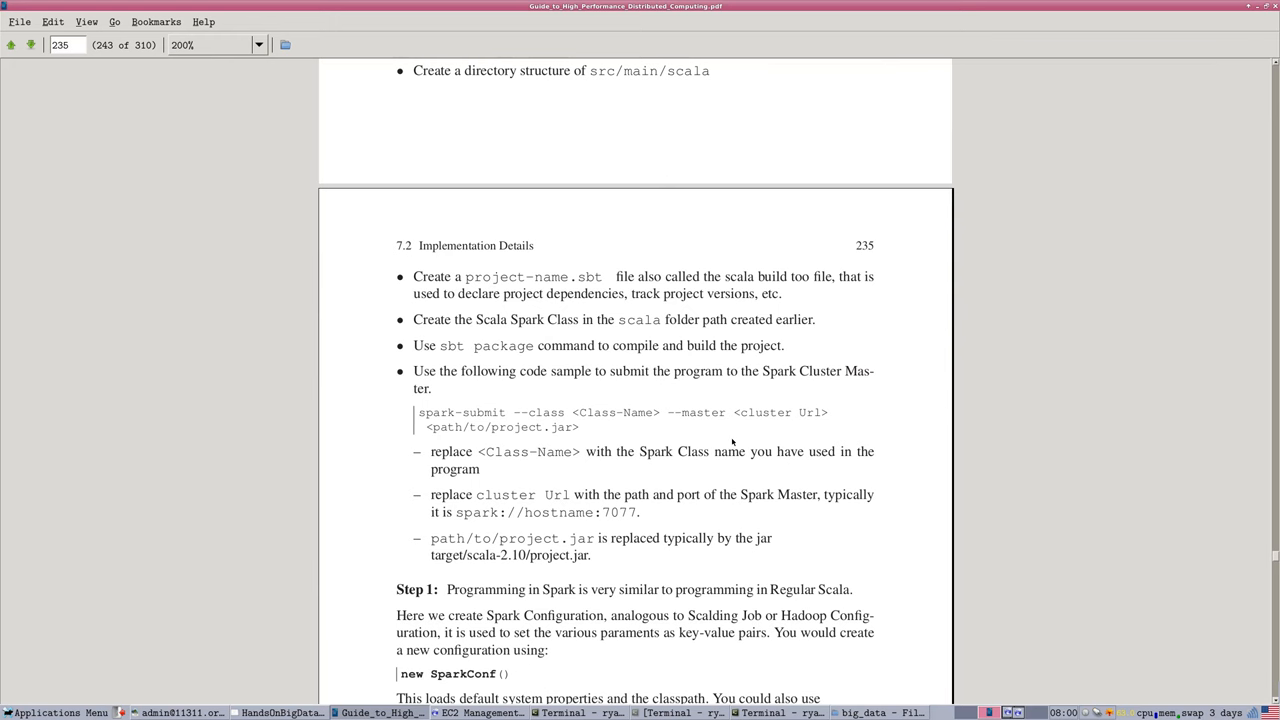
{"action": "mouse_move", "coordinate": [496, 380]}
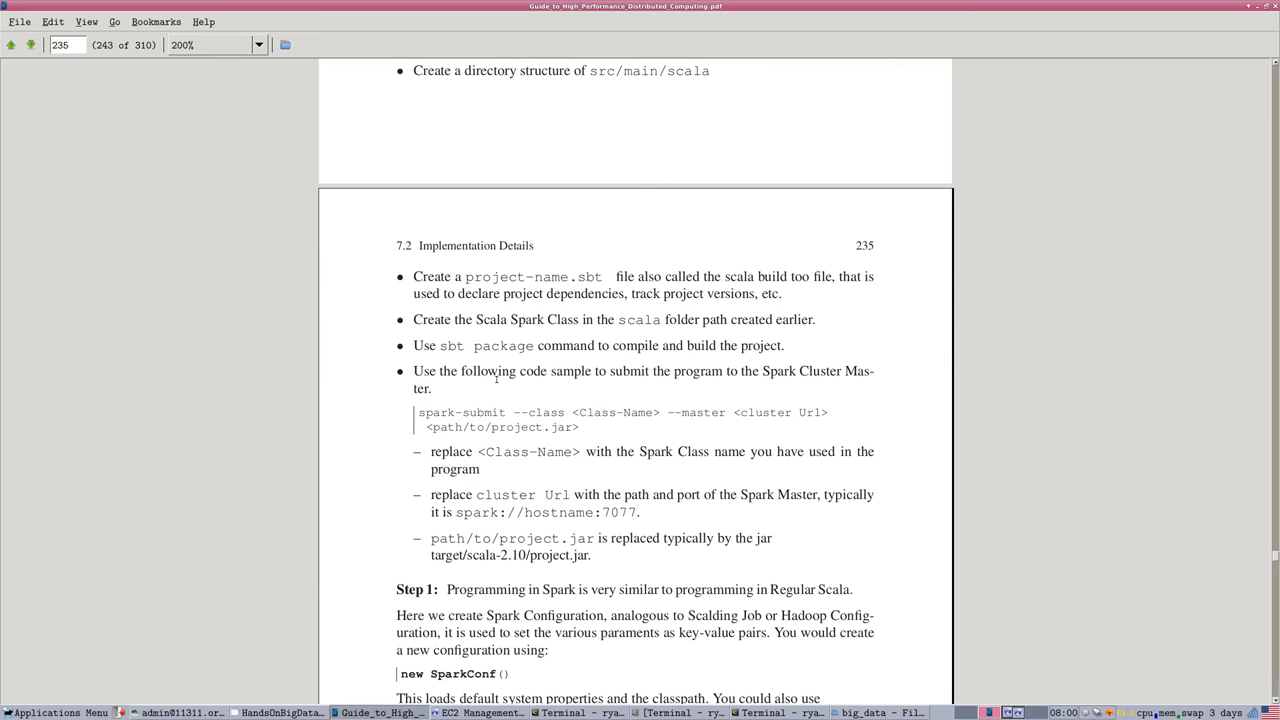
Step: Read on through pages 236-241, settling on page 240 with the slope/intercept output and plotting step
{"action": "scroll", "scroll_direction": "down", "scroll_amount": 3}
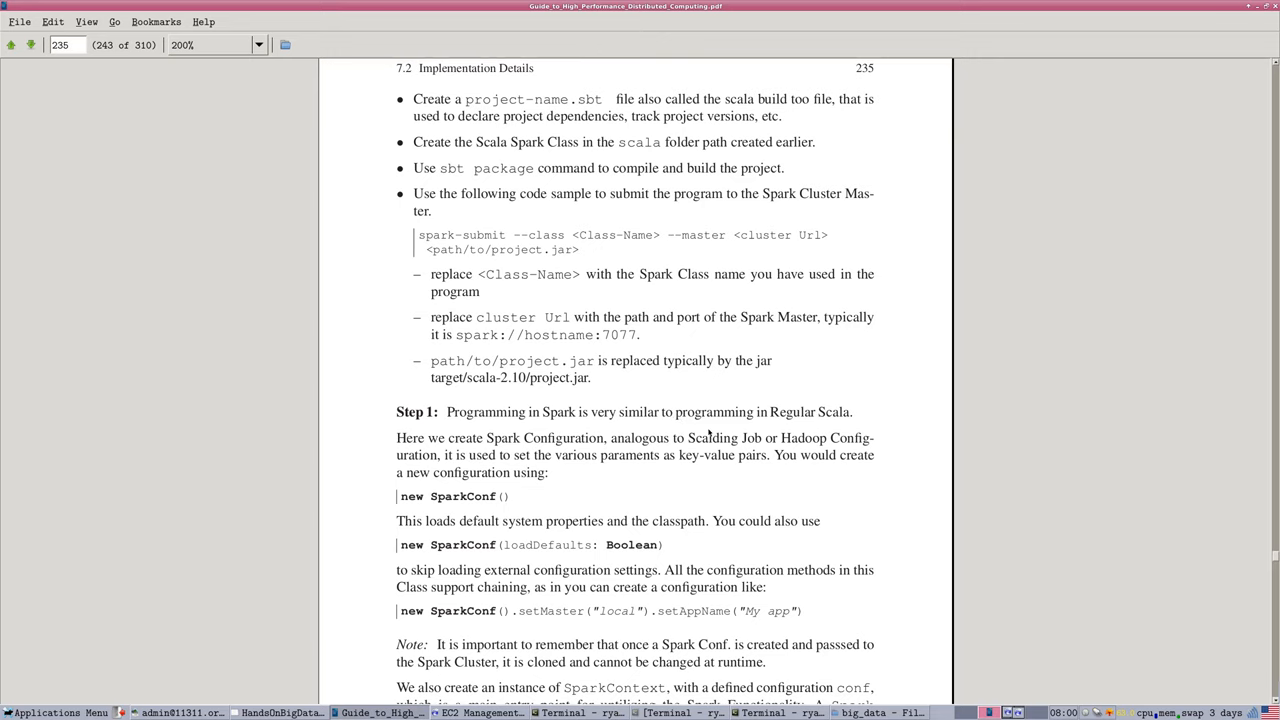
{"action": "scroll", "scroll_direction": "down", "scroll_amount": 3}
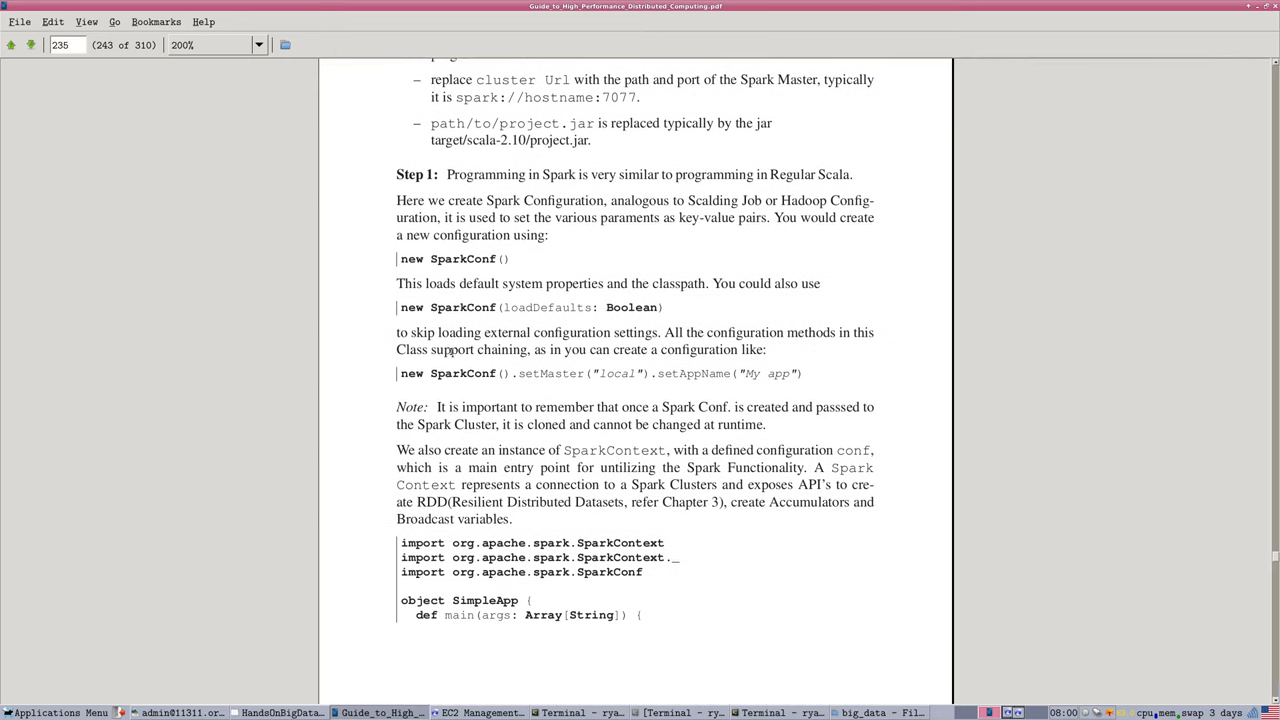
{"action": "scroll", "scroll_direction": "down", "scroll_amount": 3}
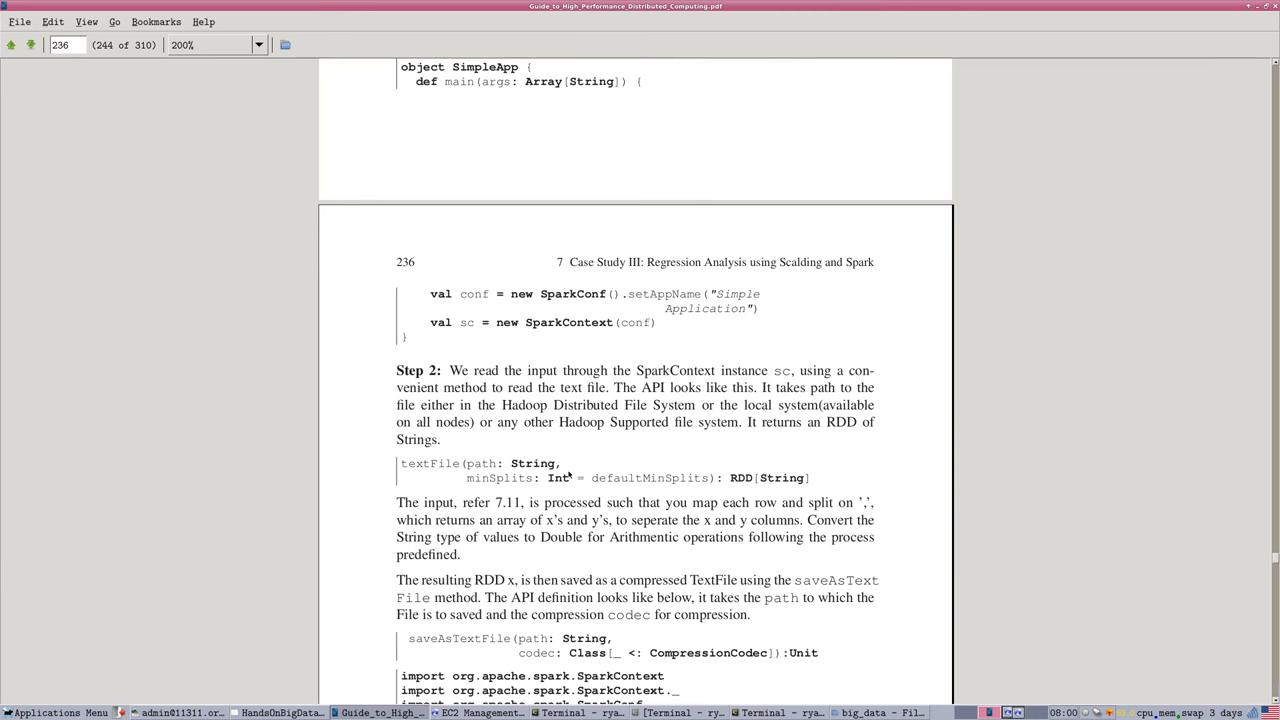
{"action": "scroll", "scroll_direction": "down", "scroll_amount": 3}
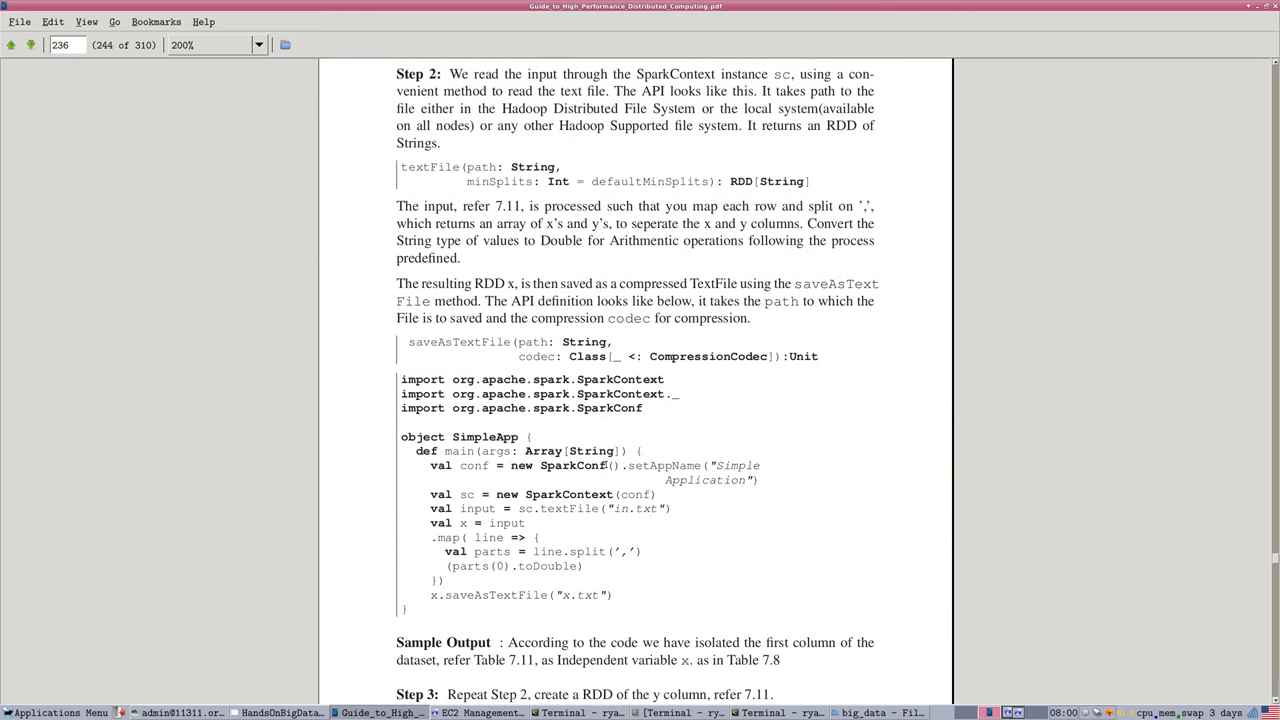
{"action": "scroll", "scroll_direction": "down", "scroll_amount": 3}
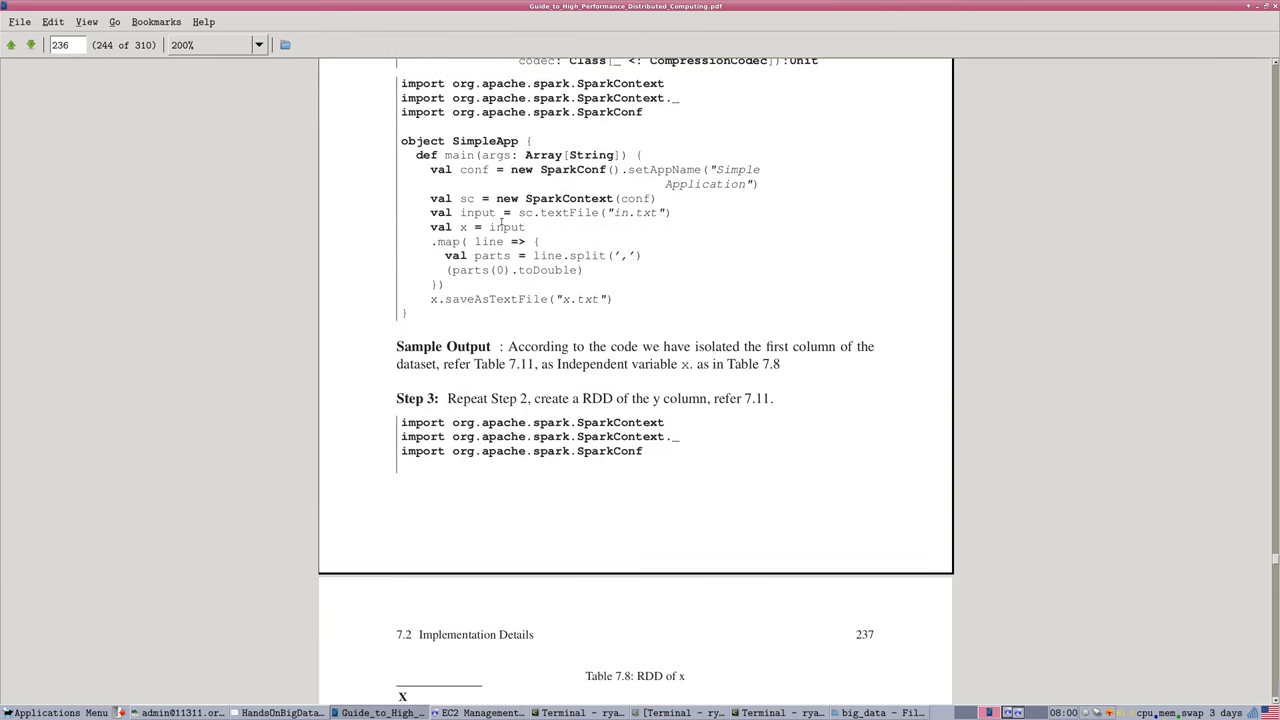
{"action": "scroll", "scroll_direction": "down", "scroll_amount": 3}
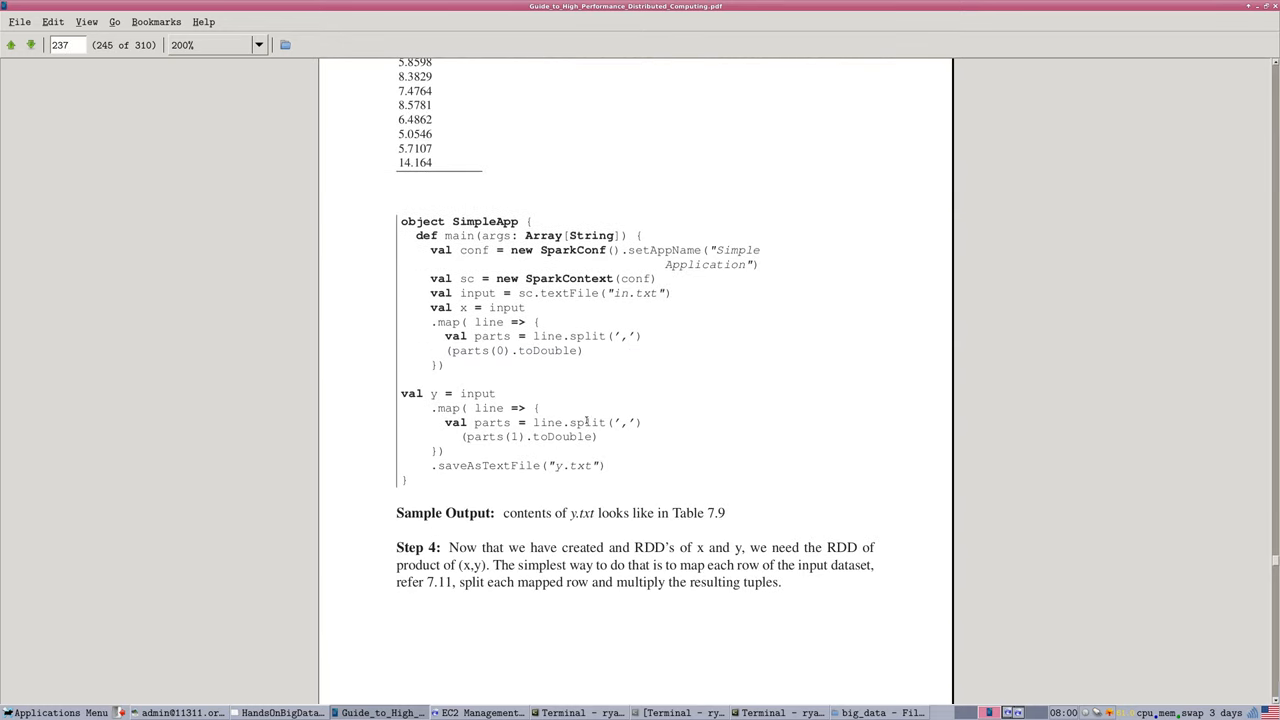
{"action": "mouse_move", "coordinate": [588, 412]}
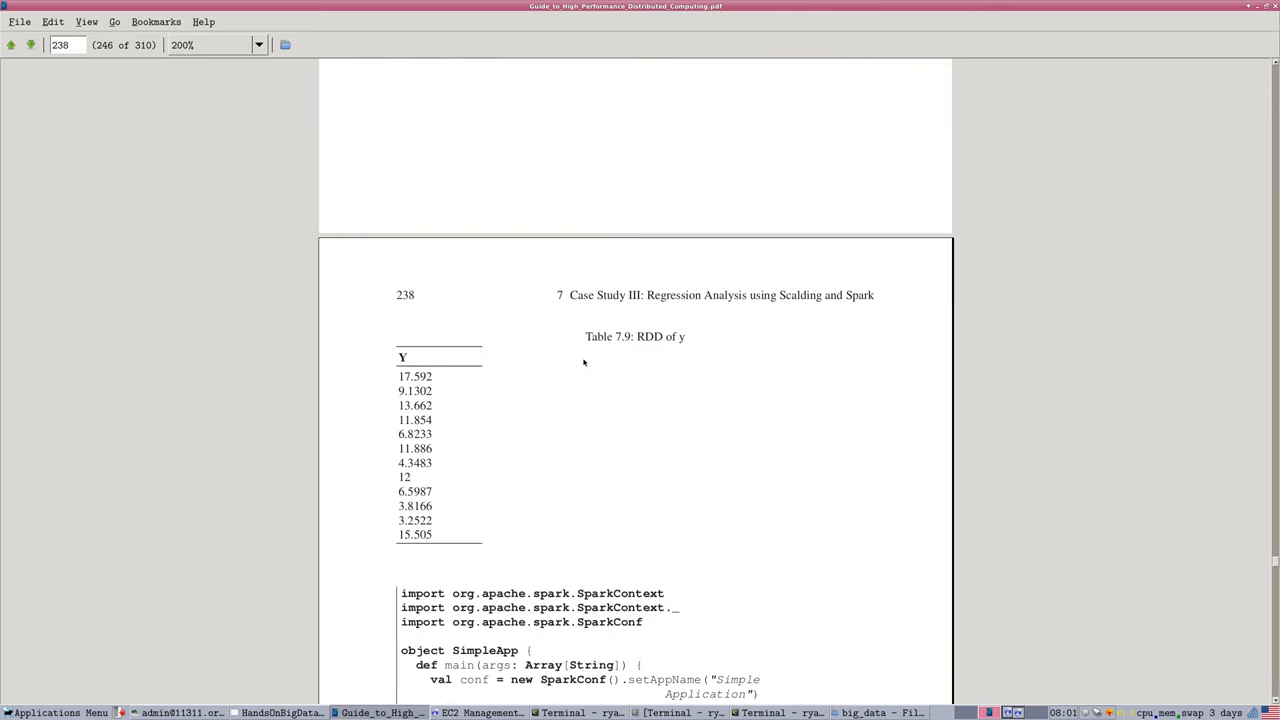
{"action": "scroll", "scroll_direction": "down", "scroll_amount": 3}
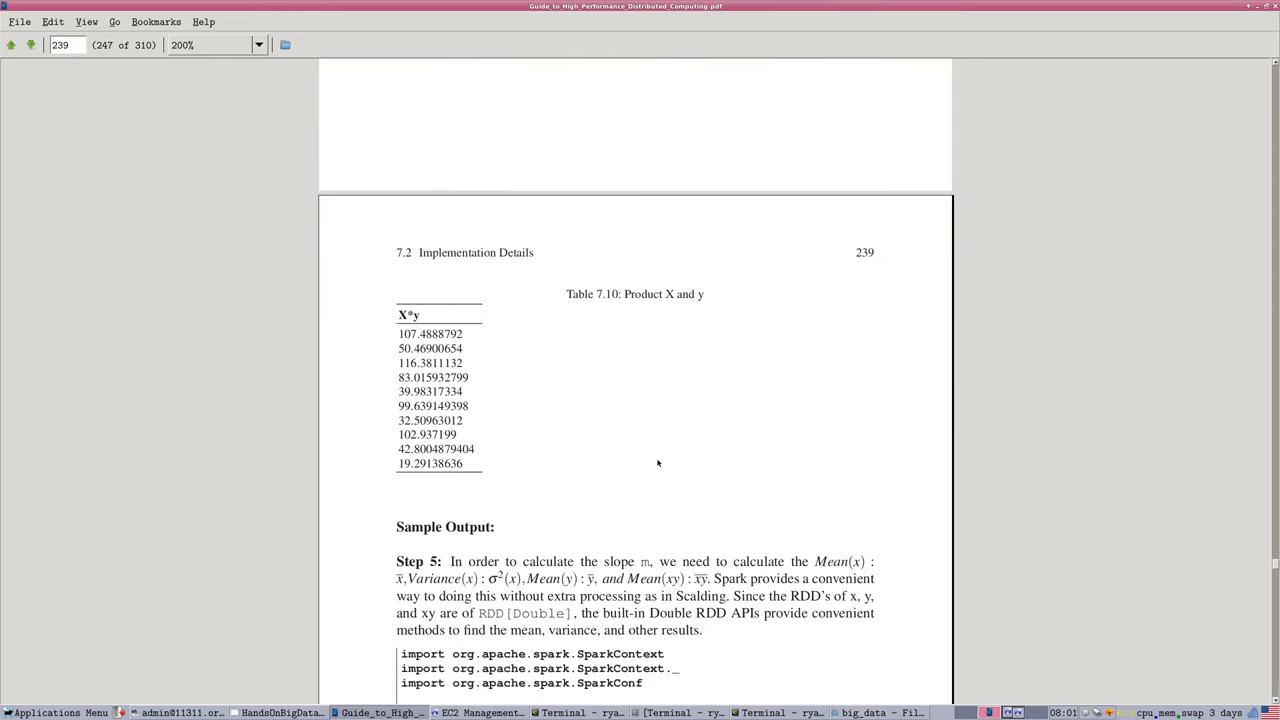
{"action": "scroll", "scroll_direction": "down", "scroll_amount": 3}
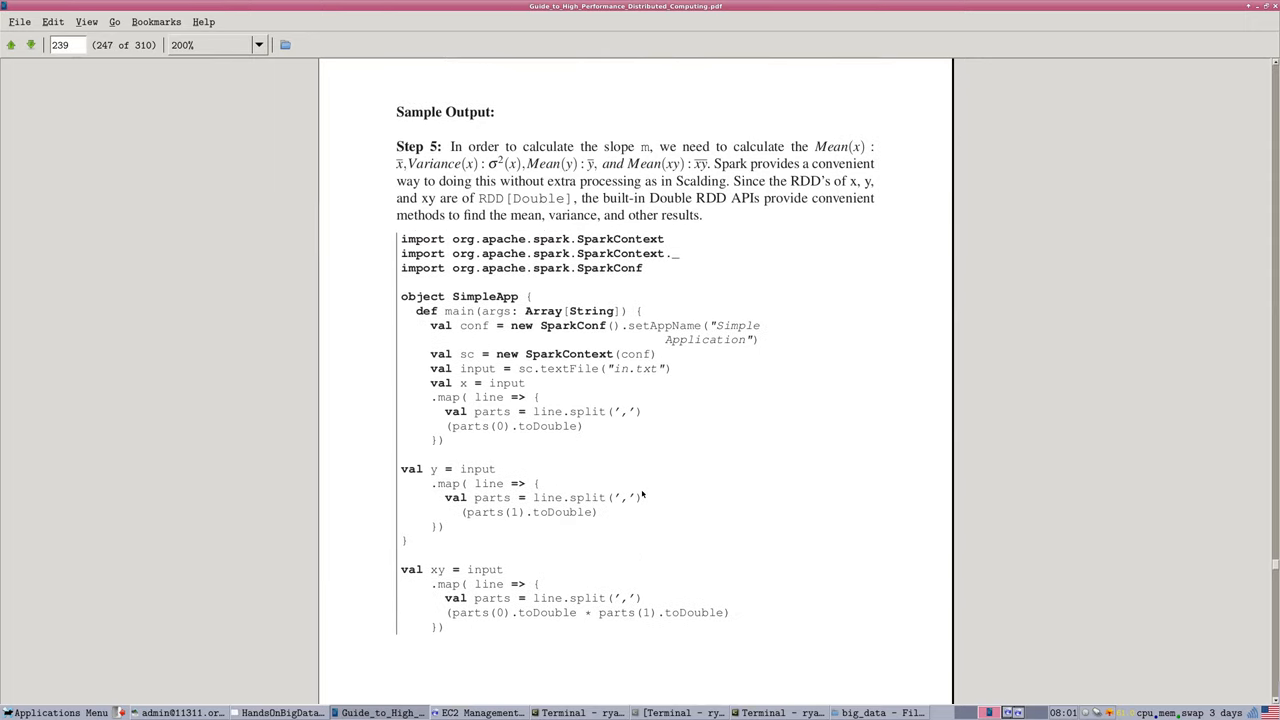
{"action": "scroll", "scroll_direction": "down", "scroll_amount": 3}
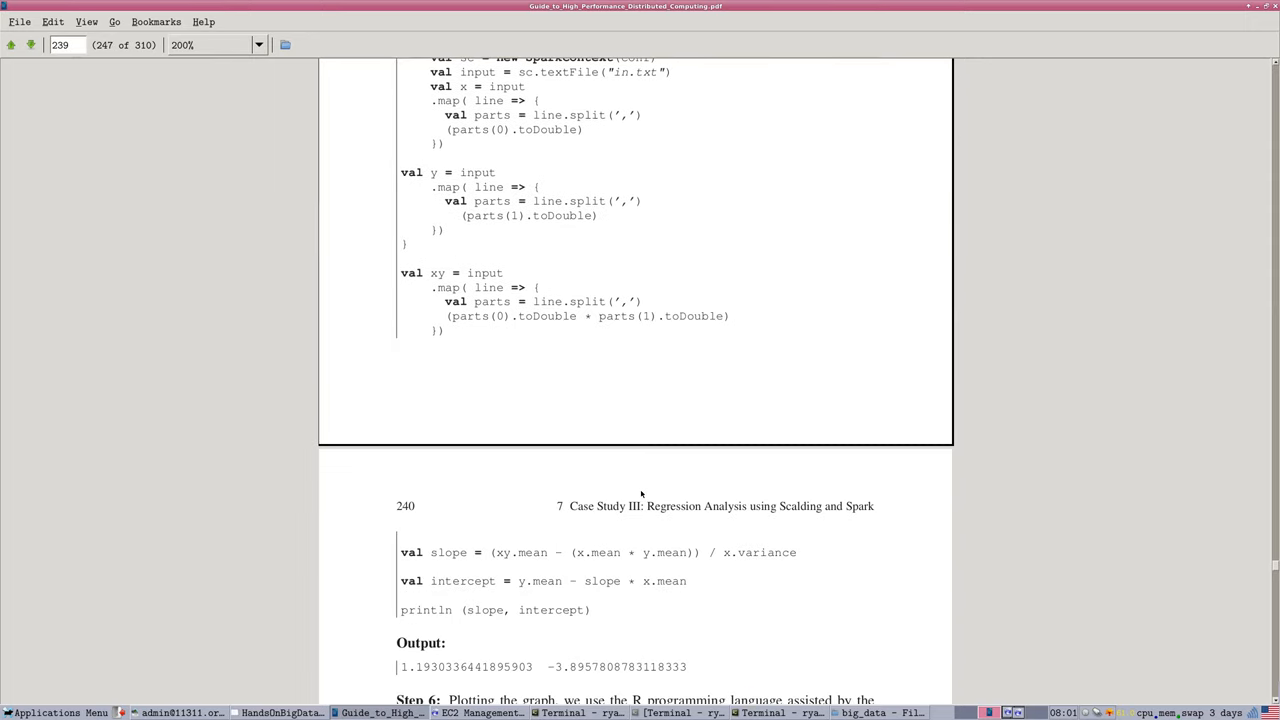
{"action": "scroll", "scroll_direction": "down", "scroll_amount": 3}
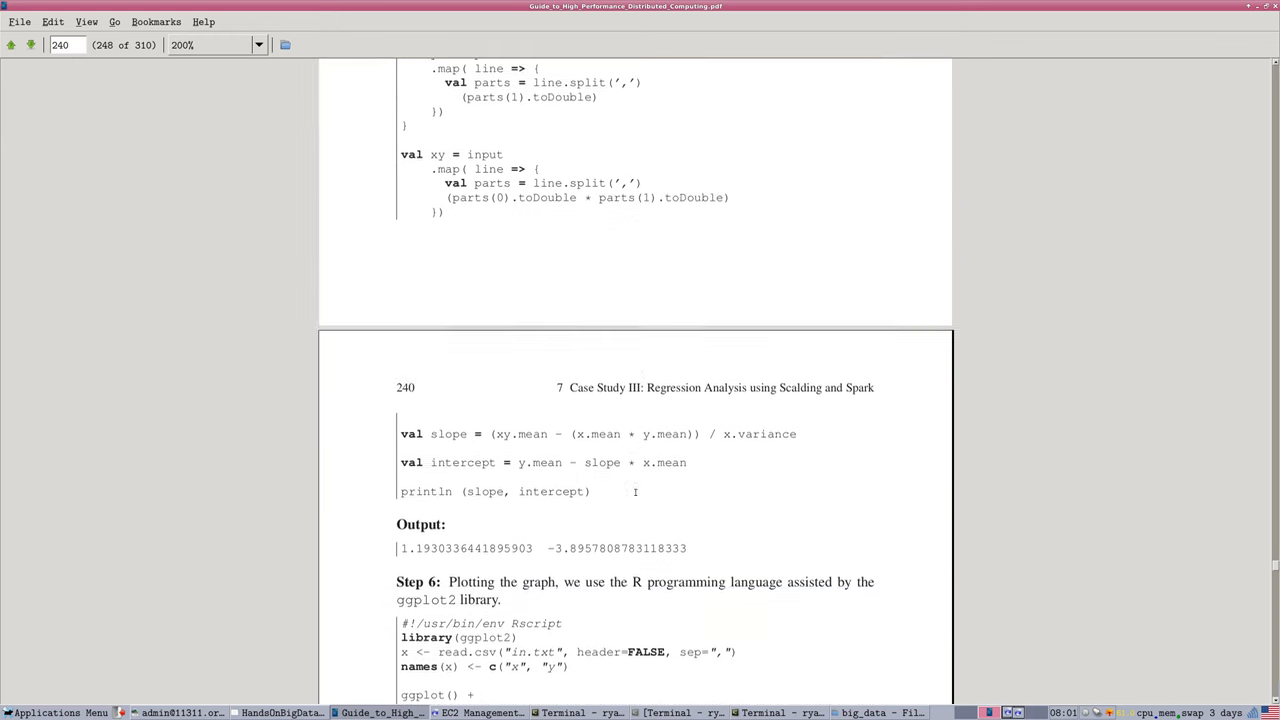
{"action": "scroll", "scroll_direction": "down", "scroll_amount": 3}
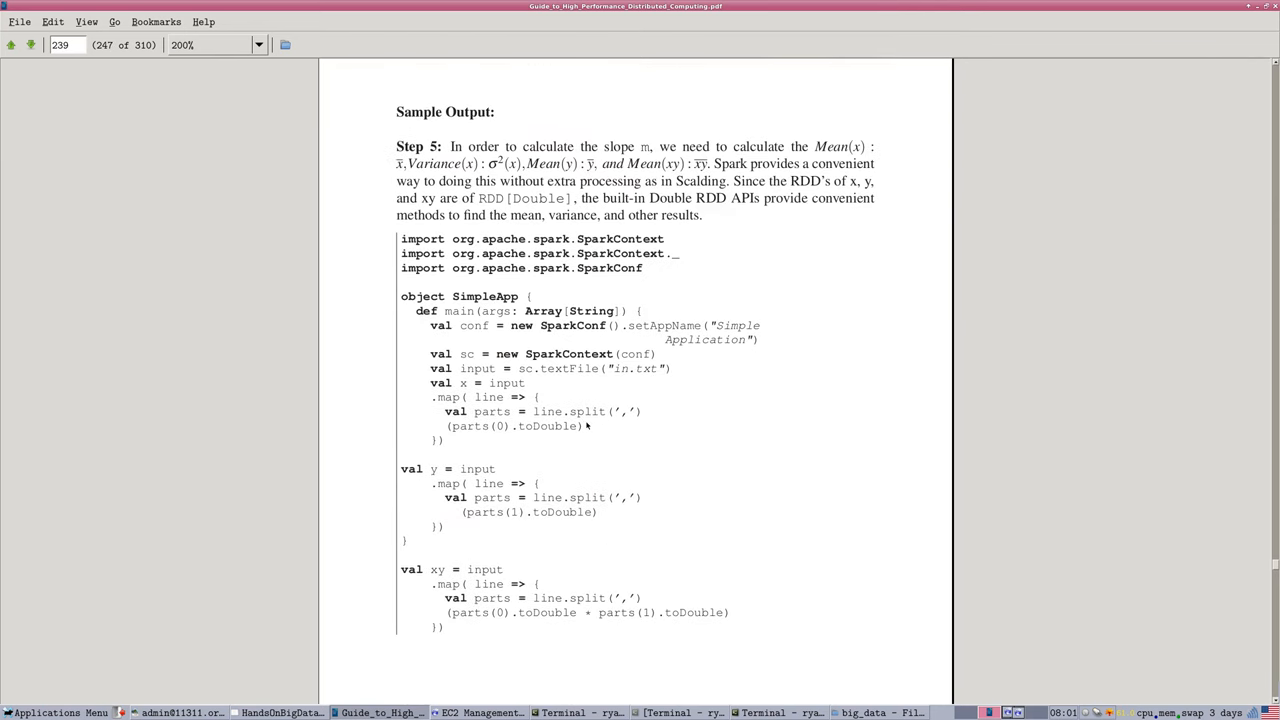
{"action": "mouse_move", "coordinate": [626, 392]}
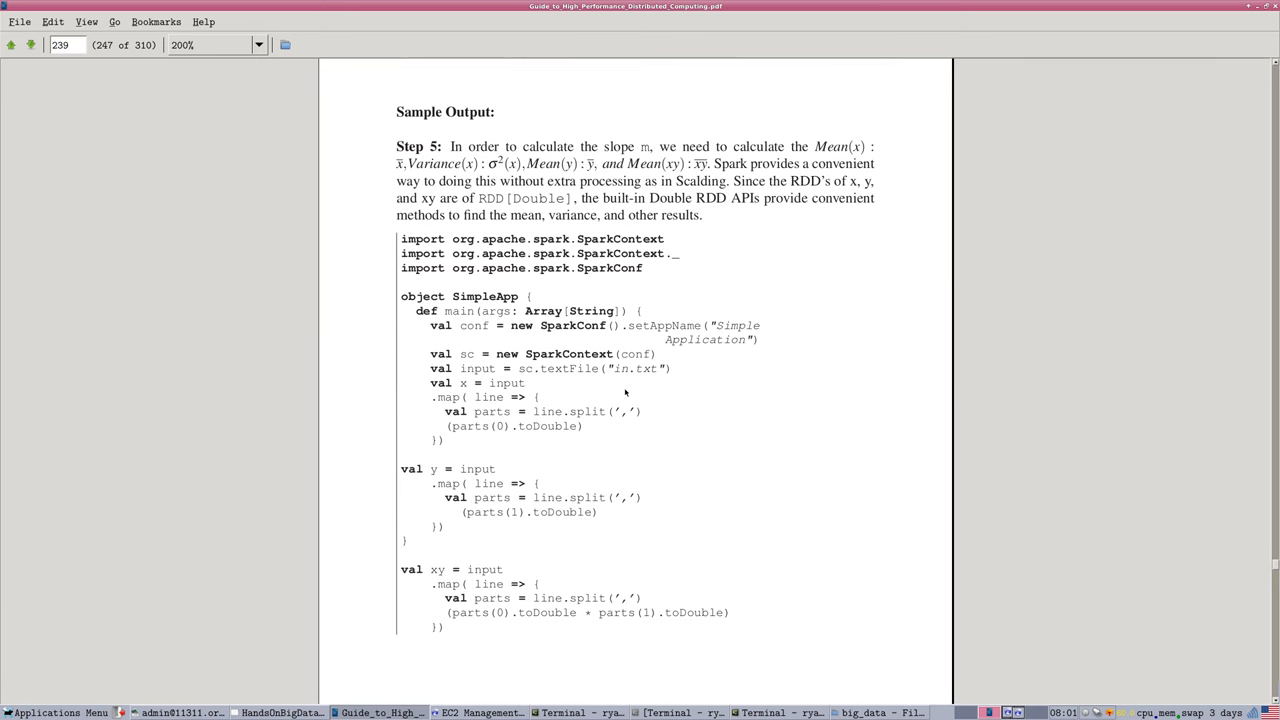
{"action": "scroll", "scroll_direction": "down", "scroll_amount": 3}
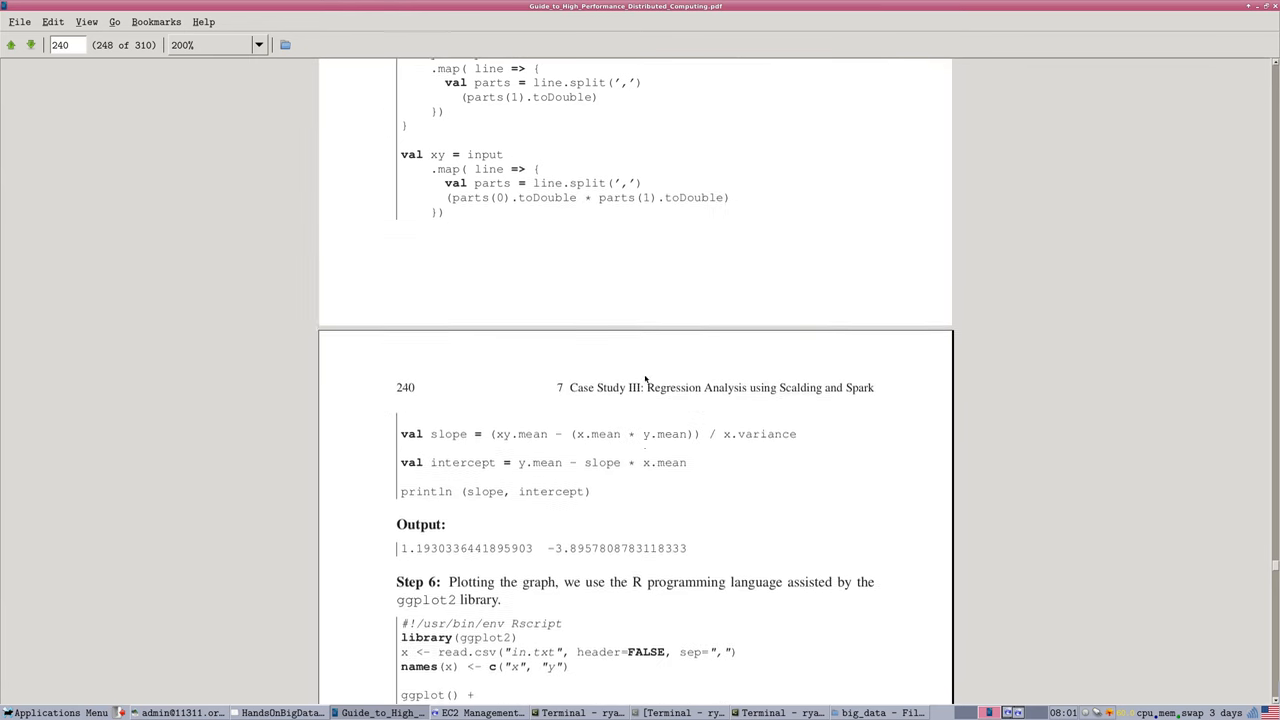
{"action": "scroll", "scroll_direction": "down", "scroll_amount": 3}
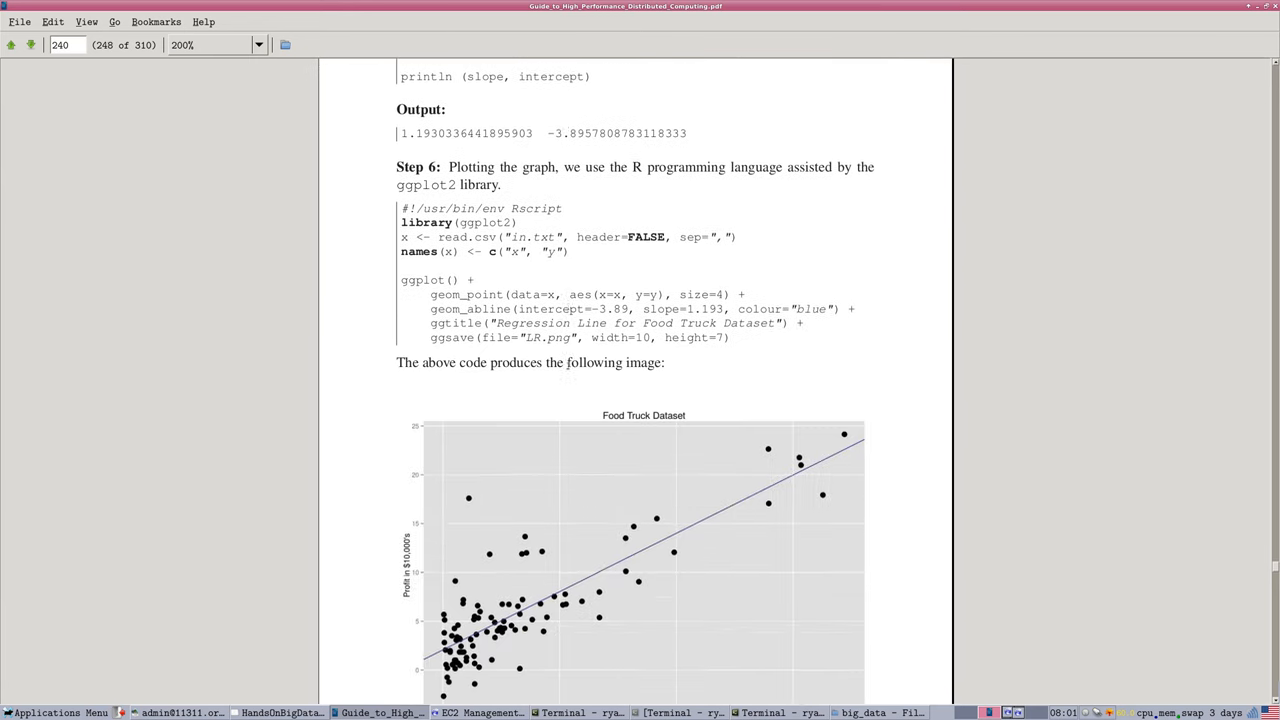
{"action": "scroll", "scroll_direction": "down", "scroll_amount": 3}
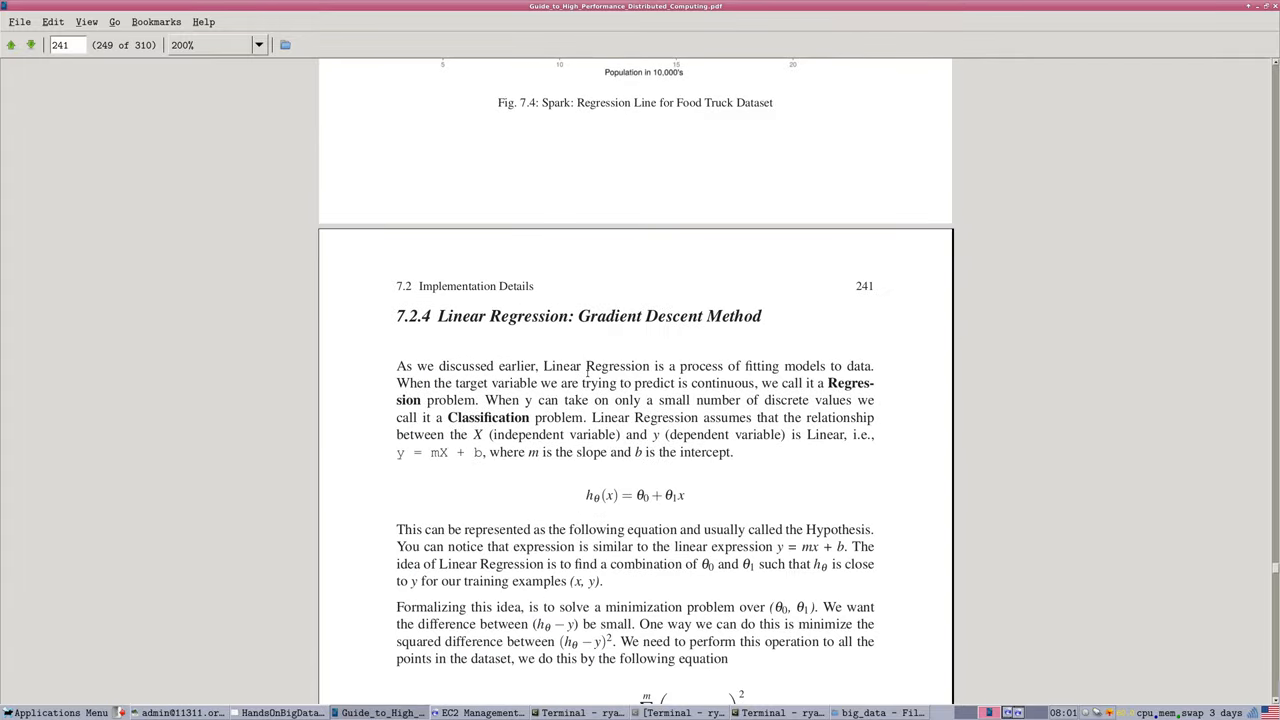
{"action": "scroll", "scroll_direction": "up", "scroll_amount": 3}
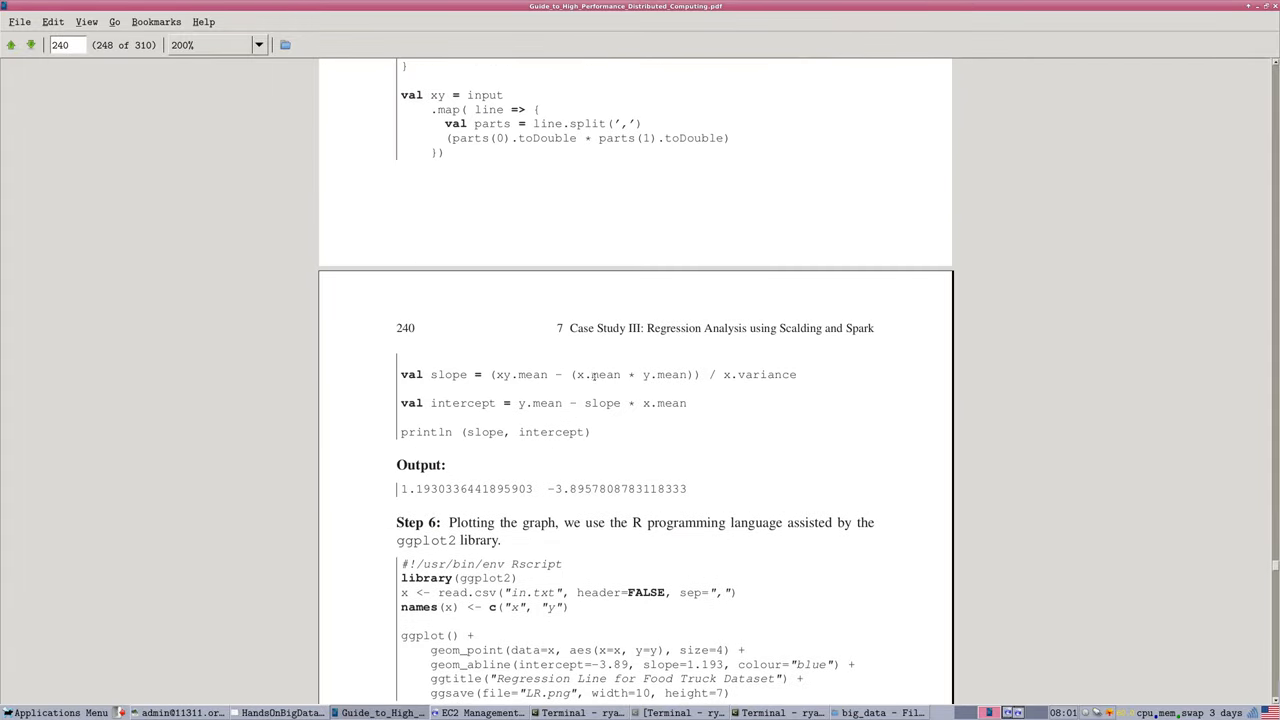
{"action": "mouse_move", "coordinate": [524, 280]}
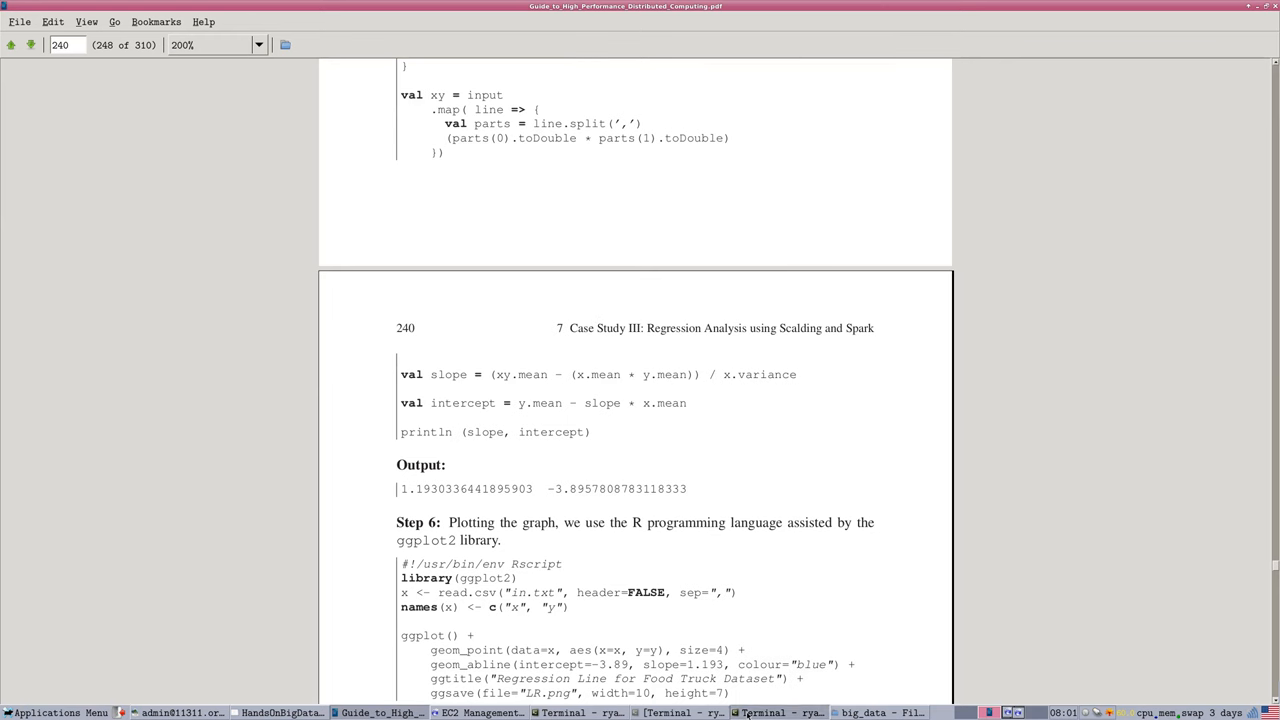
Step: View the spark-ec2 SSH retry output in the terminal, then switch to the Hands-On Big Data slides
{"action": "left_click", "coordinate": [780, 712]}
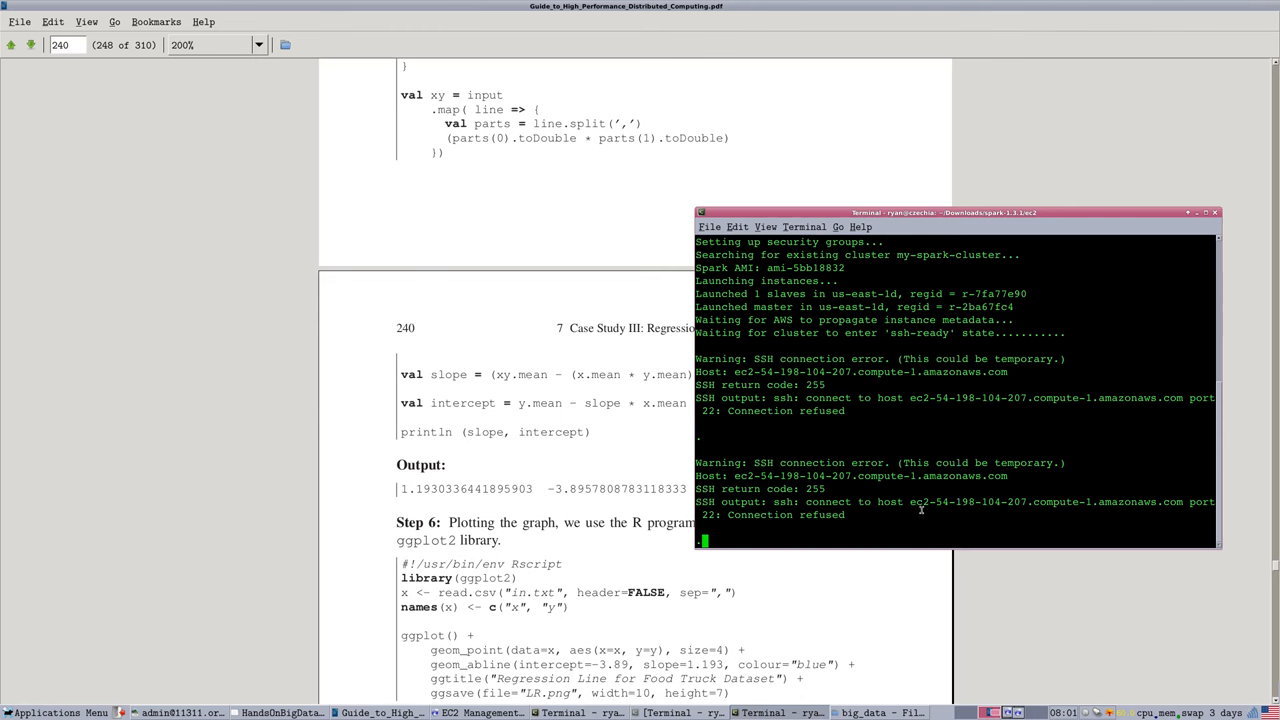
{"action": "mouse_move", "coordinate": [848, 460]}
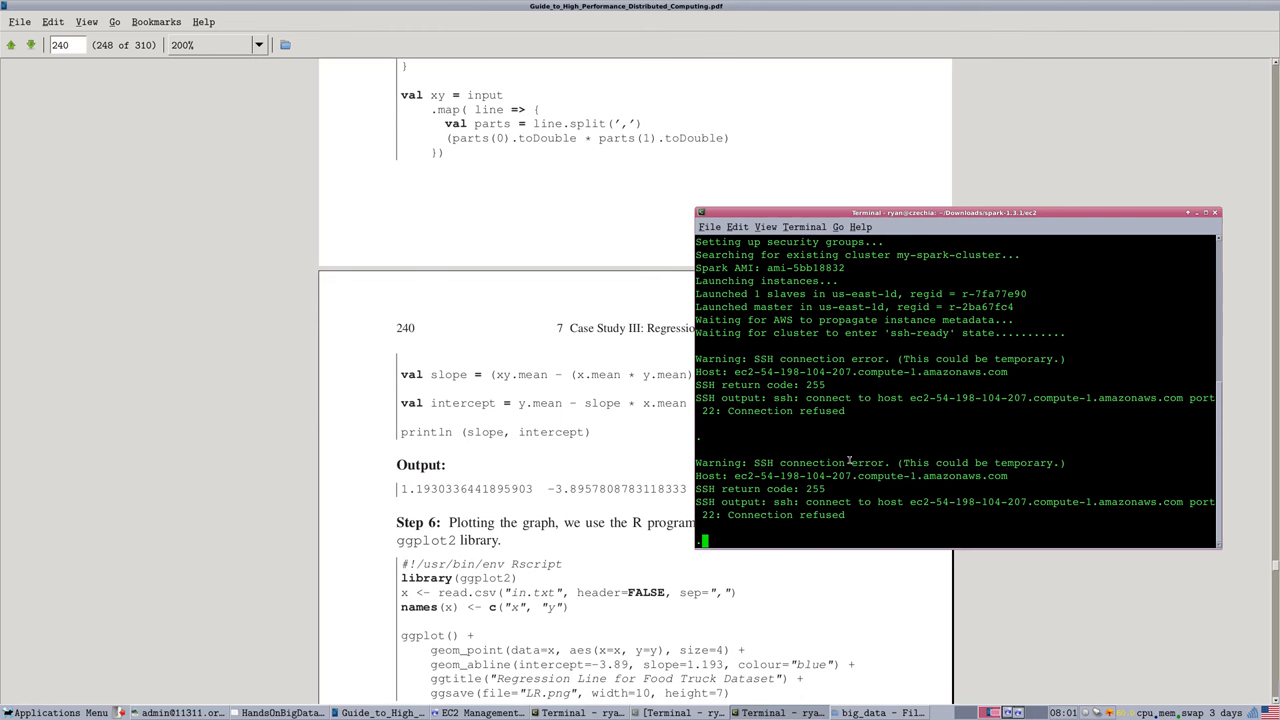
{"action": "mouse_move", "coordinate": [958, 390]}
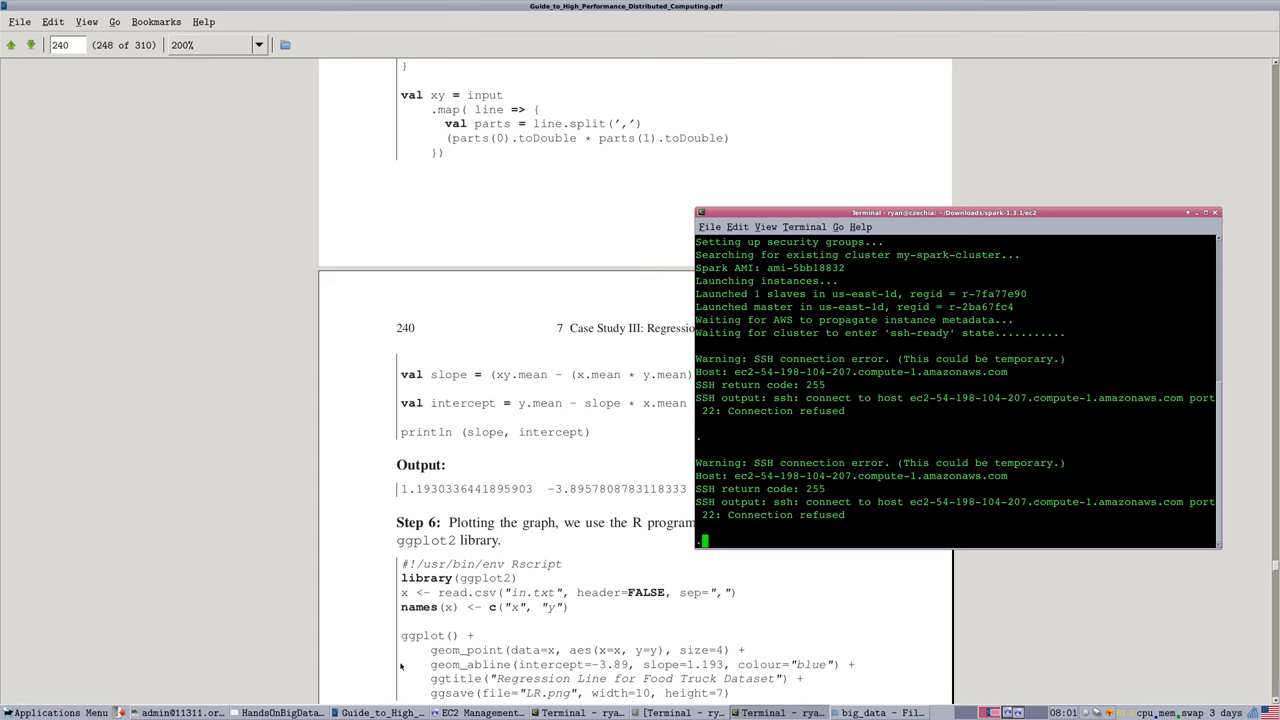
{"action": "mouse_move", "coordinate": [844, 300]}
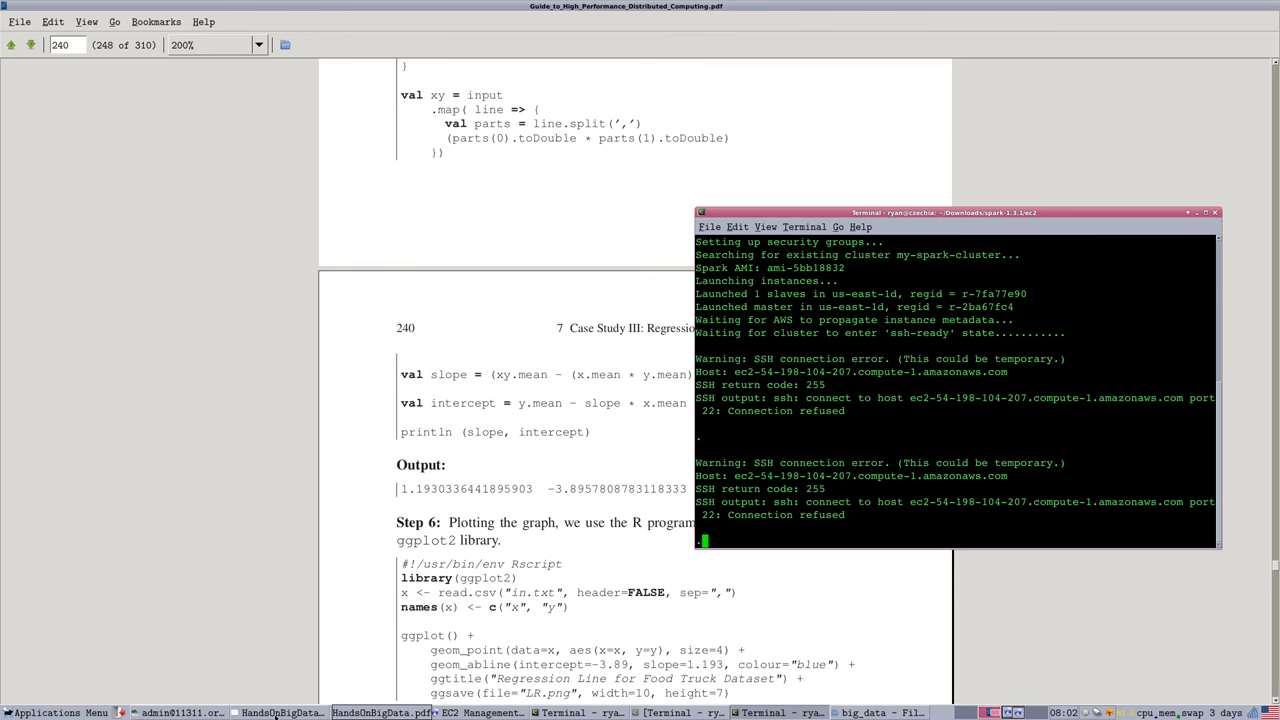
{"action": "left_click", "coordinate": [280, 712]}
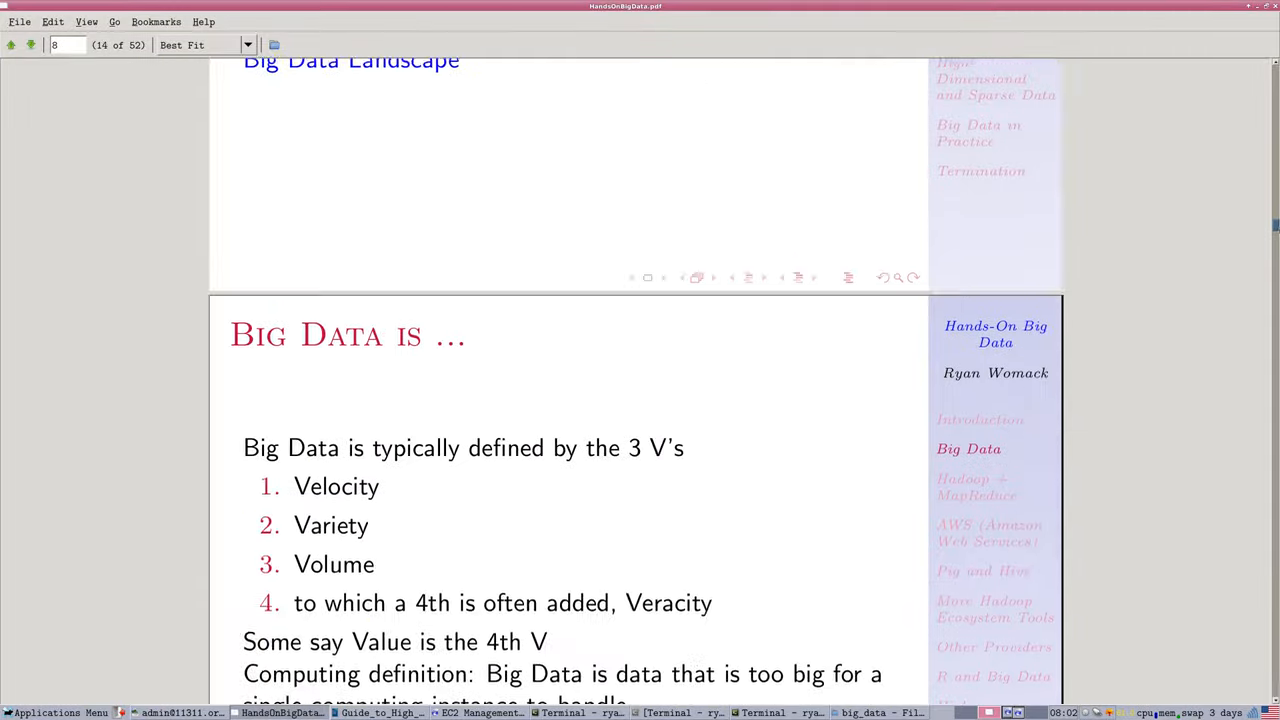
Step: Scroll from the 'Big Data is ...' slide down to 'Working with Hadoop'
{"action": "scroll", "scroll_direction": "down", "scroll_amount": 3}
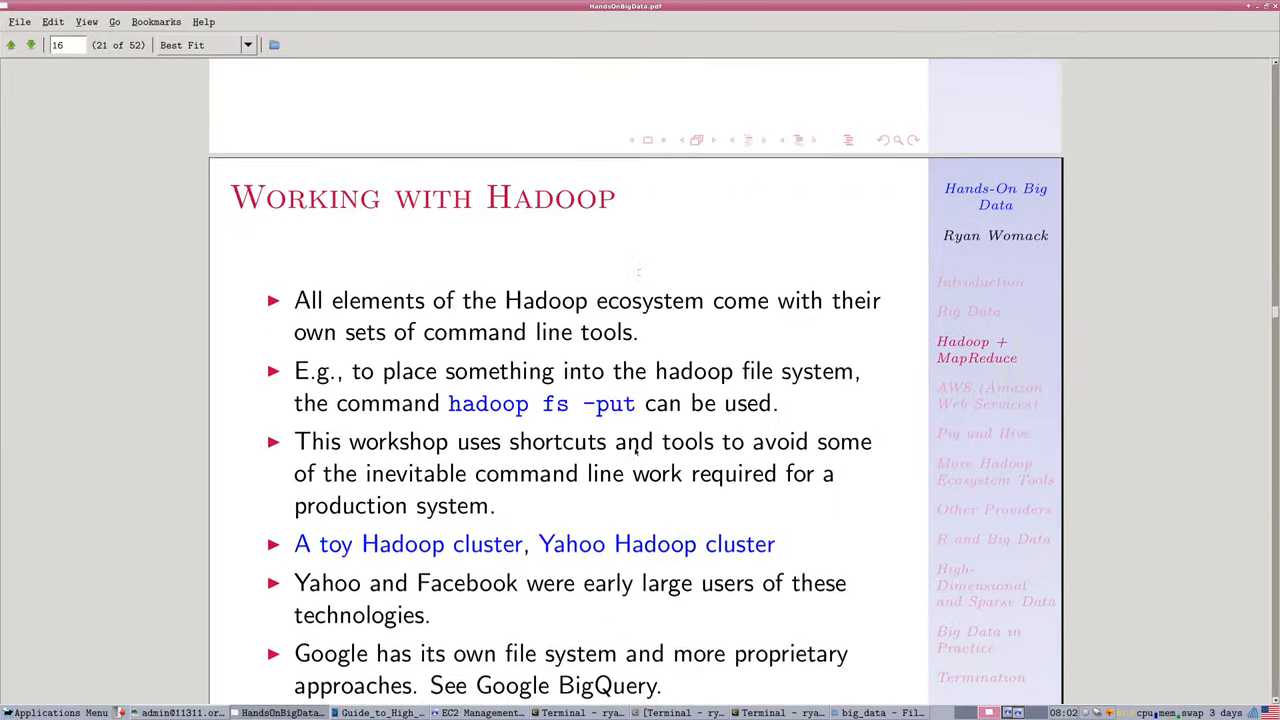
{"action": "scroll", "scroll_direction": "down", "scroll_amount": 3}
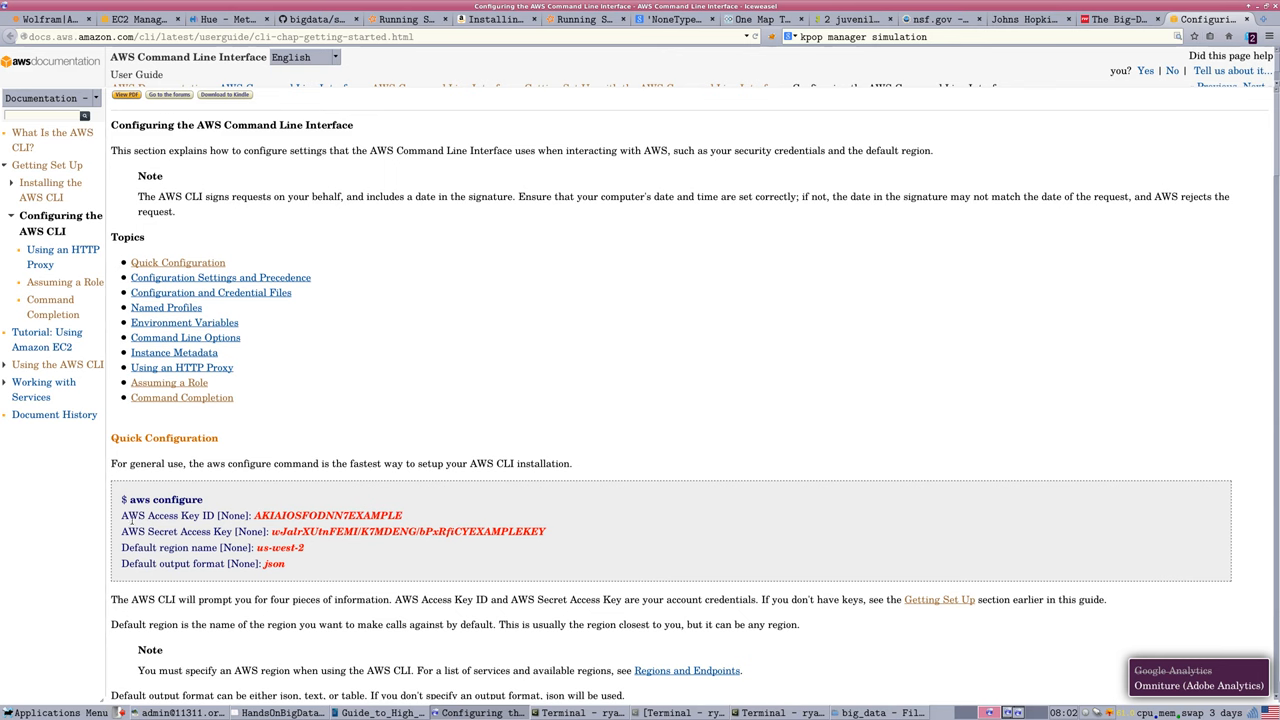
{"action": "mouse_move", "coordinate": [292, 504]}
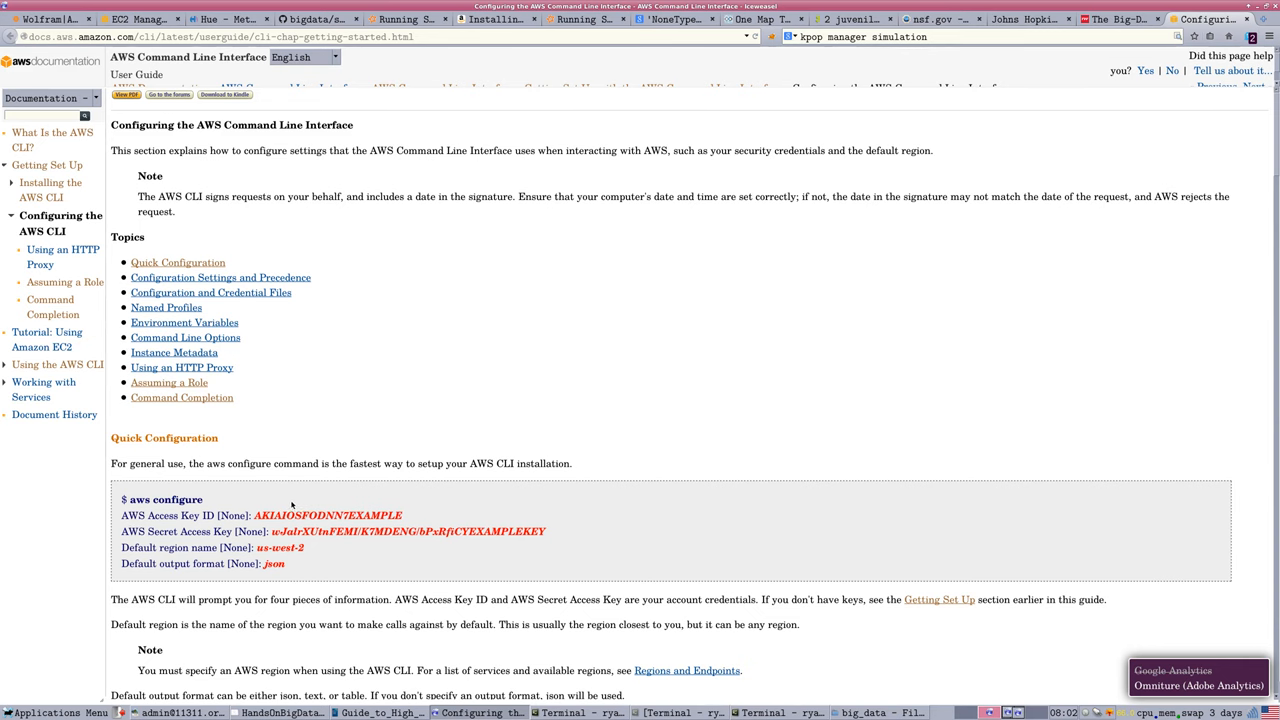
{"action": "mouse_move", "coordinate": [384, 496]}
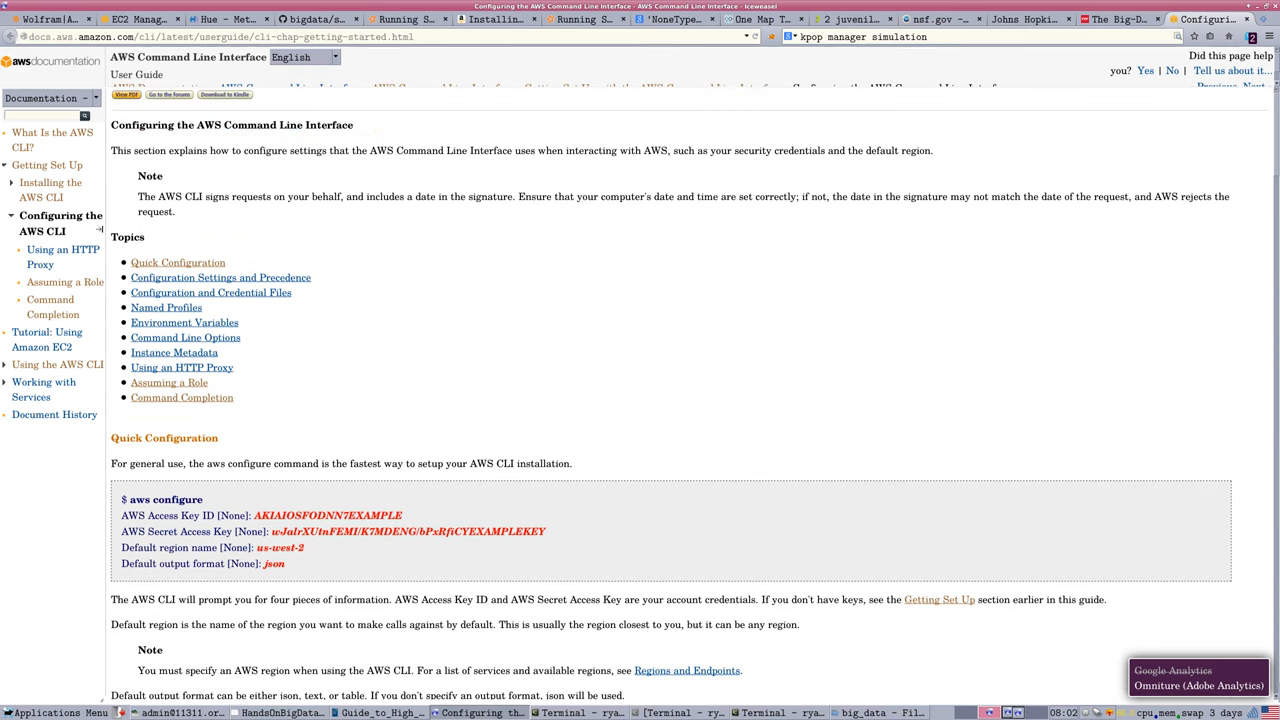
Step: Open the 'Installing the AWS CLI' page and scroll to the MSI Installer (Windows) section
{"action": "left_click", "coordinate": [50, 190]}
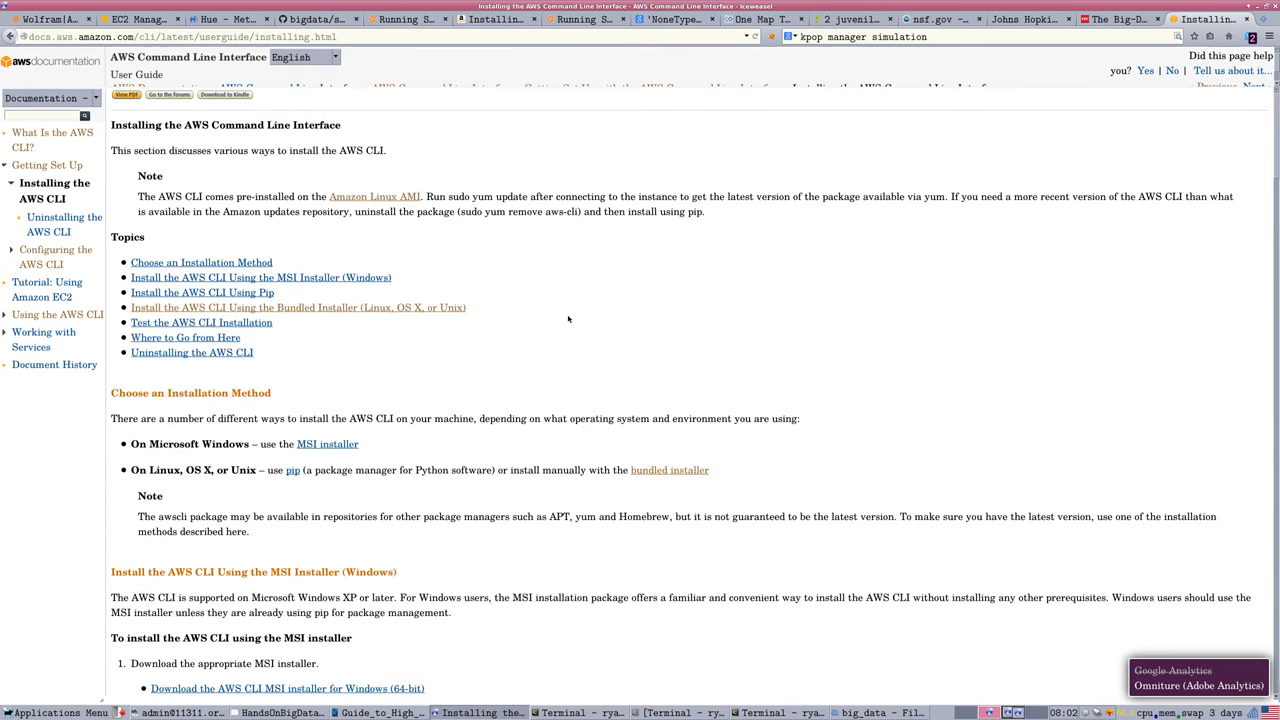
{"action": "mouse_move", "coordinate": [306, 180]}
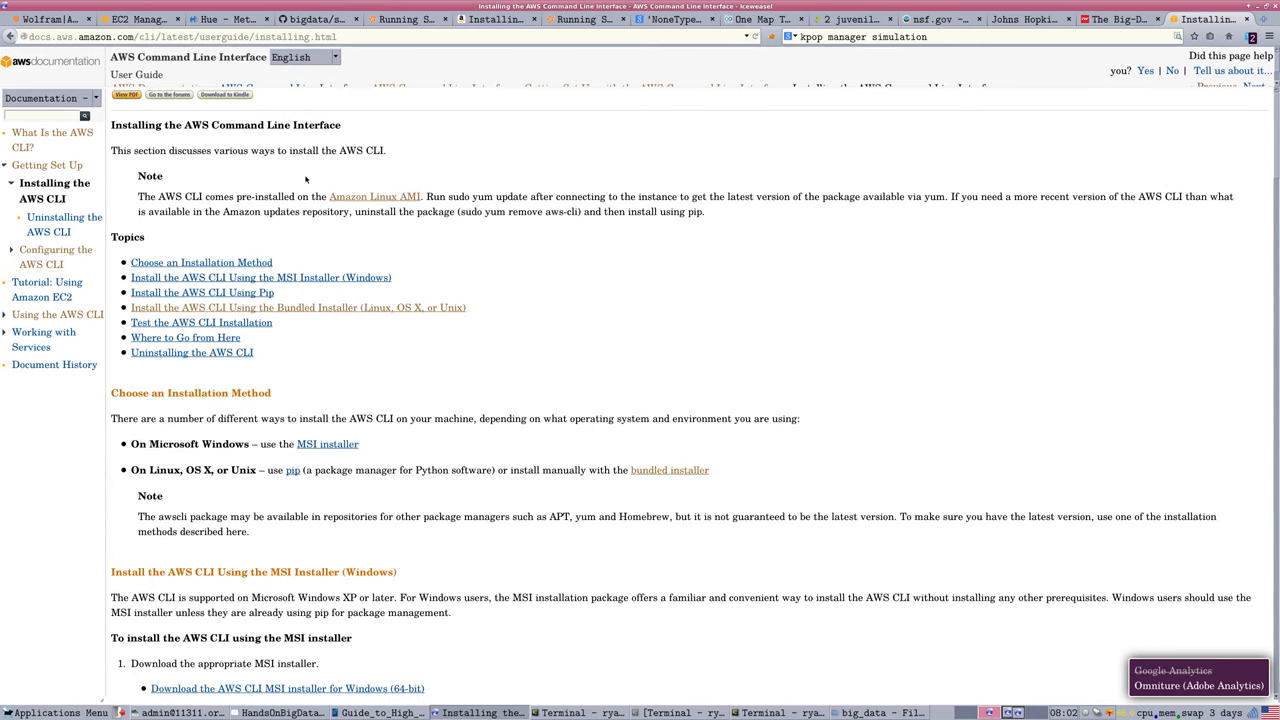
{"action": "mouse_move", "coordinate": [336, 352]}
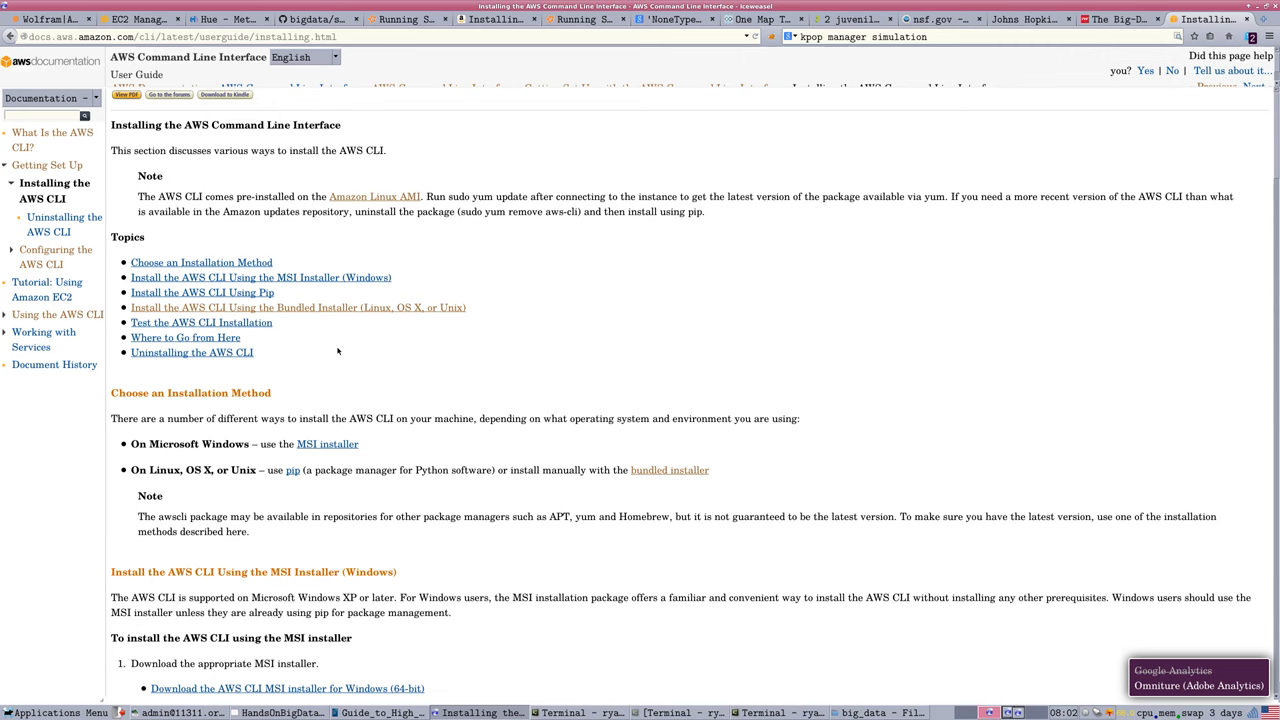
{"action": "mouse_move", "coordinate": [298, 308]}
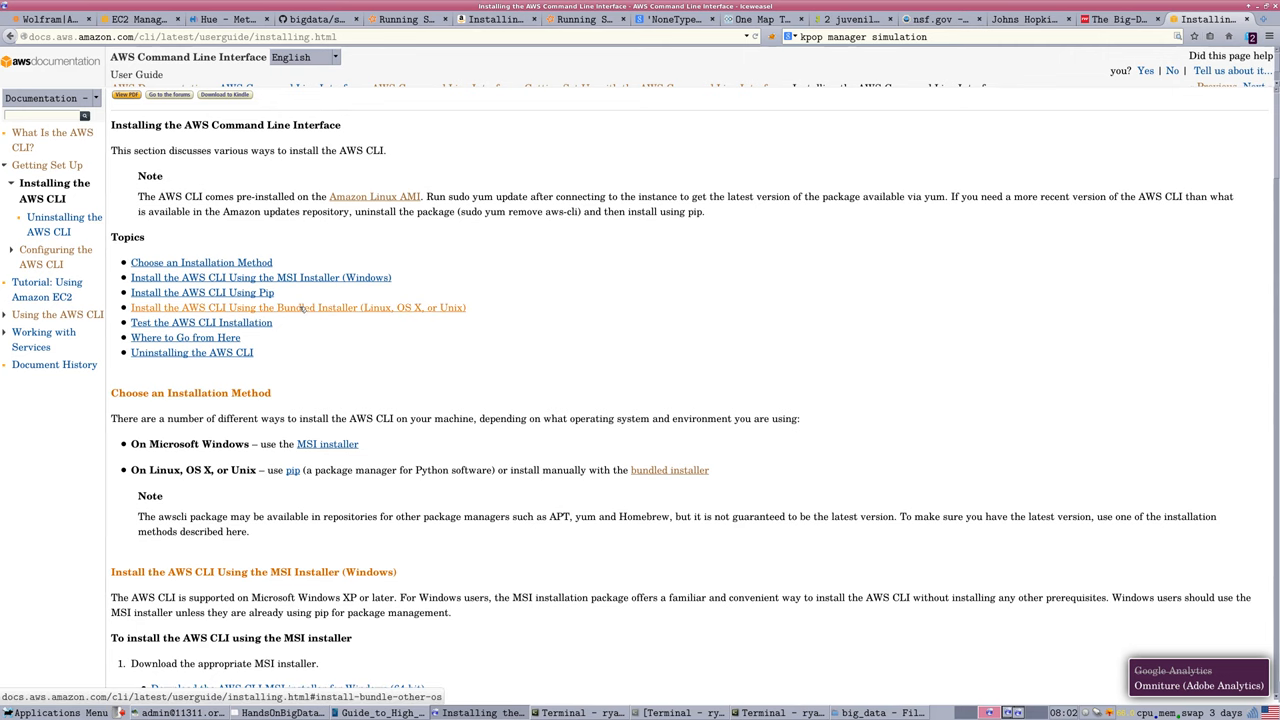
{"action": "scroll", "scroll_direction": "down", "scroll_amount": 3}
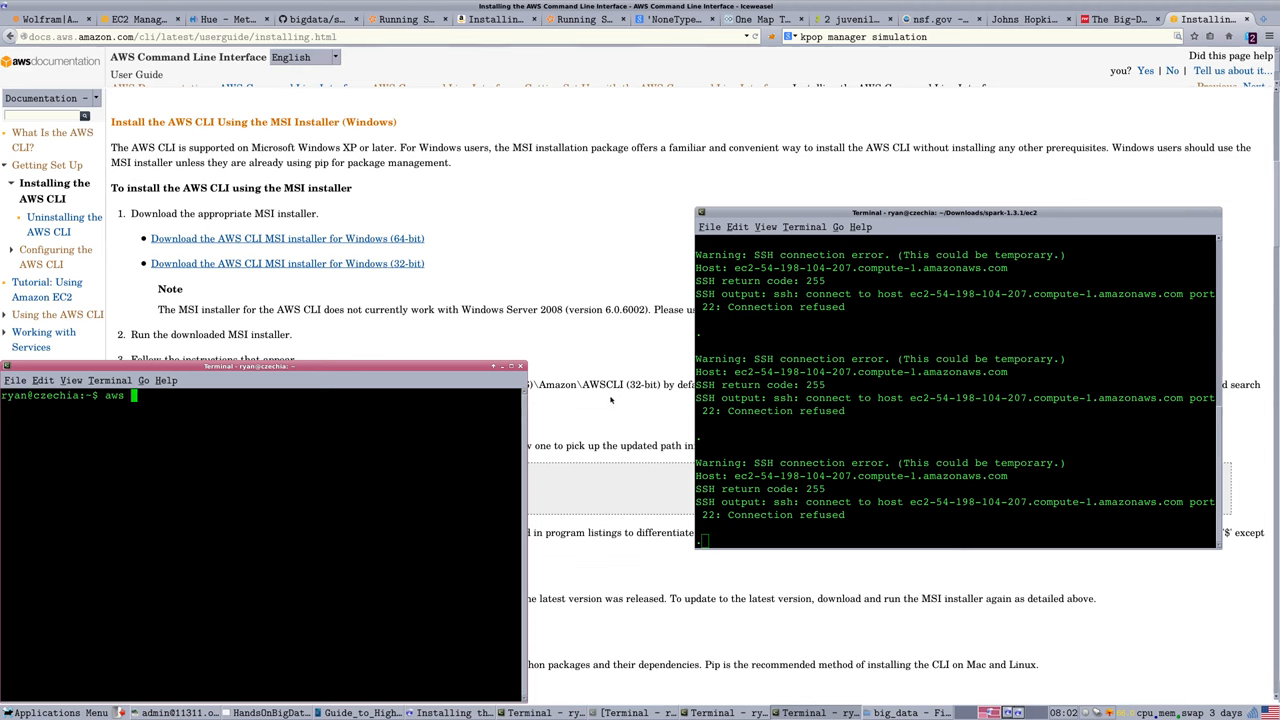
Step: Run aws and aws --version (aws-cli/1.7.36), then start aws configure
{"action": "key", "text": "Return"}
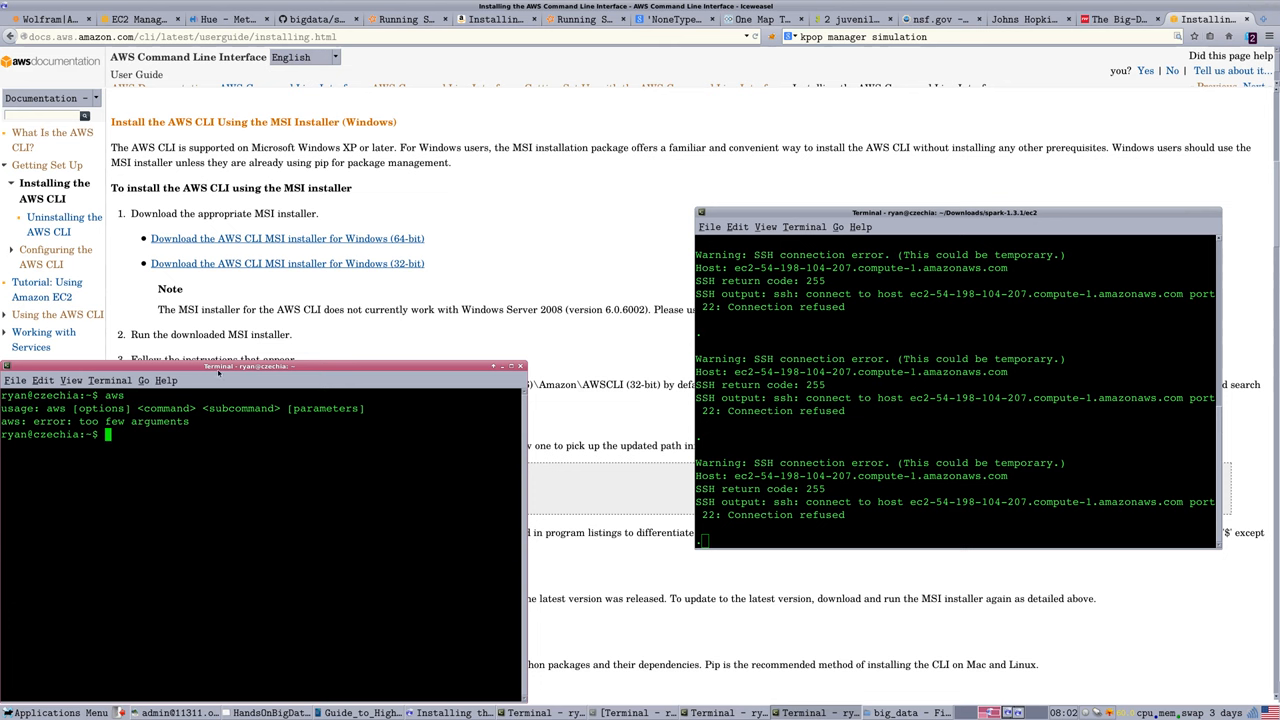
{"action": "left_click_drag", "start_coordinate": [250, 366], "coordinate": [852, 286]}
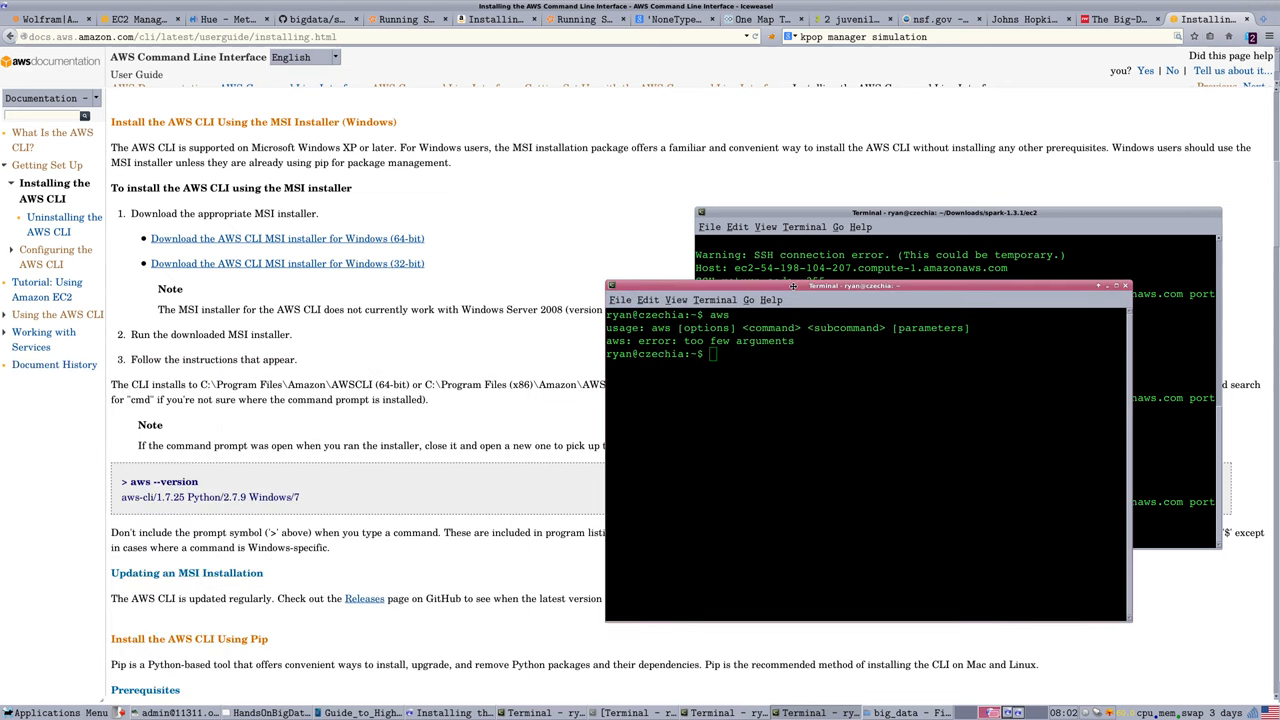
{"action": "type", "text": "aws --v"}
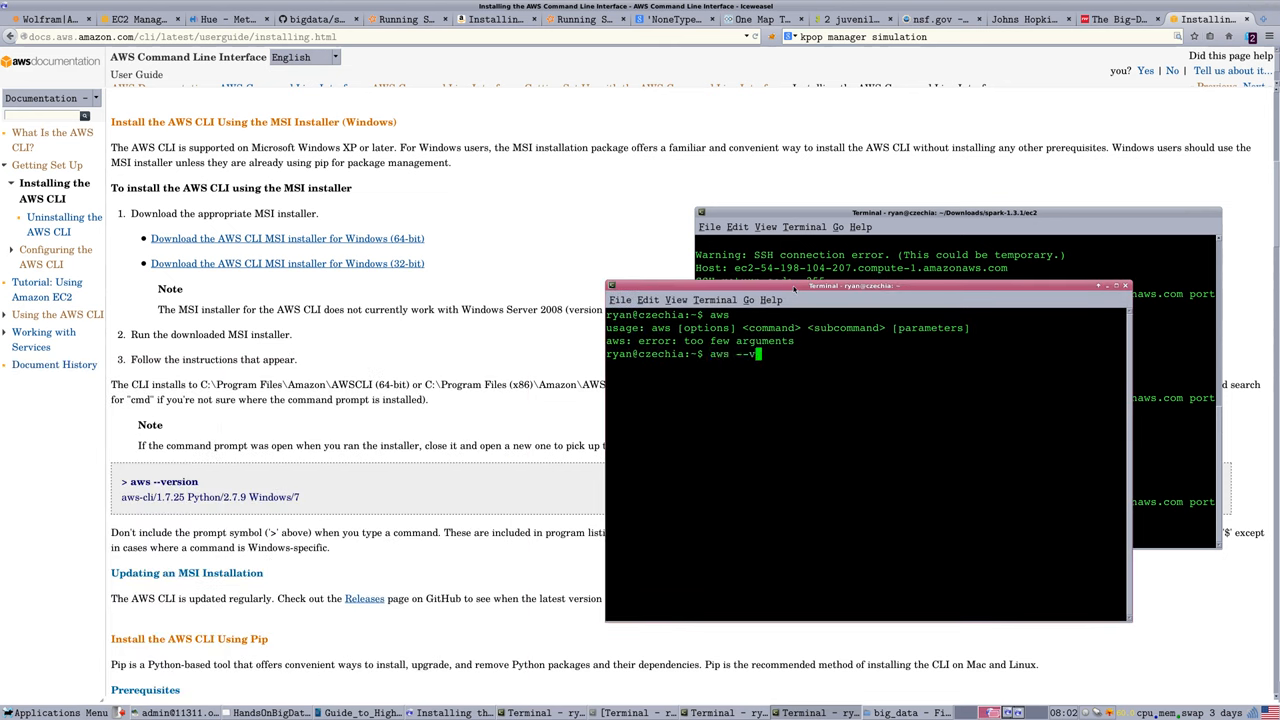
{"action": "key", "text": "Return"}
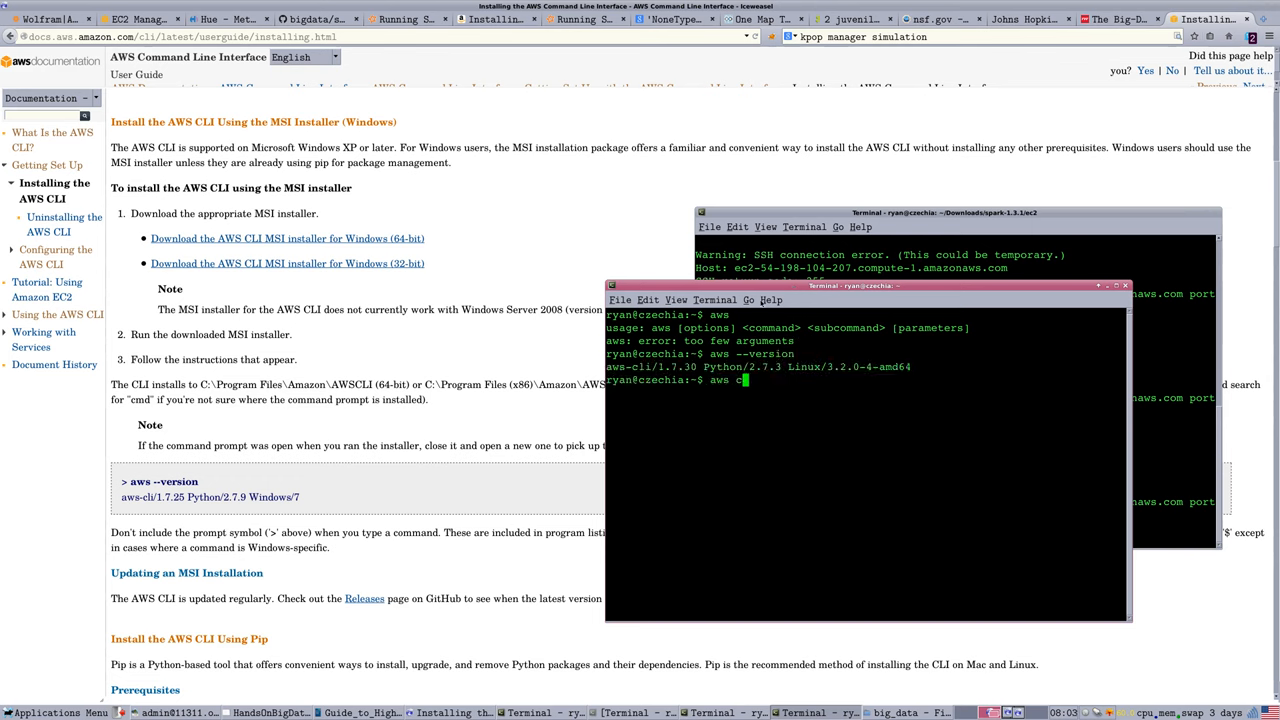
{"action": "type", "text": "onfig"}
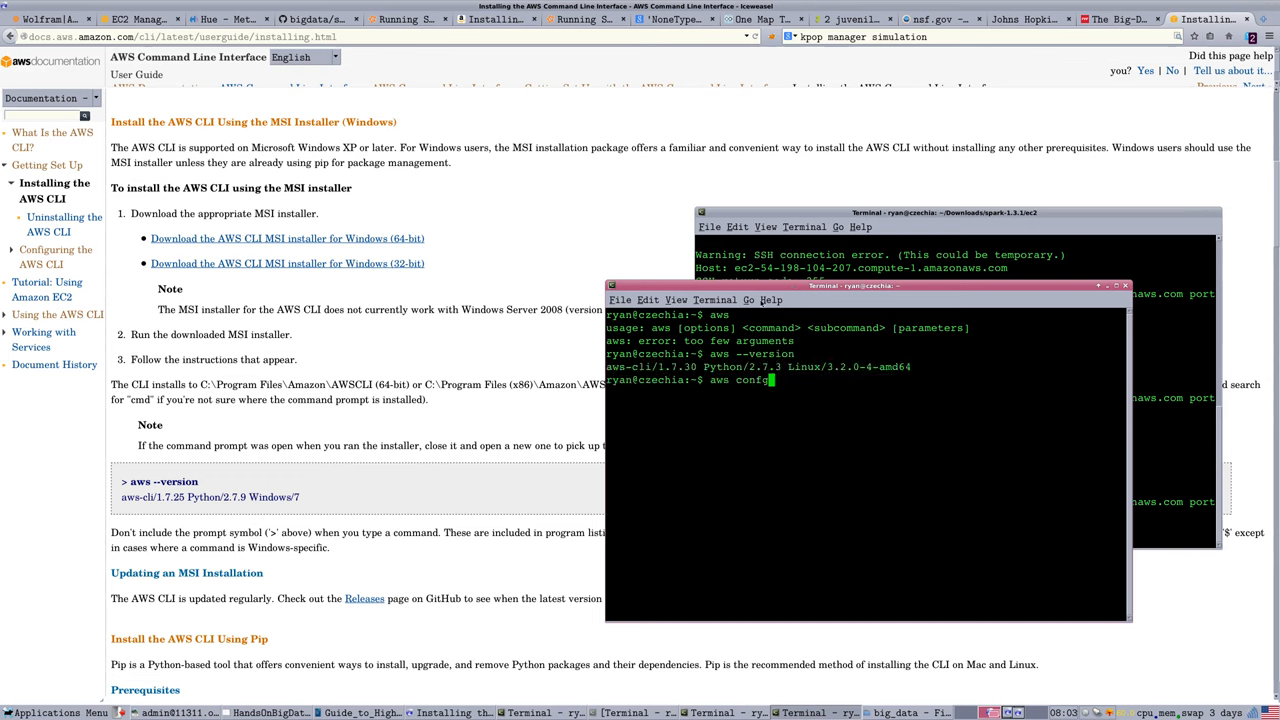
{"action": "key", "text": "Return"}
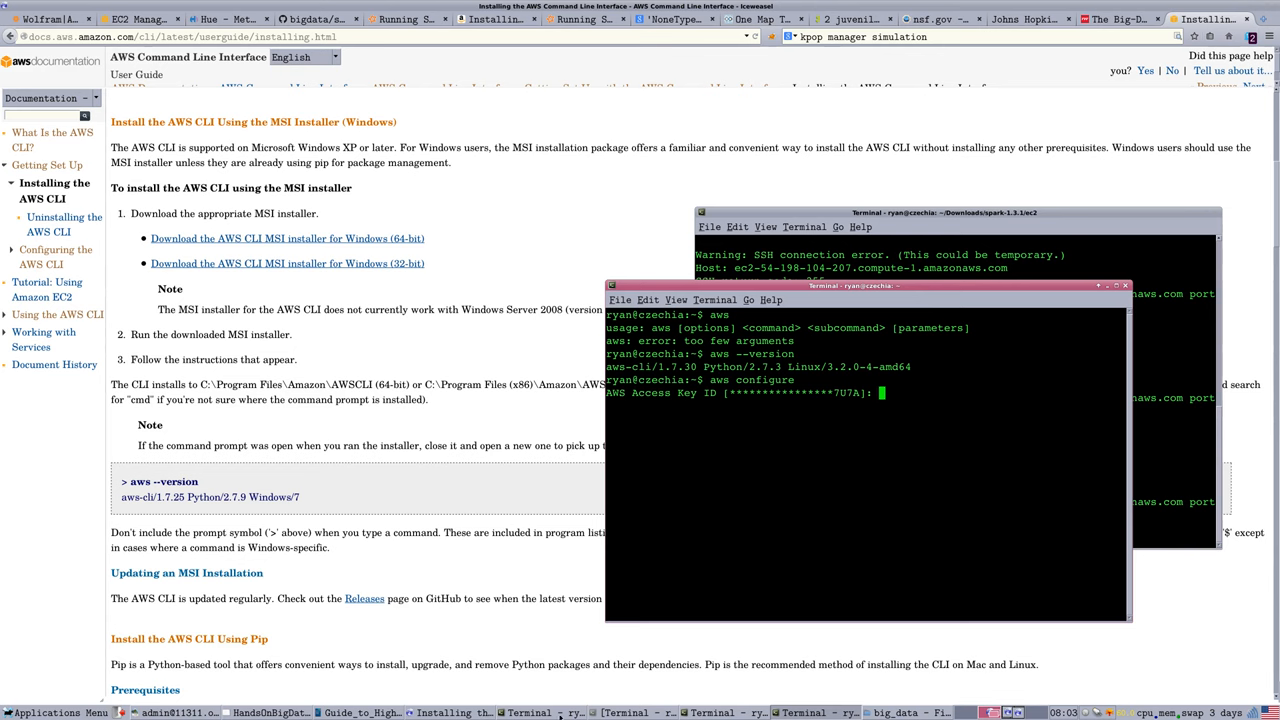
Step: Open credentials.csv from Downloads in gedit
{"action": "left_click", "coordinate": [904, 712]}
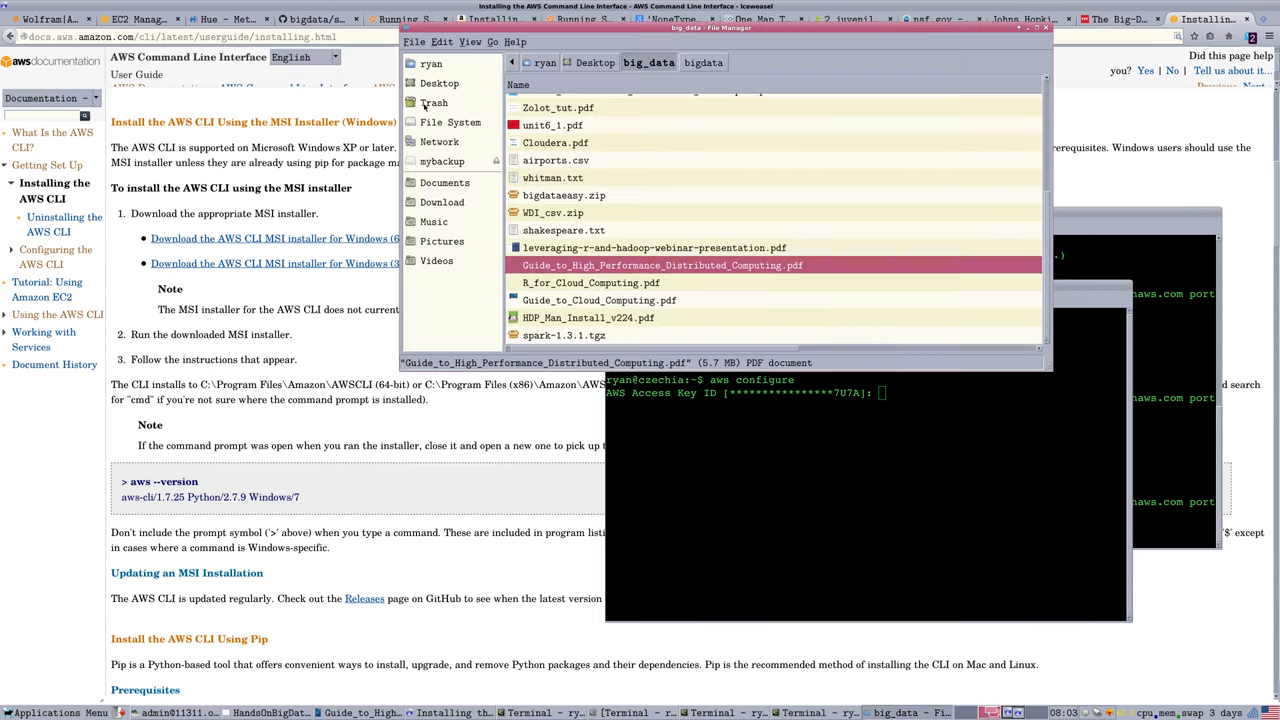
{"action": "left_click", "coordinate": [442, 202]}
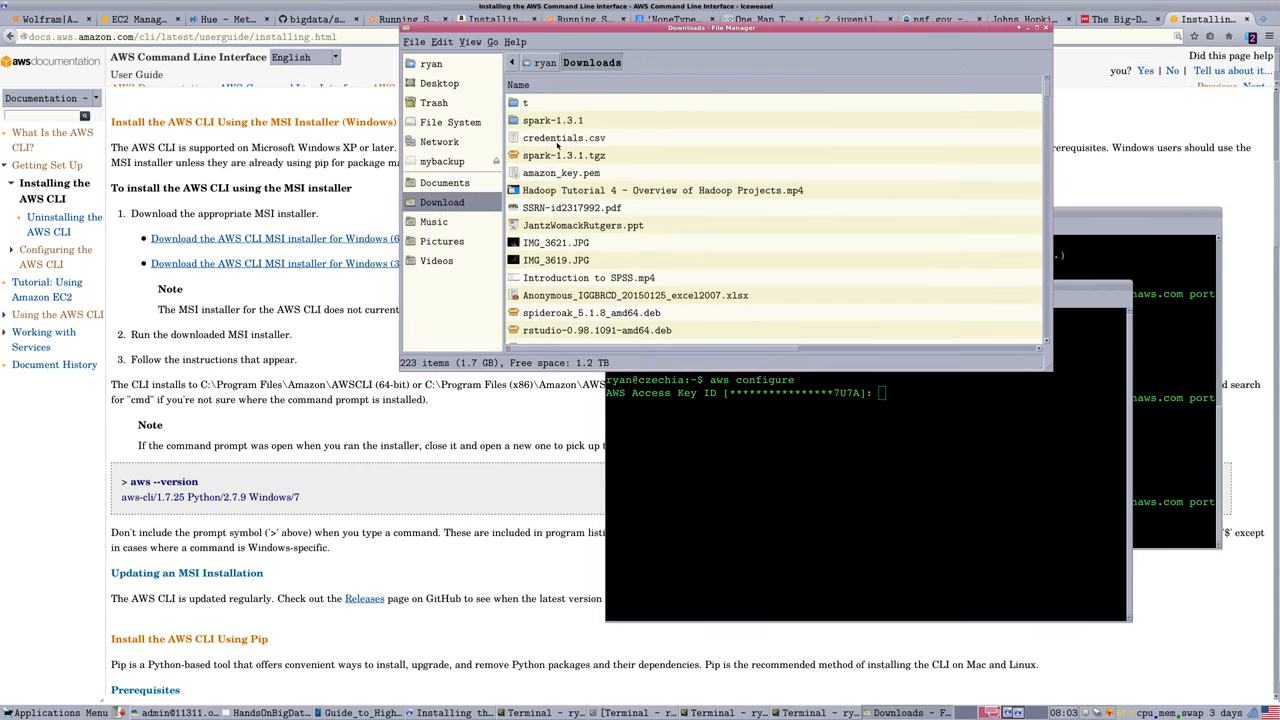
{"action": "right_click", "coordinate": [564, 136]}
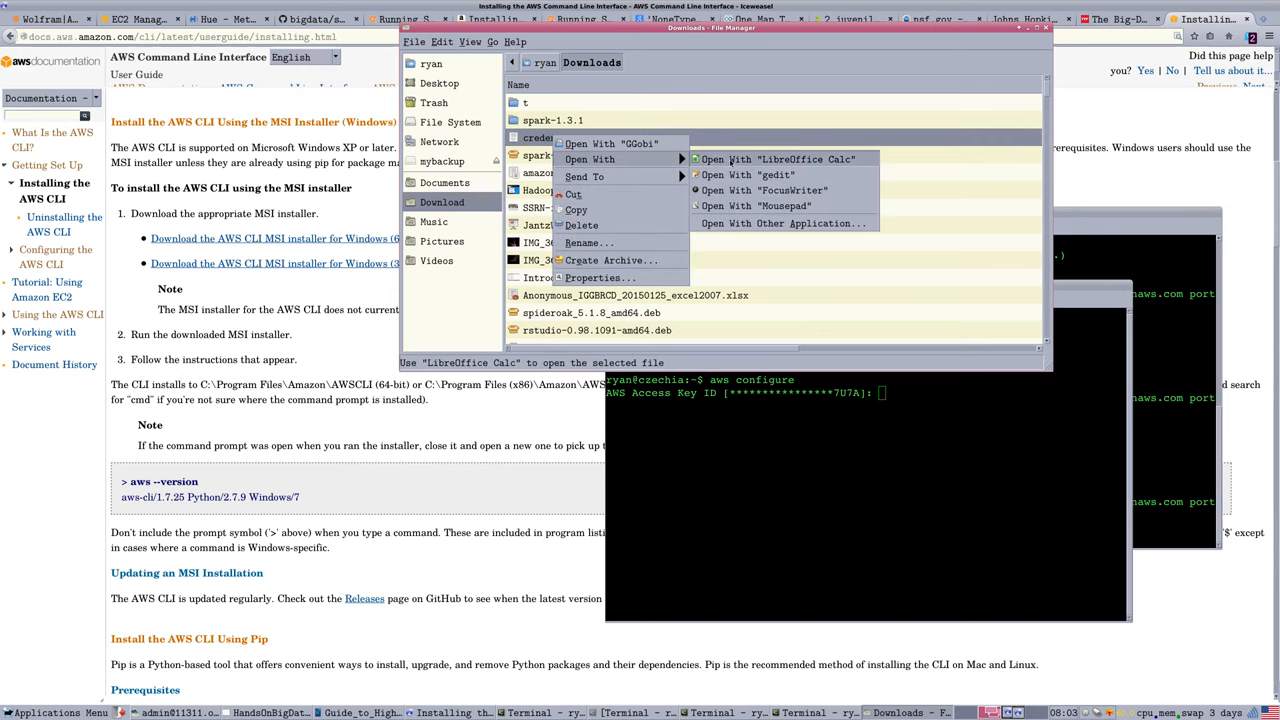
{"action": "left_click", "coordinate": [744, 176]}
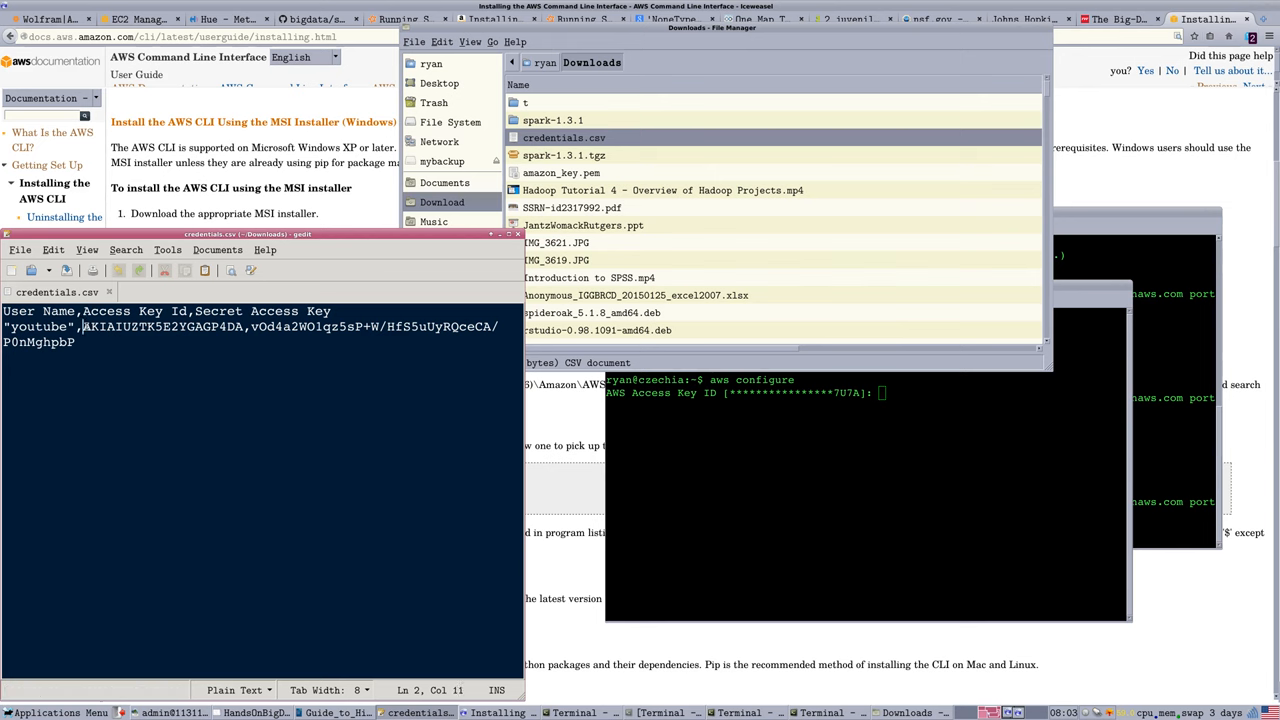
Step: Paste the access key and secret key into aws configure, accepting us-east-1 and text output defaults
{"action": "right_click", "coordinate": [160, 326]}
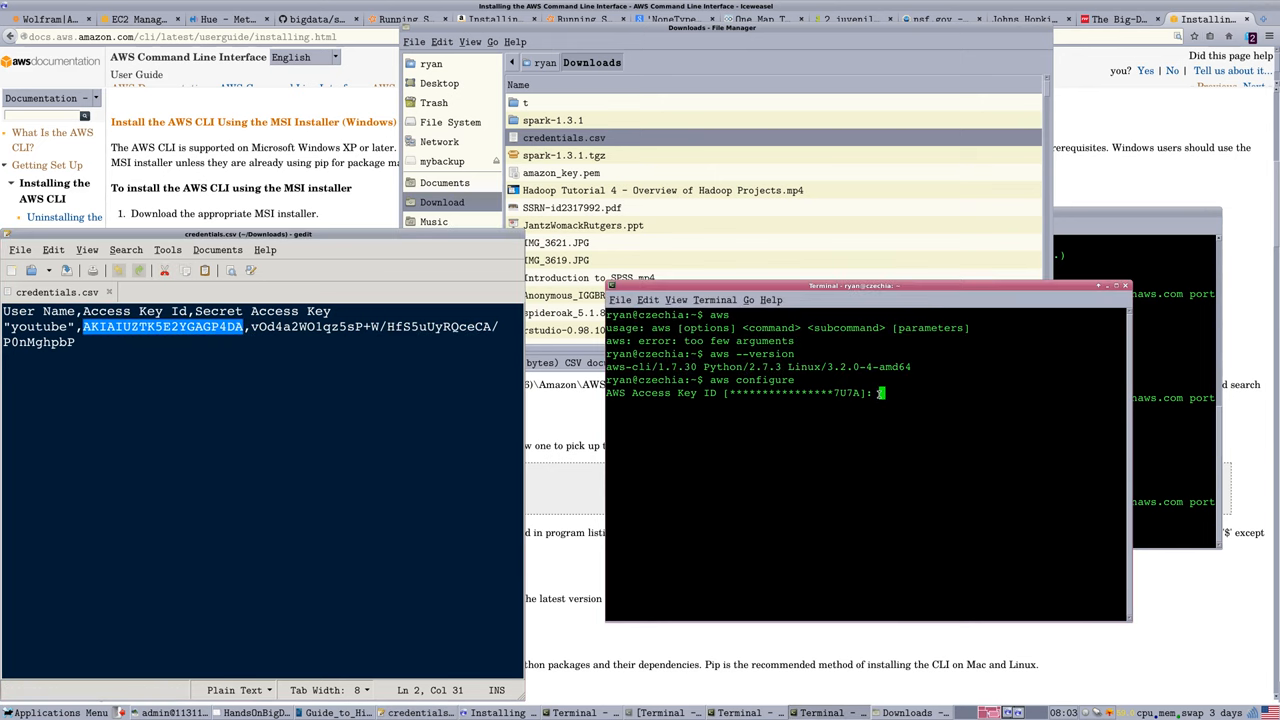
{"action": "left_click", "coordinate": [648, 300]}
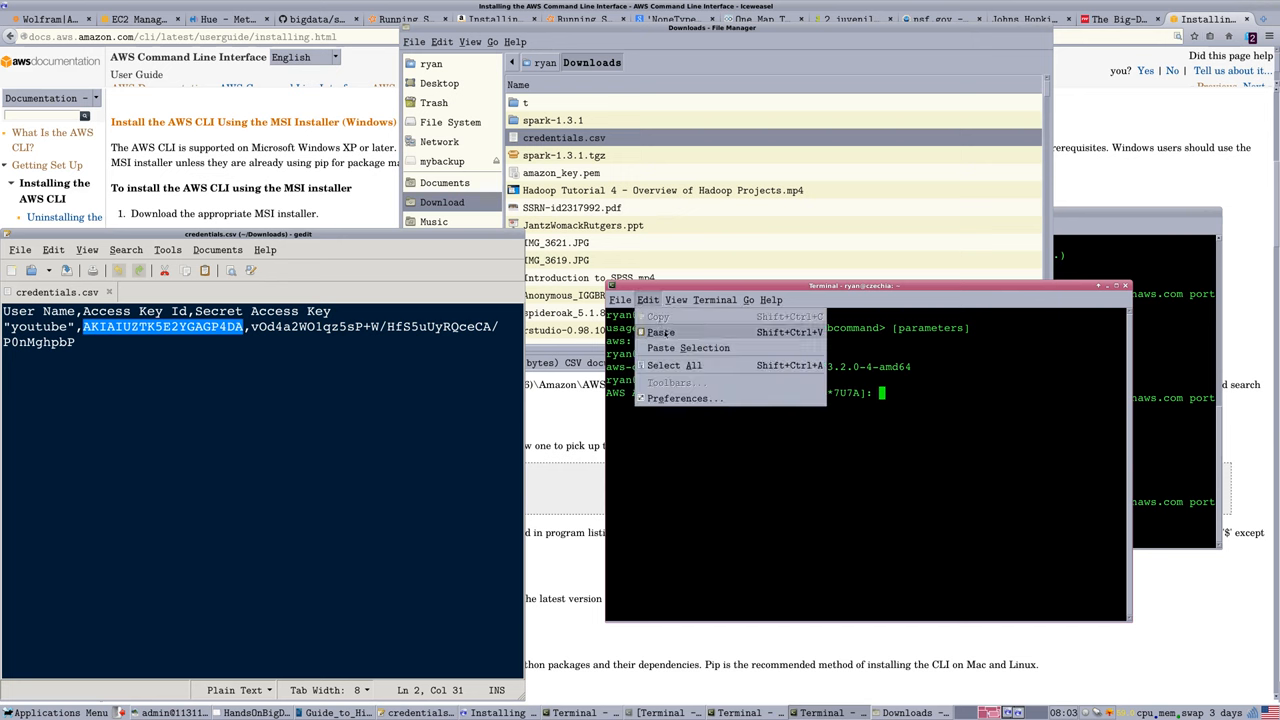
{"action": "left_click", "coordinate": [660, 332]}
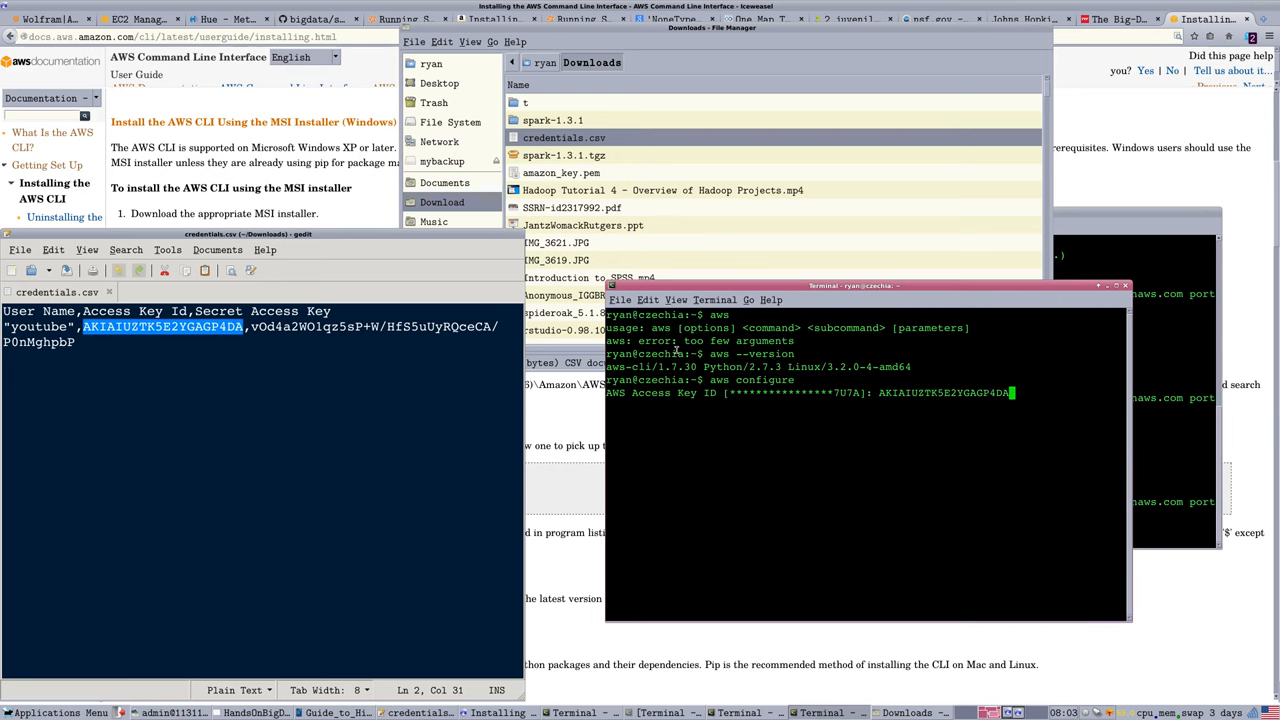
{"action": "key", "text": "Return"}
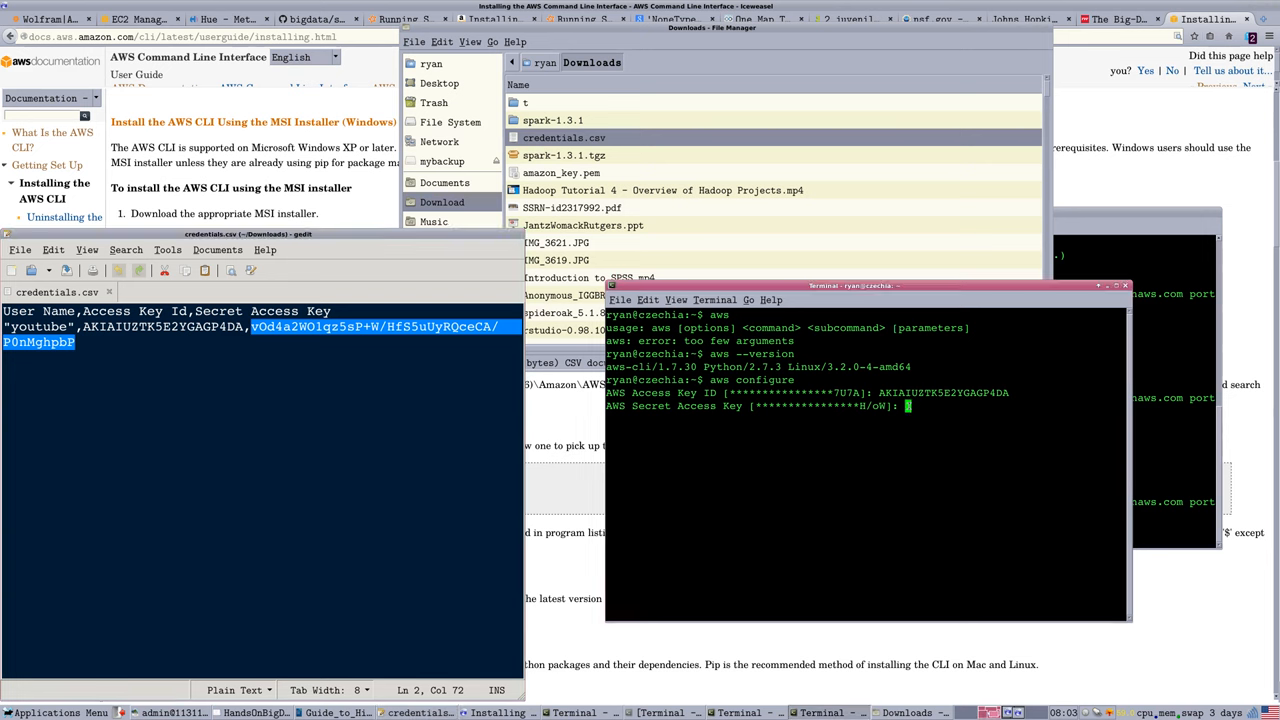
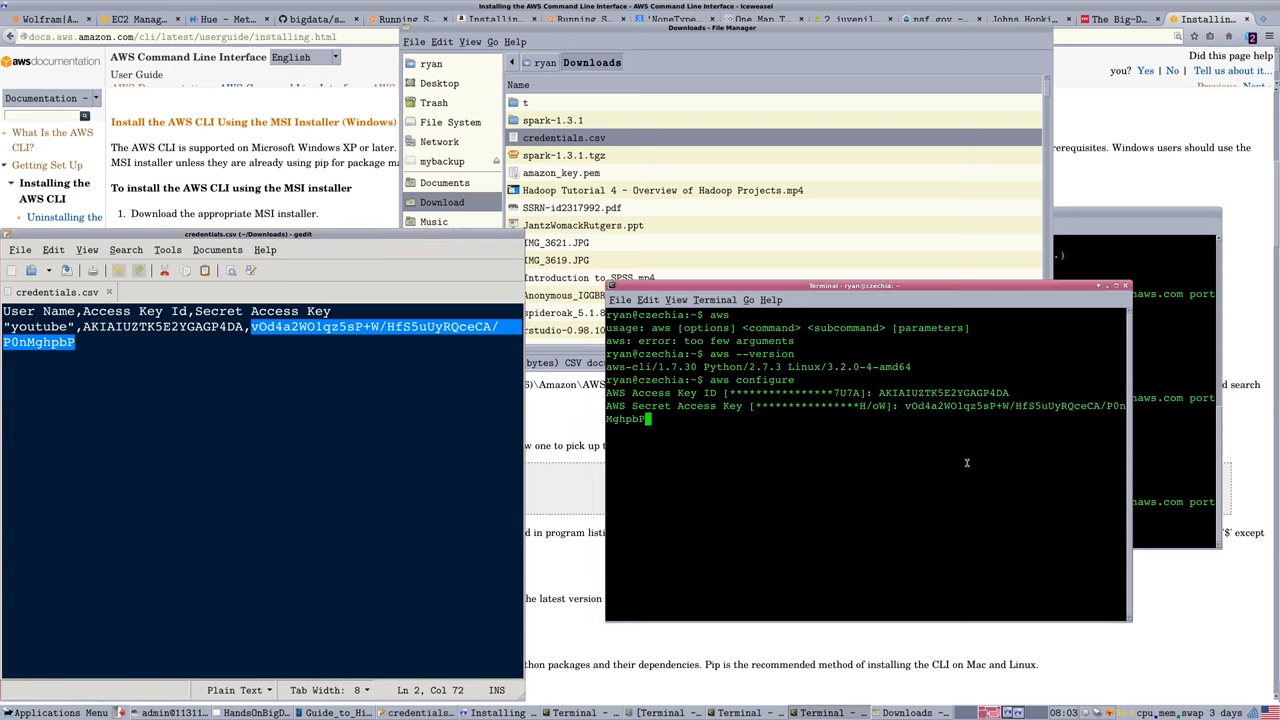
{"action": "key", "text": "Return"}
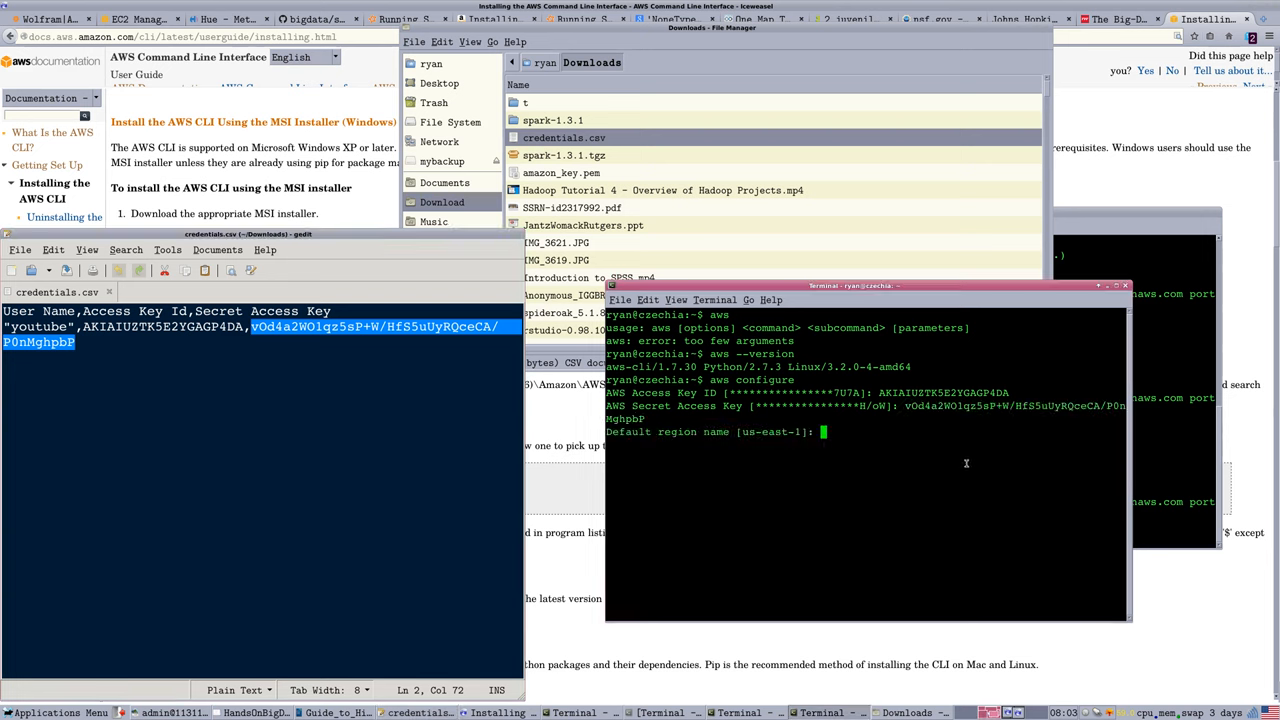
{"action": "key", "text": "Return"}
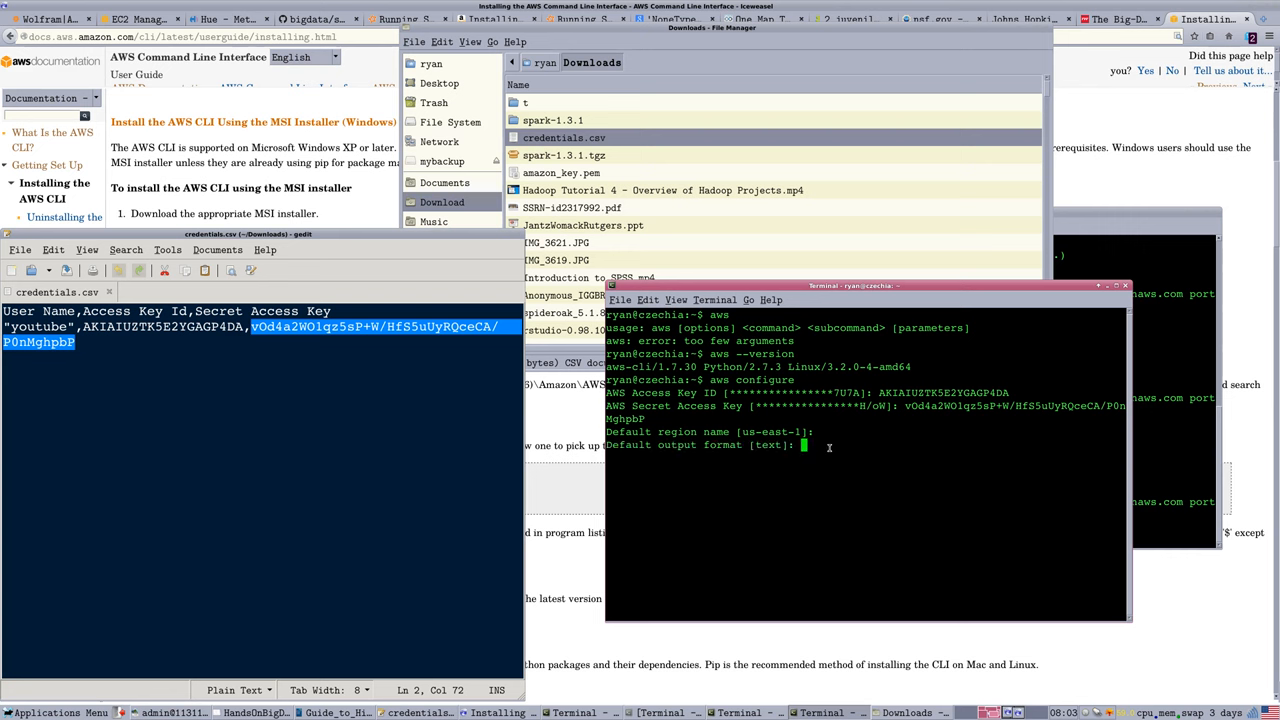
{"action": "key", "text": "Return"}
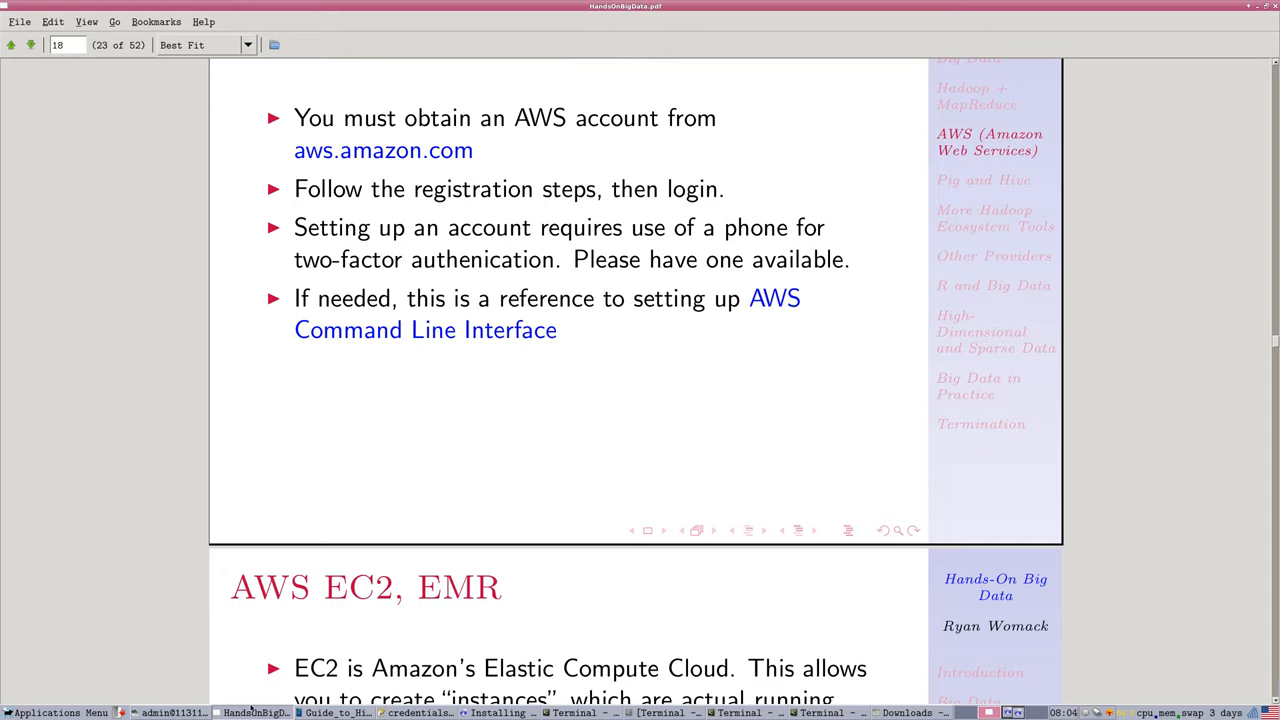
Step: Scroll the slides to 'AWS setup', then exit the terminal used for aws configure
{"action": "scroll", "scroll_direction": "up", "scroll_amount": 3}
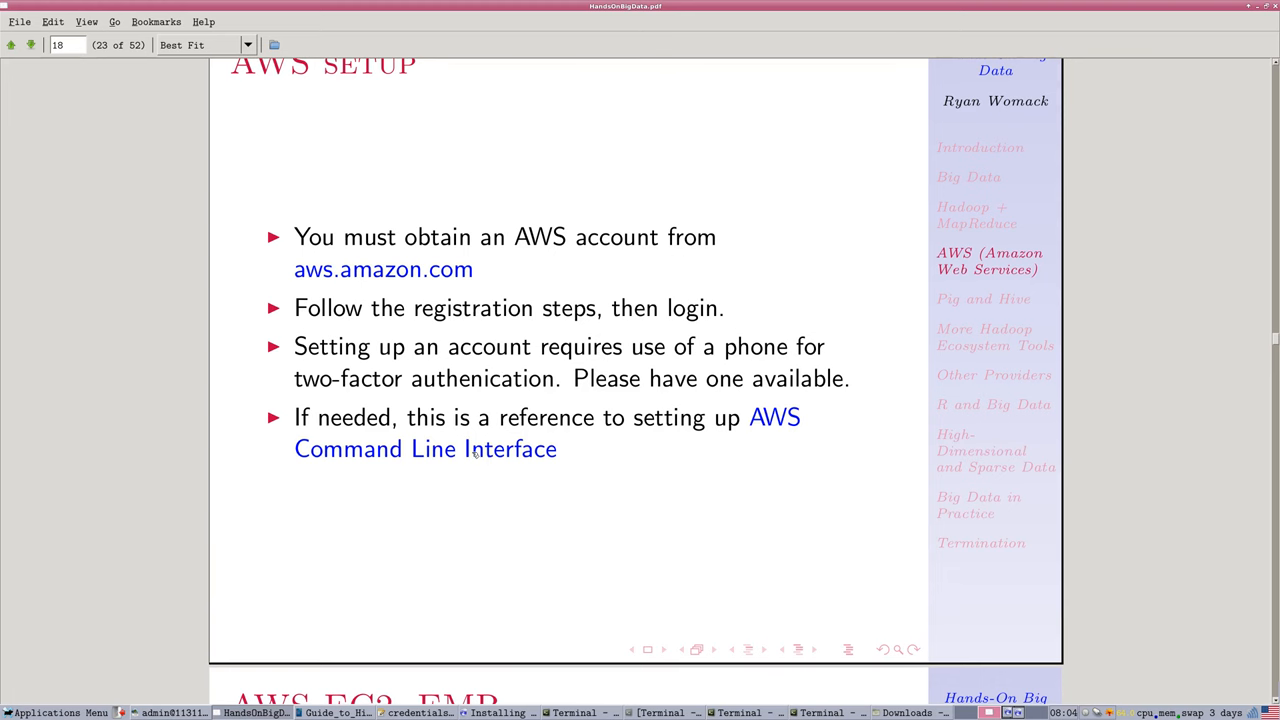
{"action": "scroll", "scroll_direction": "up", "scroll_amount": 3}
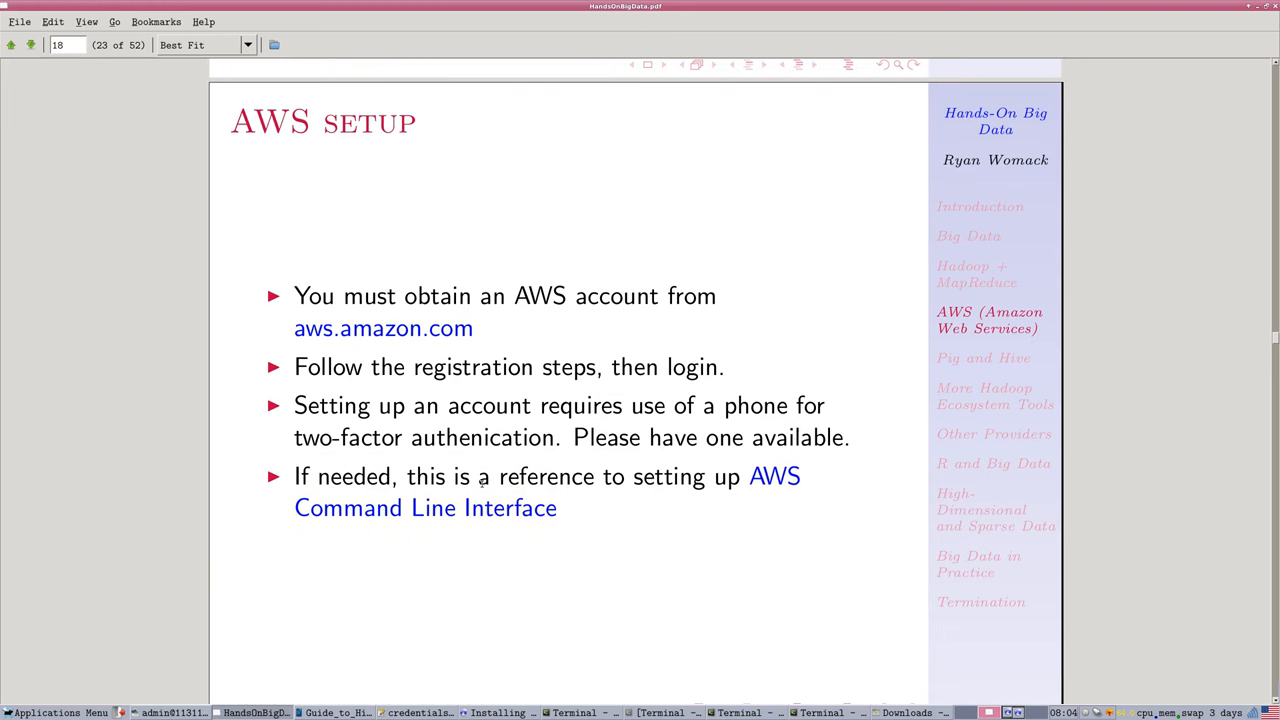
{"action": "mouse_move", "coordinate": [324, 620]}
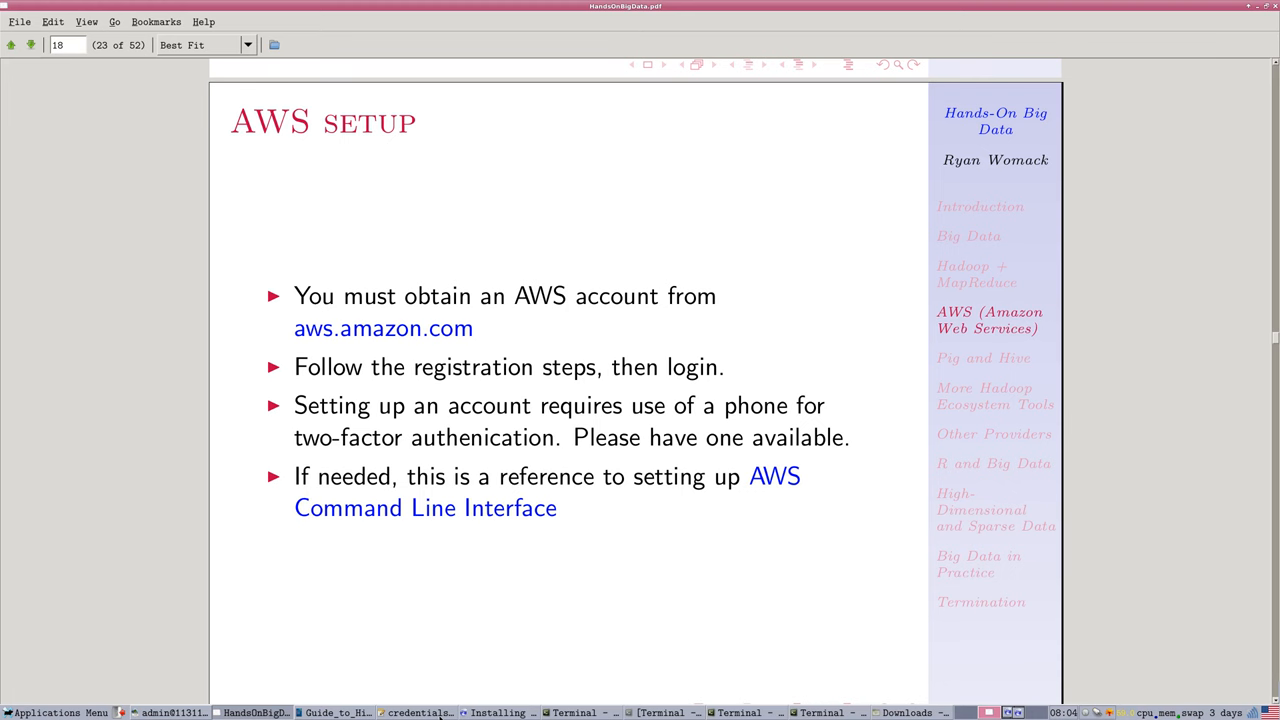
{"action": "mouse_move", "coordinate": [668, 712]}
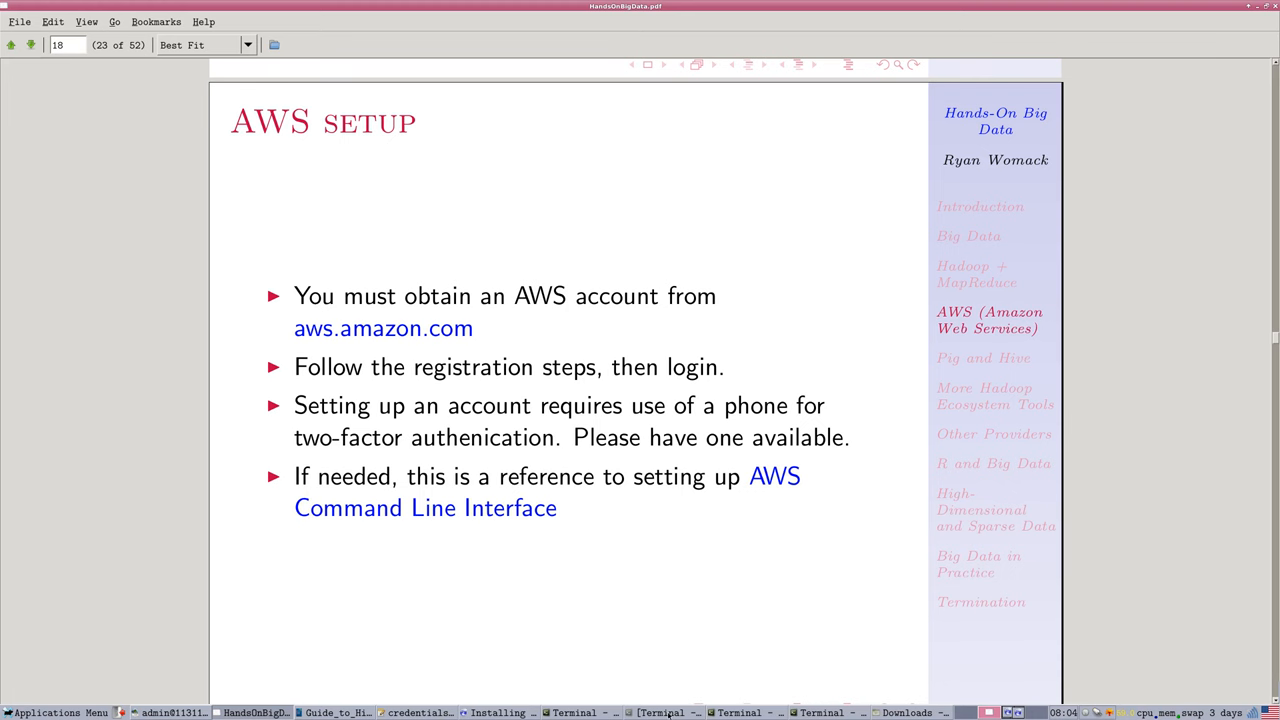
{"action": "left_click", "coordinate": [824, 712]}
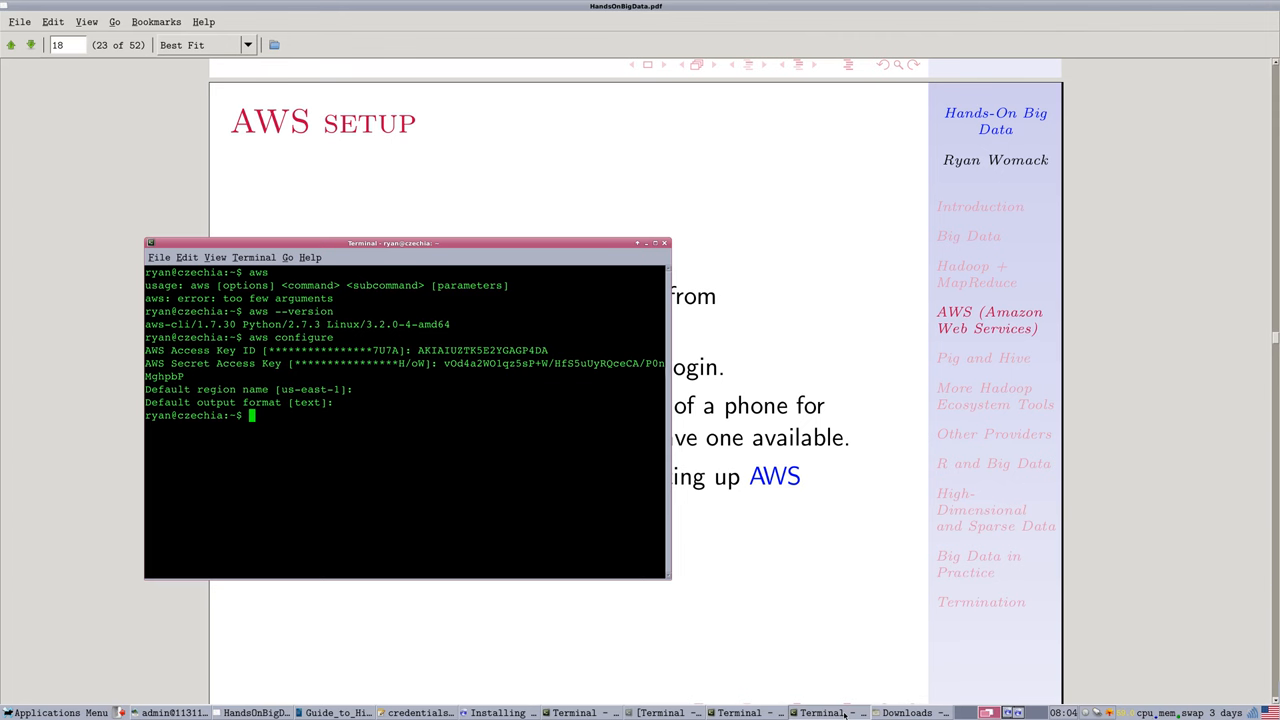
{"action": "type", "text": "aws configure"}
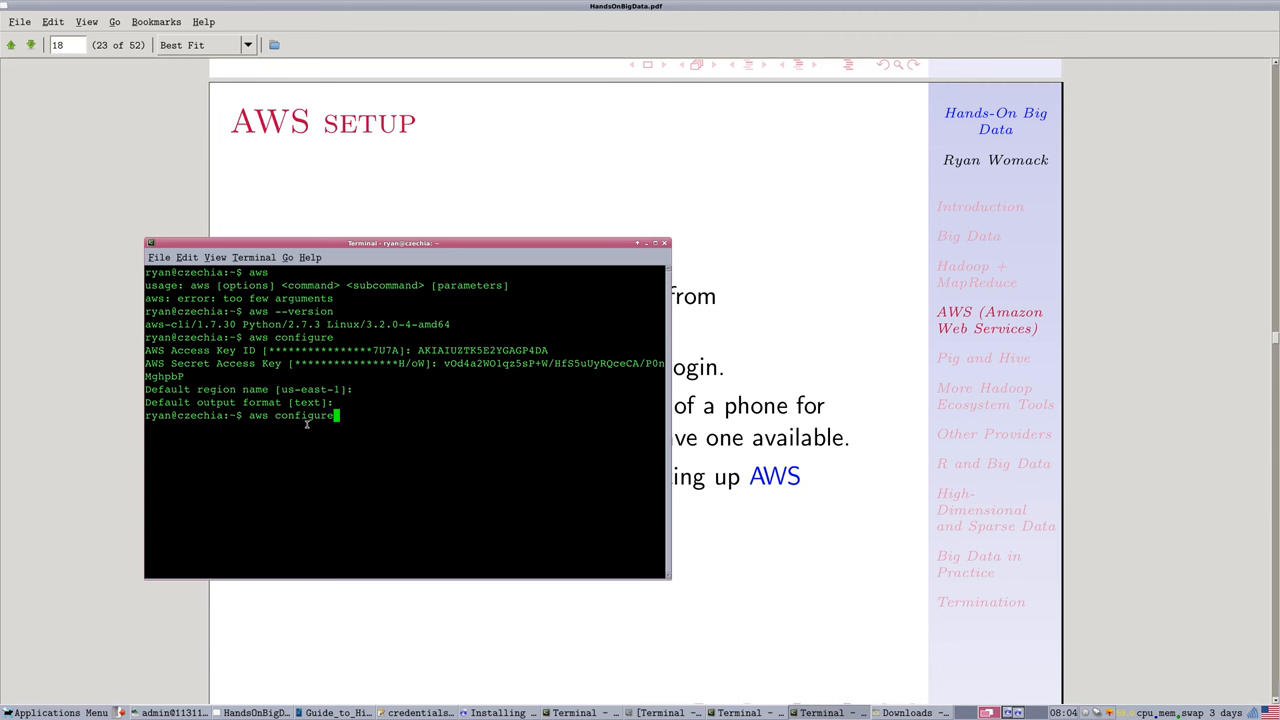
{"action": "mouse_move", "coordinate": [504, 338]}
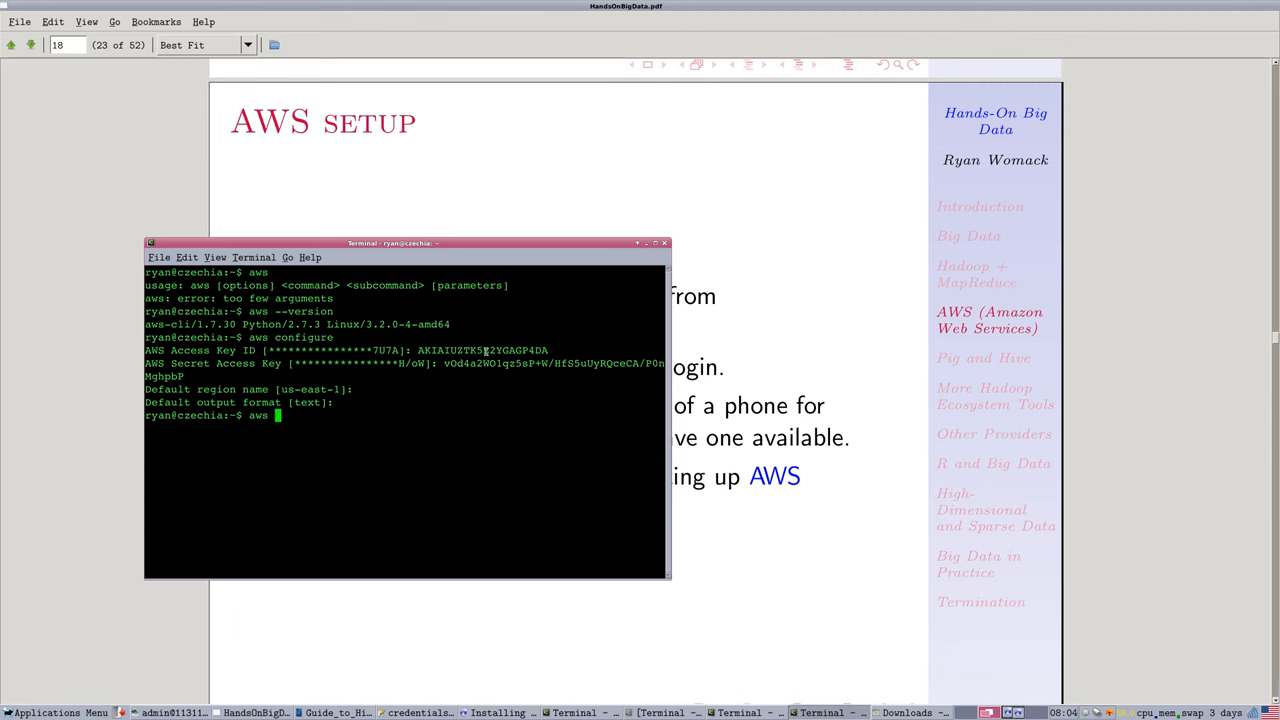
{"action": "type", "text": "exit"}
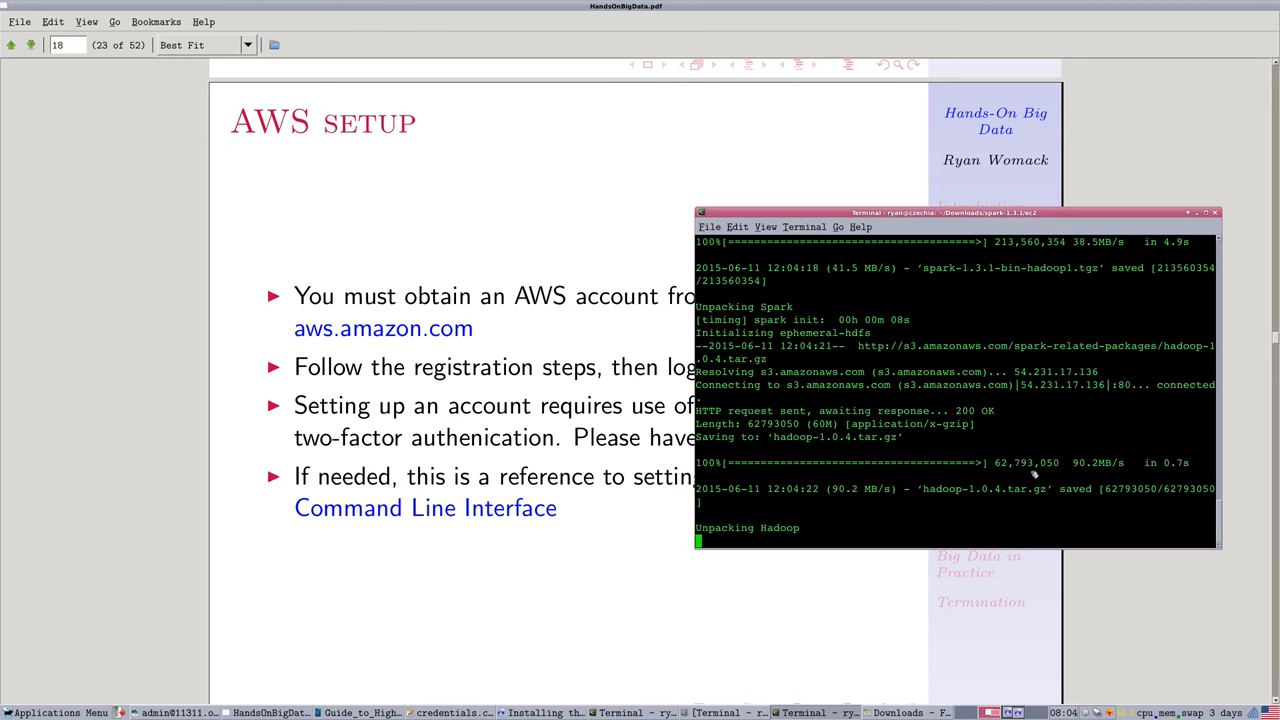
{"action": "mouse_move", "coordinate": [890, 374]}
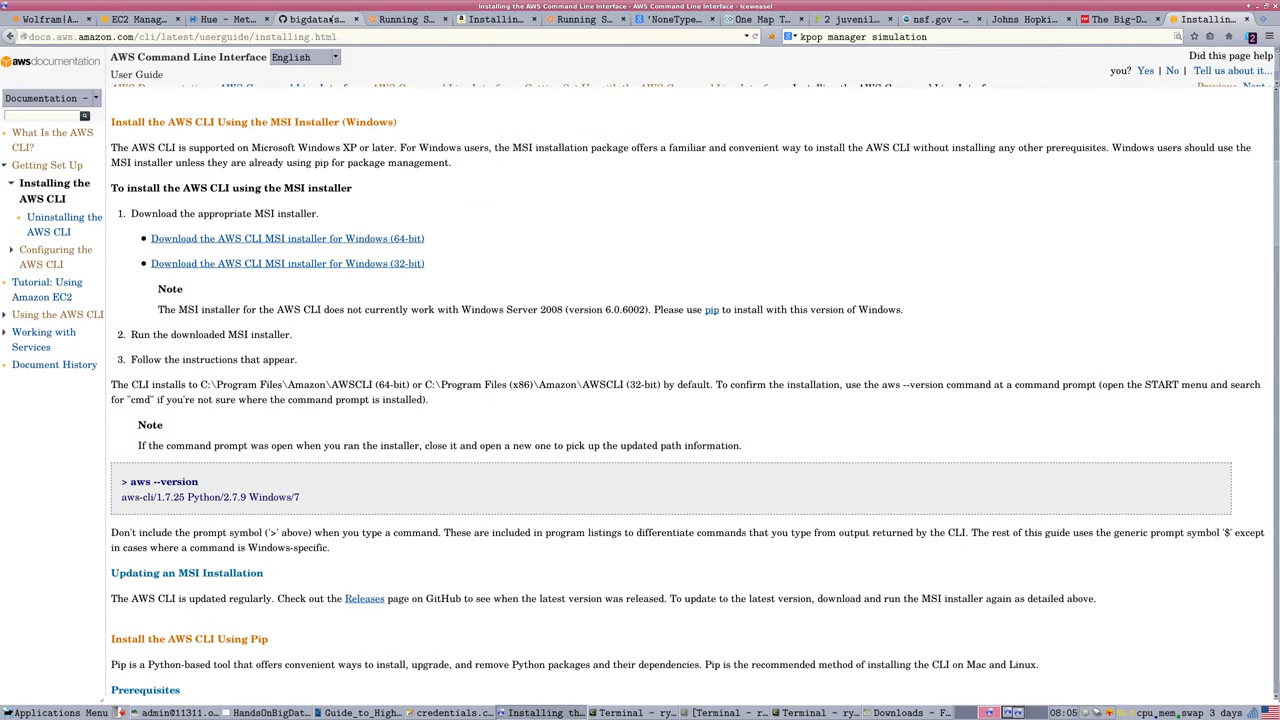
Step: Switch to the ryandata/bigdata spark file on GitHub and scroll to the setup commands
{"action": "left_click", "coordinate": [318, 18]}
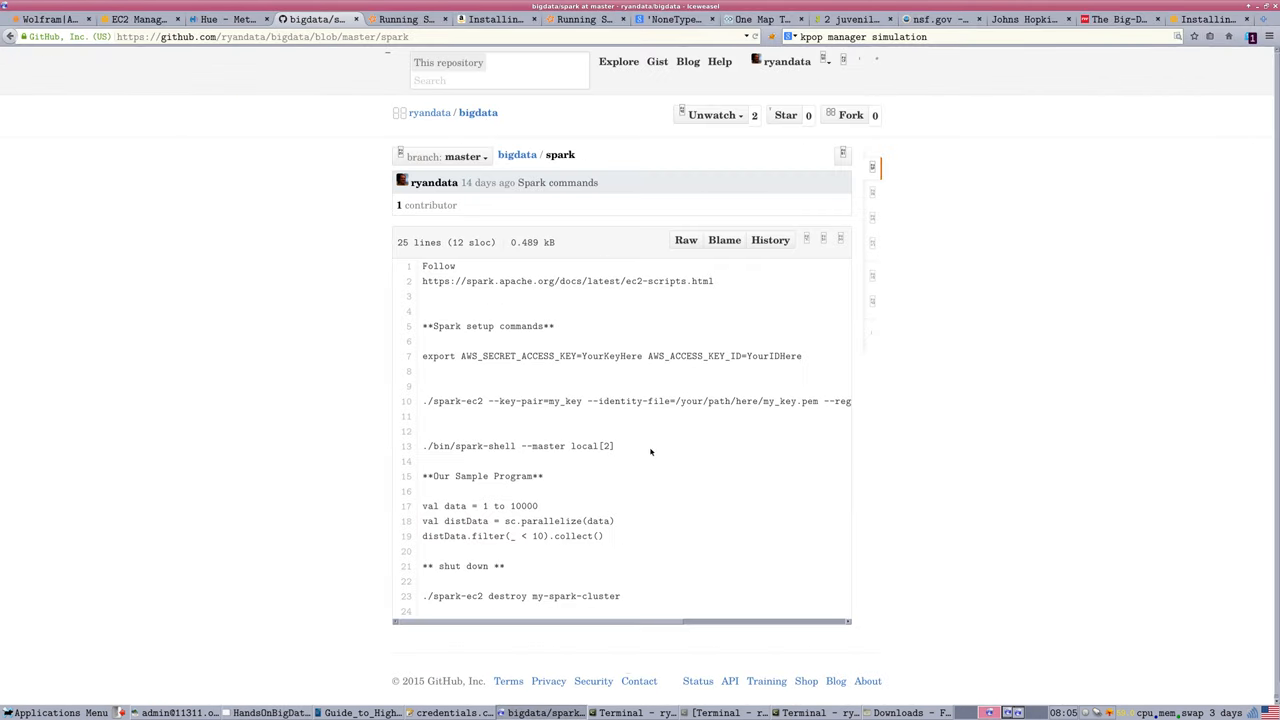
{"action": "scroll", "scroll_direction": "up", "scroll_amount": 3}
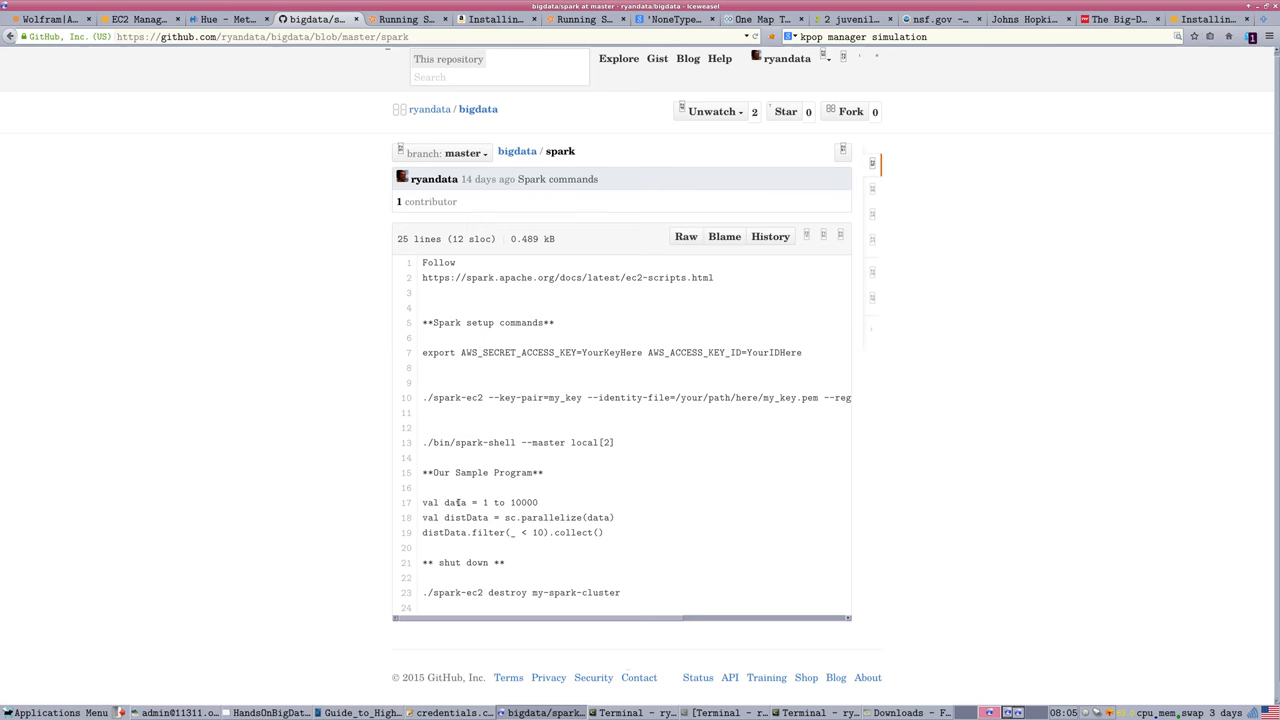
{"action": "mouse_move", "coordinate": [812, 670]}
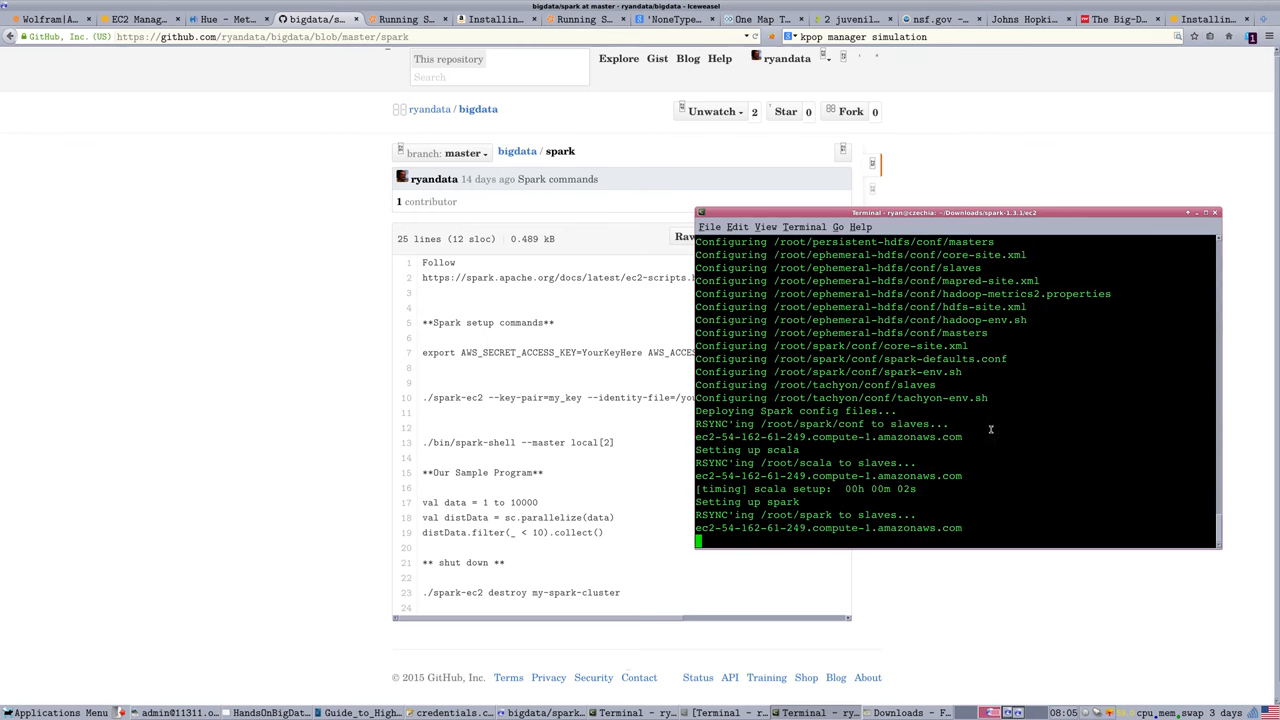
{"action": "mouse_move", "coordinate": [1004, 466]}
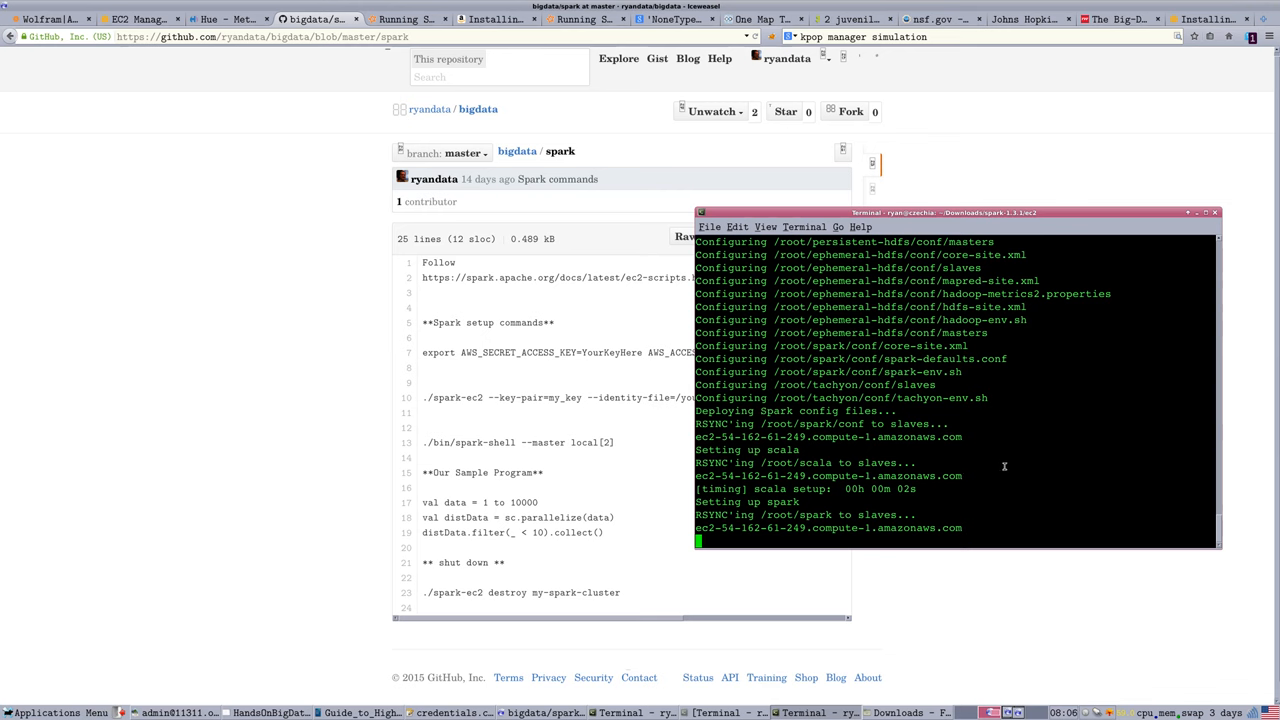
{"action": "mouse_move", "coordinate": [996, 484]}
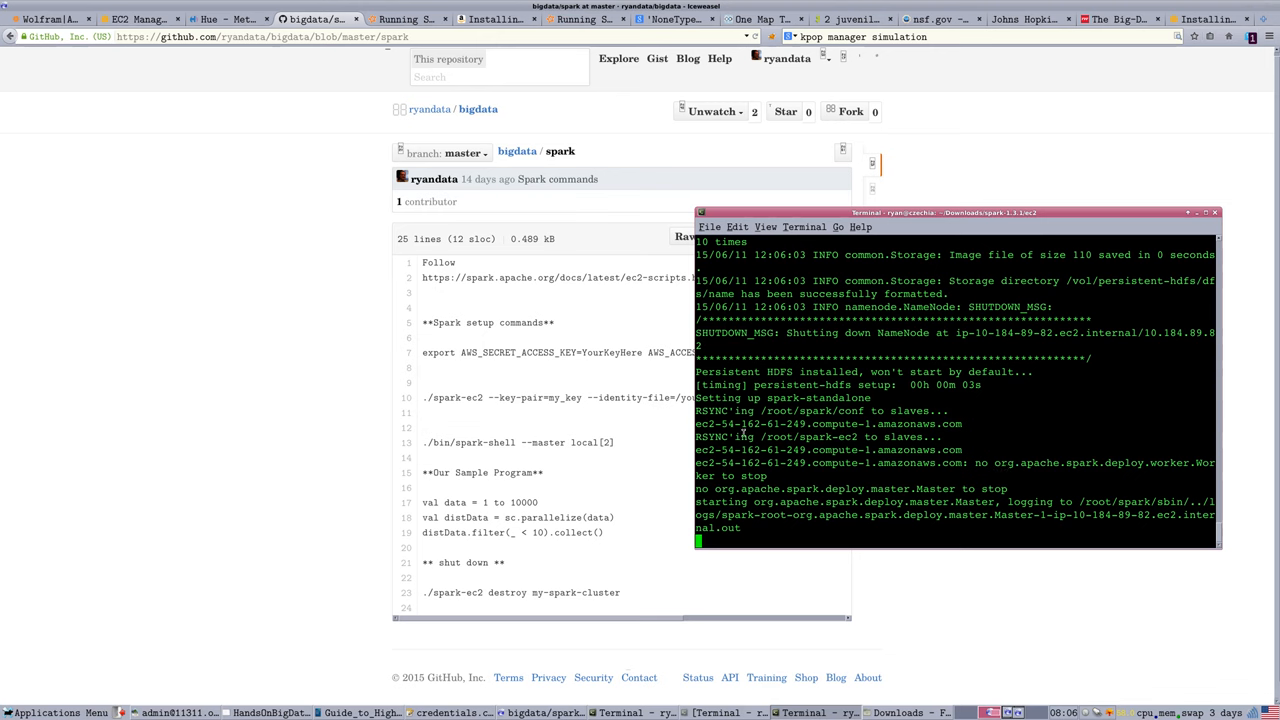
{"action": "mouse_move", "coordinate": [338, 684]}
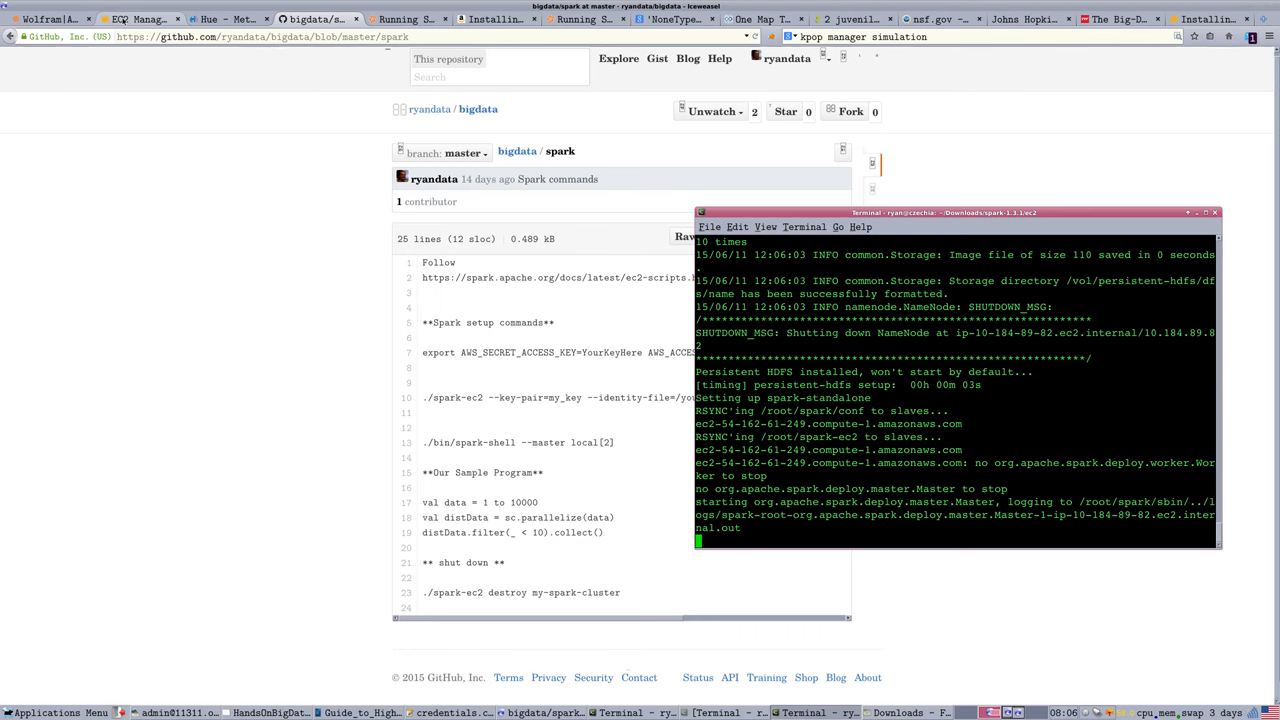
Step: Show the EC2 Instances page with both my-spark-cluster m1.large machines running, 2/2 checks passed
{"action": "left_click", "coordinate": [136, 18]}
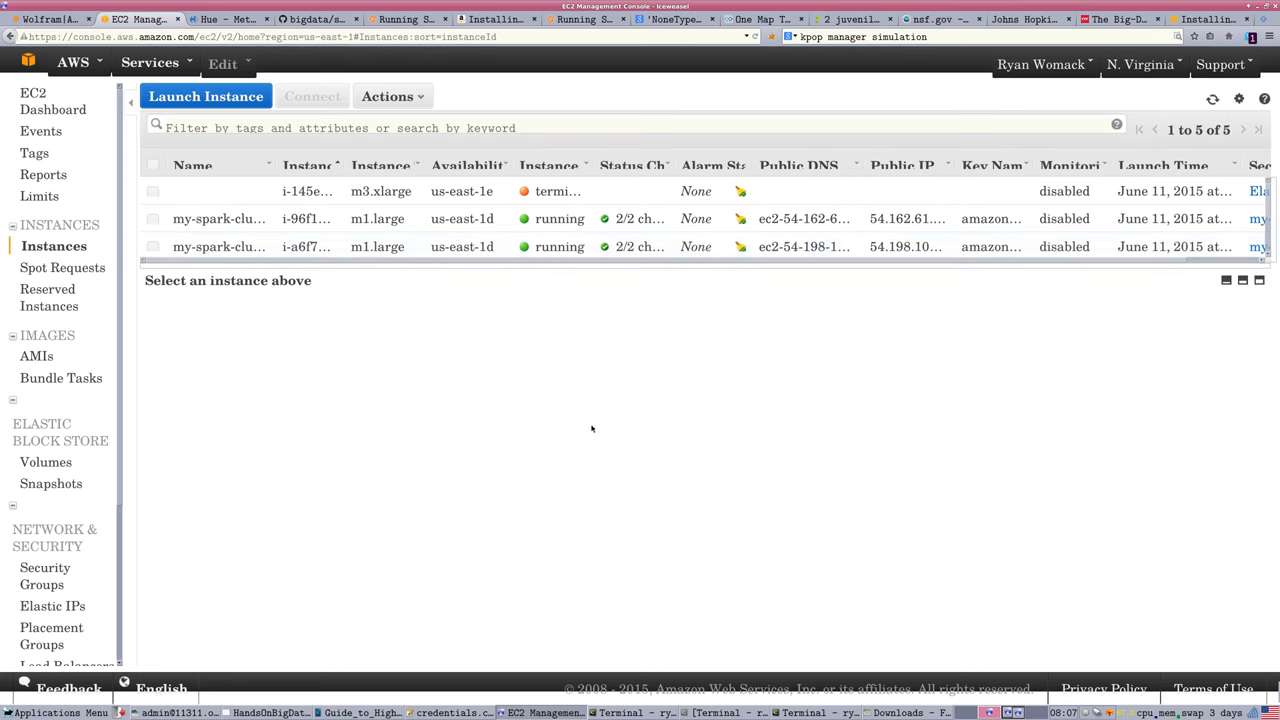
{"action": "mouse_move", "coordinate": [560, 608]}
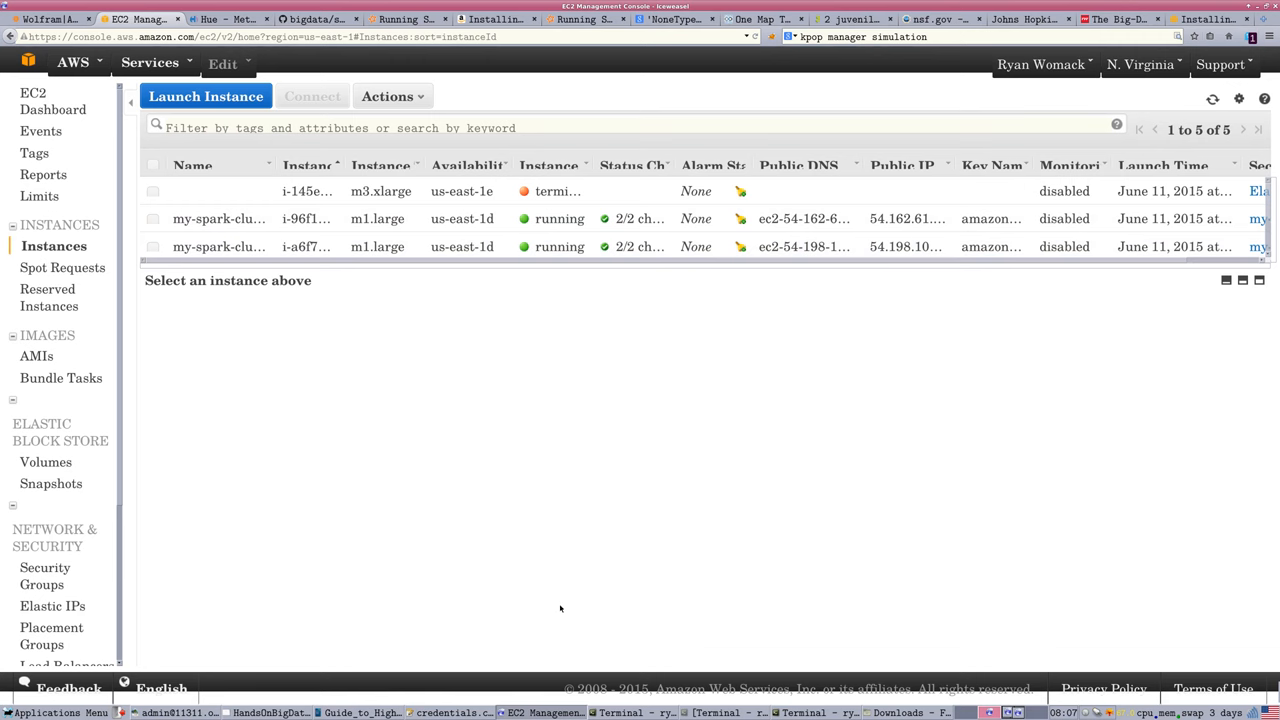
Step: Page the Hands-On Big Data slides ahead to page 38, the 'R in the Cloud' AMI slide
{"action": "left_click", "coordinate": [264, 712]}
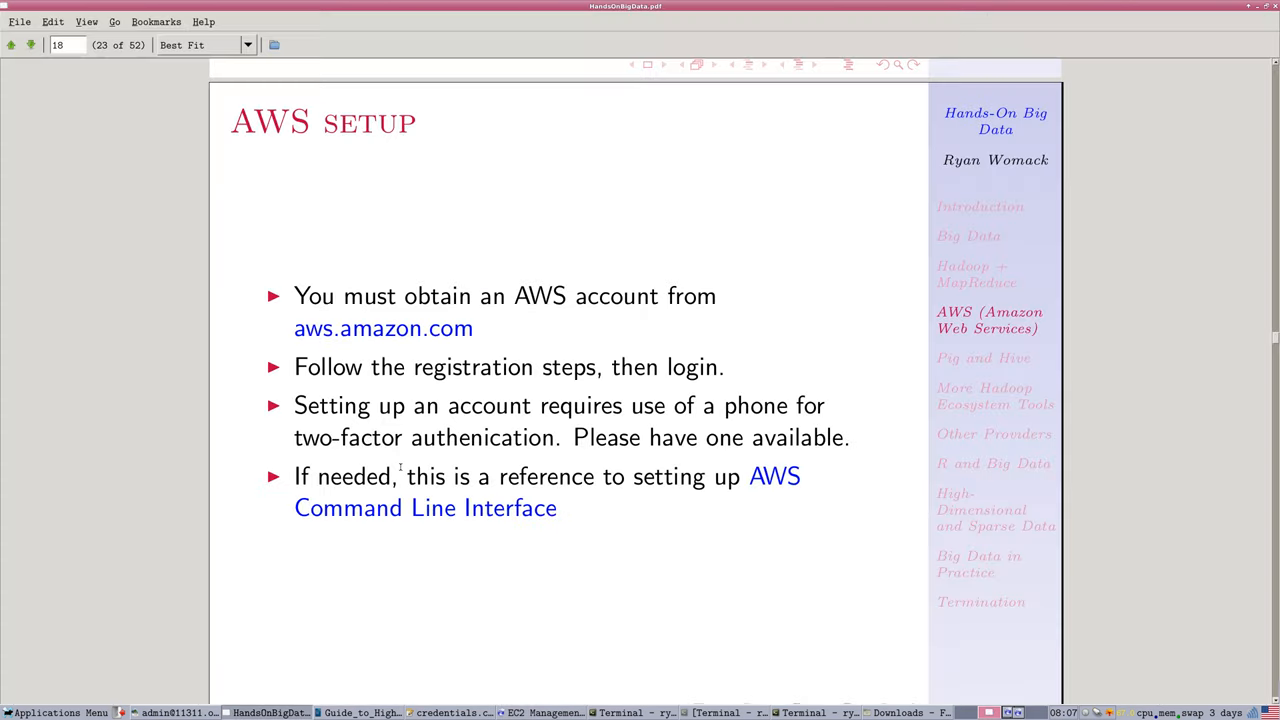
{"action": "scroll", "scroll_direction": "down", "scroll_amount": 3}
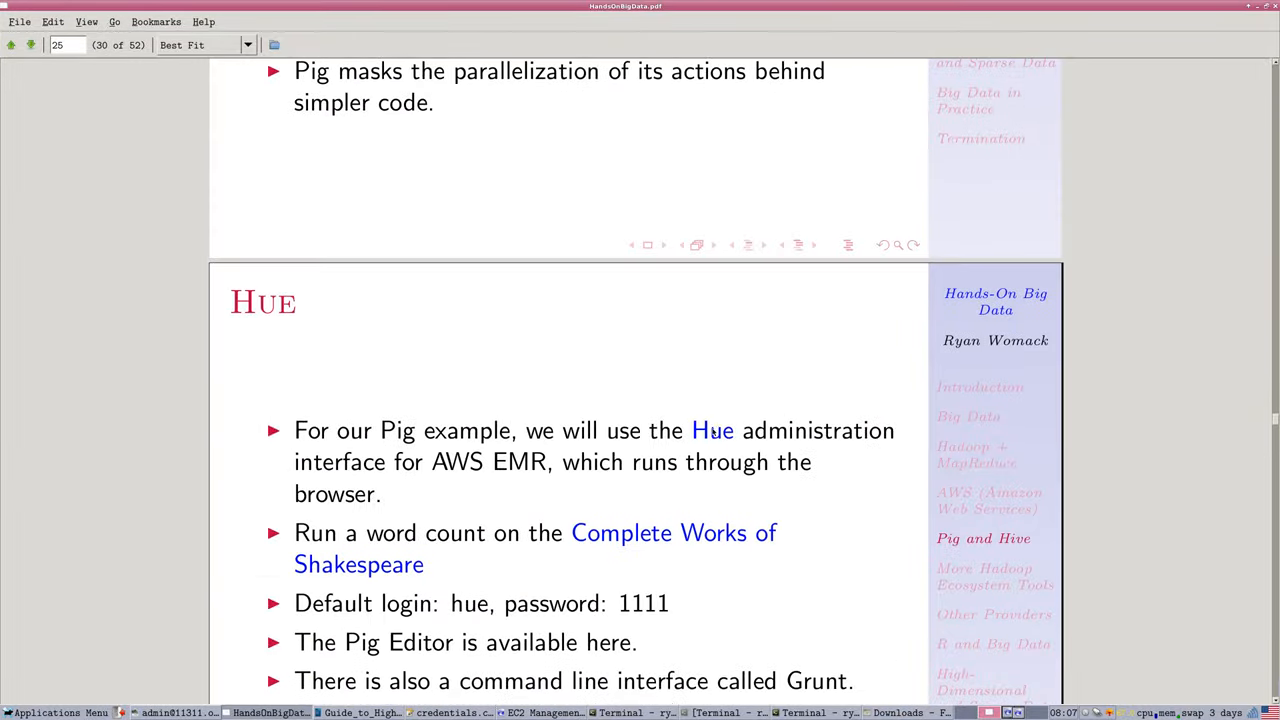
{"action": "scroll", "scroll_direction": "down", "scroll_amount": 3}
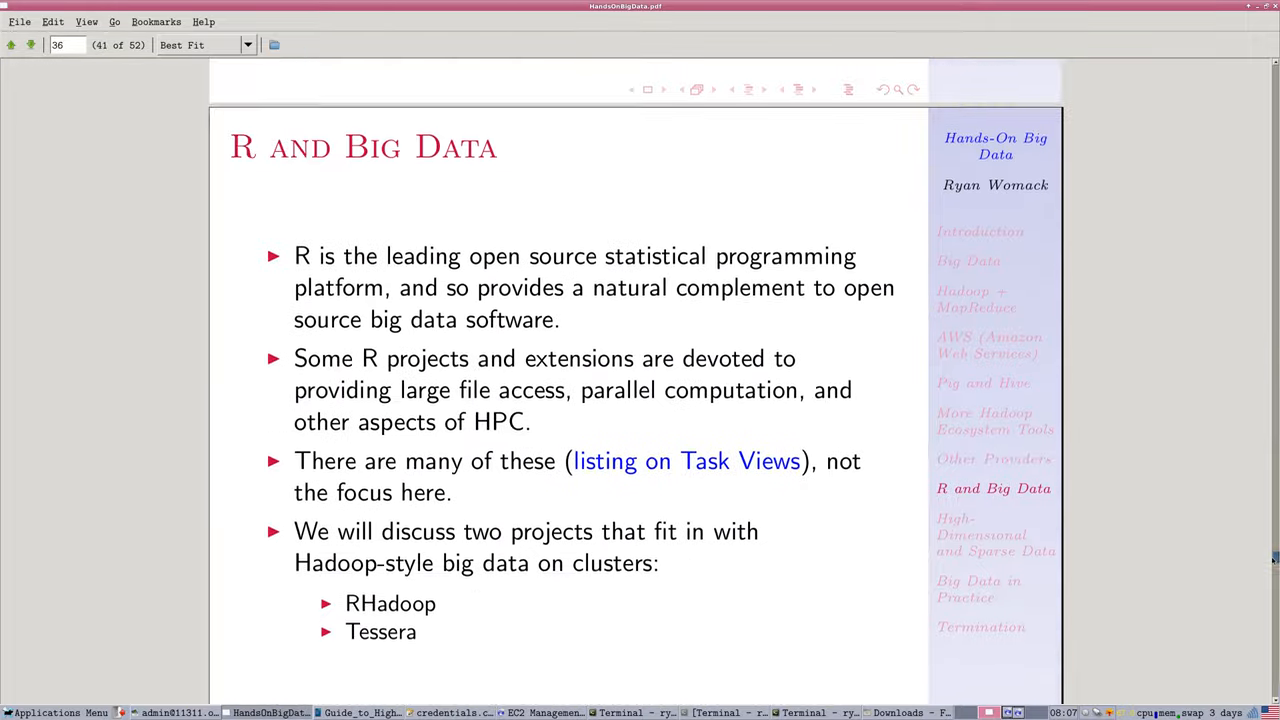
{"action": "scroll", "scroll_direction": "down", "scroll_amount": 3}
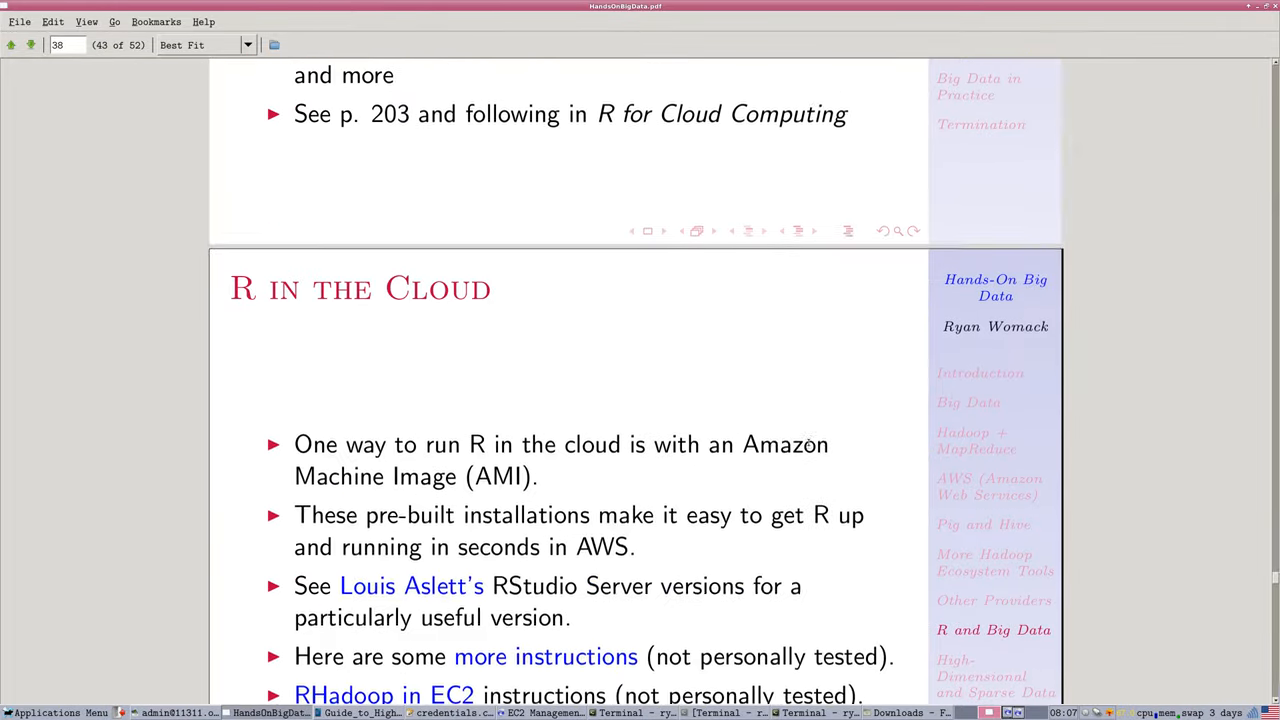
{"action": "scroll", "scroll_direction": "down", "scroll_amount": 3}
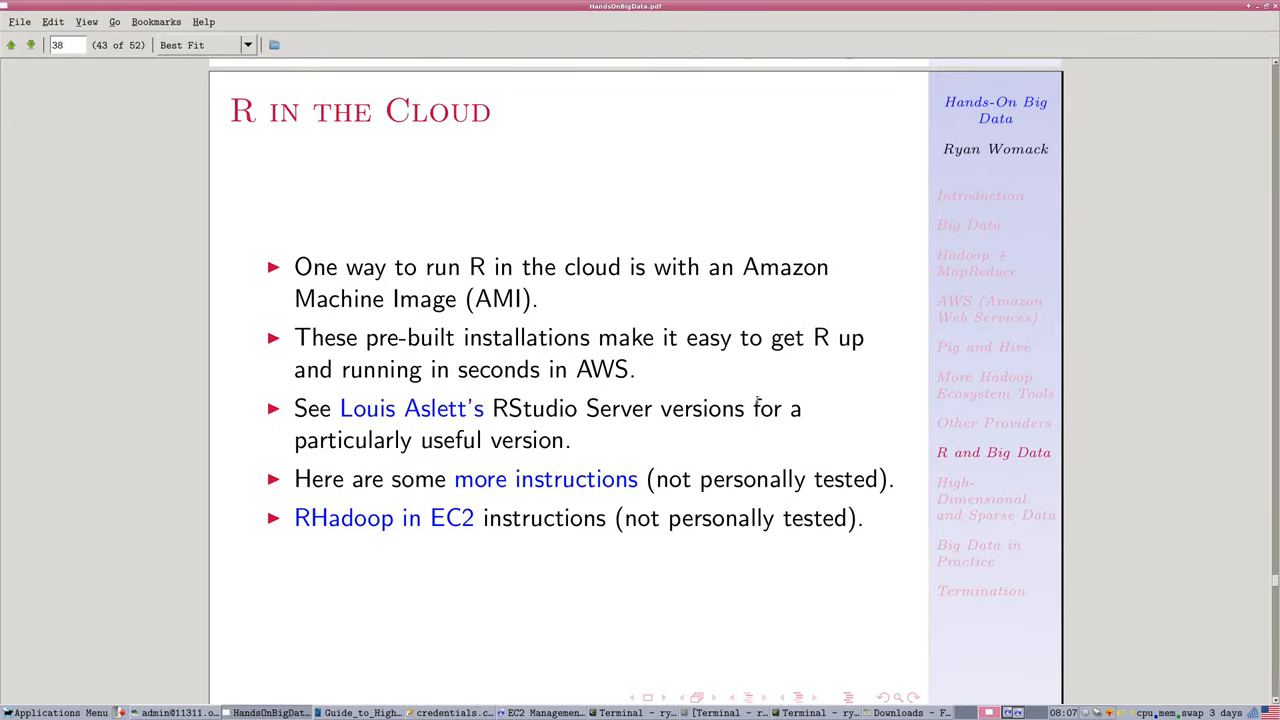
{"action": "mouse_move", "coordinate": [536, 168]}
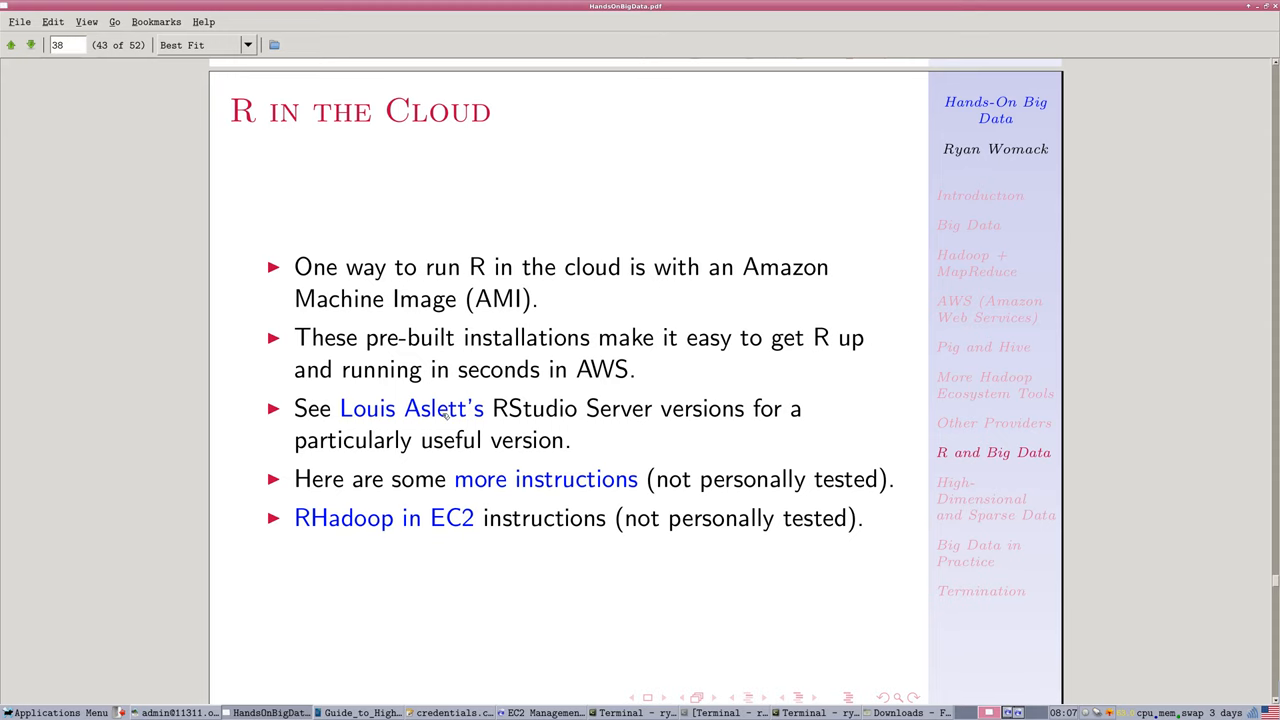
{"action": "left_click", "coordinate": [410, 408]}
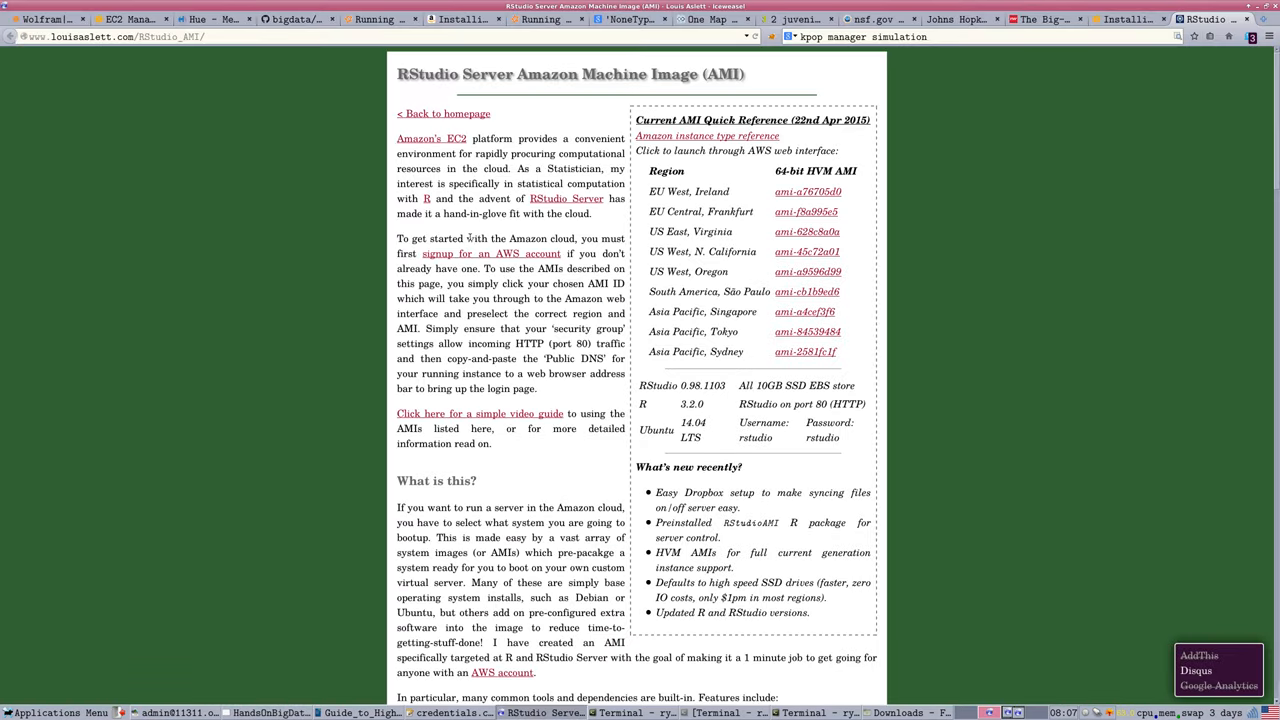
{"action": "mouse_move", "coordinate": [490, 252]}
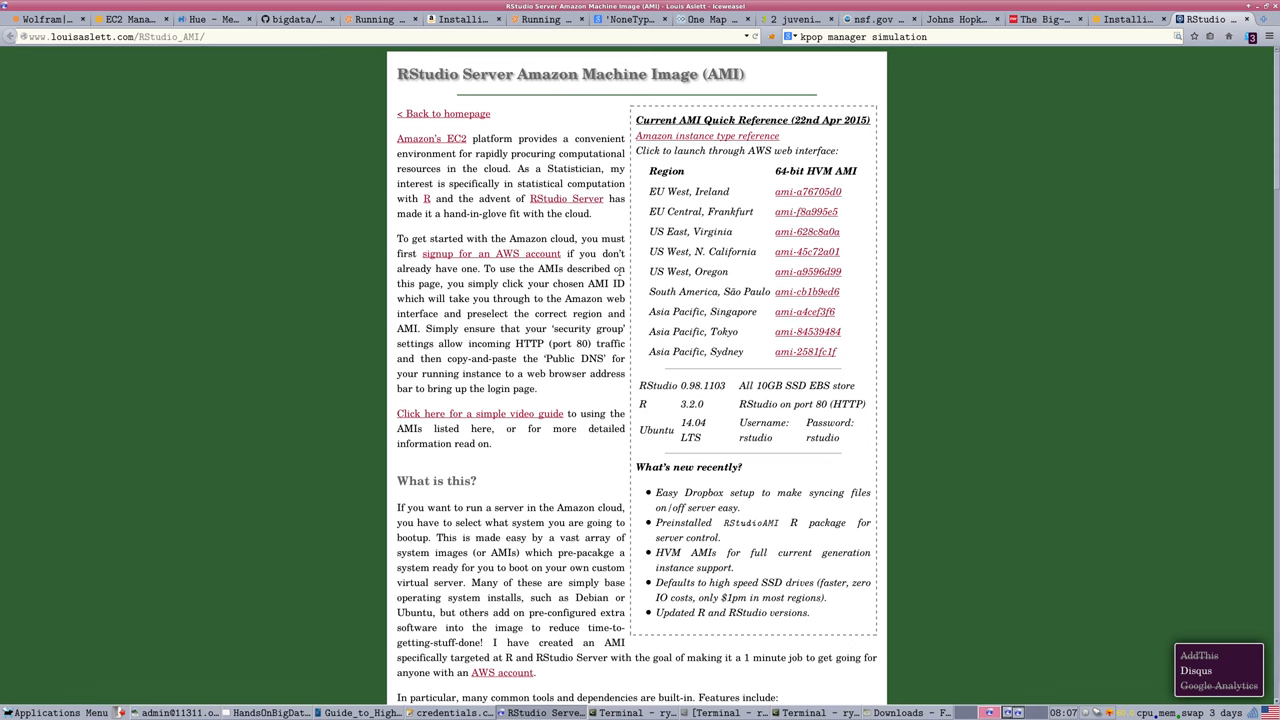
{"action": "mouse_move", "coordinate": [808, 192]}
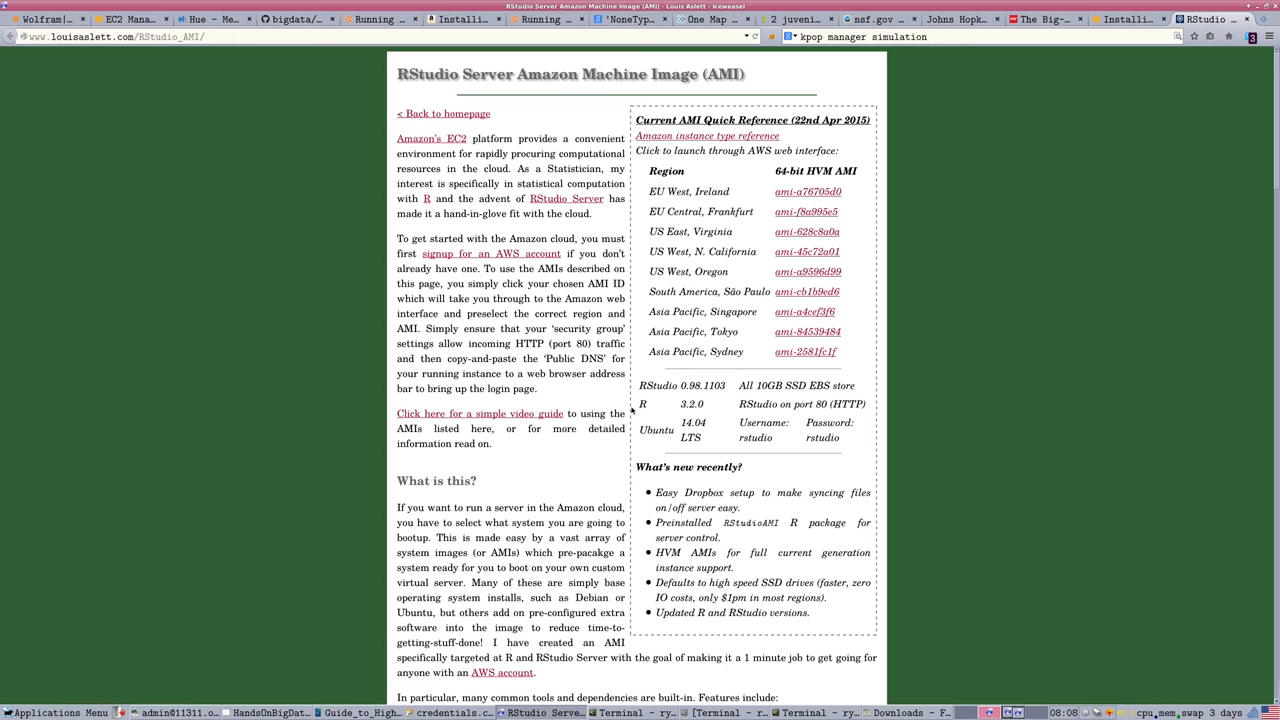
{"action": "scroll", "scroll_direction": "down", "scroll_amount": 3}
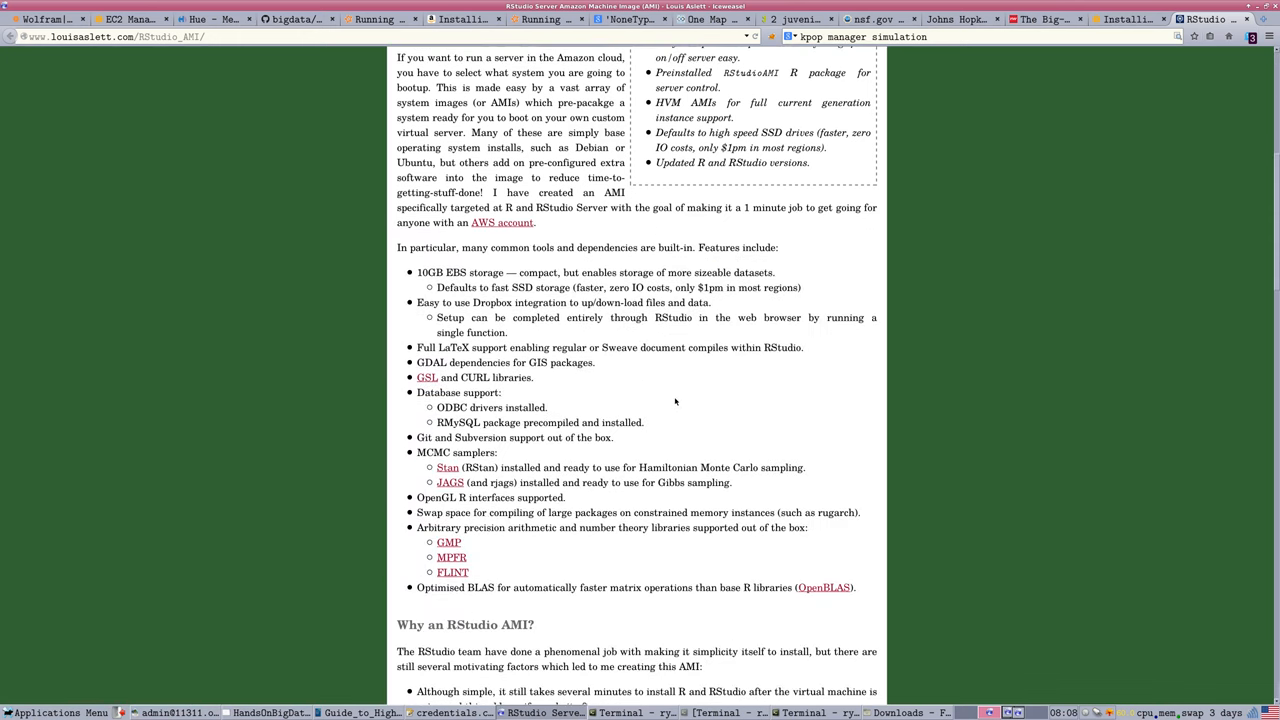
{"action": "scroll", "scroll_direction": "down", "scroll_amount": 3}
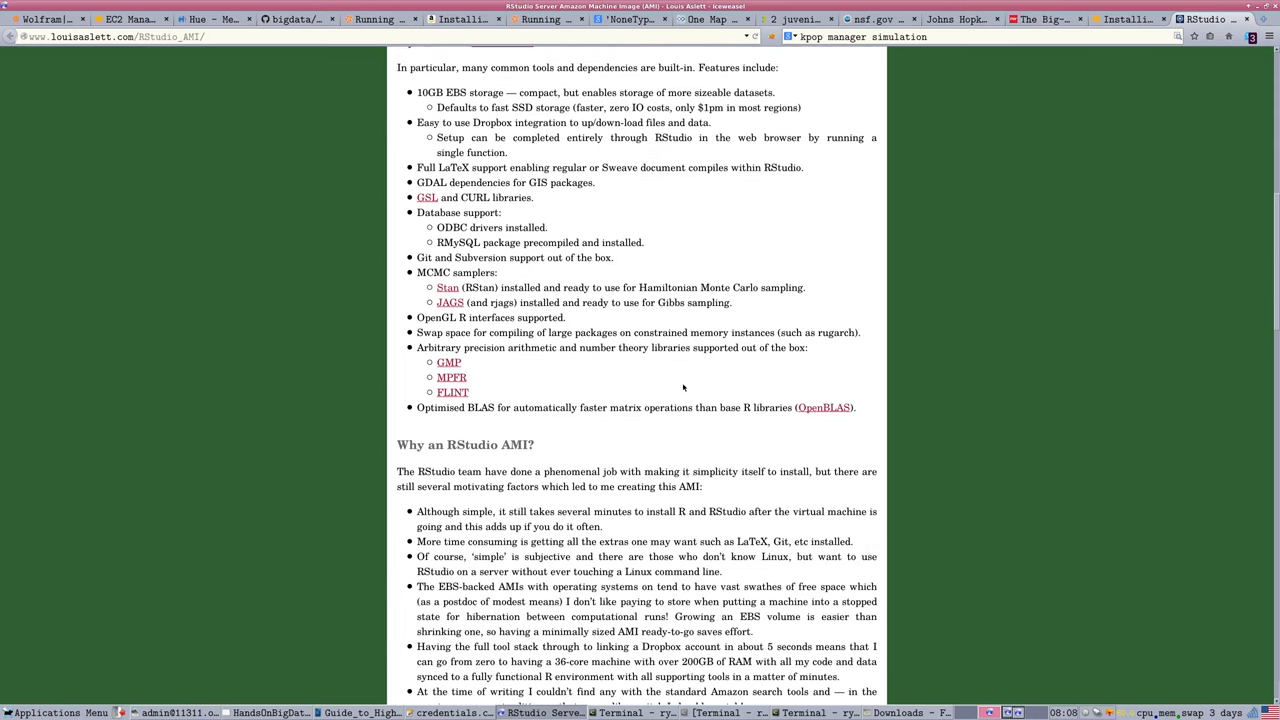
{"action": "scroll", "scroll_direction": "down", "scroll_amount": 3}
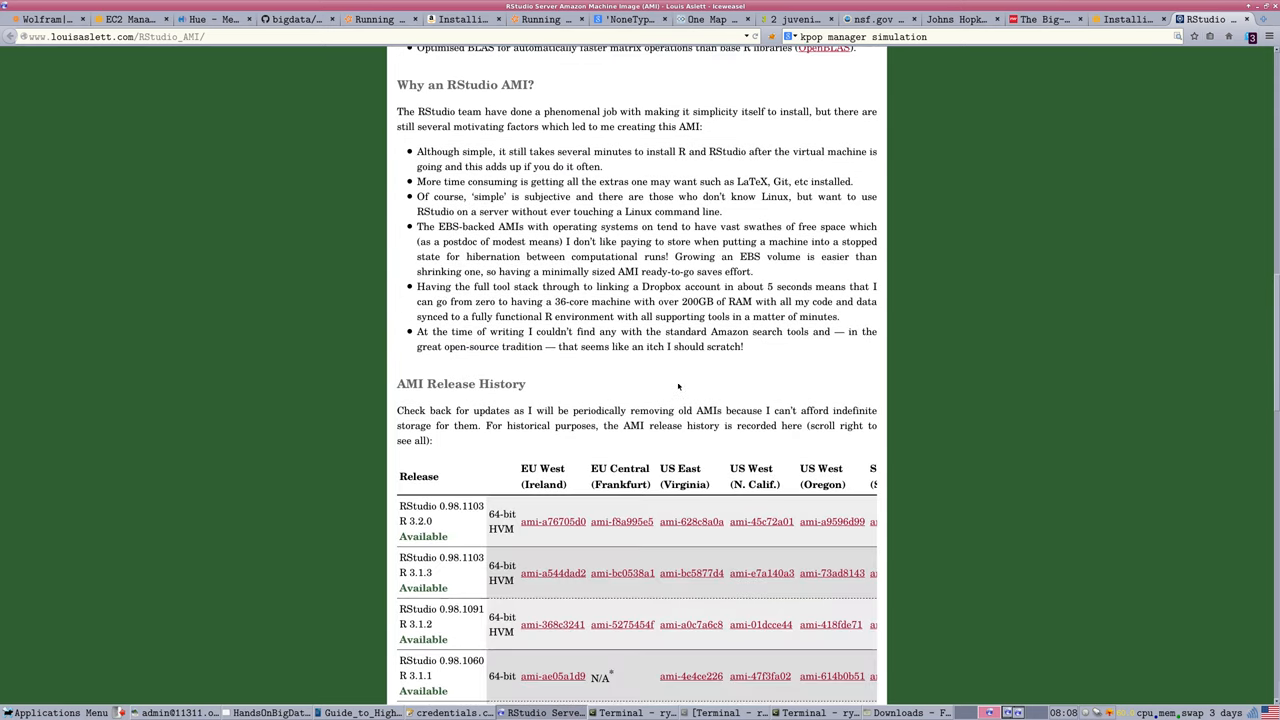
{"action": "scroll", "scroll_direction": "down", "scroll_amount": 3}
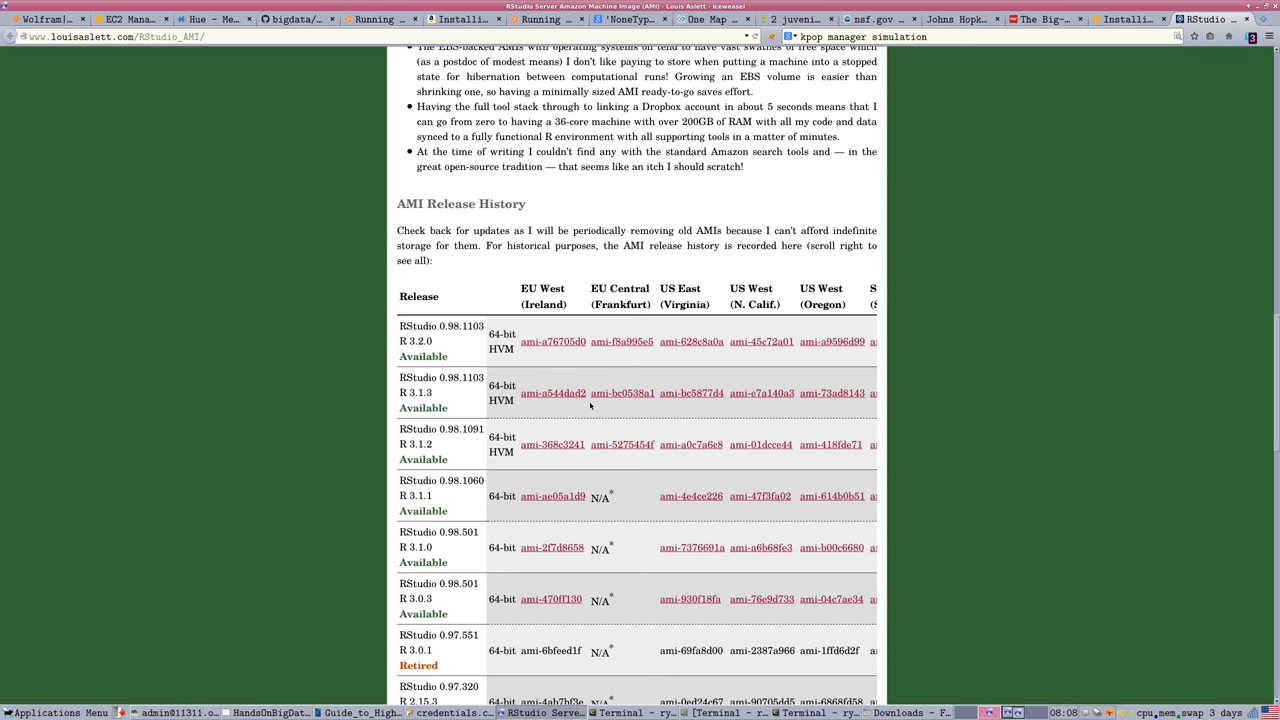
{"action": "scroll", "scroll_direction": "up", "scroll_amount": 3}
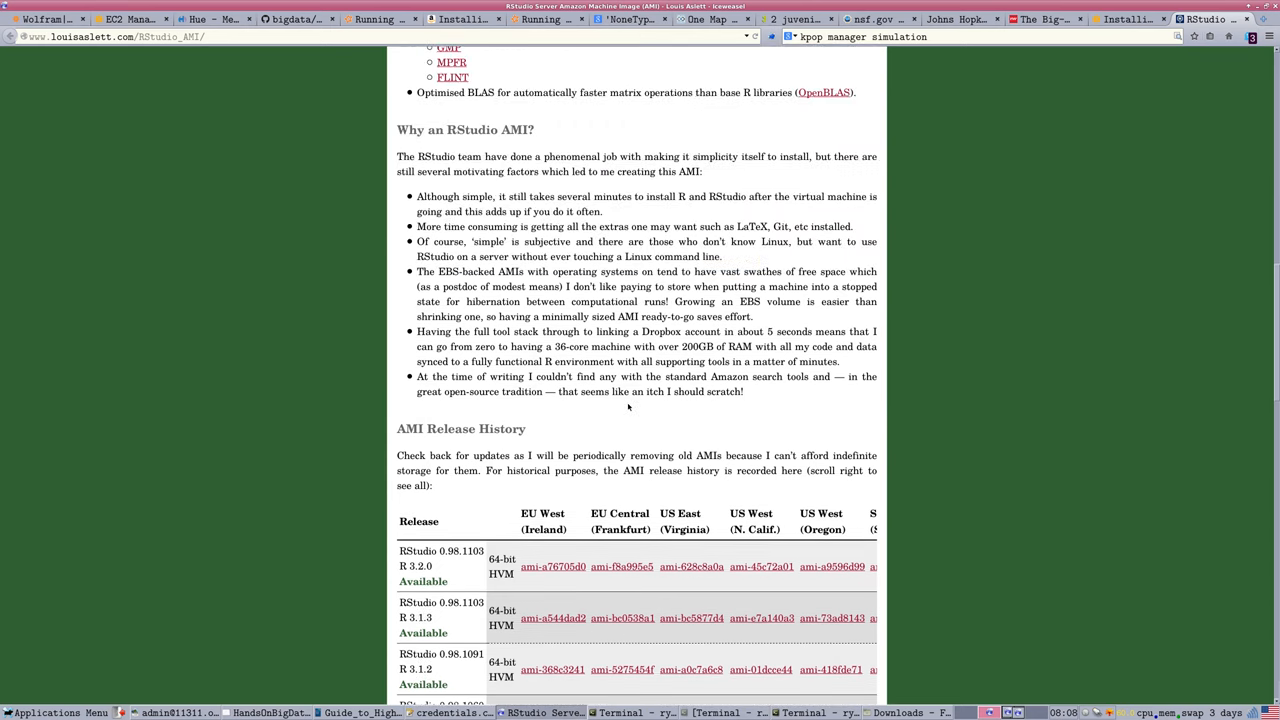
{"action": "scroll", "scroll_direction": "up", "scroll_amount": 3}
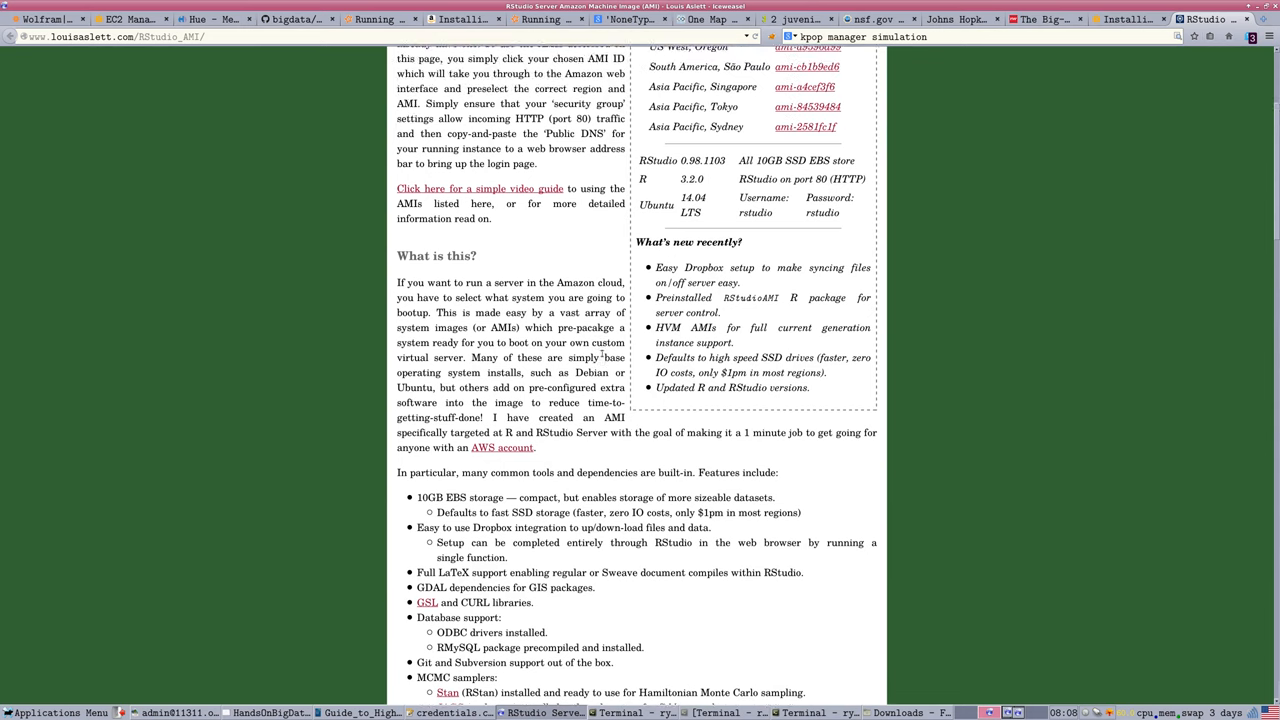
{"action": "scroll", "scroll_direction": "up", "scroll_amount": 3}
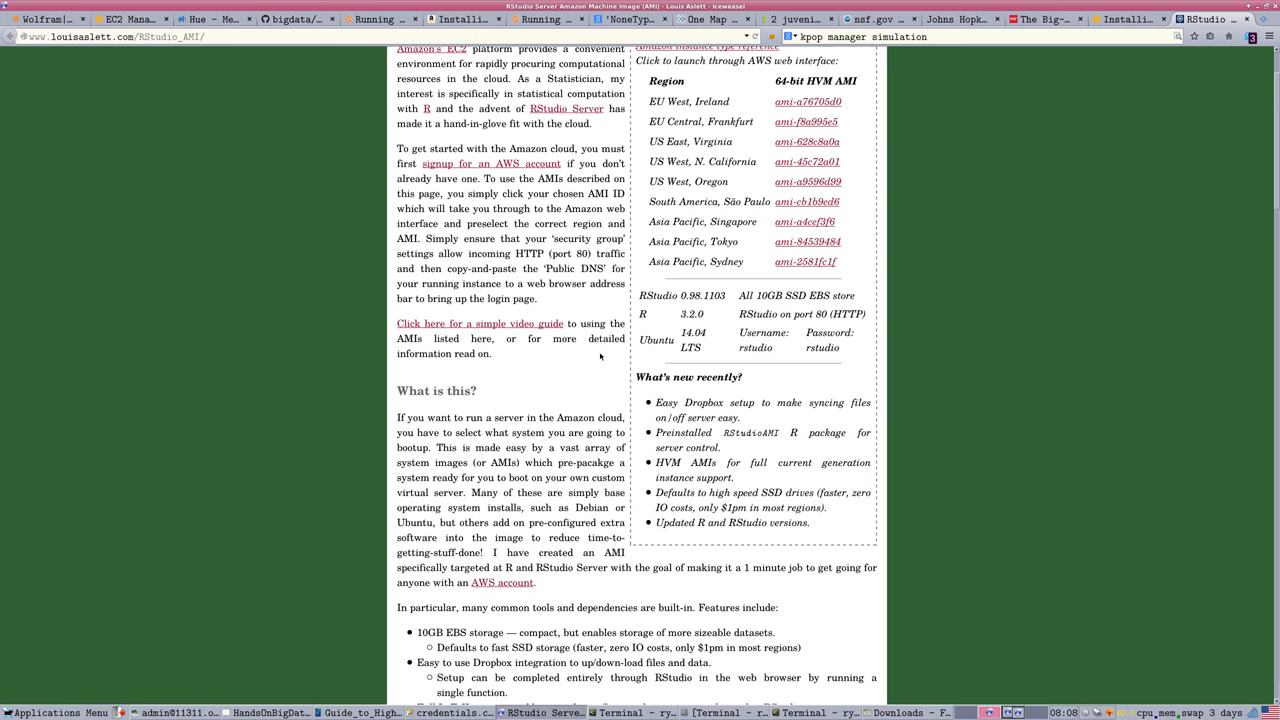
{"action": "scroll", "scroll_direction": "up", "scroll_amount": 3}
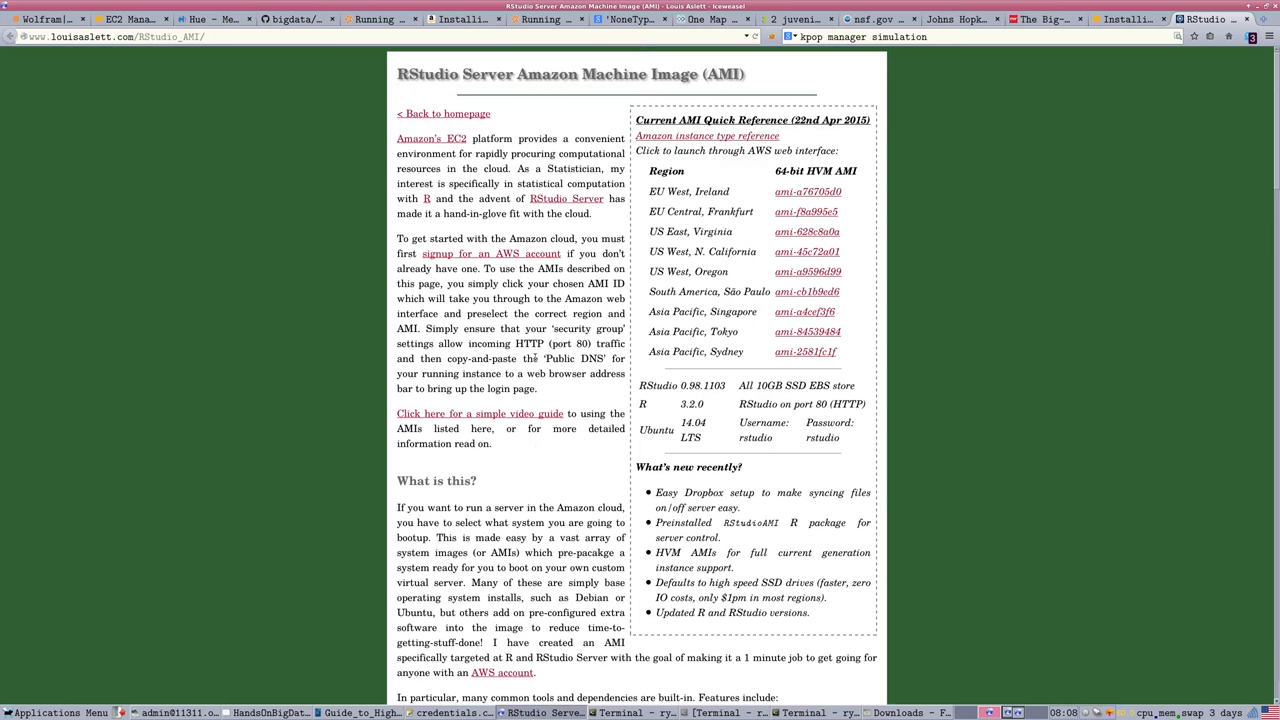
{"action": "mouse_move", "coordinate": [350, 652]}
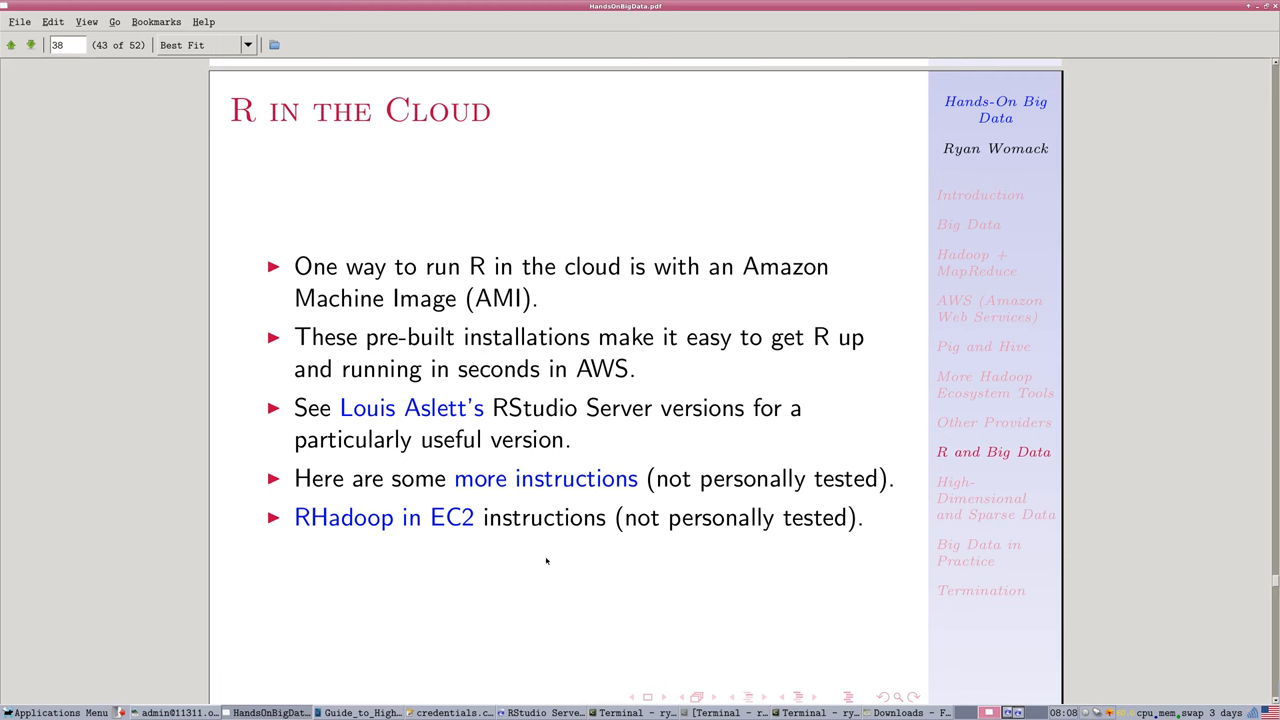
{"action": "mouse_move", "coordinate": [788, 676]}
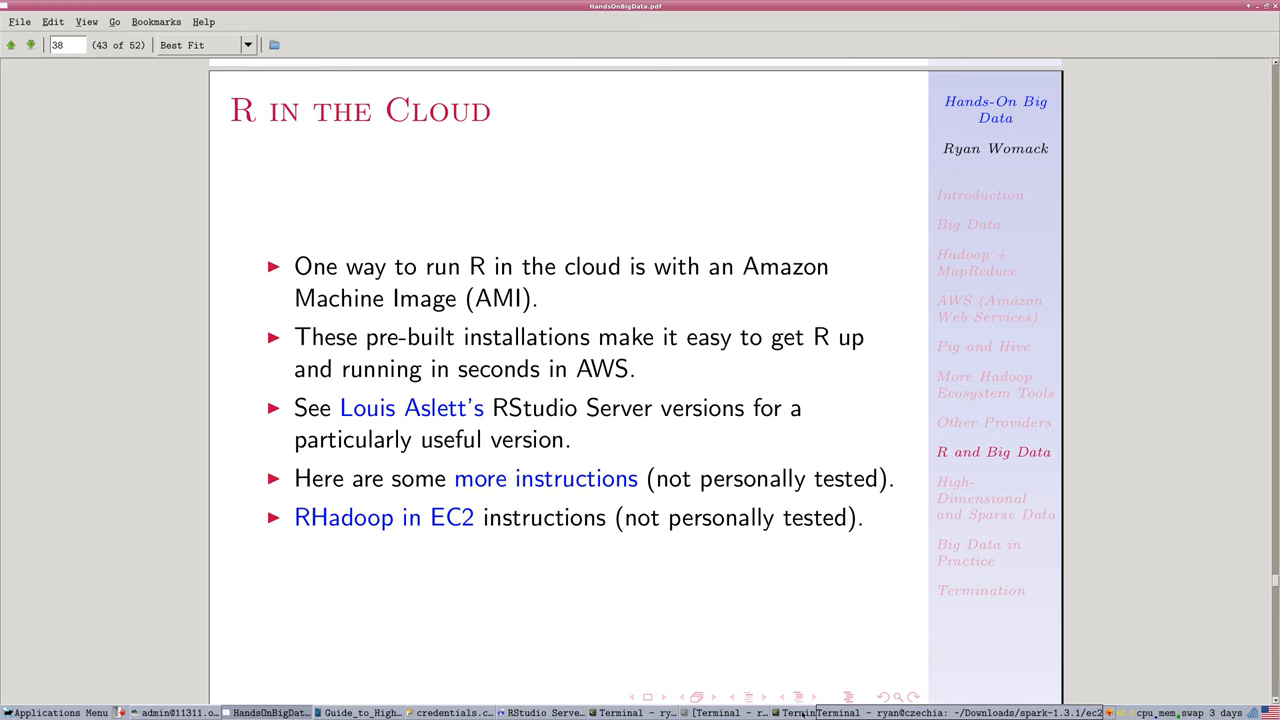
Step: Show the spark-1.3.1/ec2 terminal with the launch finished: Spark standalone cluster and Ganglia started, 'Done!'
{"action": "left_click", "coordinate": [872, 712]}
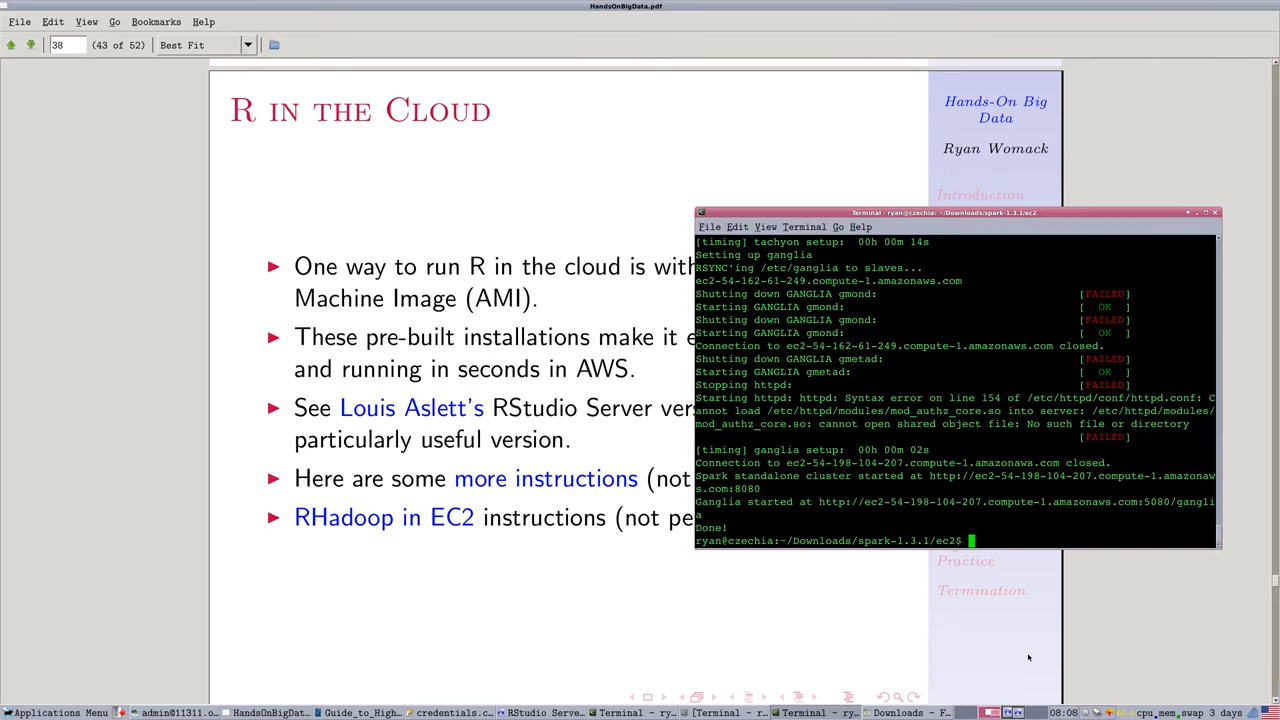
{"action": "mouse_move", "coordinate": [1104, 500]}
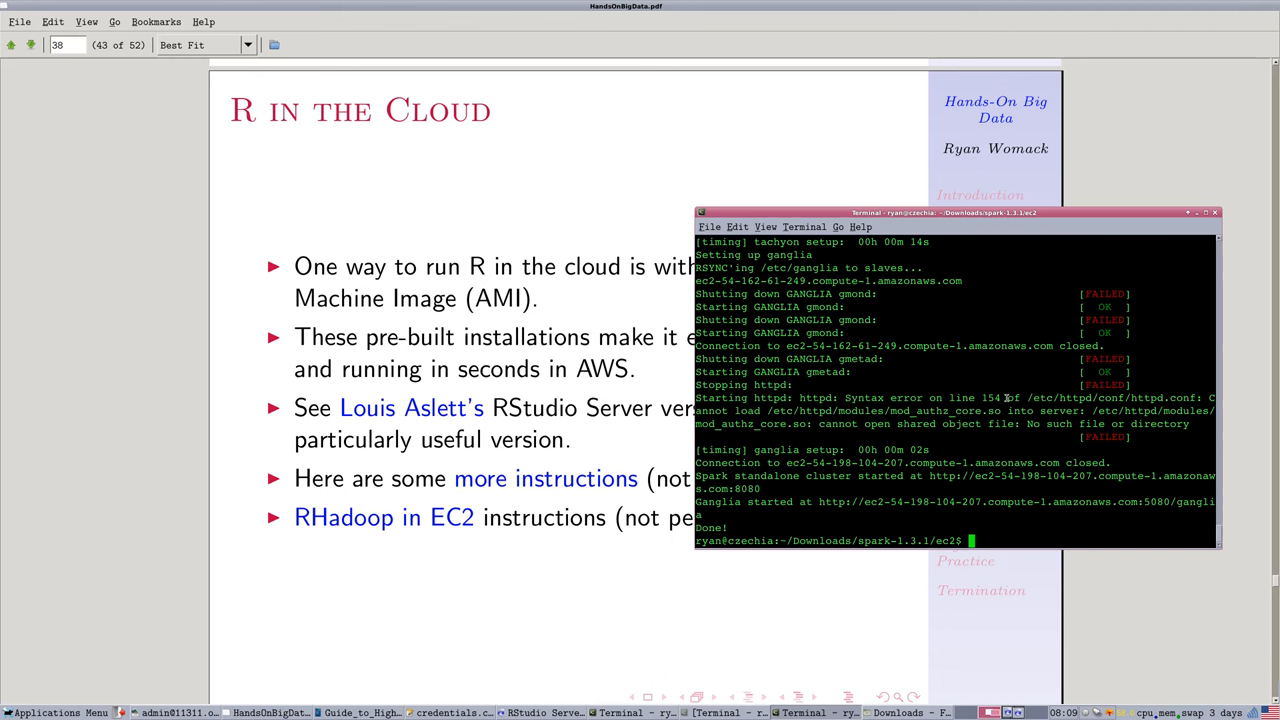
{"action": "mouse_move", "coordinate": [1060, 368]}
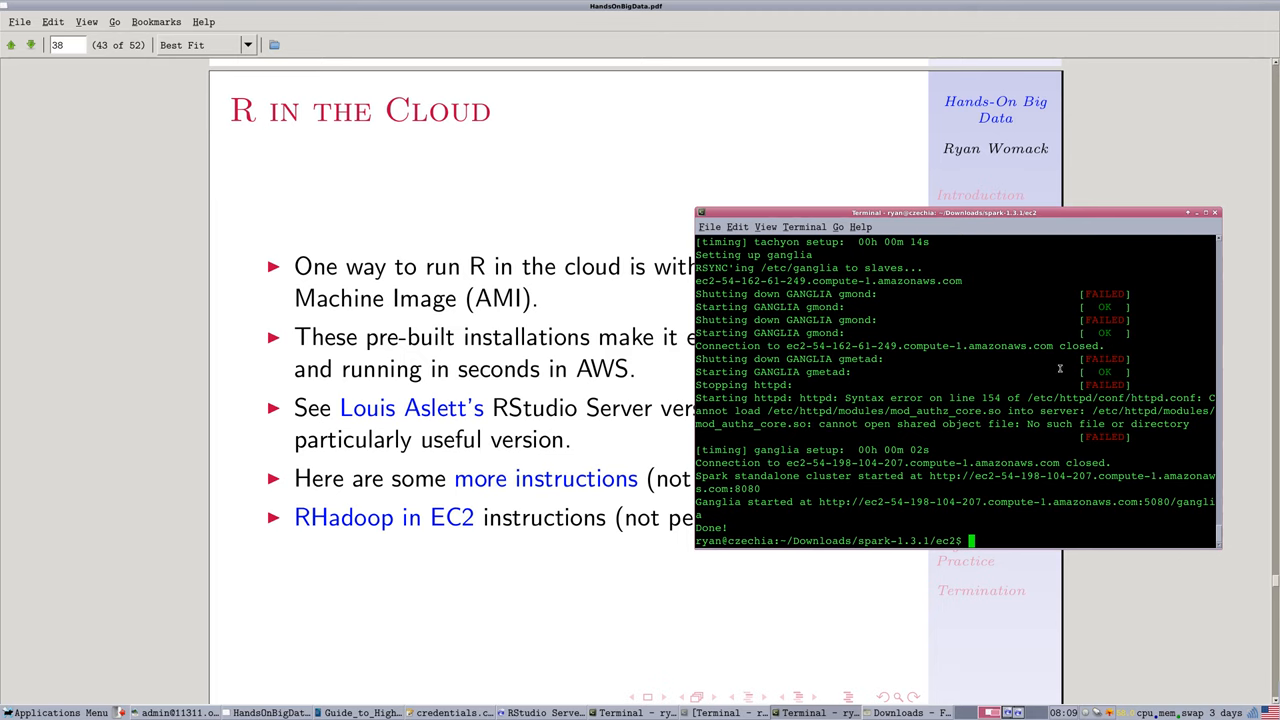